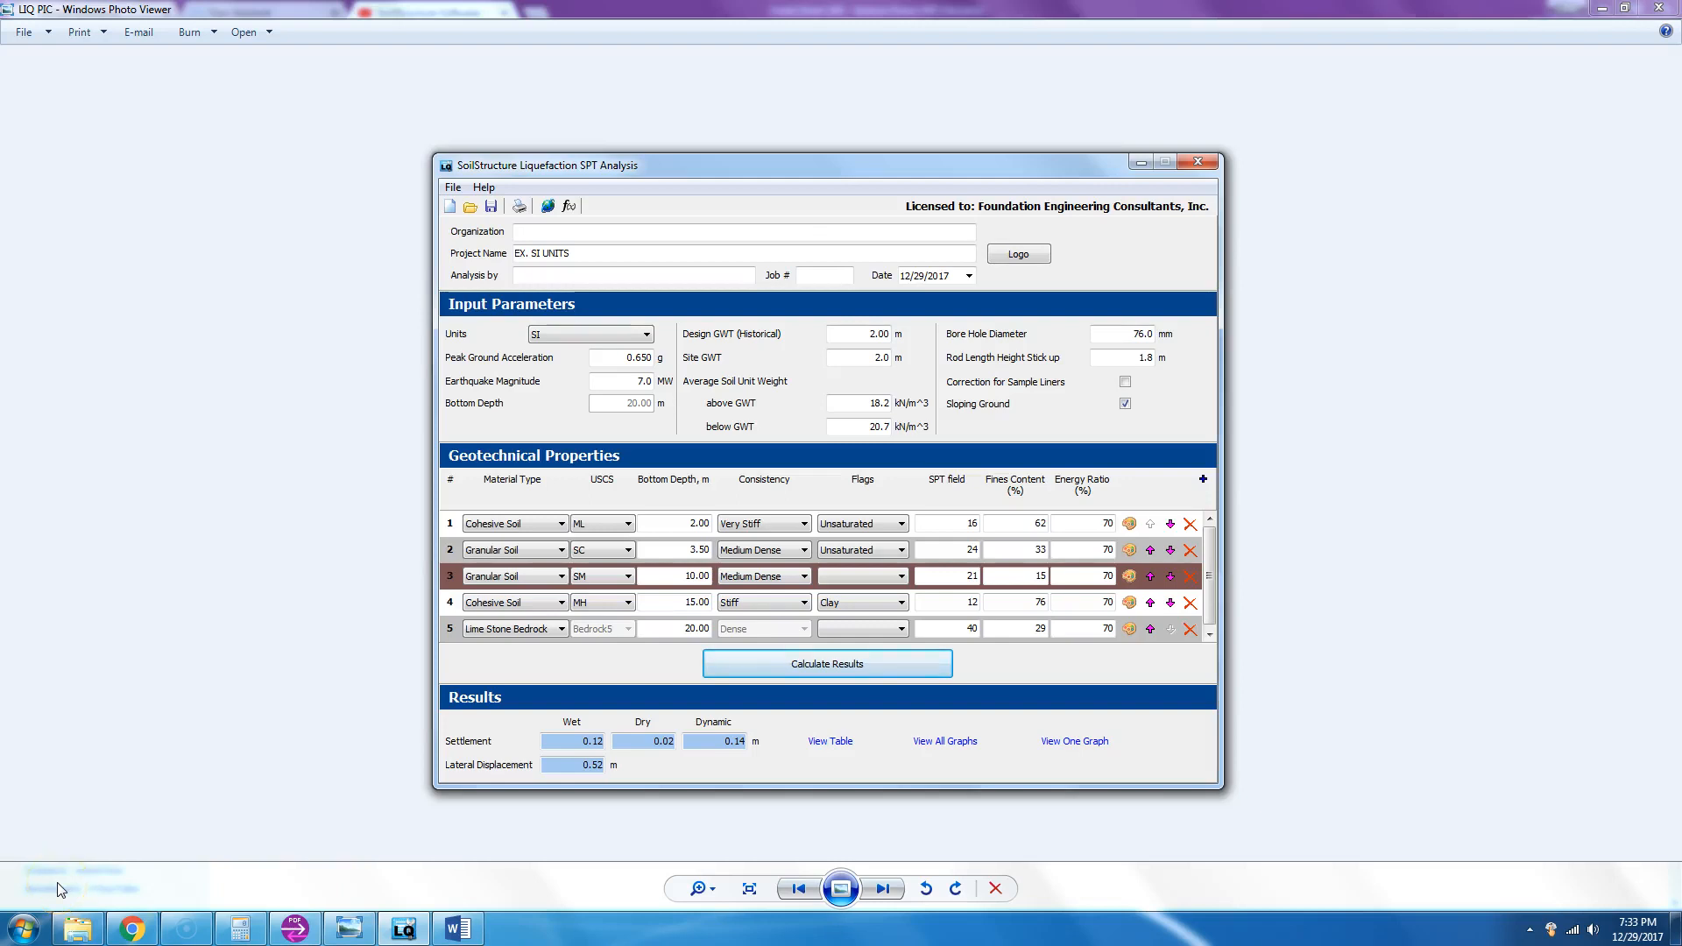
- Review the SI units, 0.650 g acceleration, magnitude 7.0 and 2.0 m groundwater depth unchanged
click(899, 524)
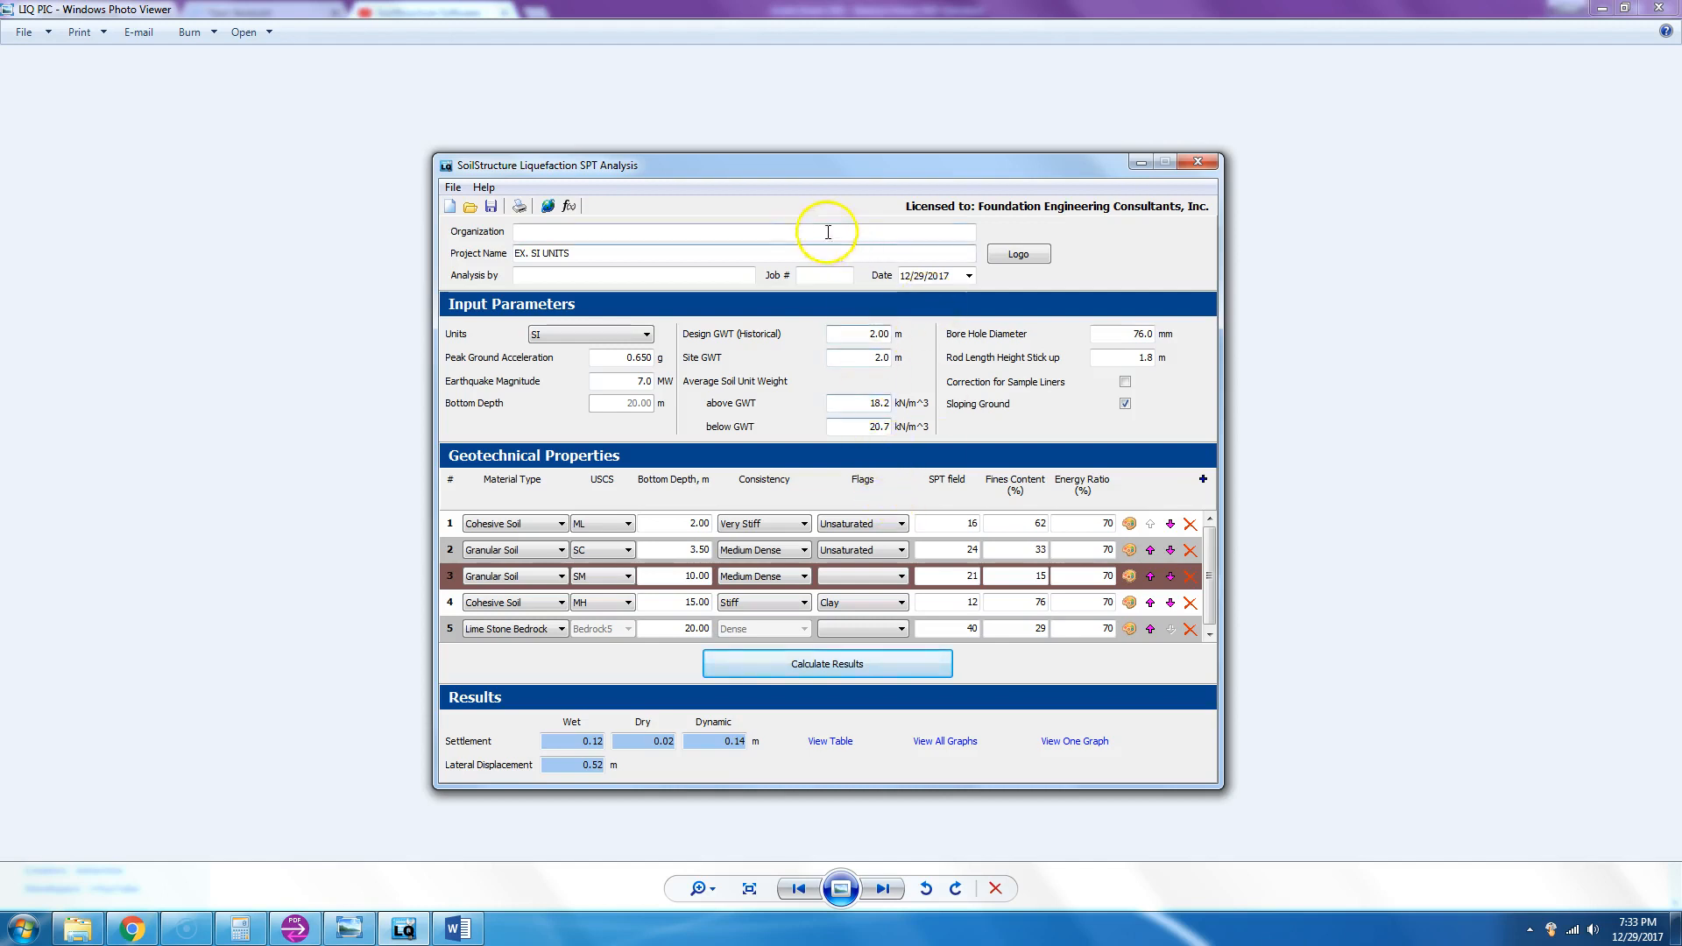
mouse_move(603, 184)
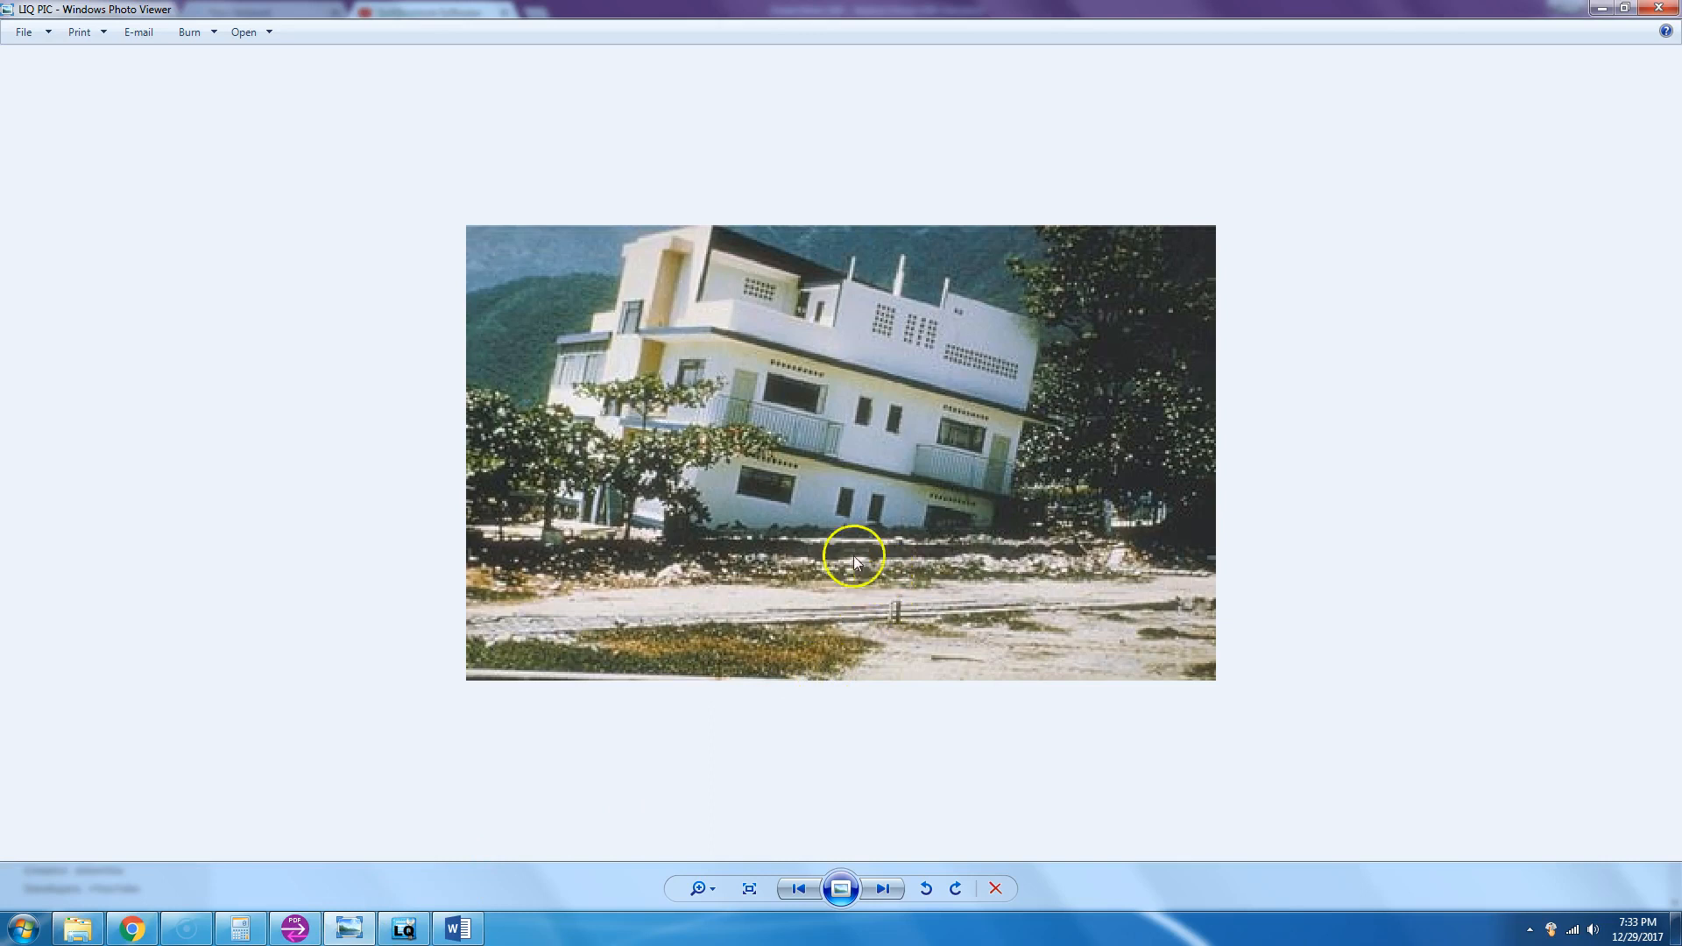
mouse_move(895, 482)
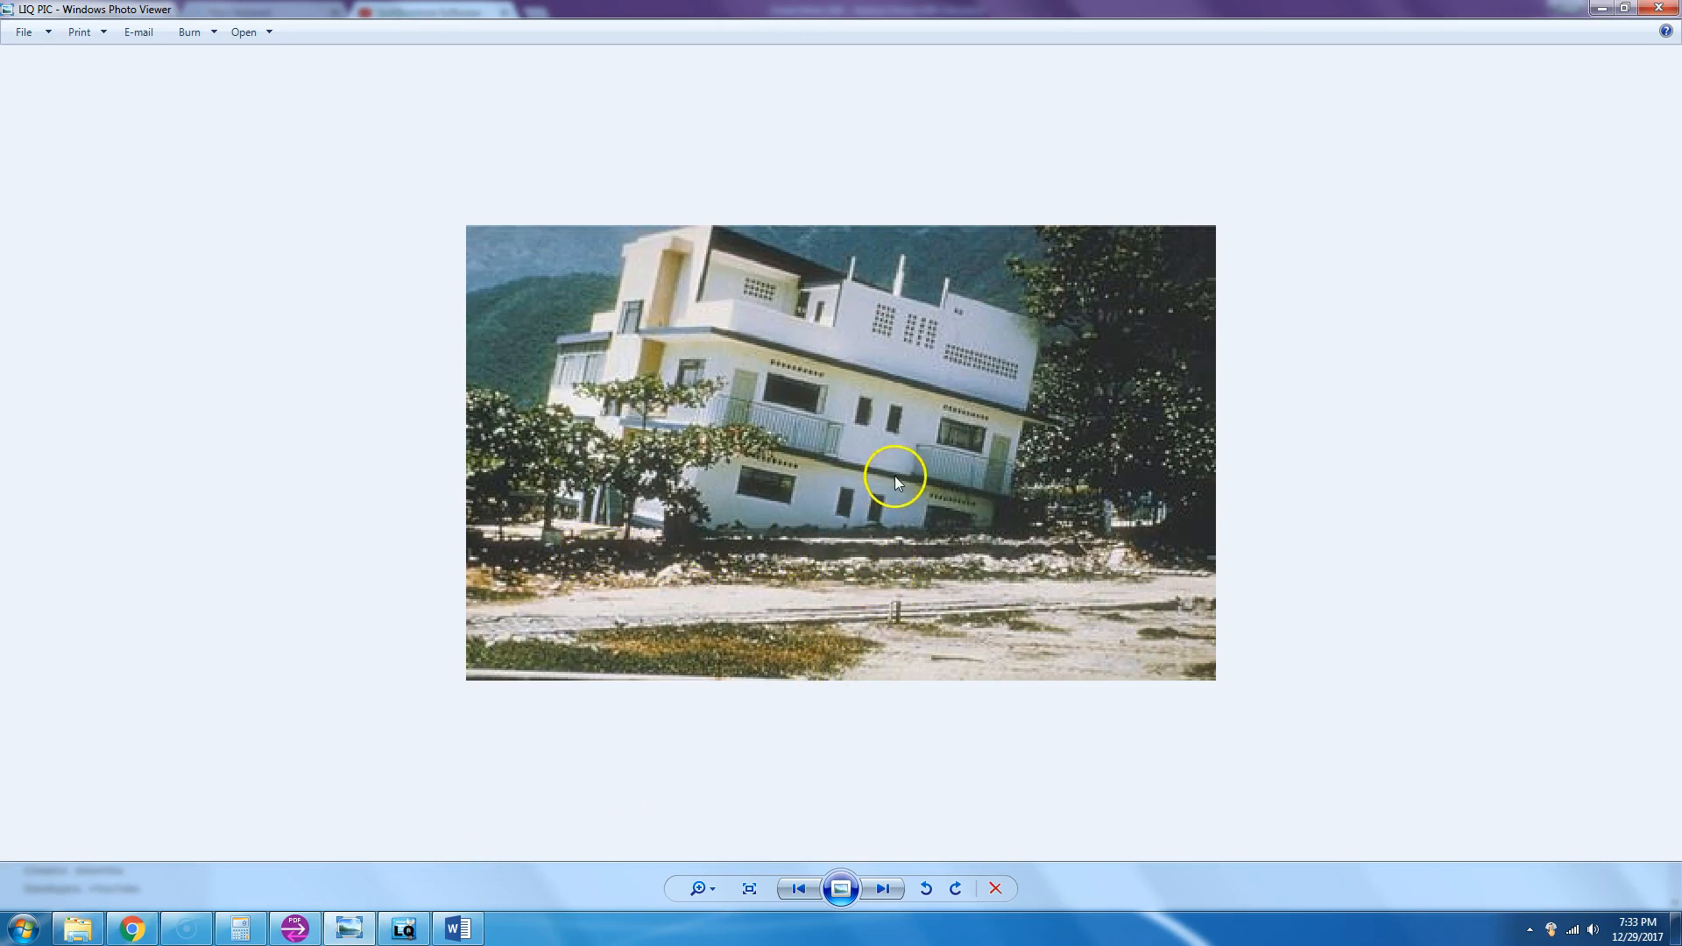
mouse_move(890, 541)
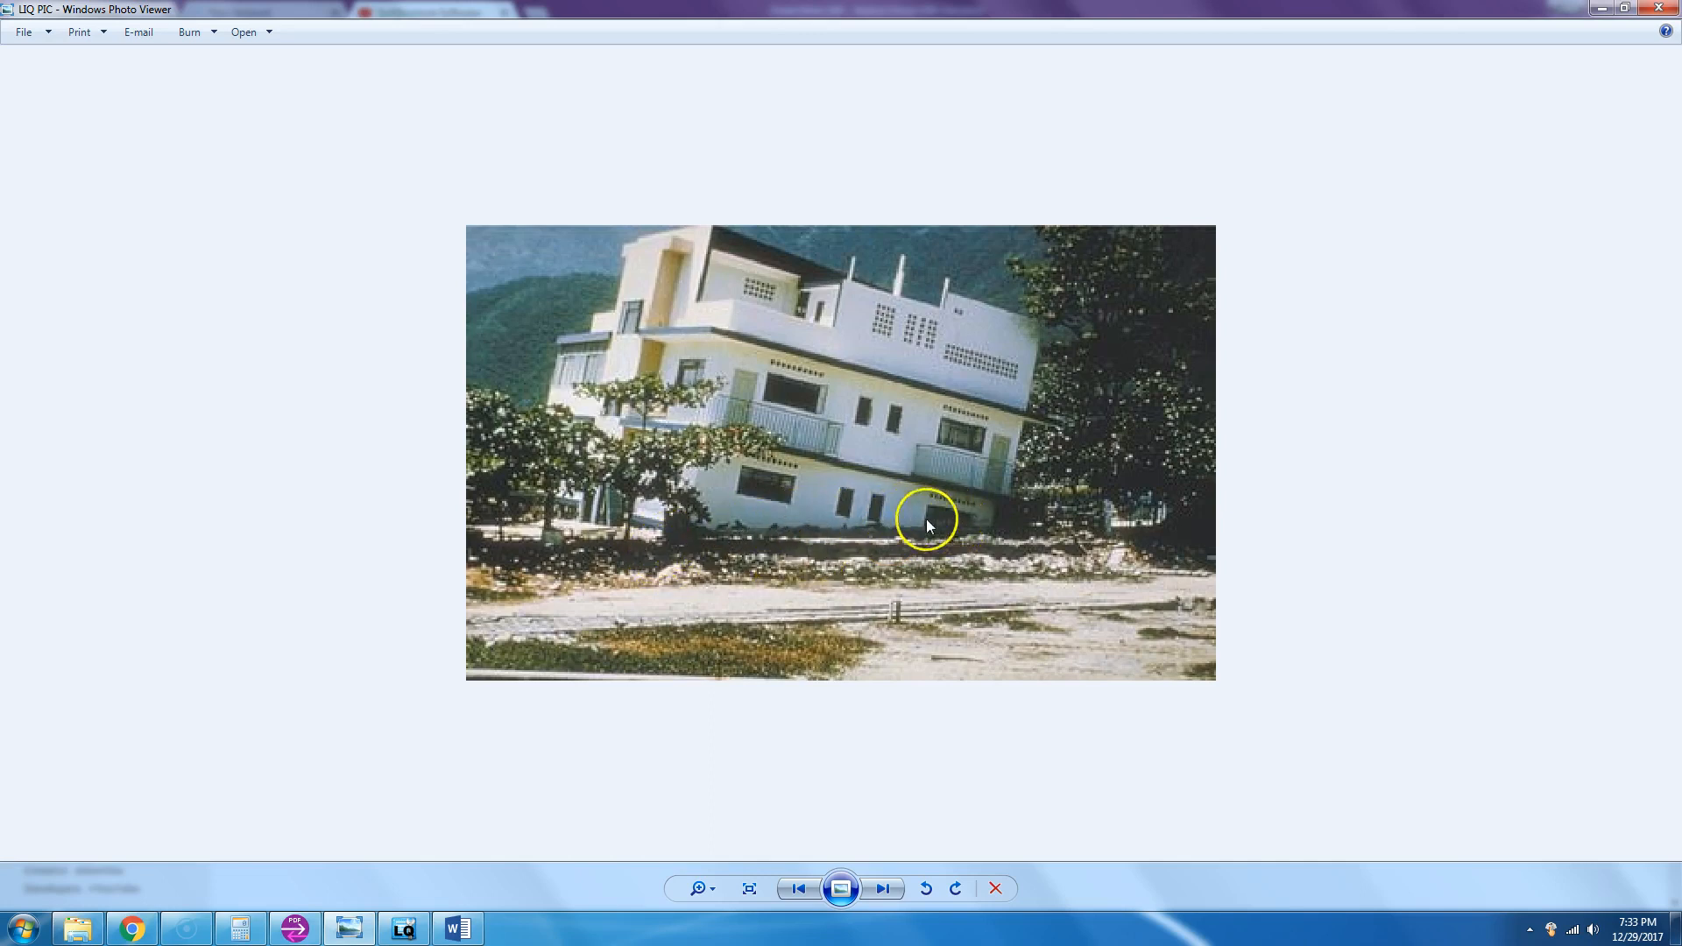
mouse_move(799, 344)
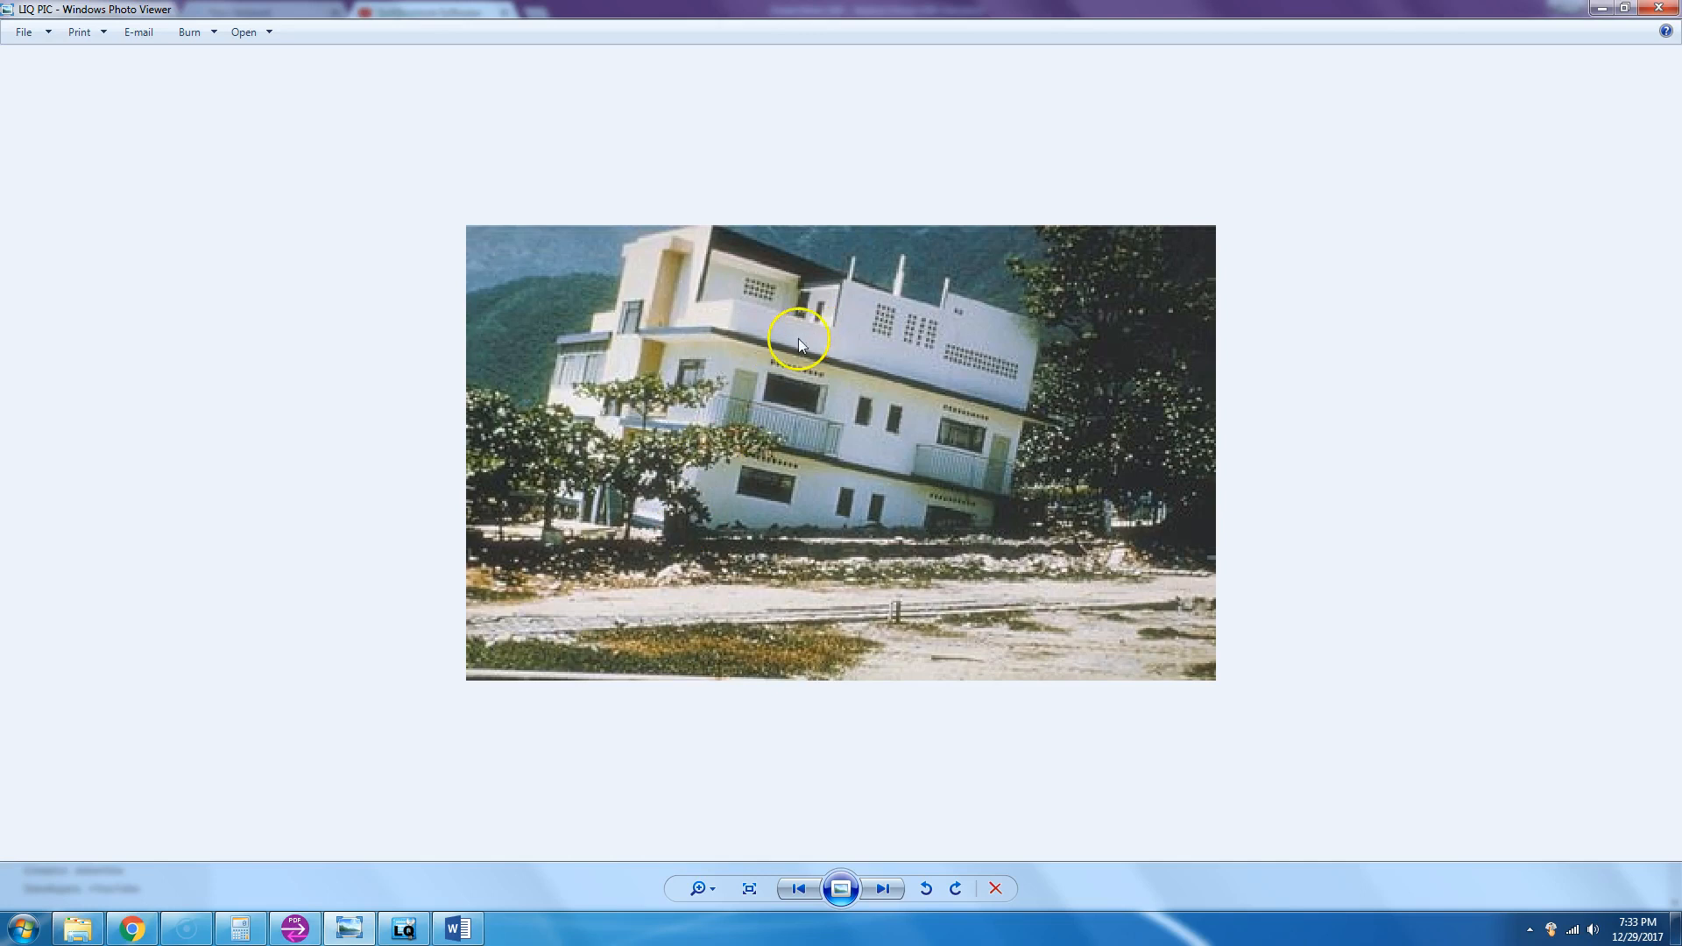
mouse_move(620, 741)
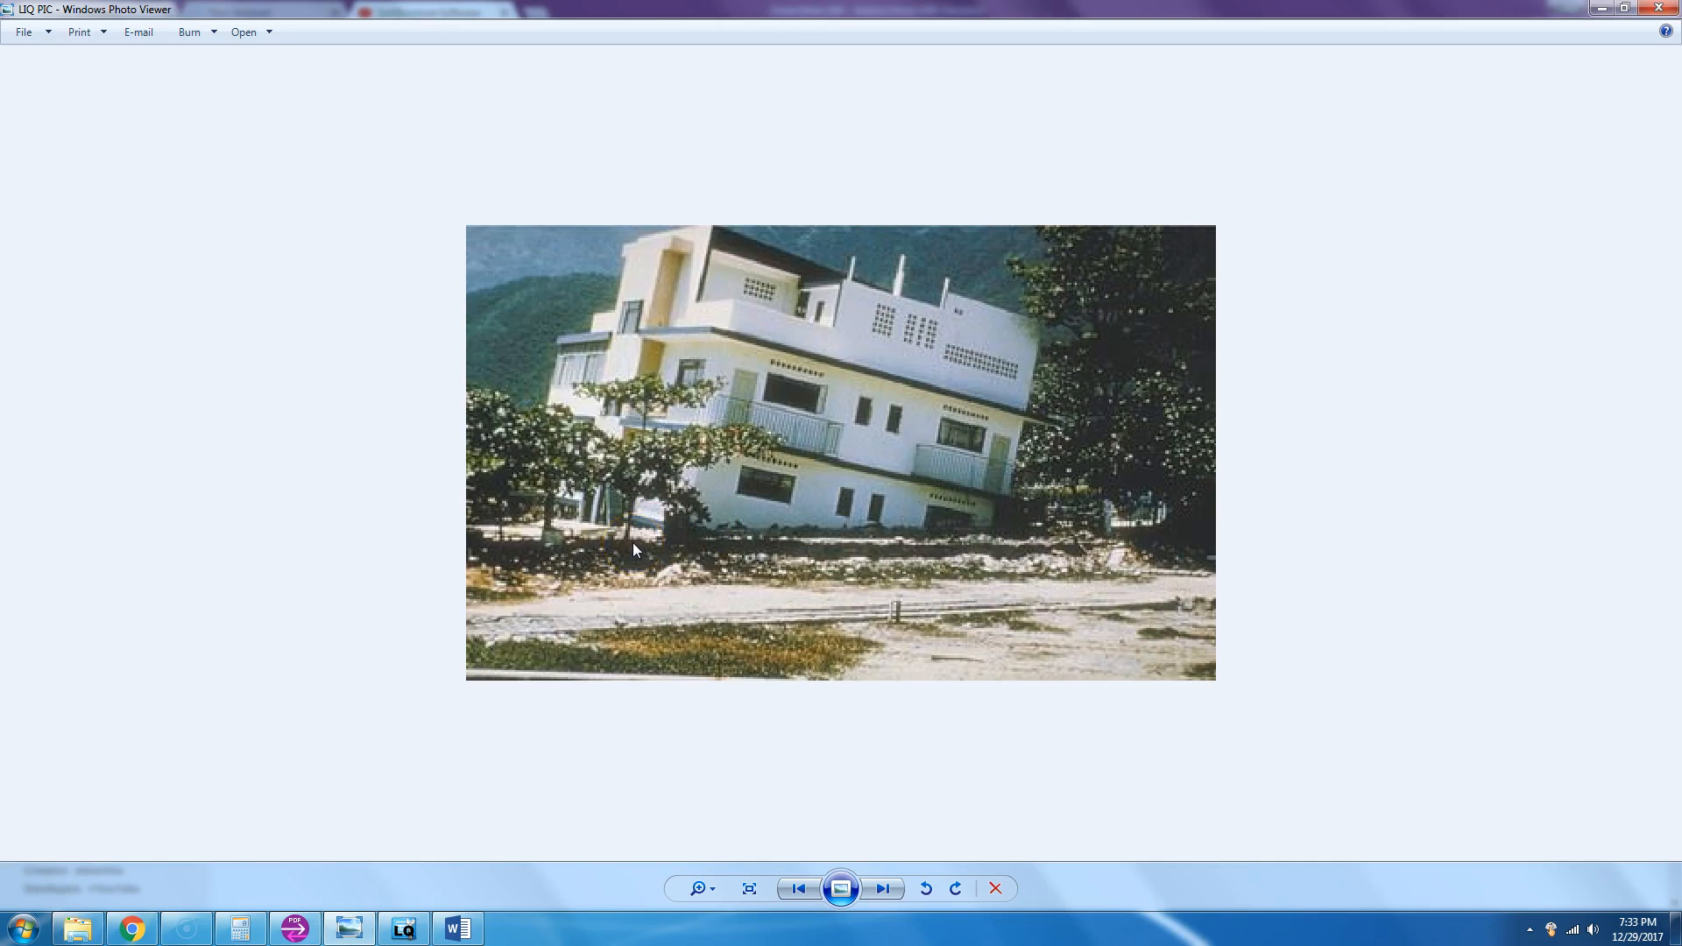
click(403, 926)
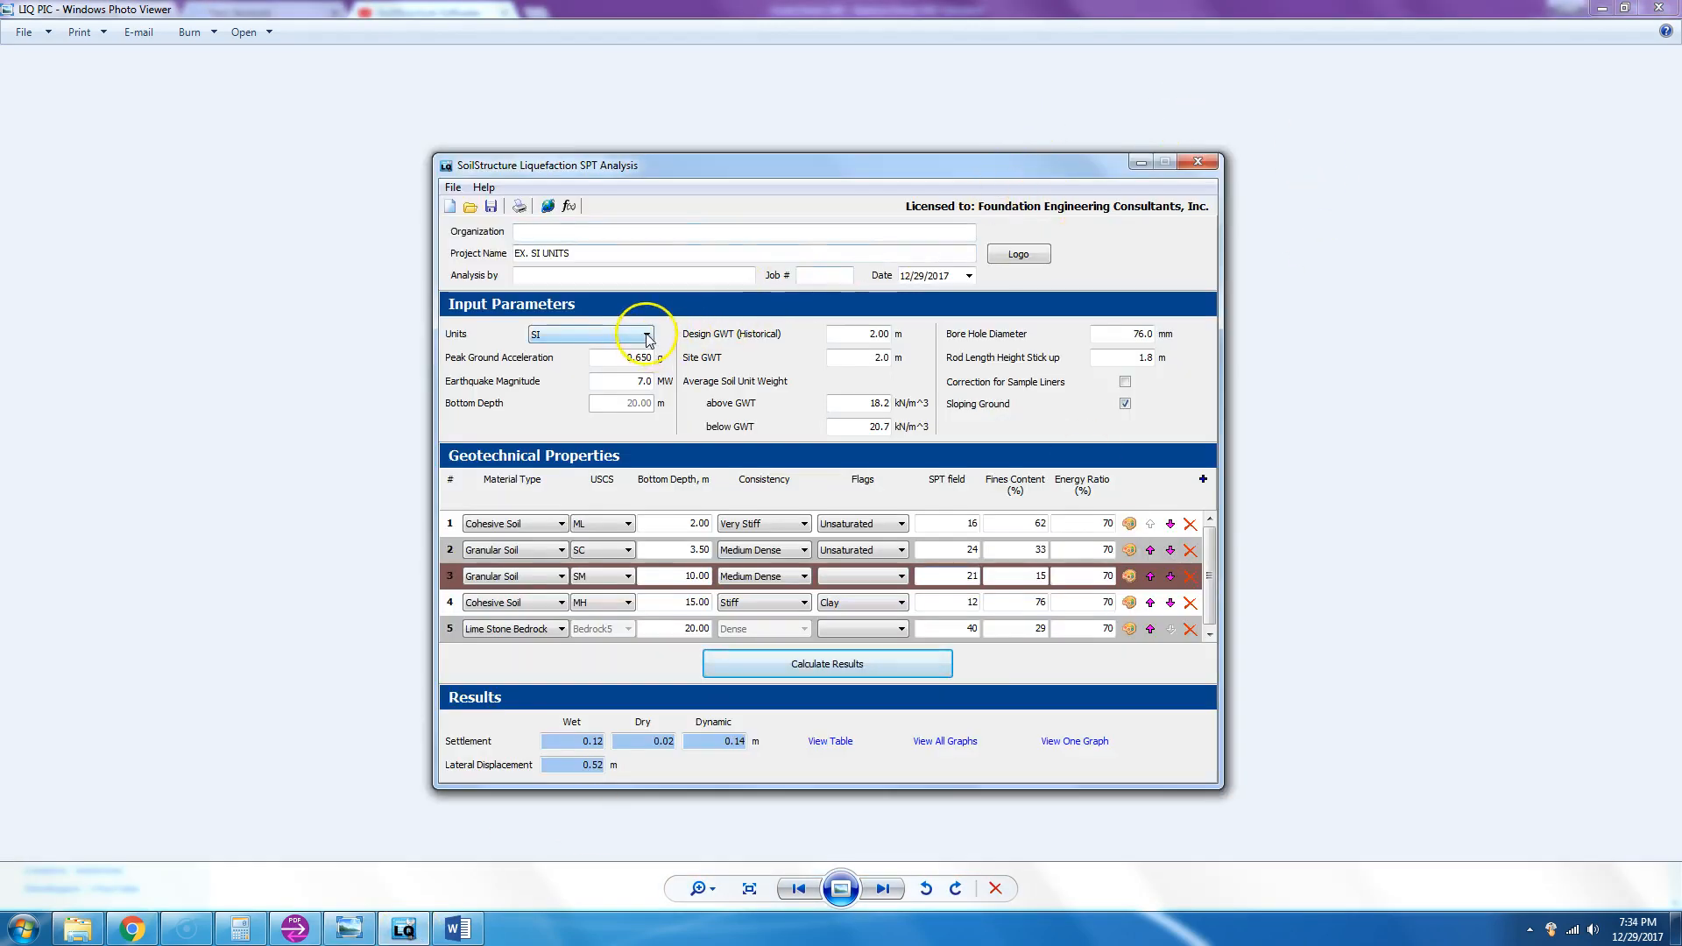
click(645, 332)
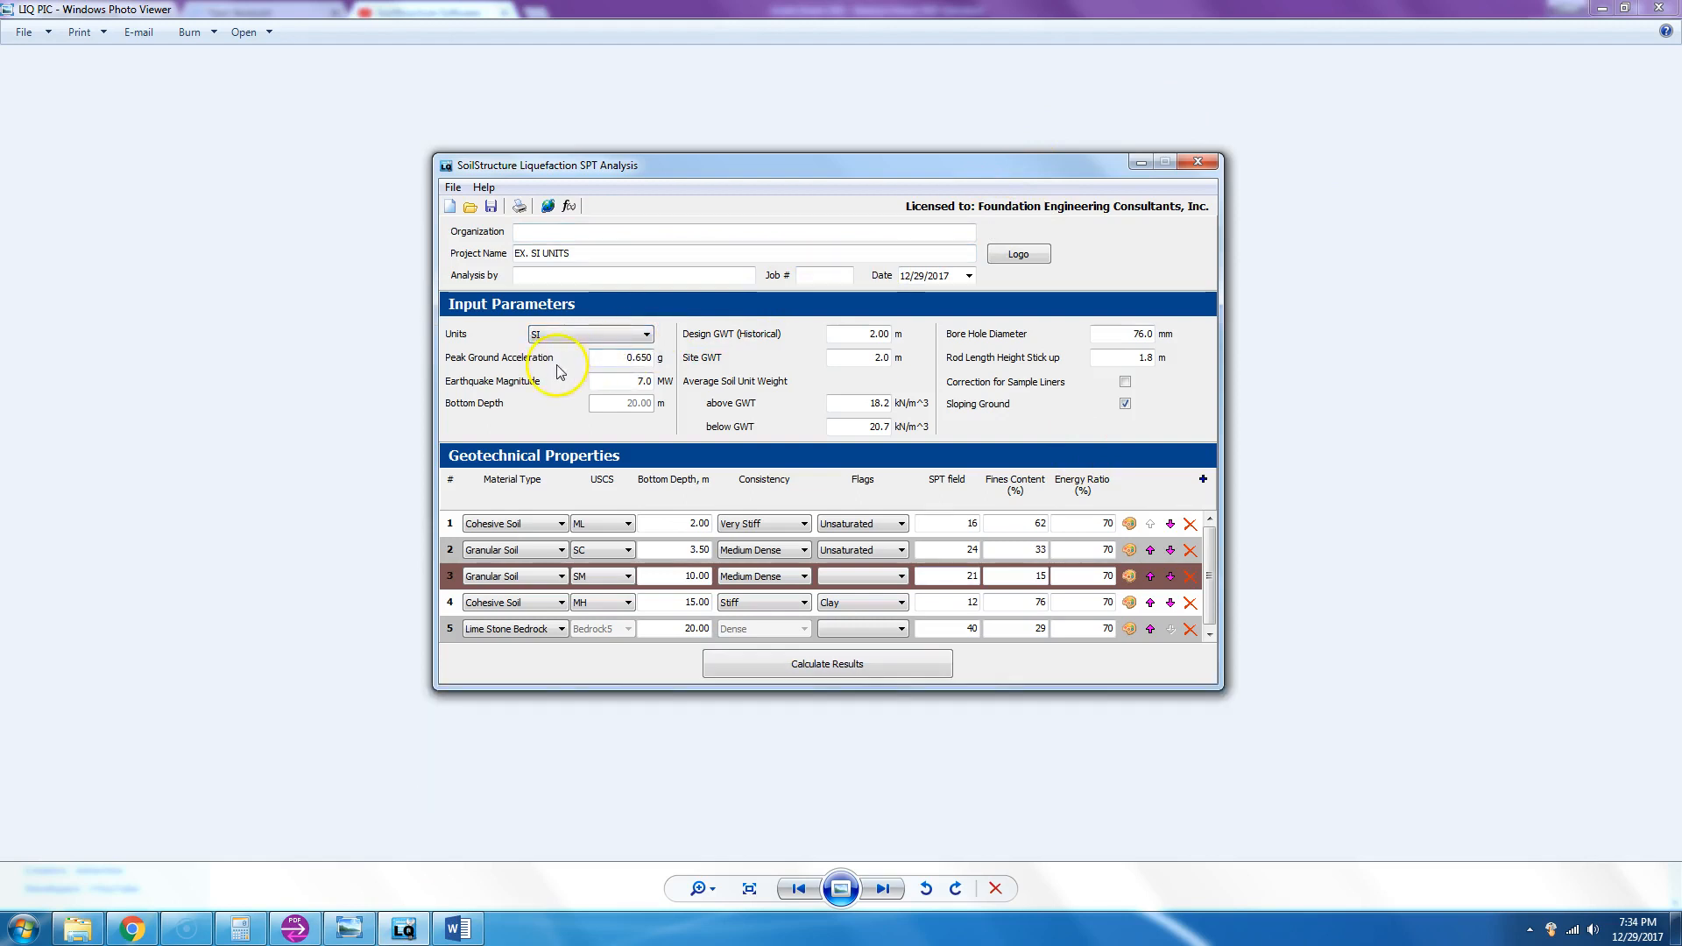
click(631, 357)
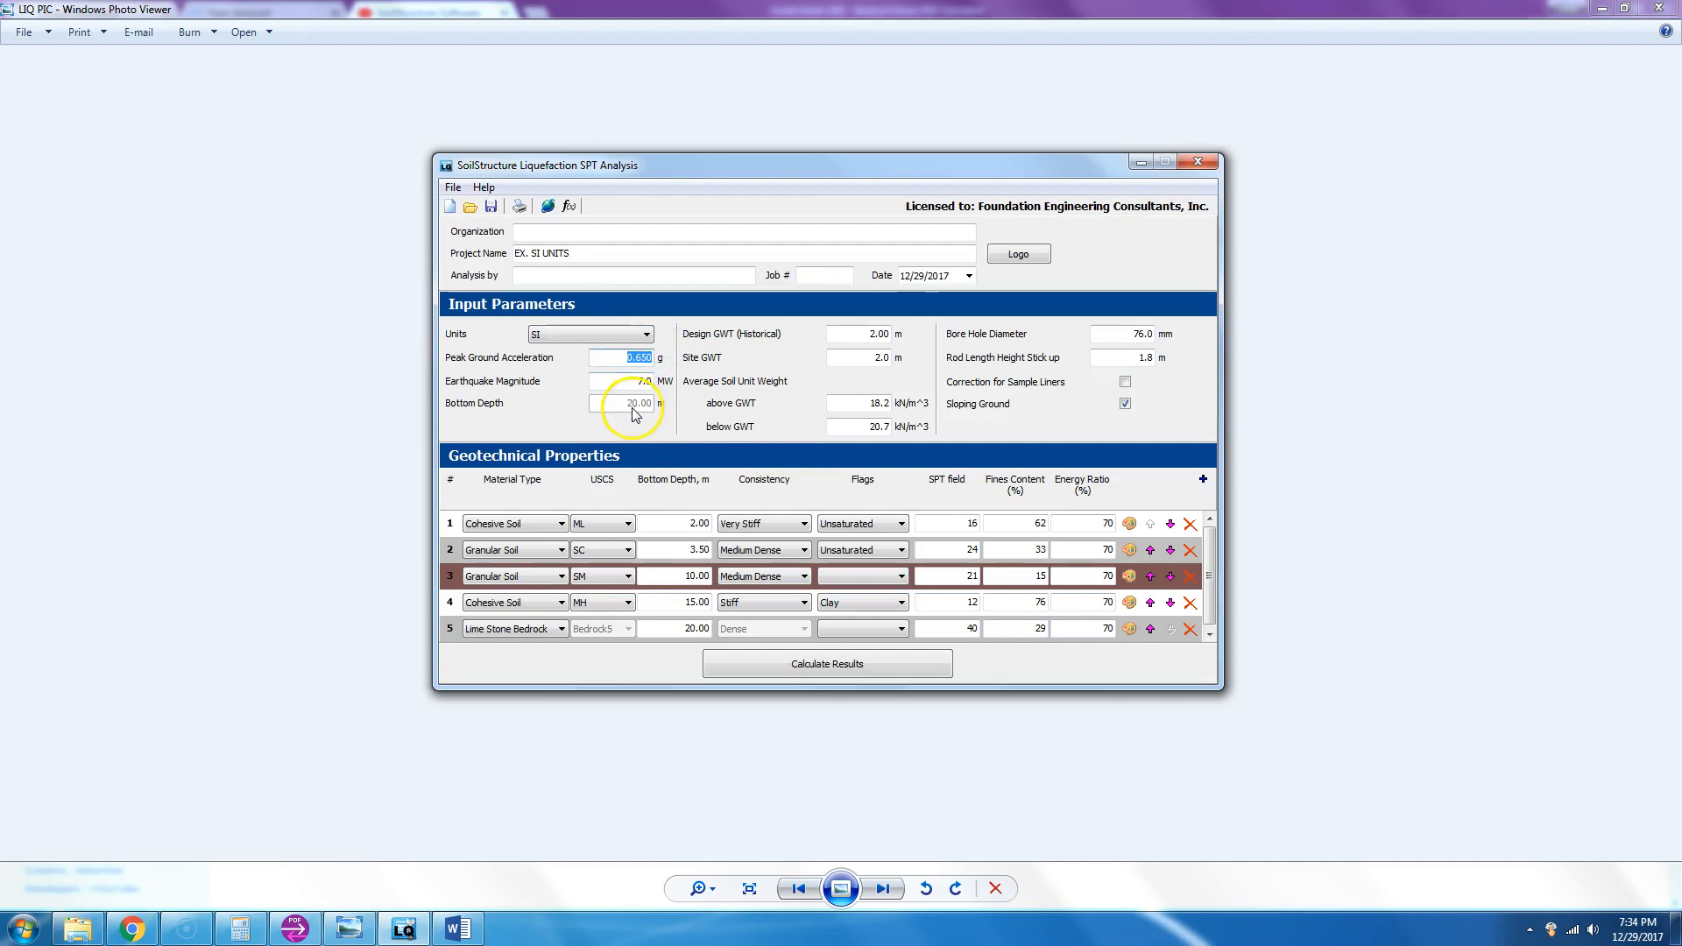
click(626, 358)
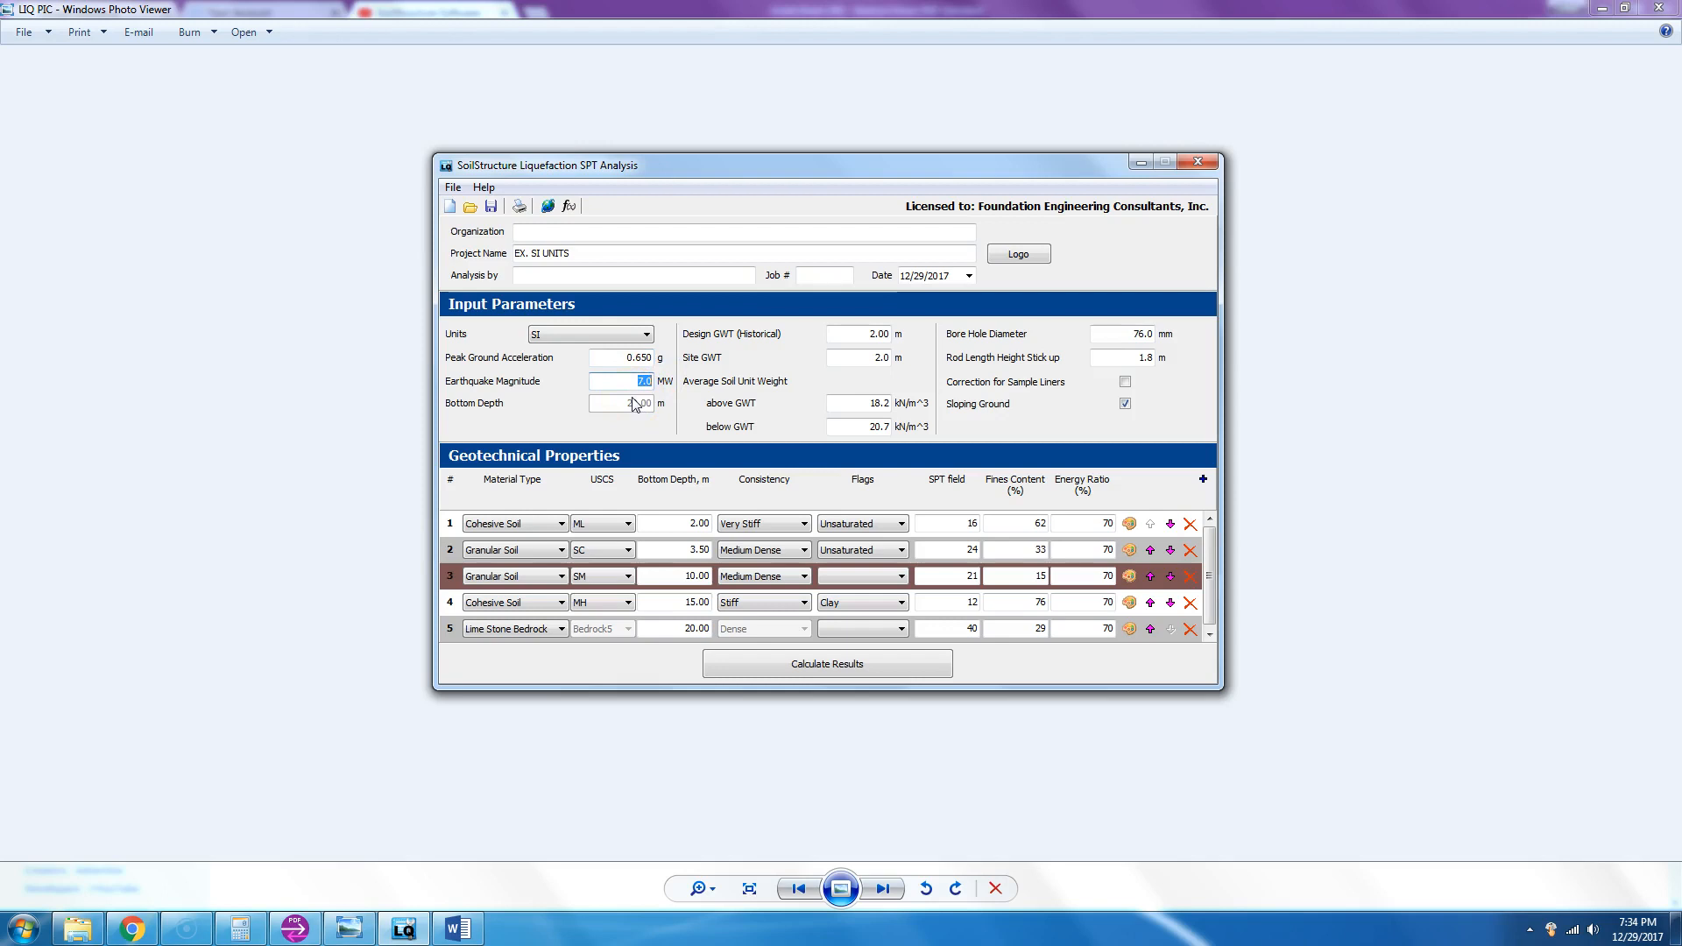
click(864, 333)
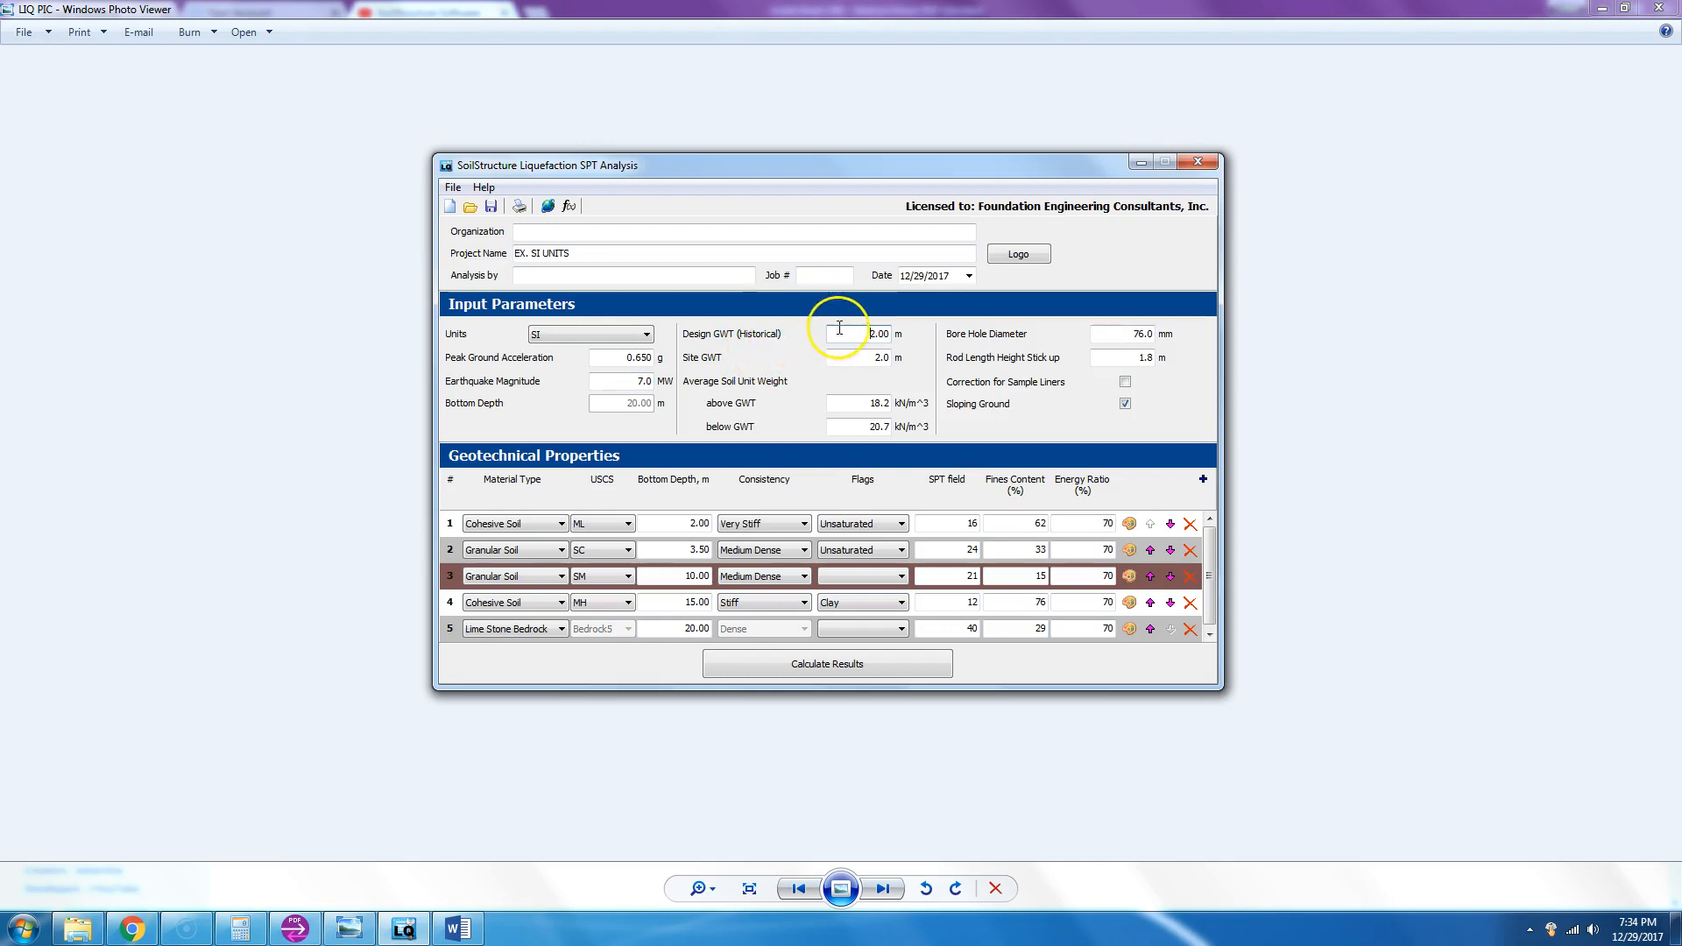
mouse_move(864, 352)
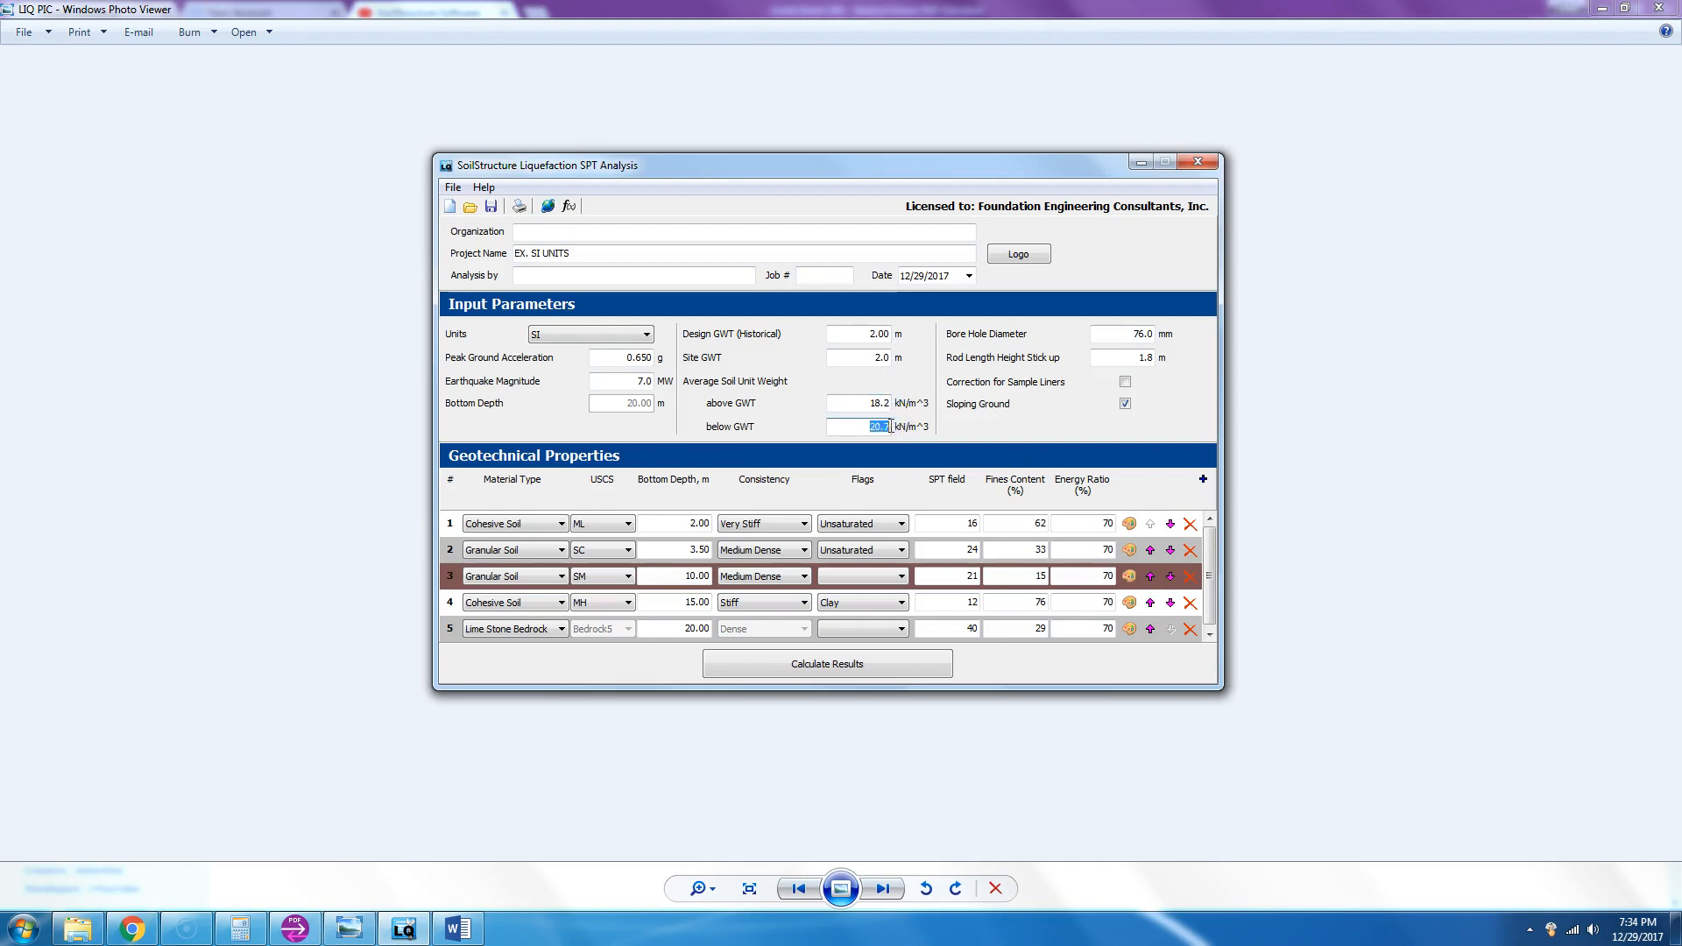
- Review the unit weights and rod length, toggling Sloping Ground off and back on
click(858, 403)
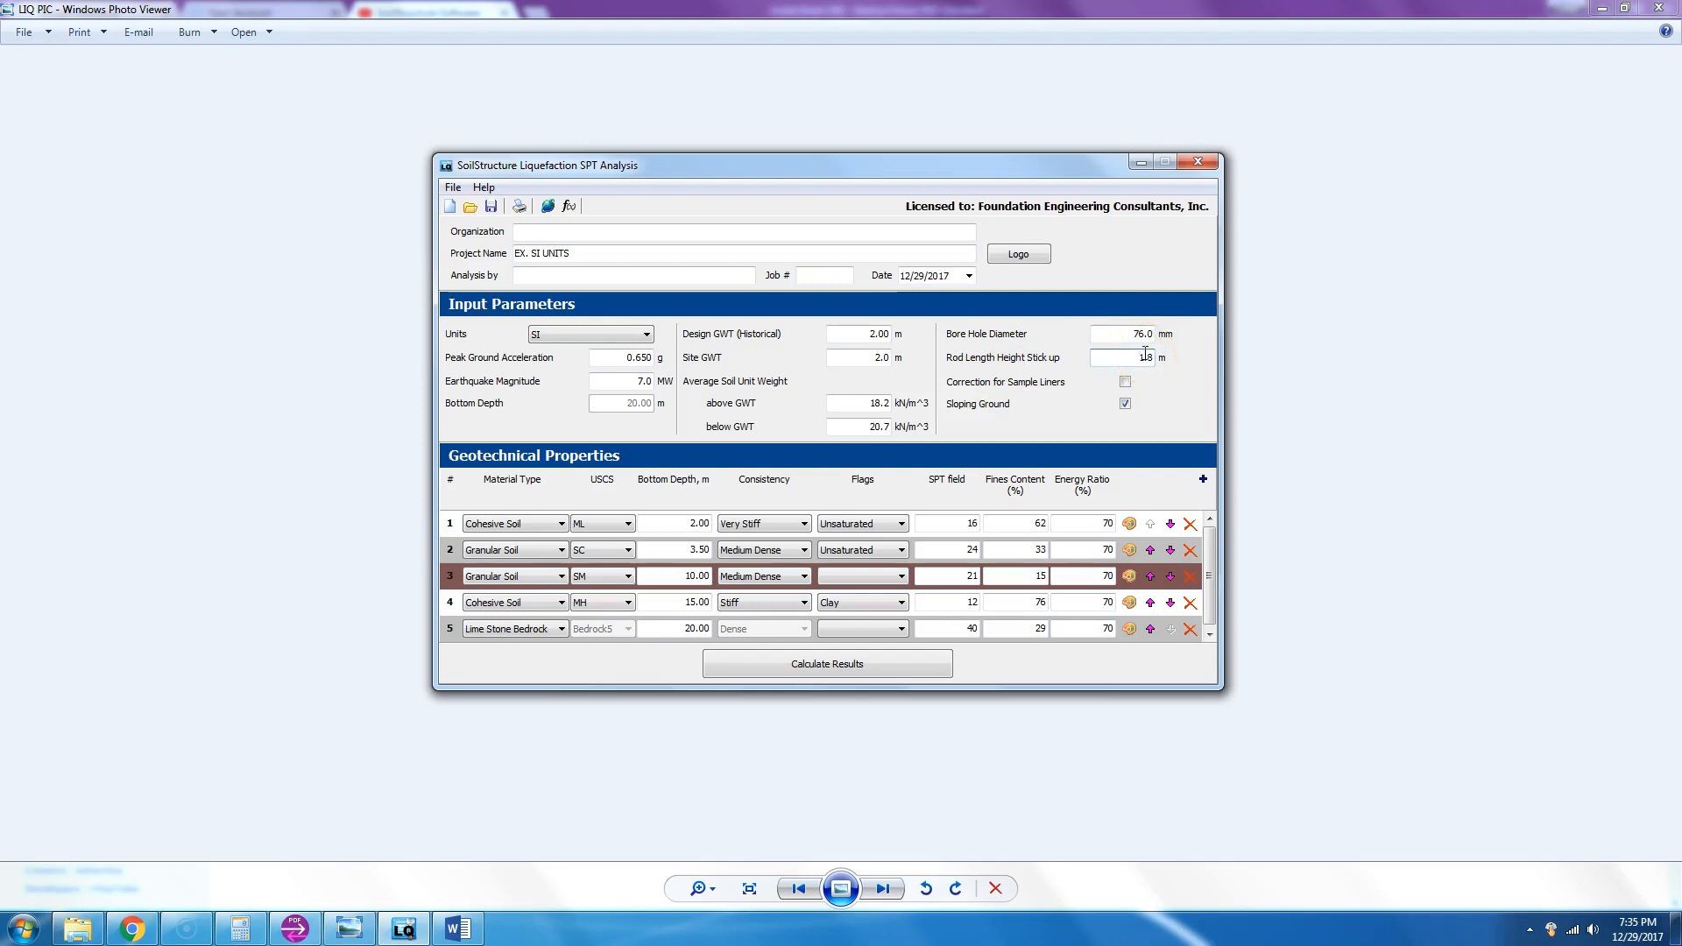
click(1124, 403)
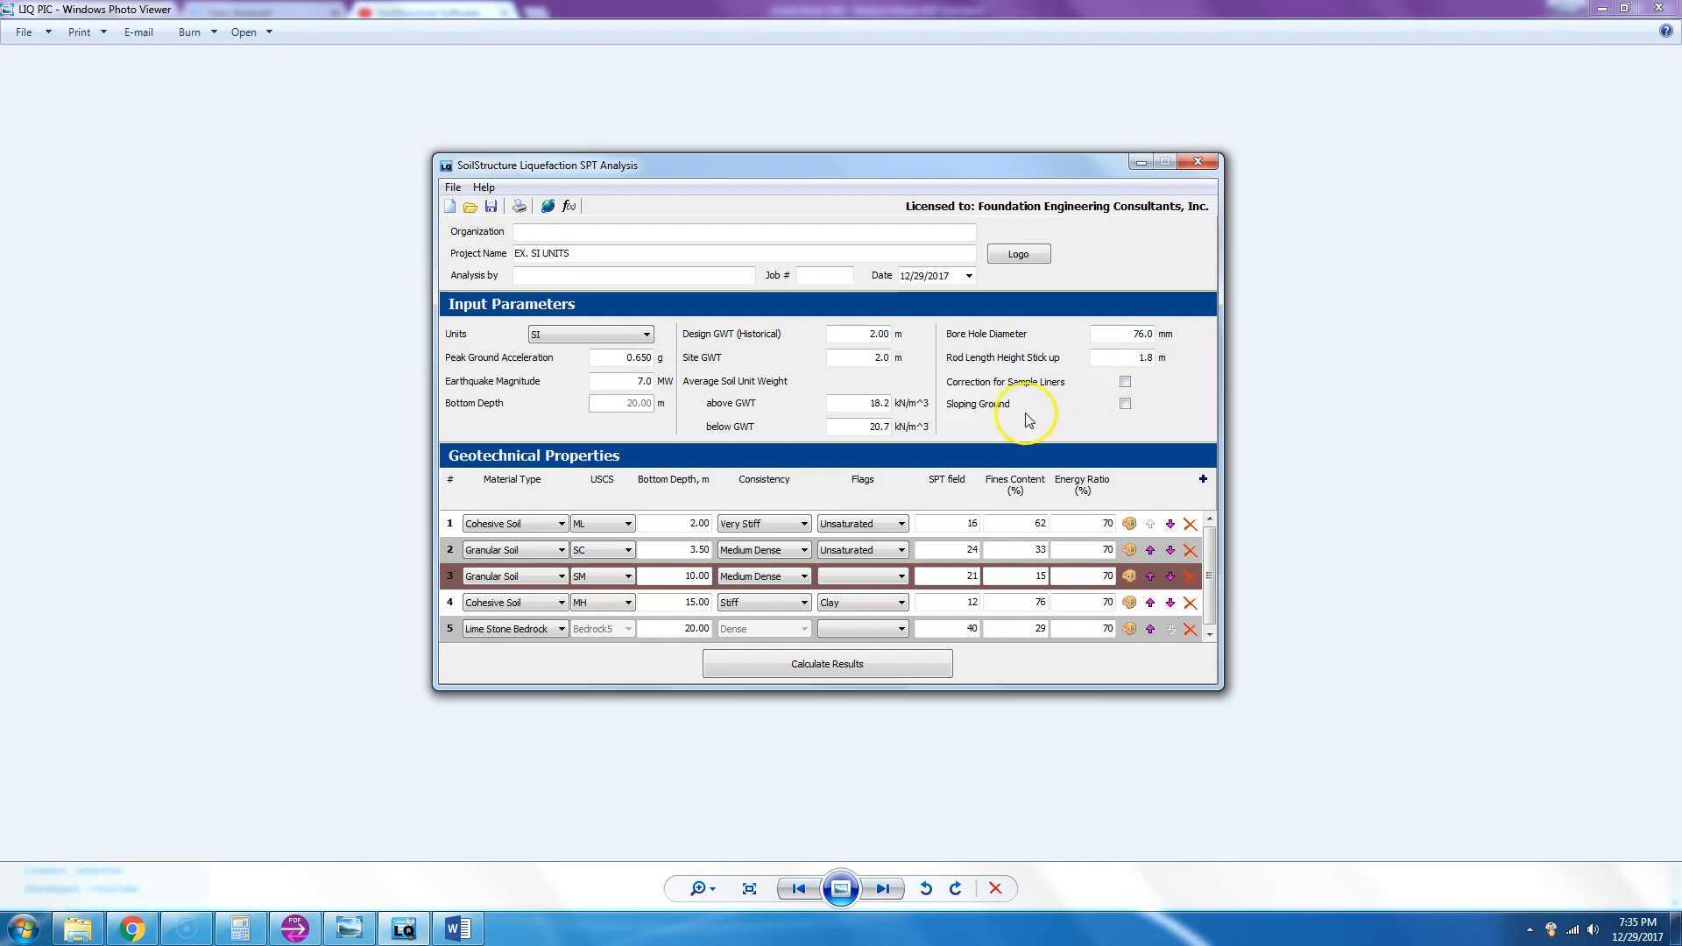
click(1125, 403)
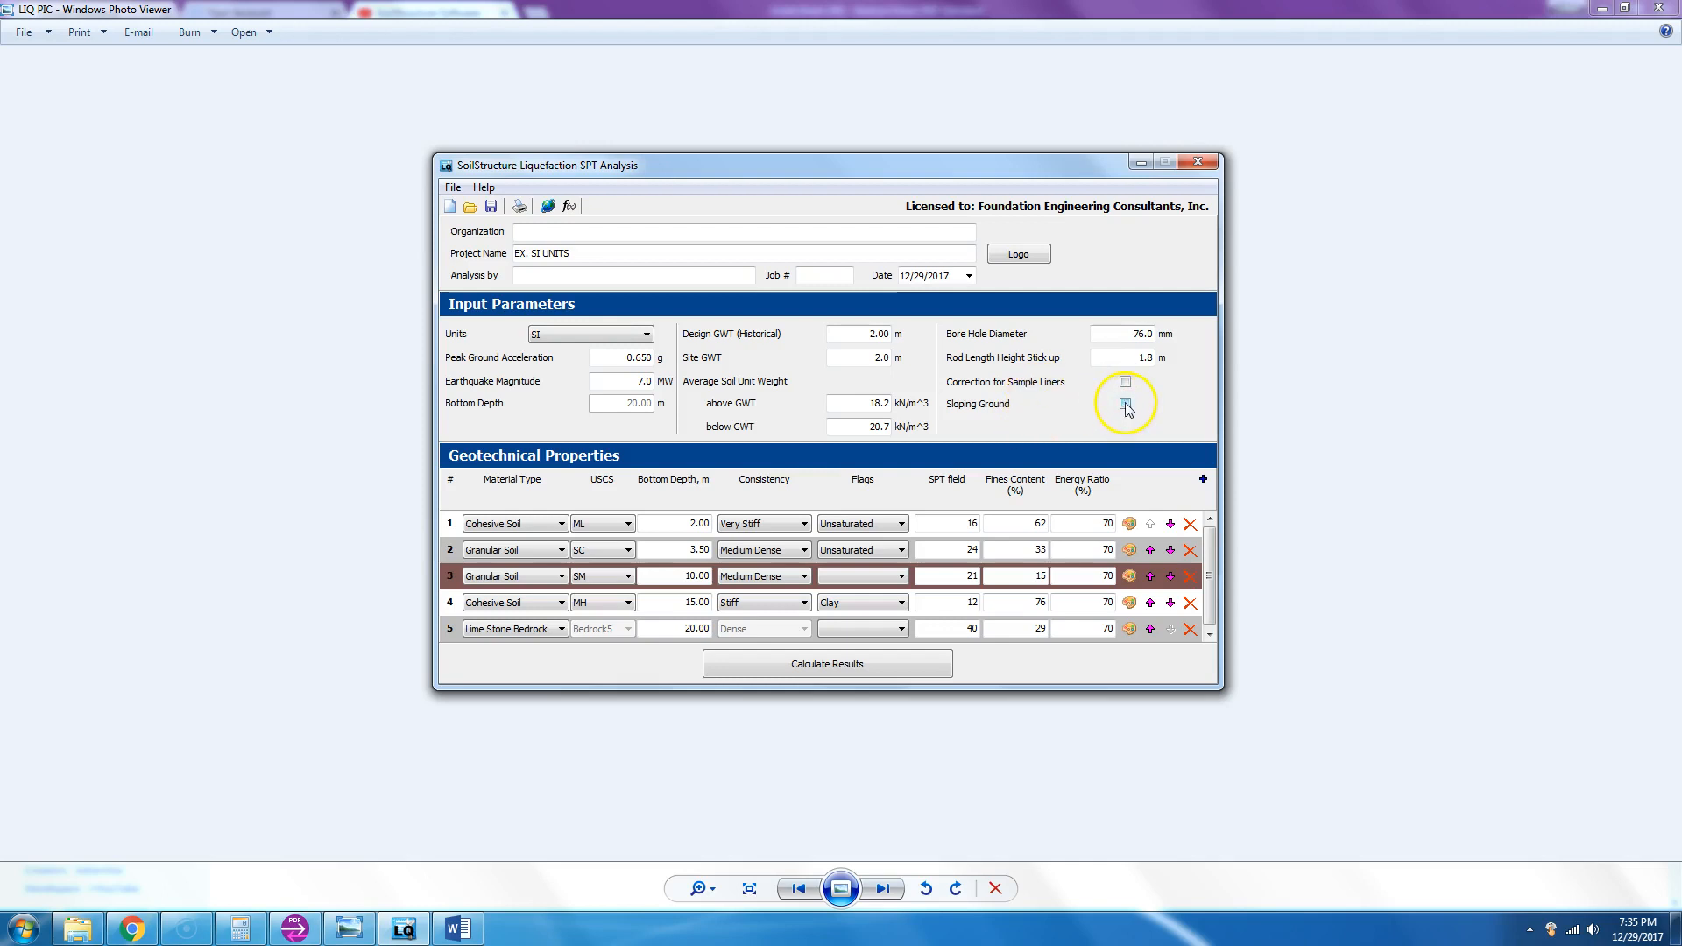
click(1124, 404)
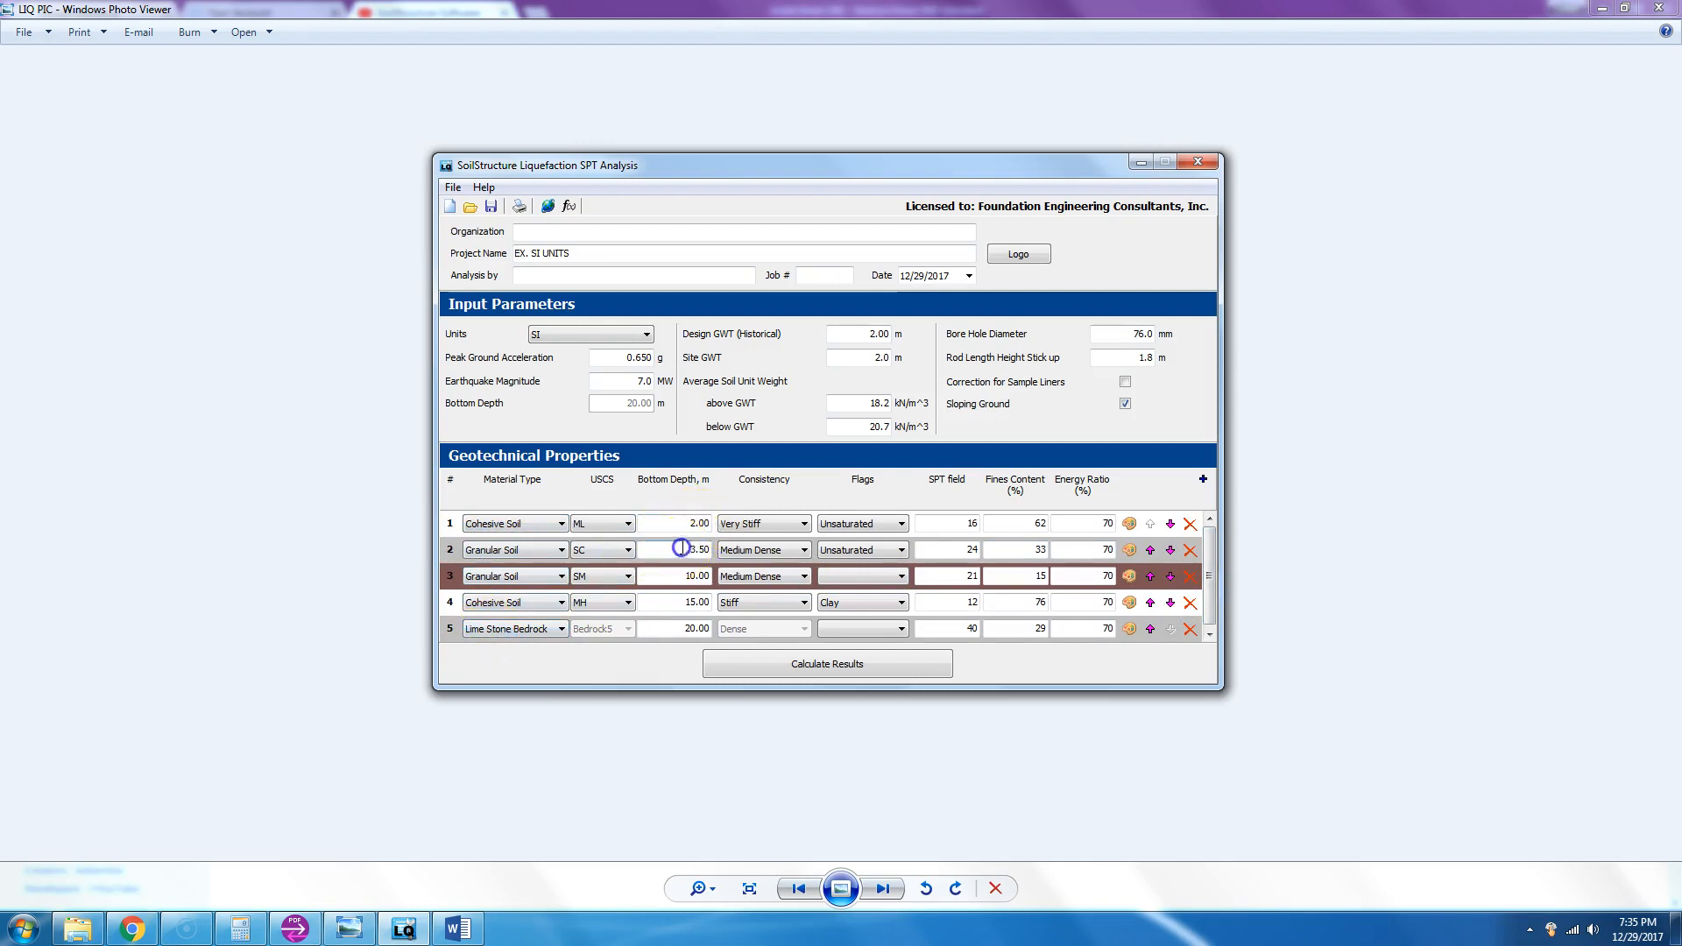
- Clear layer 2's Unsaturated flag in the Geotechnical Properties table, leaving layer 1 Unsaturated
click(695, 577)
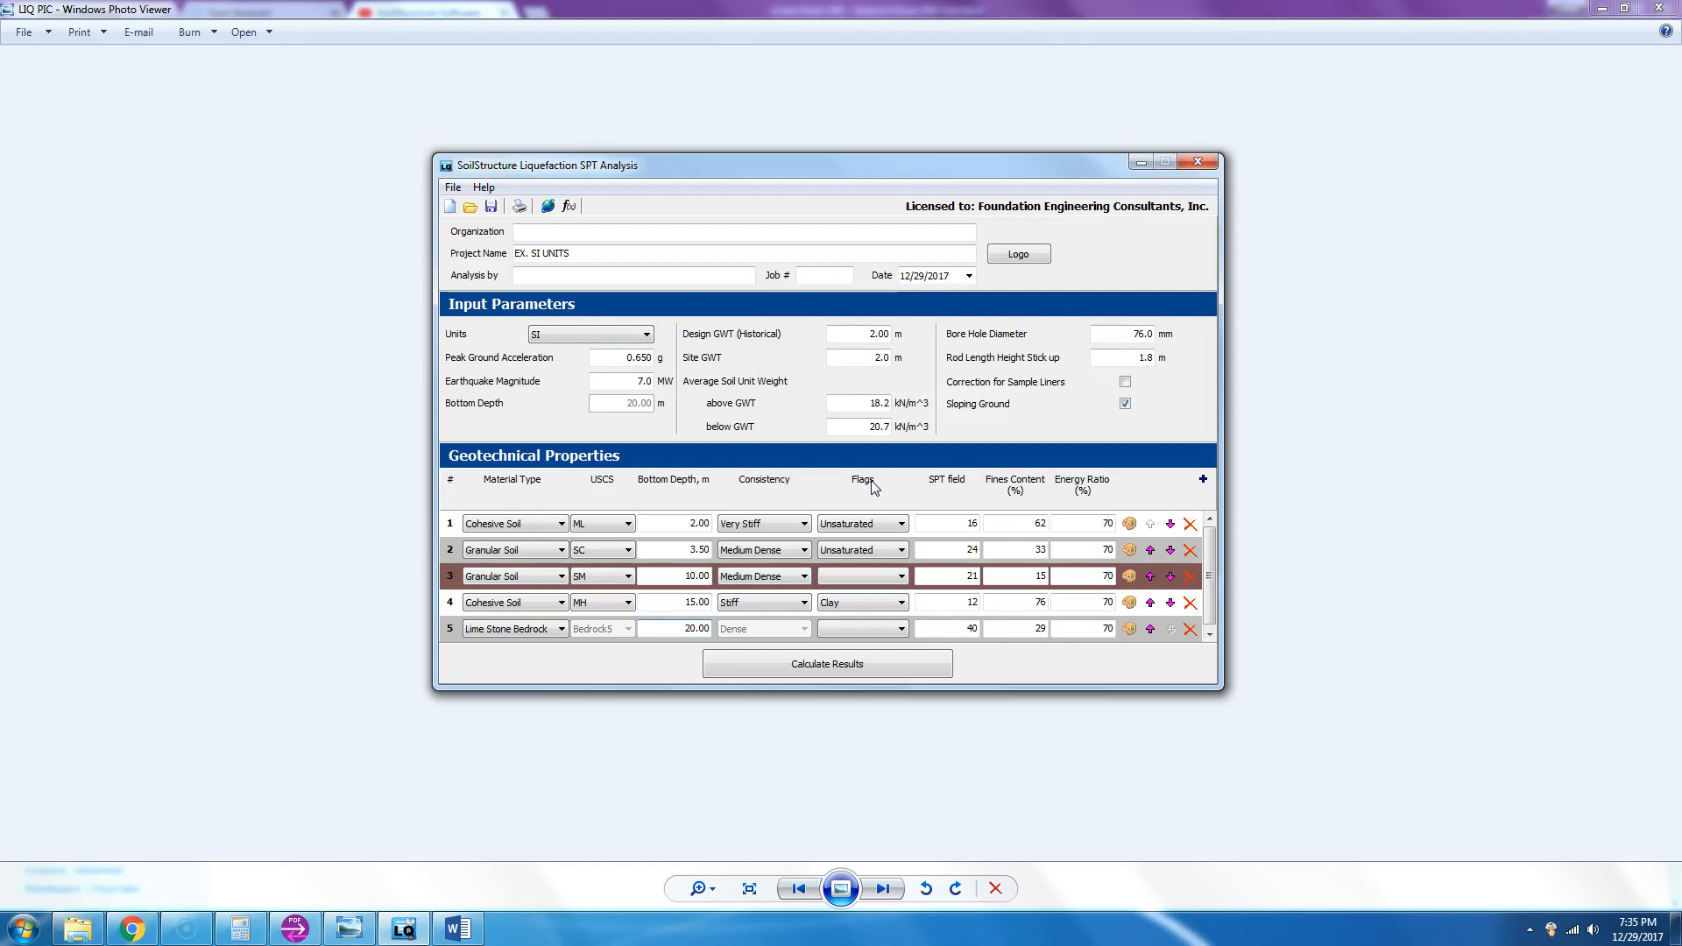
click(685, 628)
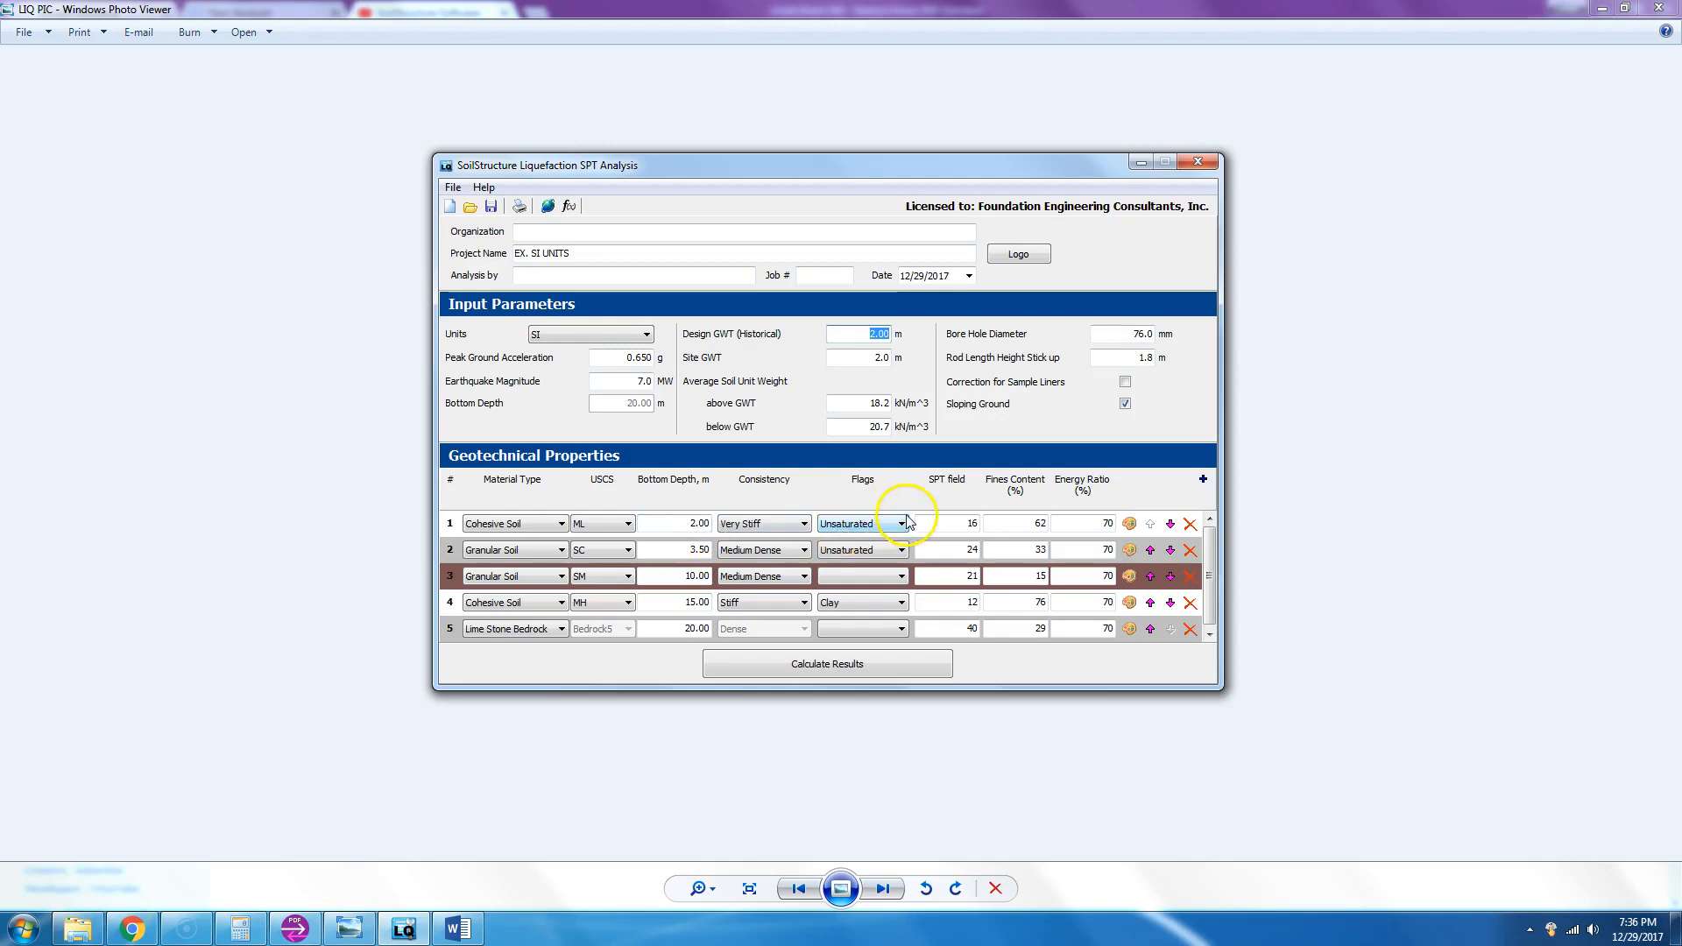
click(898, 549)
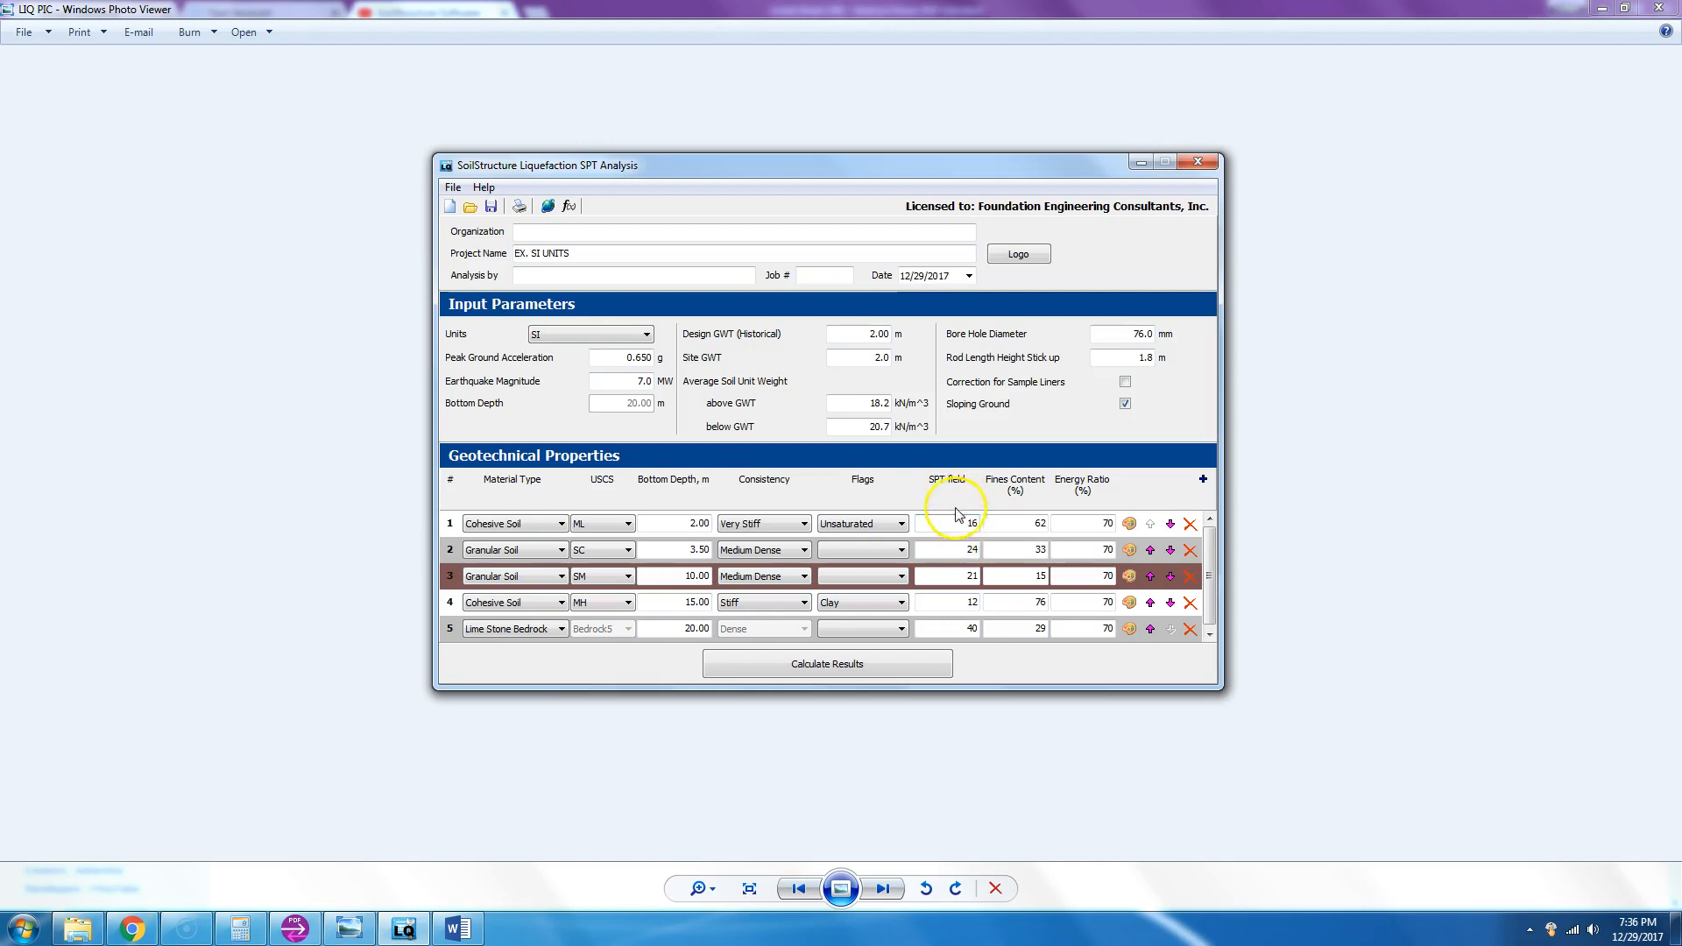
mouse_move(967, 496)
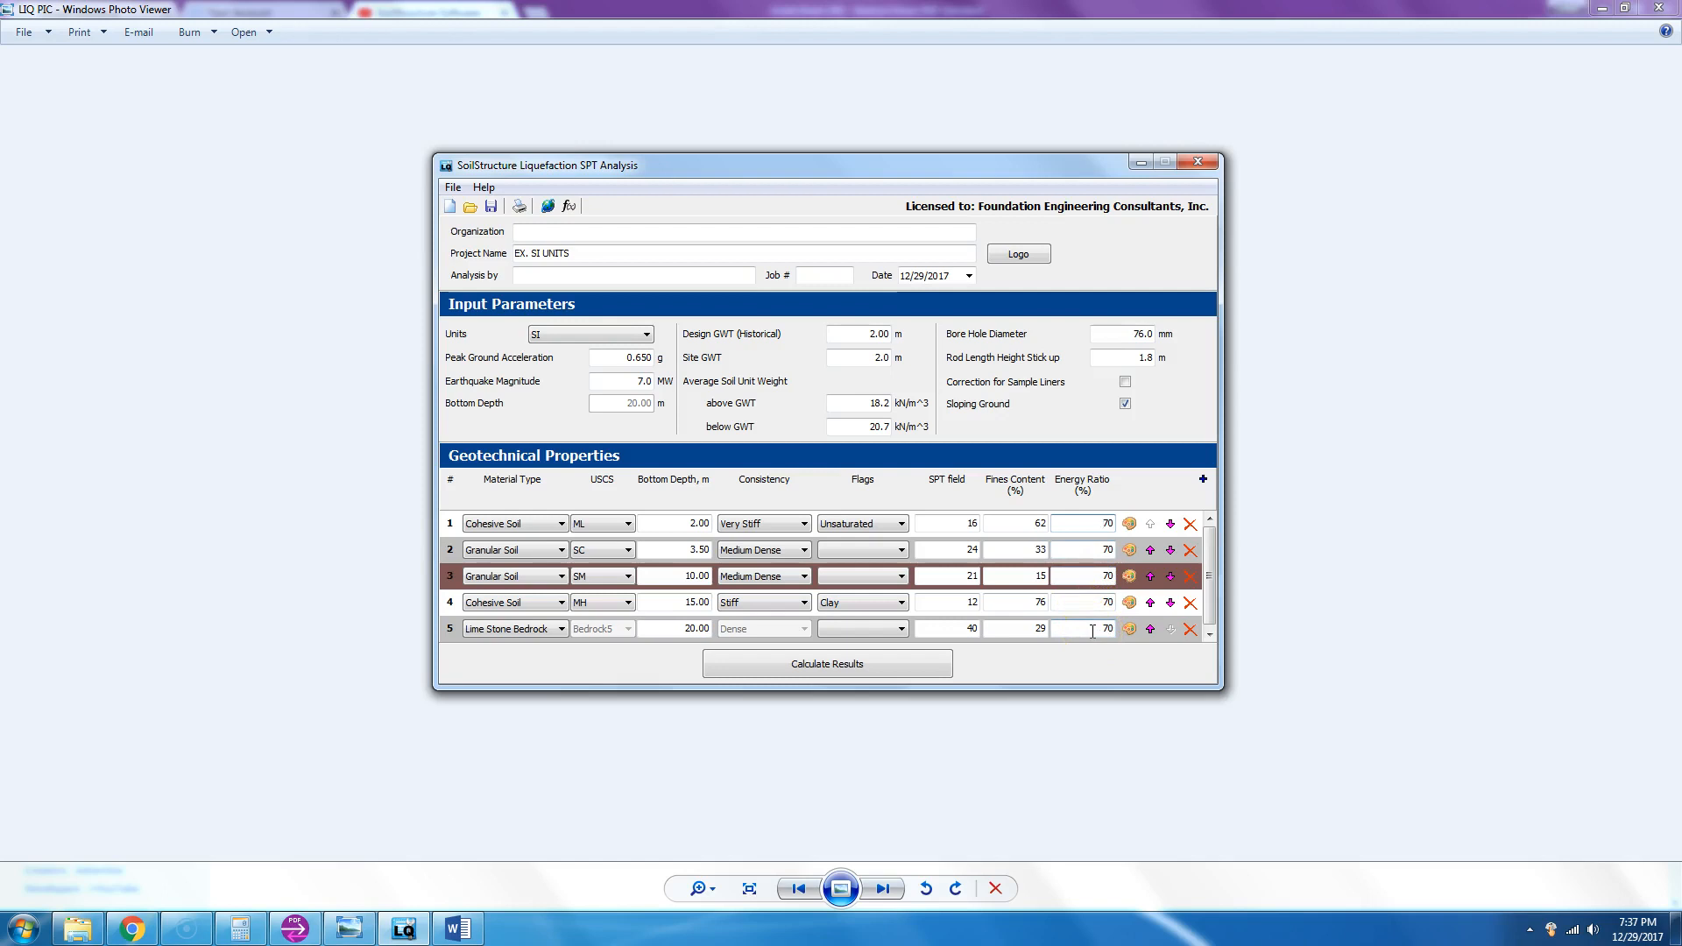
- Set layer 1's row colour to a light lavender from the full colour palette
click(1128, 524)
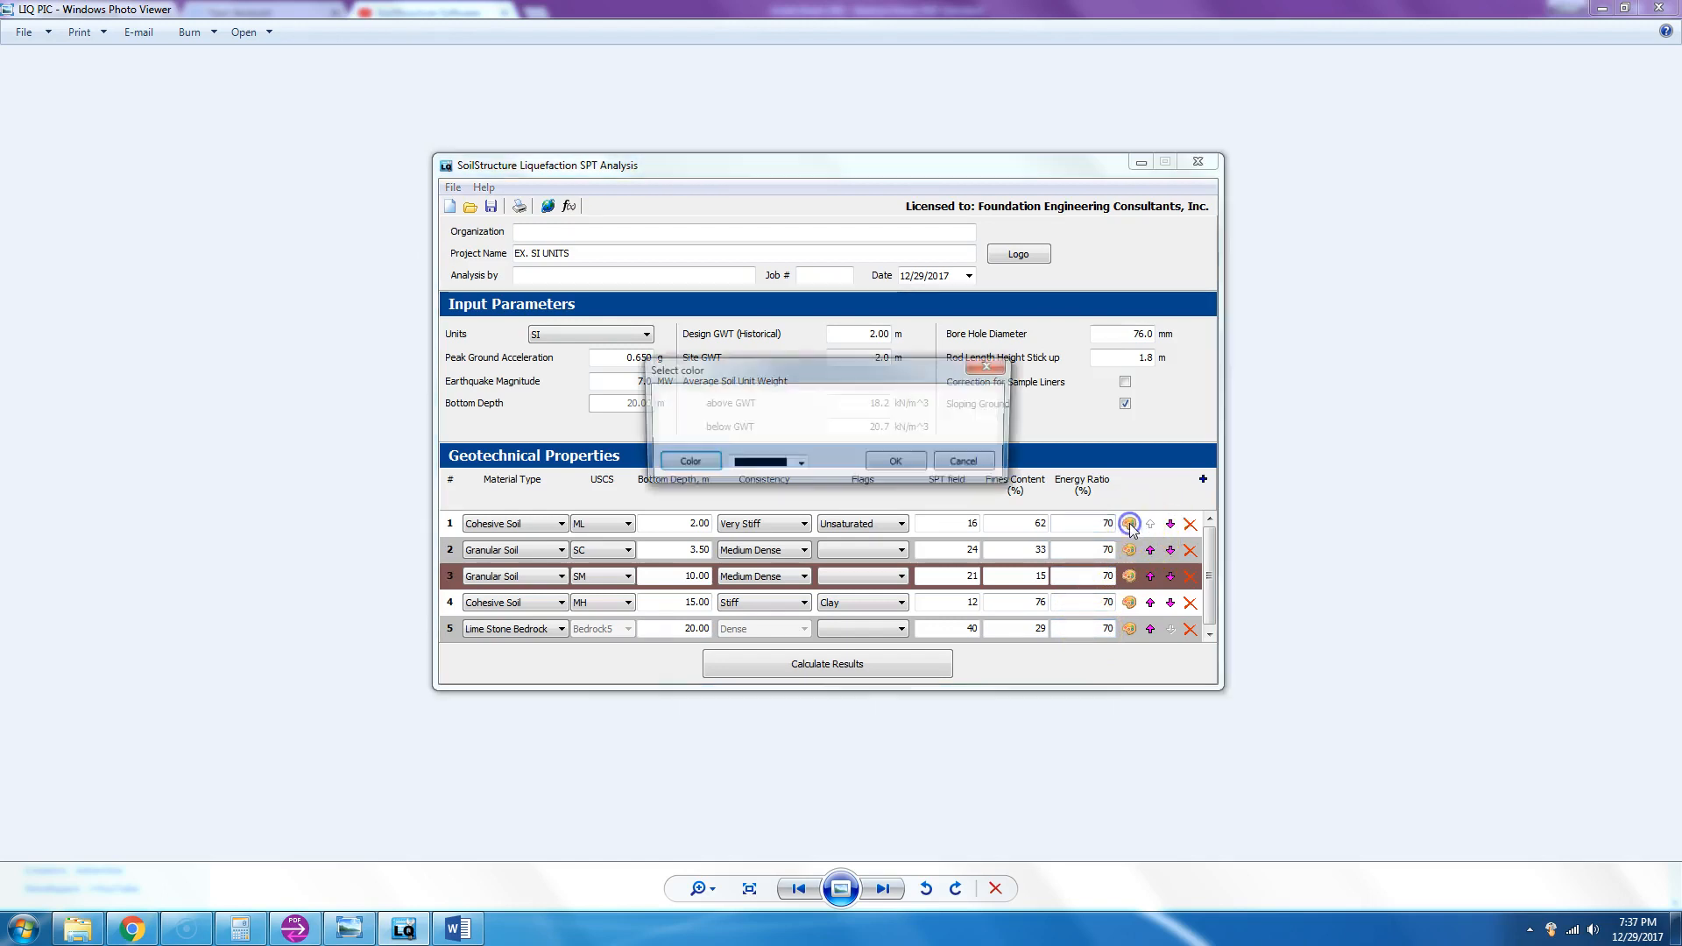
click(690, 463)
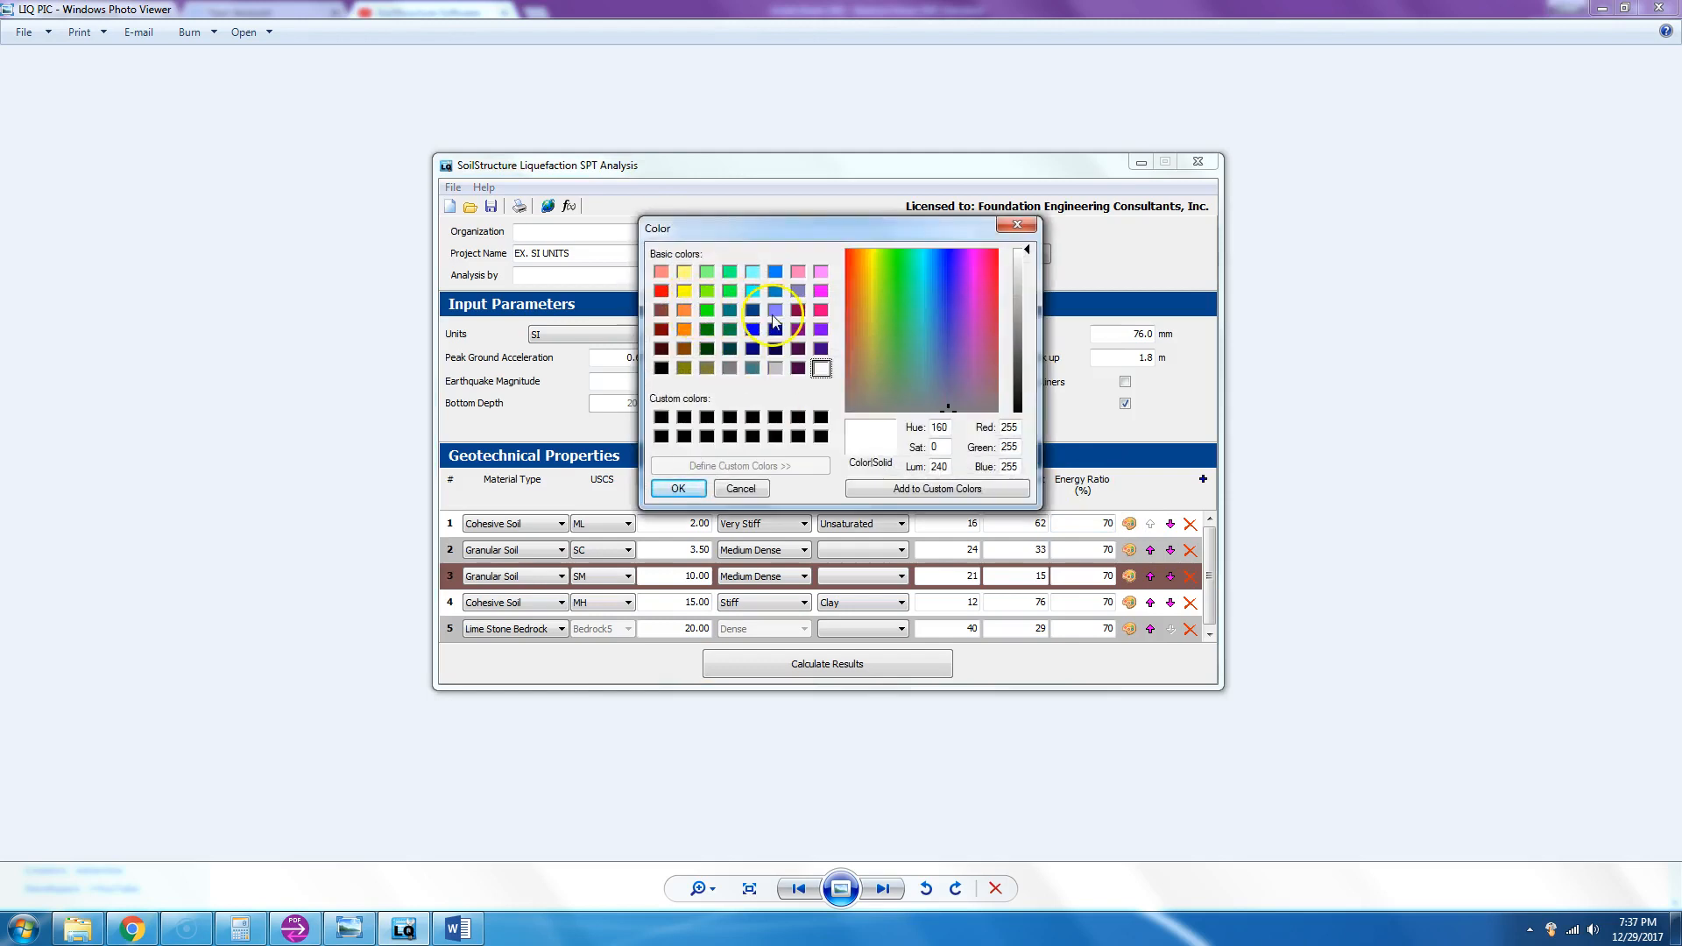
click(1009, 333)
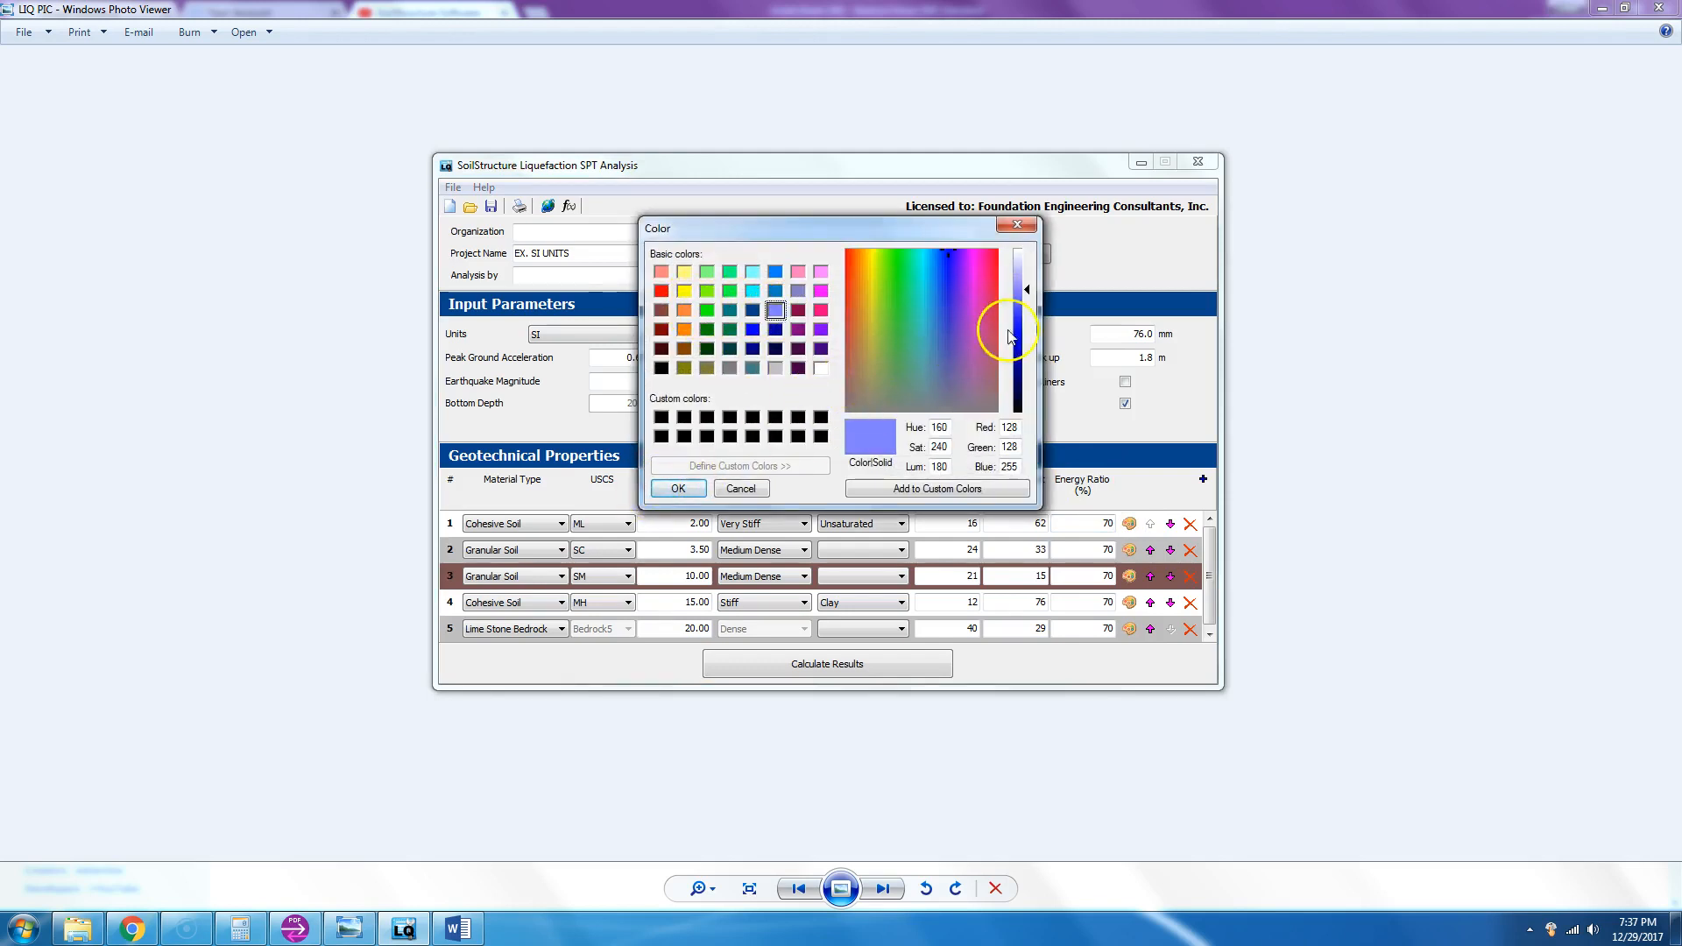
drag(1009, 339, 1022, 264)
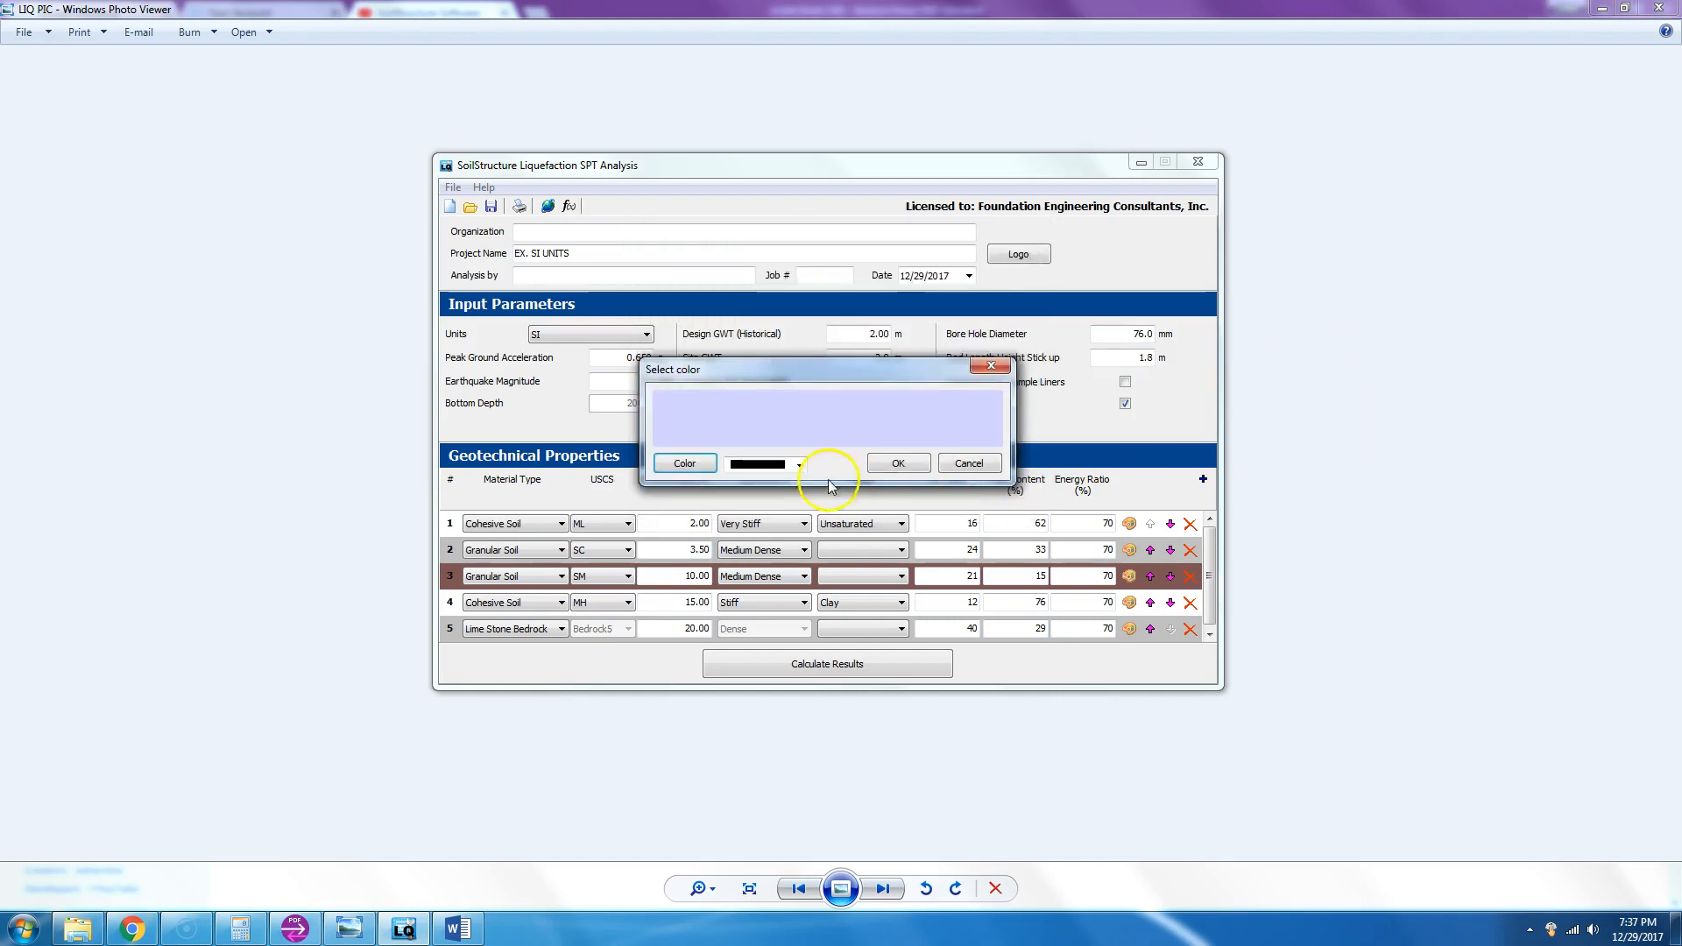
click(684, 463)
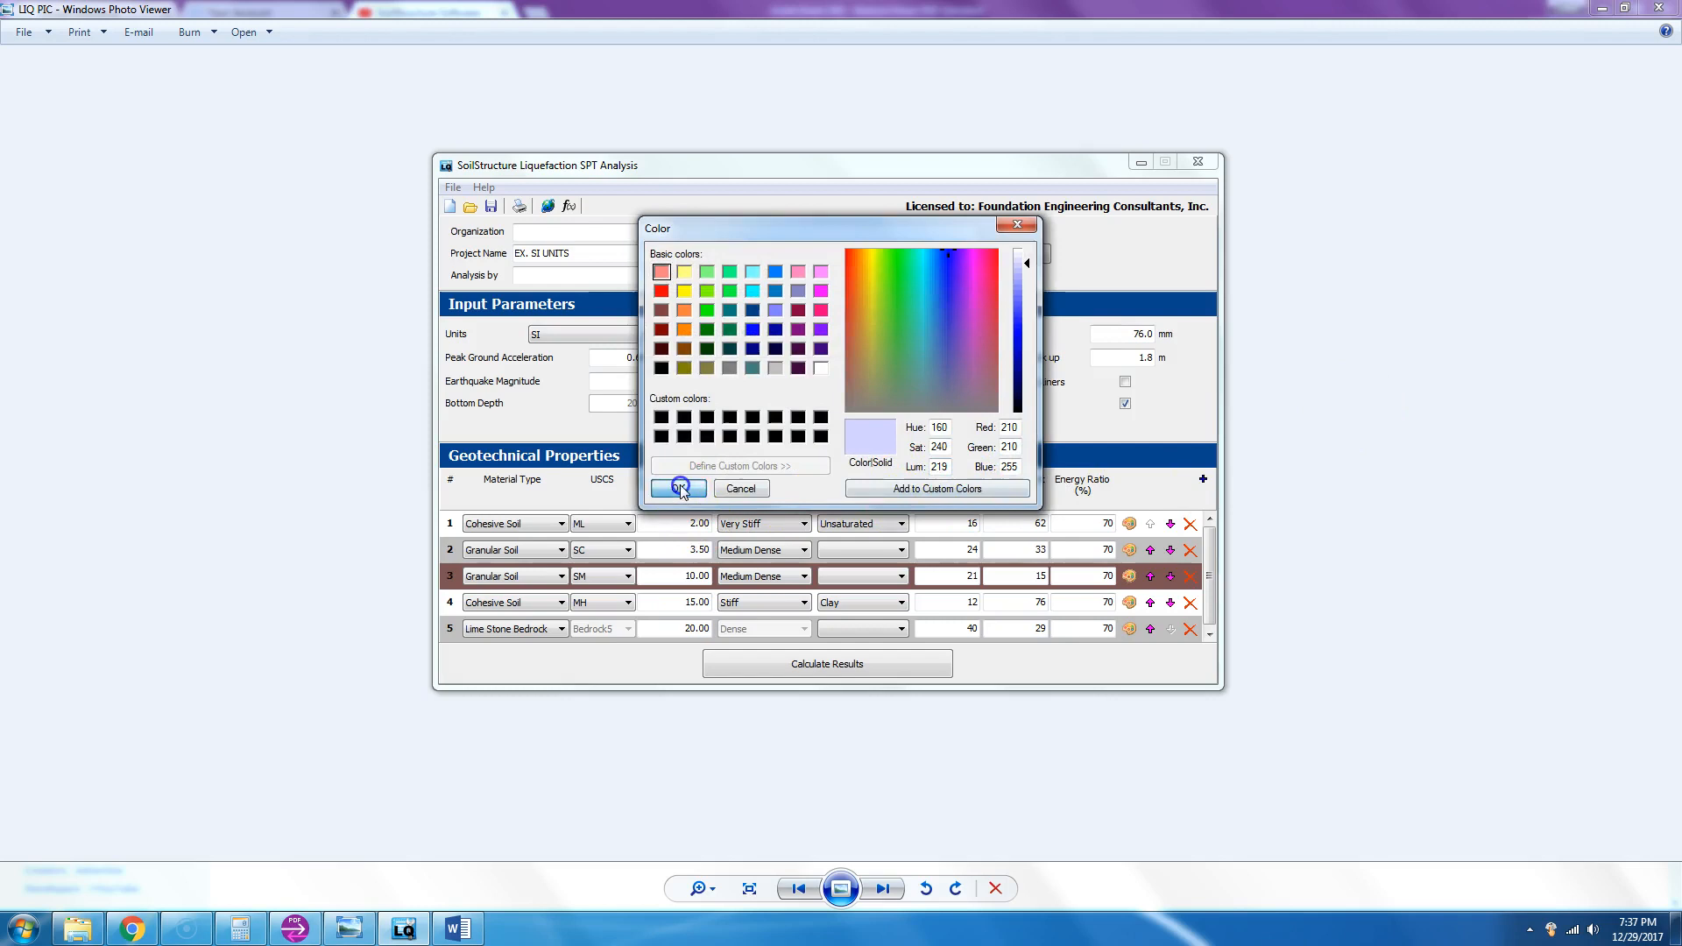
- Cancel the logo picker and recalculate: 0.14 m dynamic settlement, 0.52 m lateral displacement
click(676, 489)
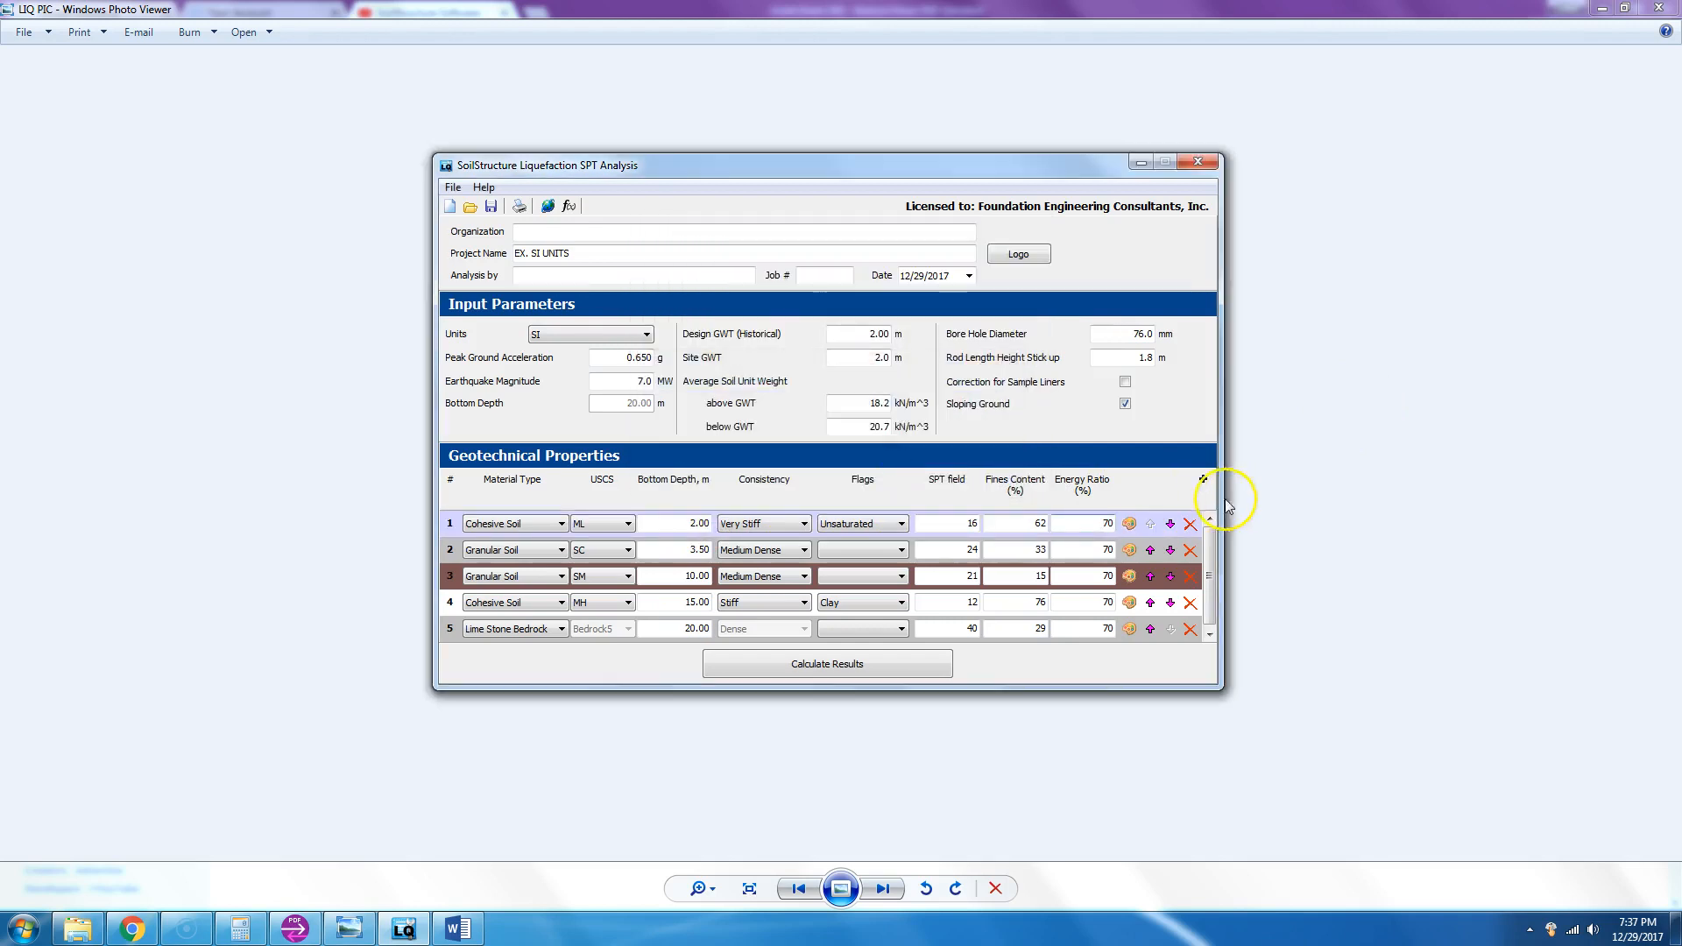
mouse_move(825, 663)
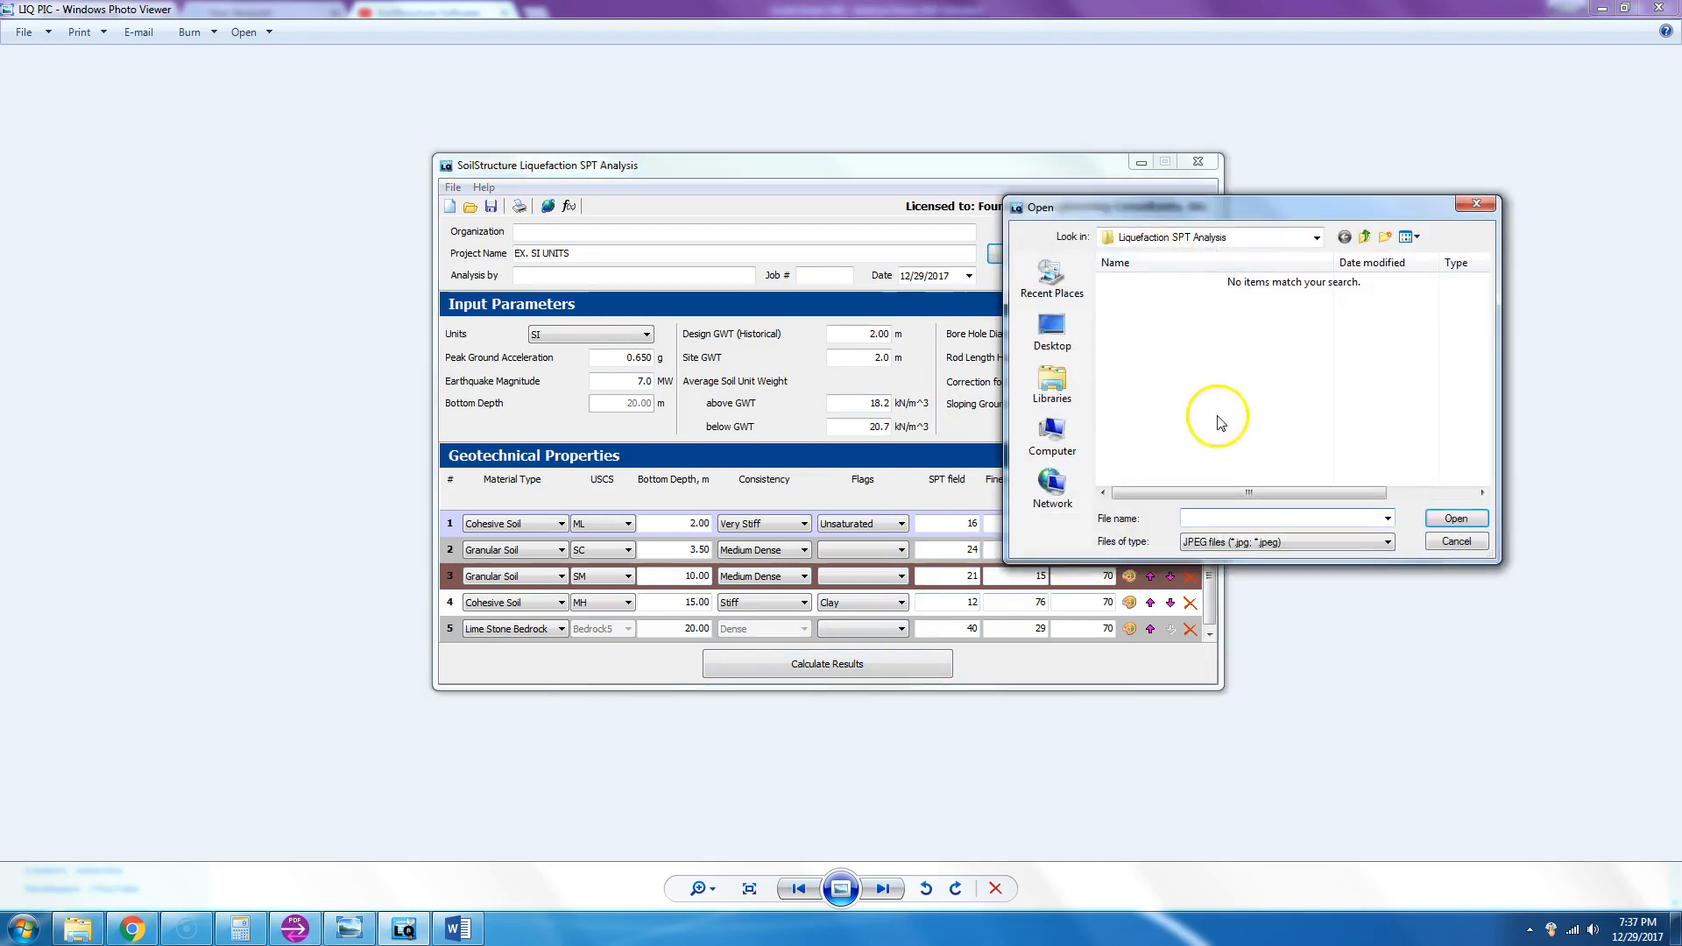
click(1454, 542)
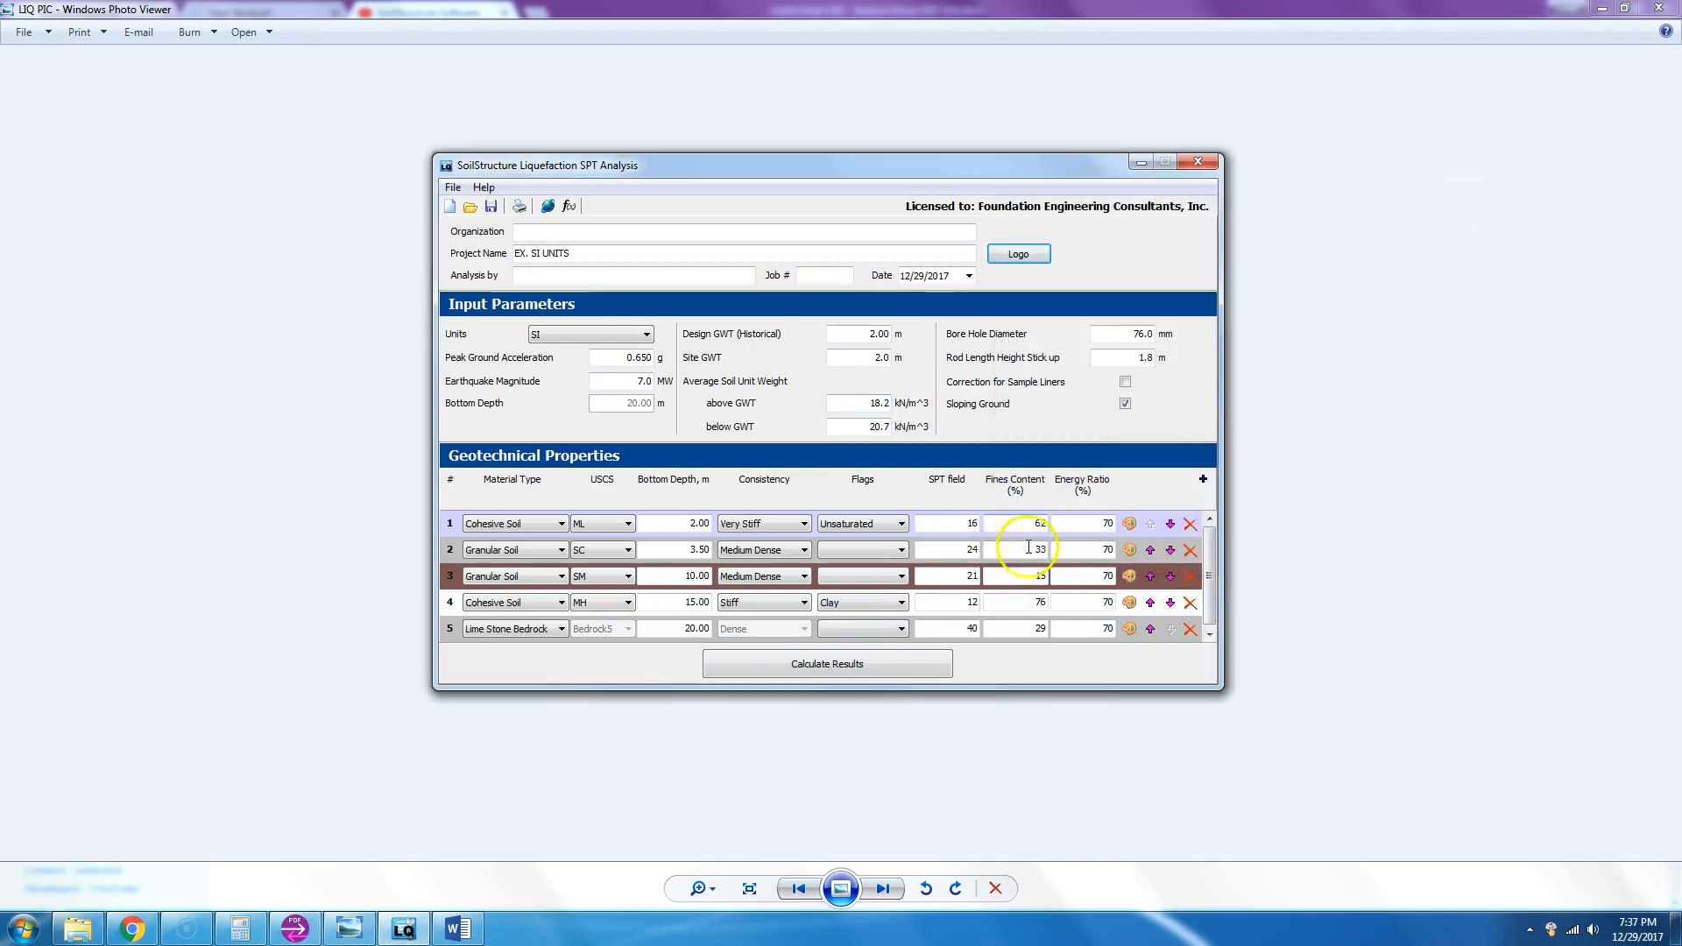
click(825, 662)
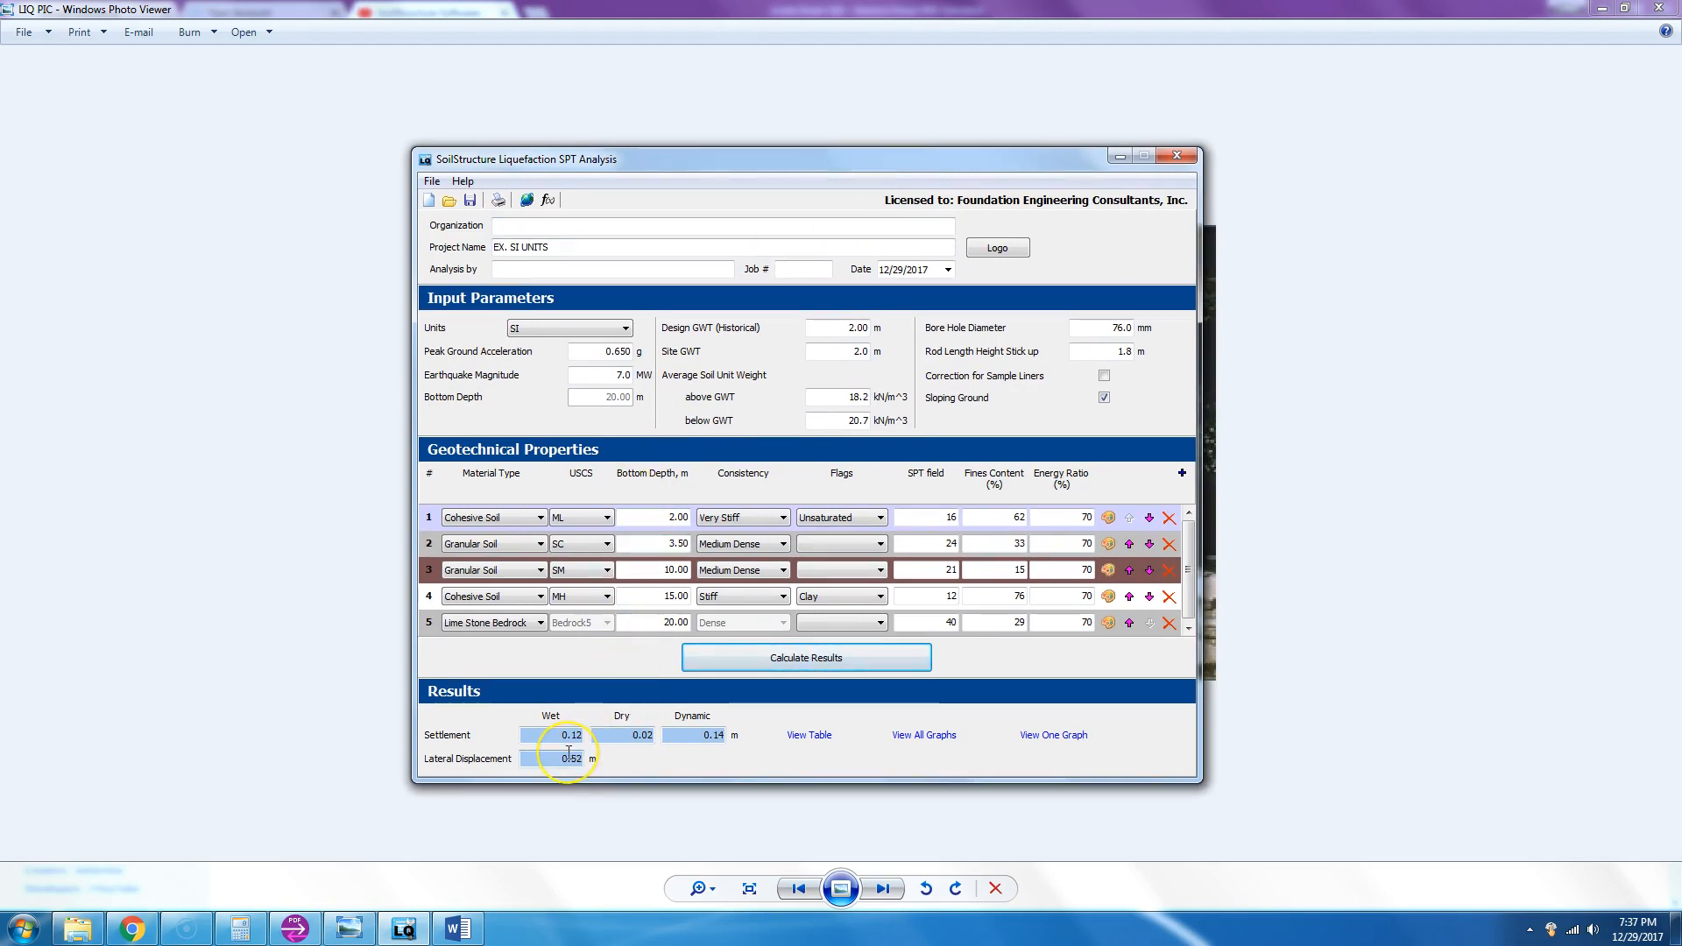
mouse_move(641, 751)
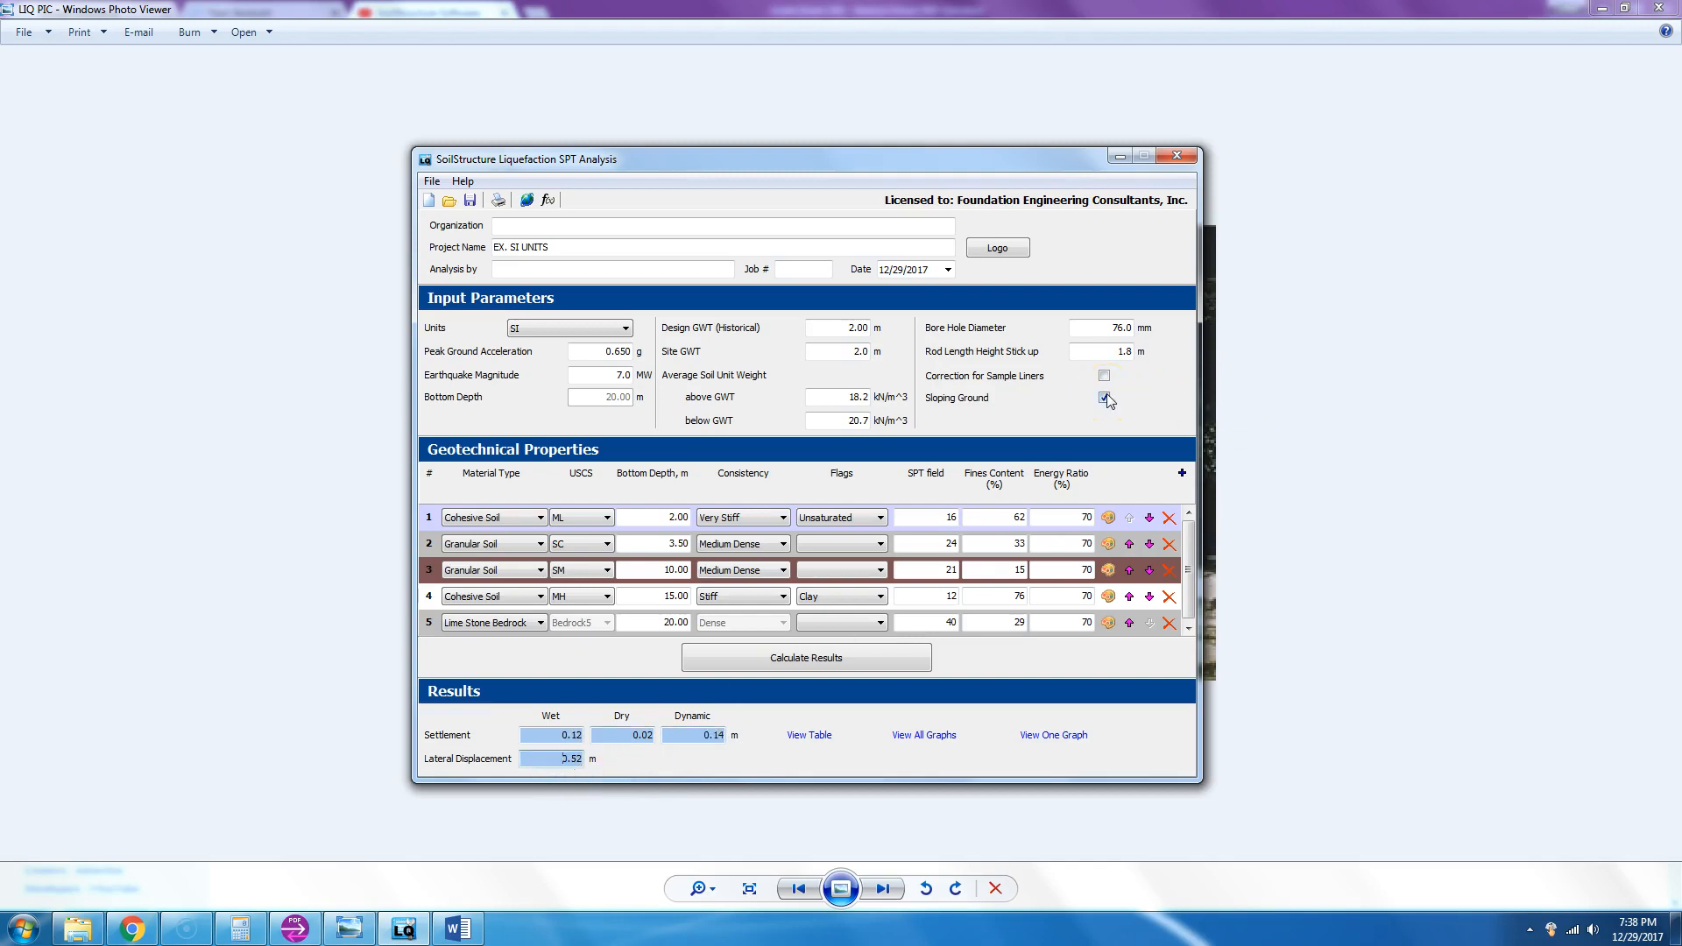
click(1104, 398)
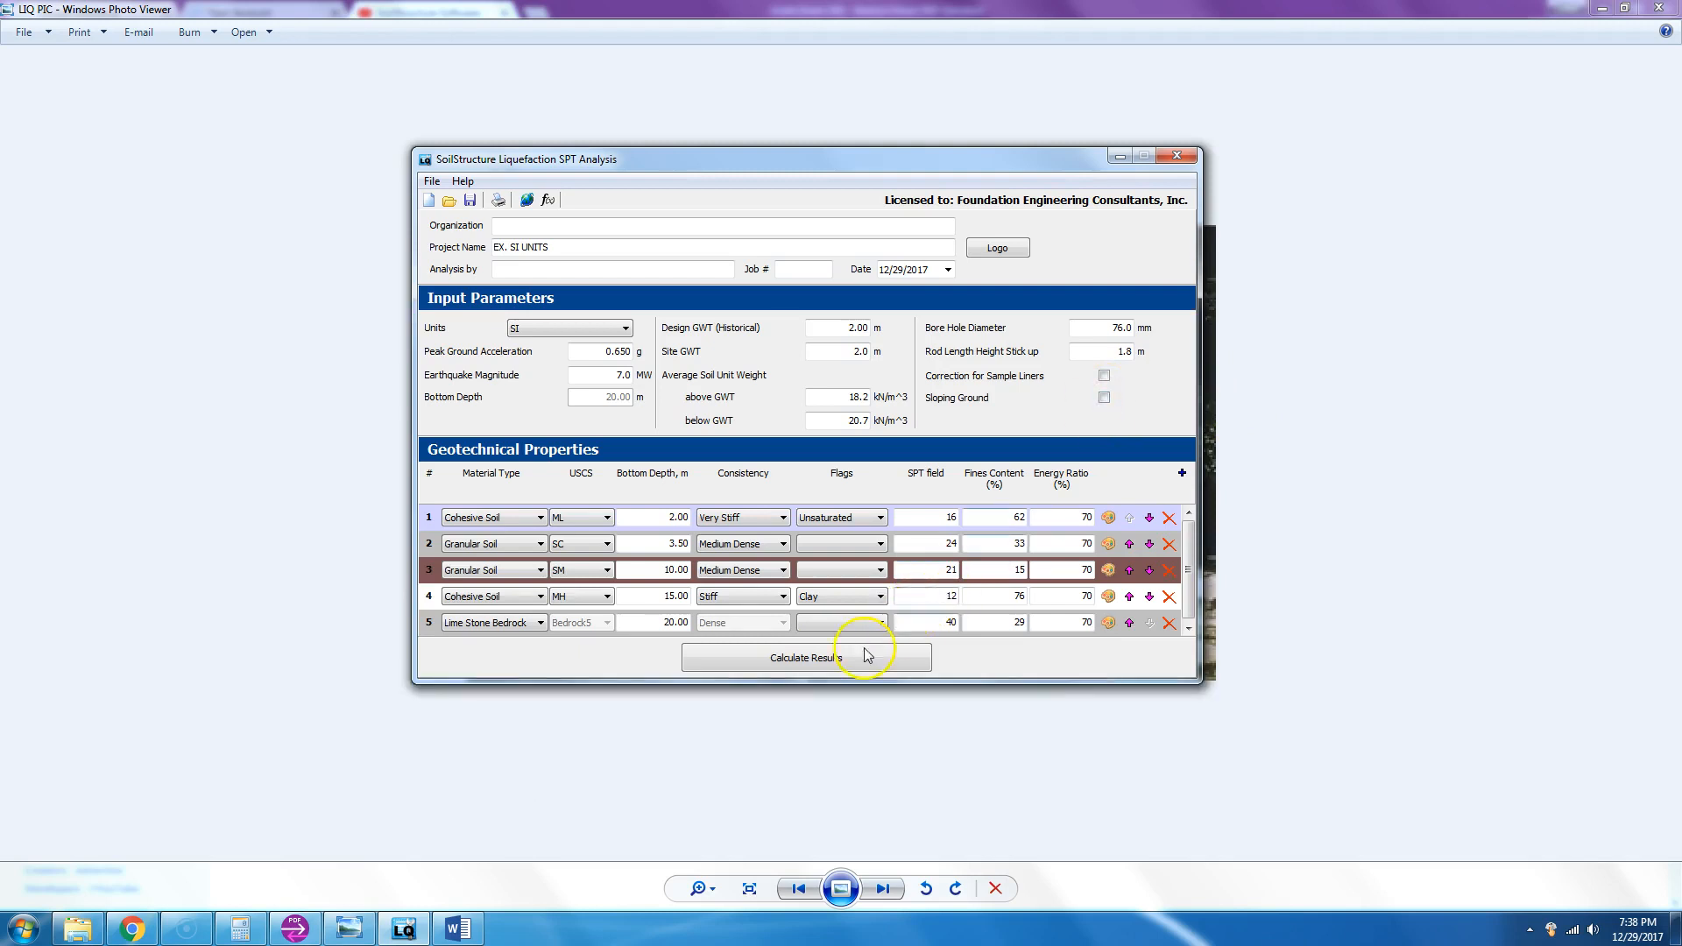
click(806, 657)
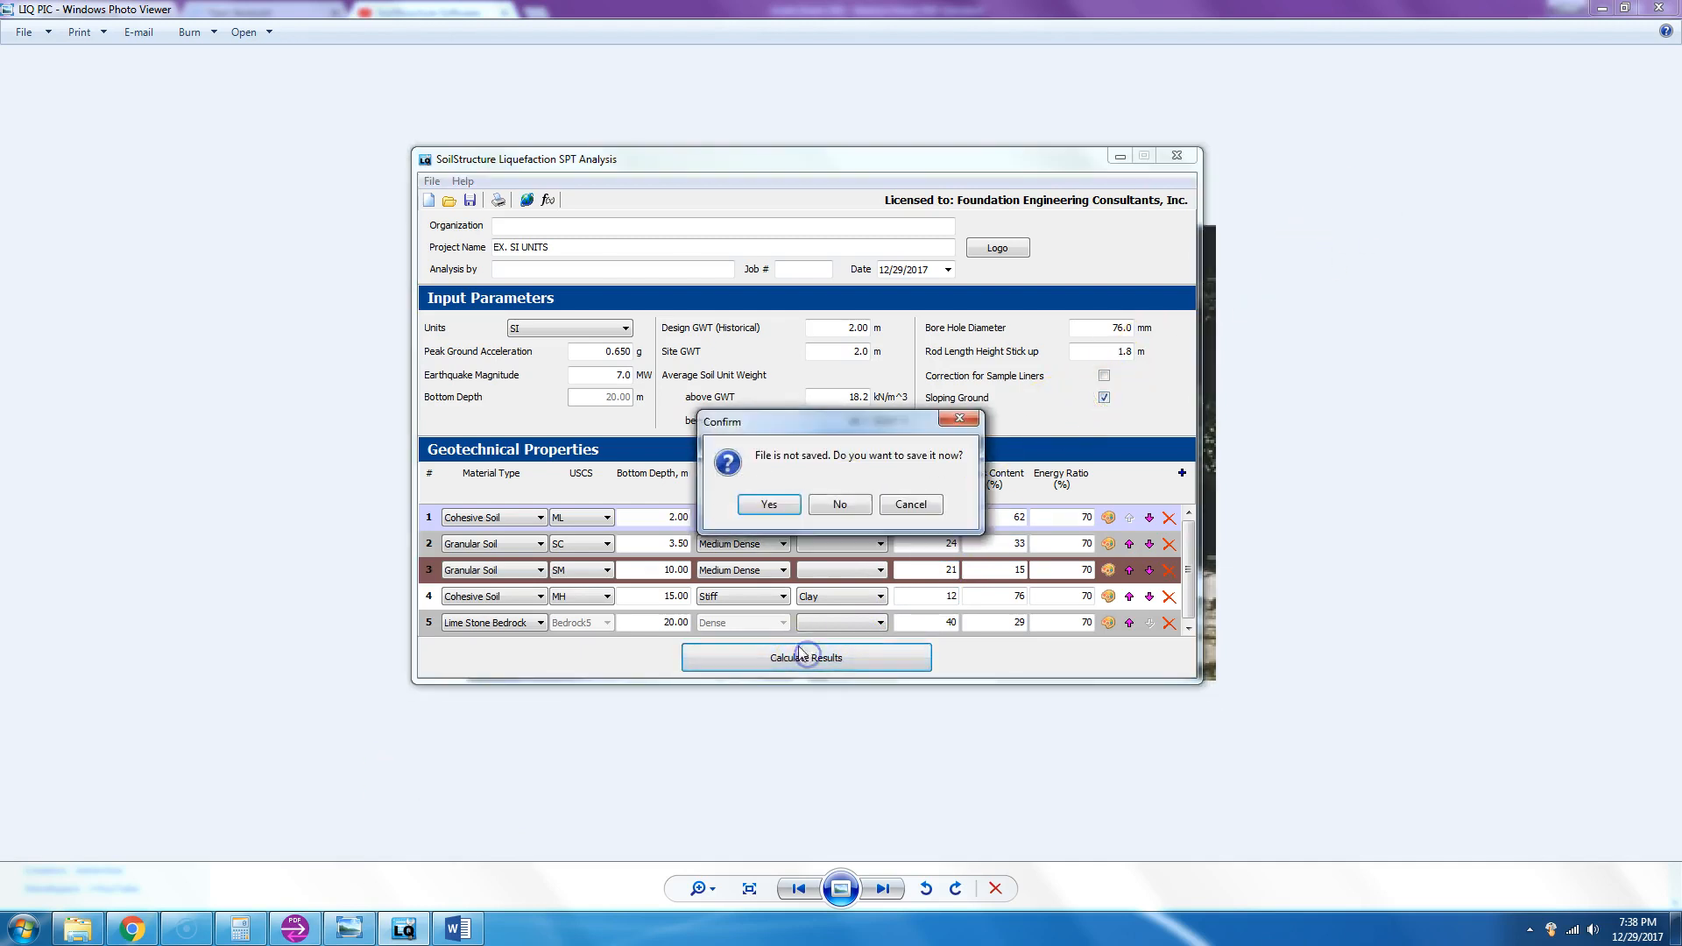
click(839, 504)
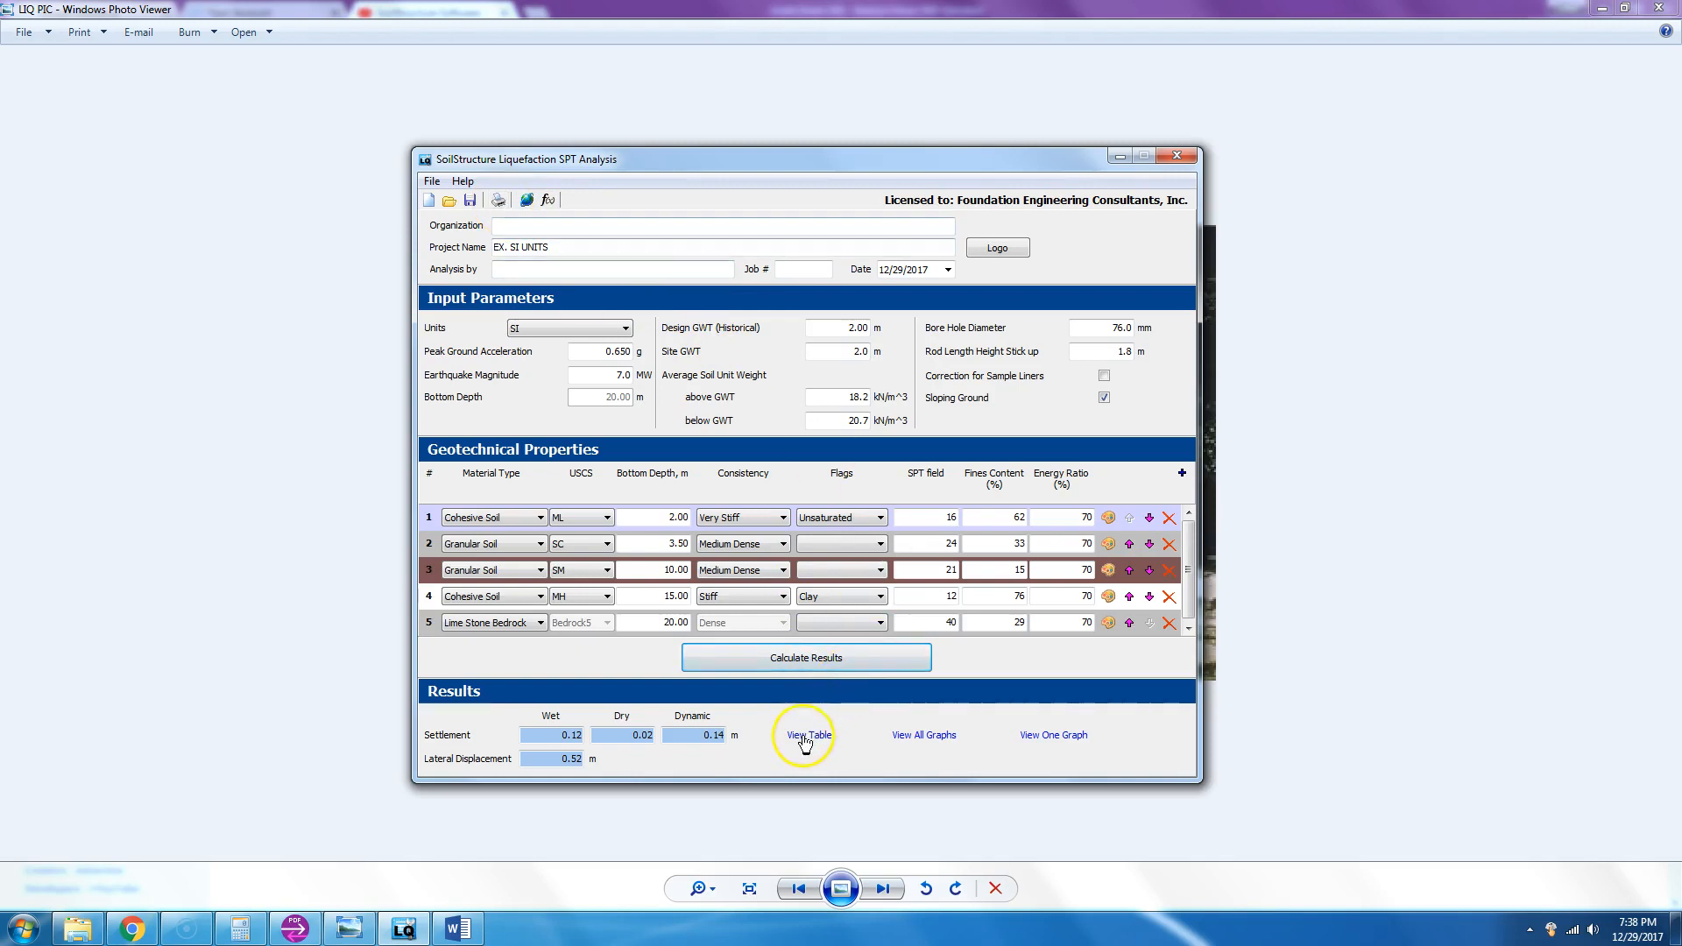
click(807, 734)
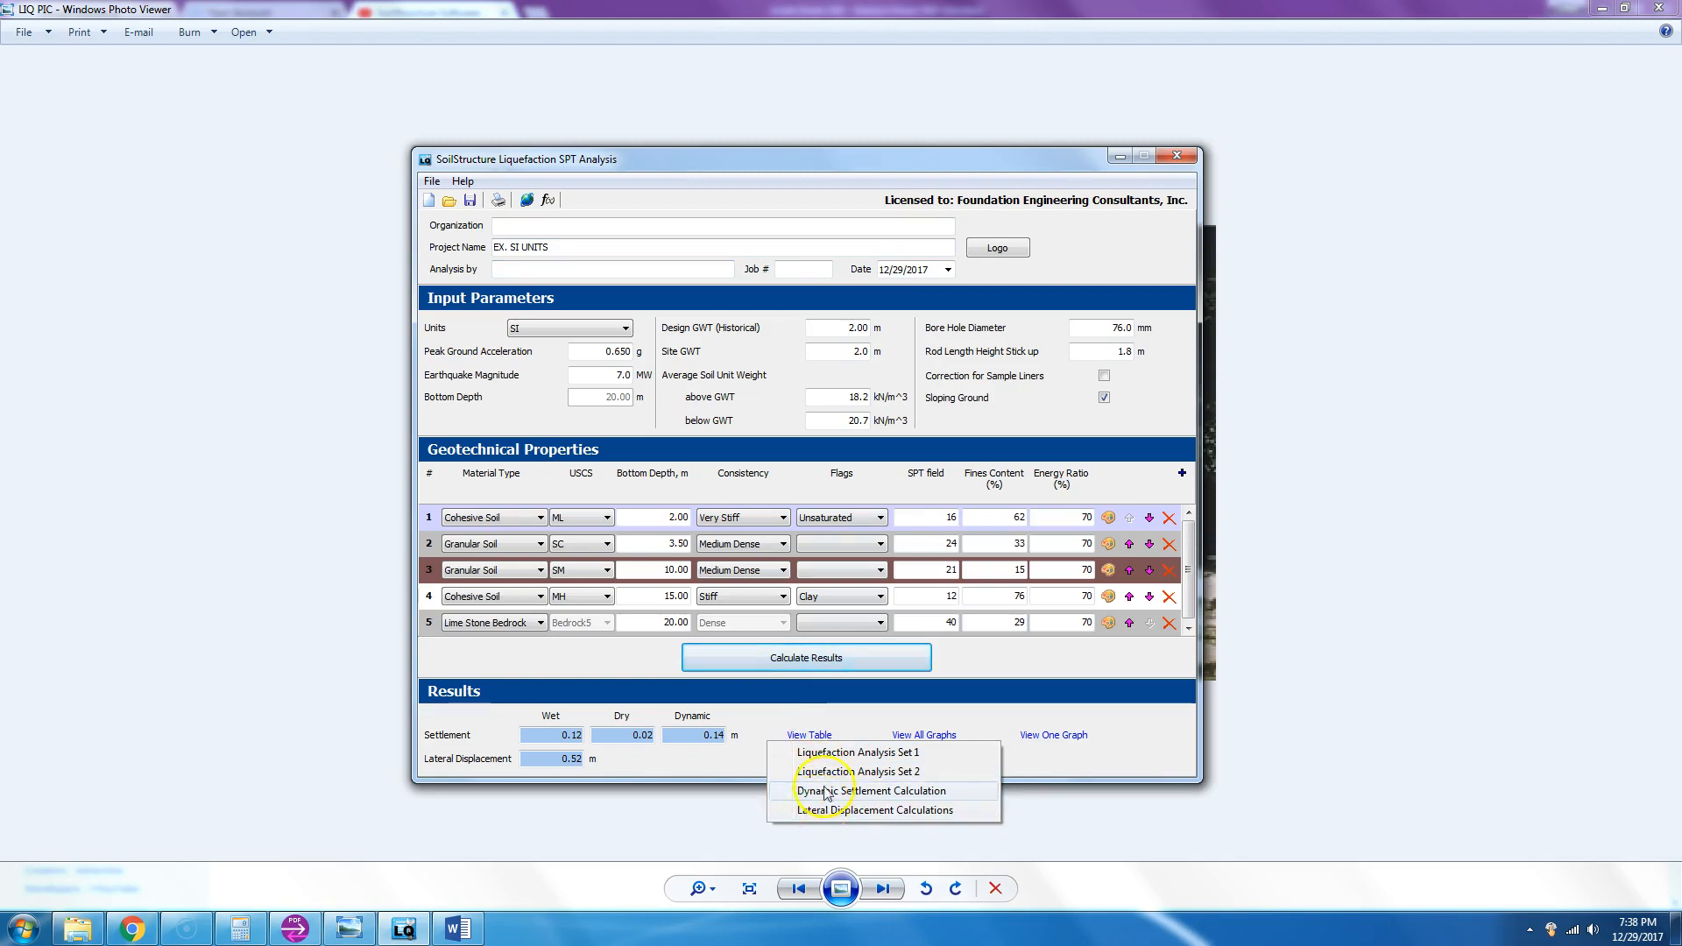
click(859, 752)
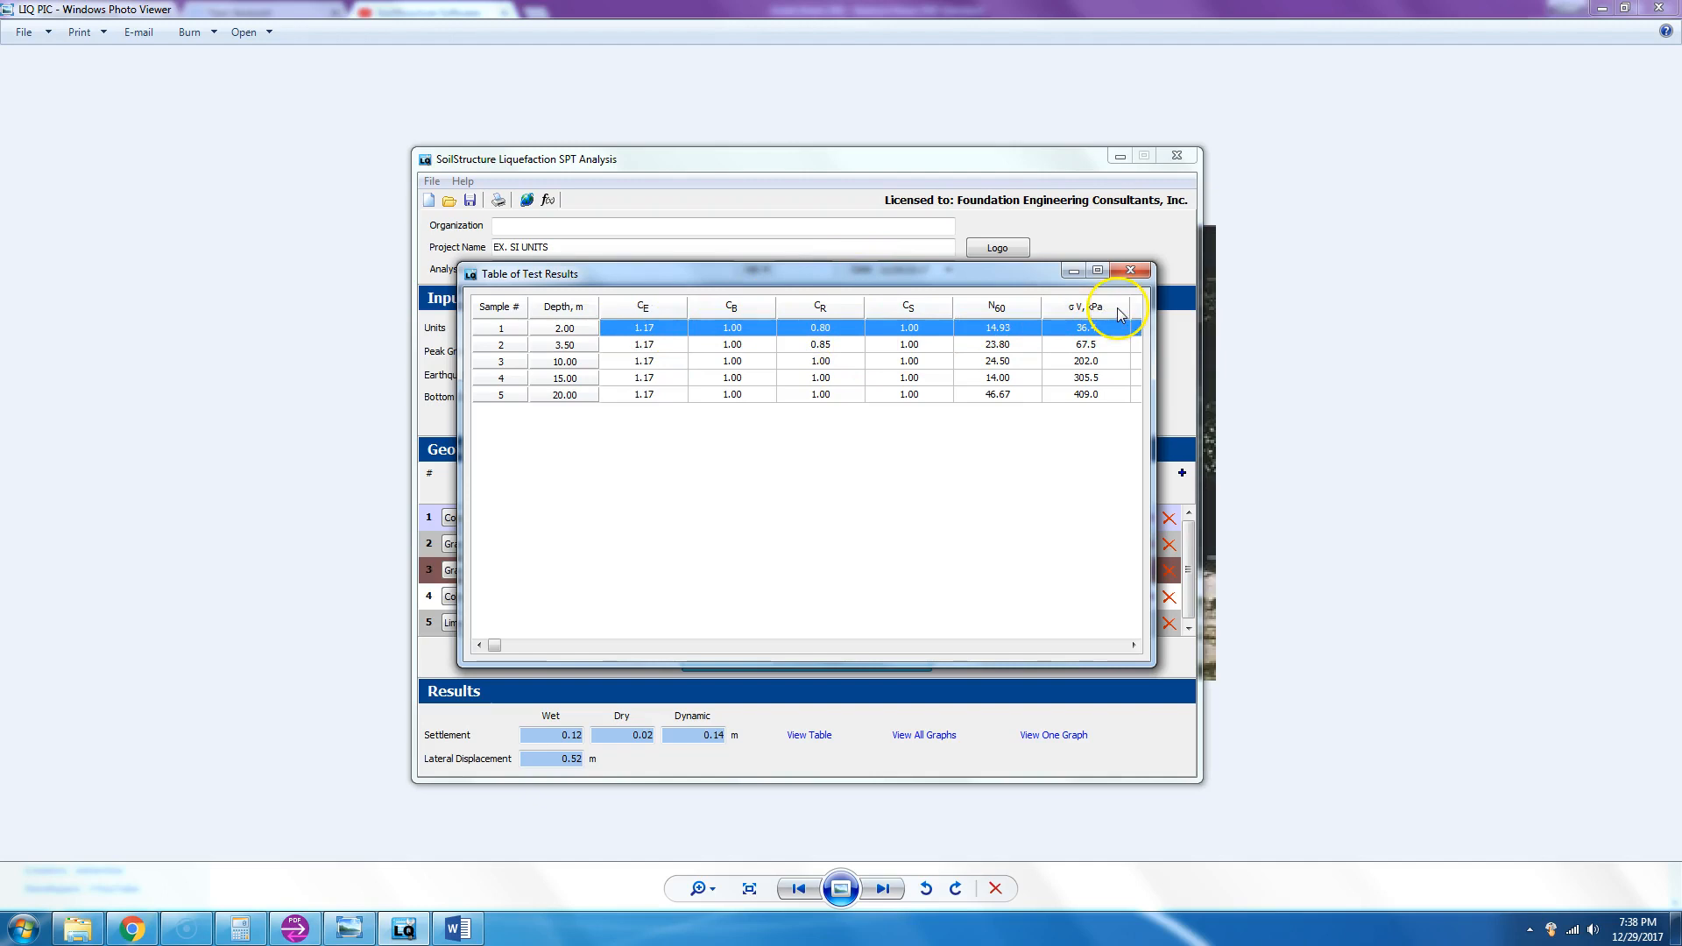
click(1130, 270)
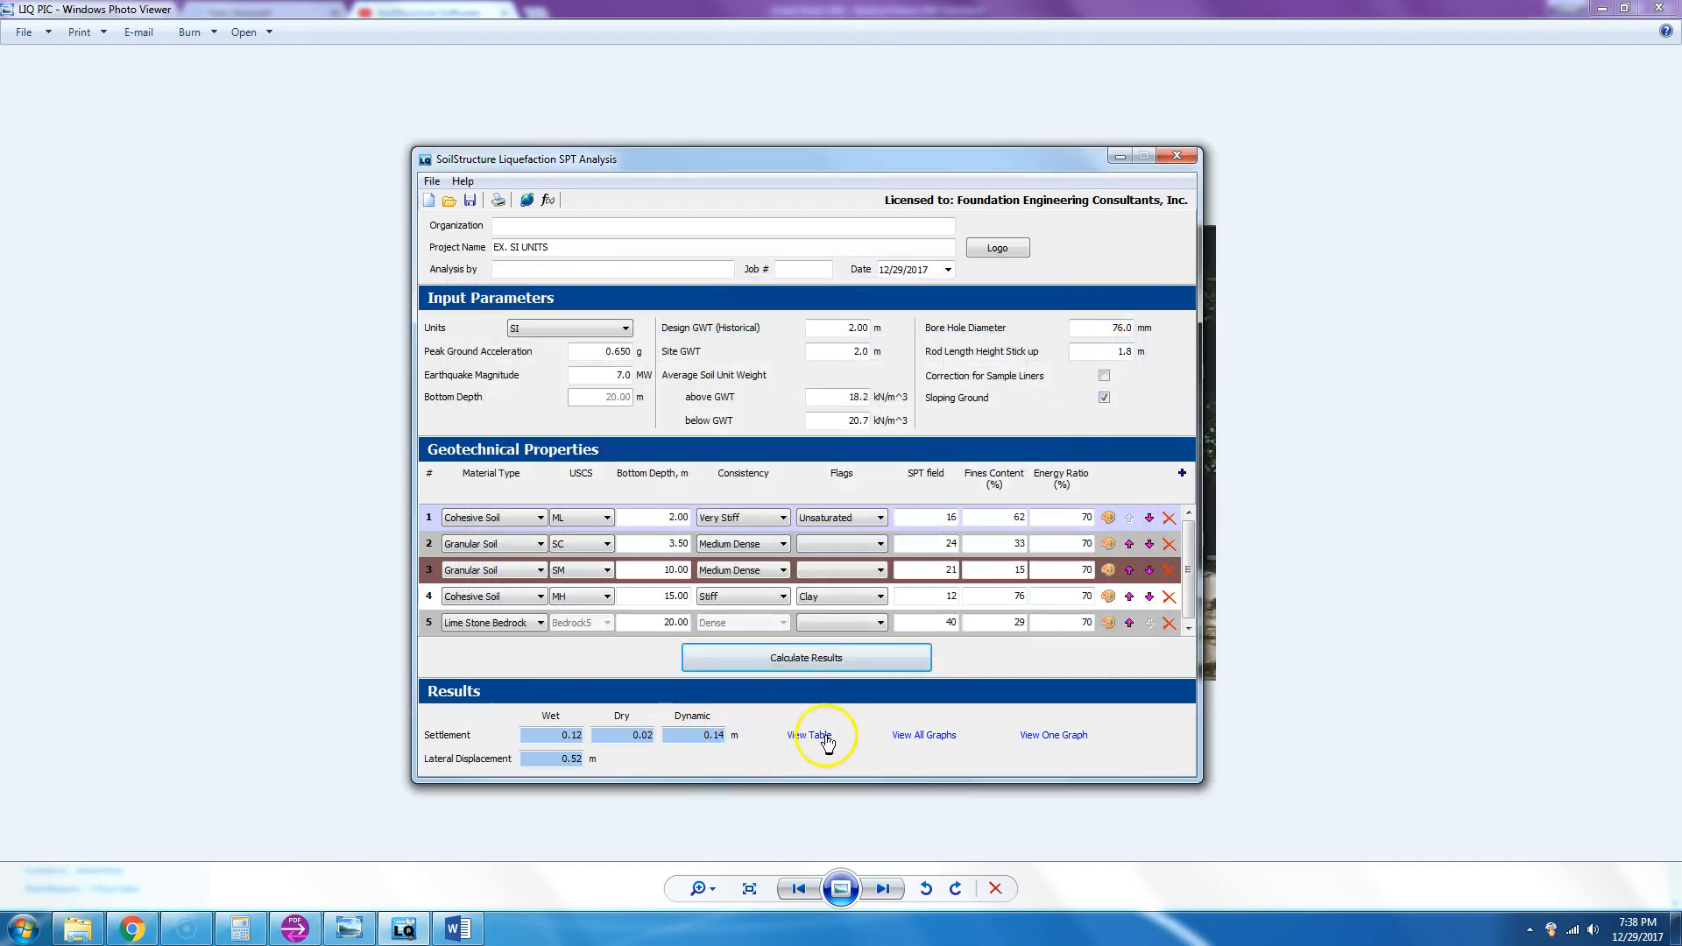
click(809, 734)
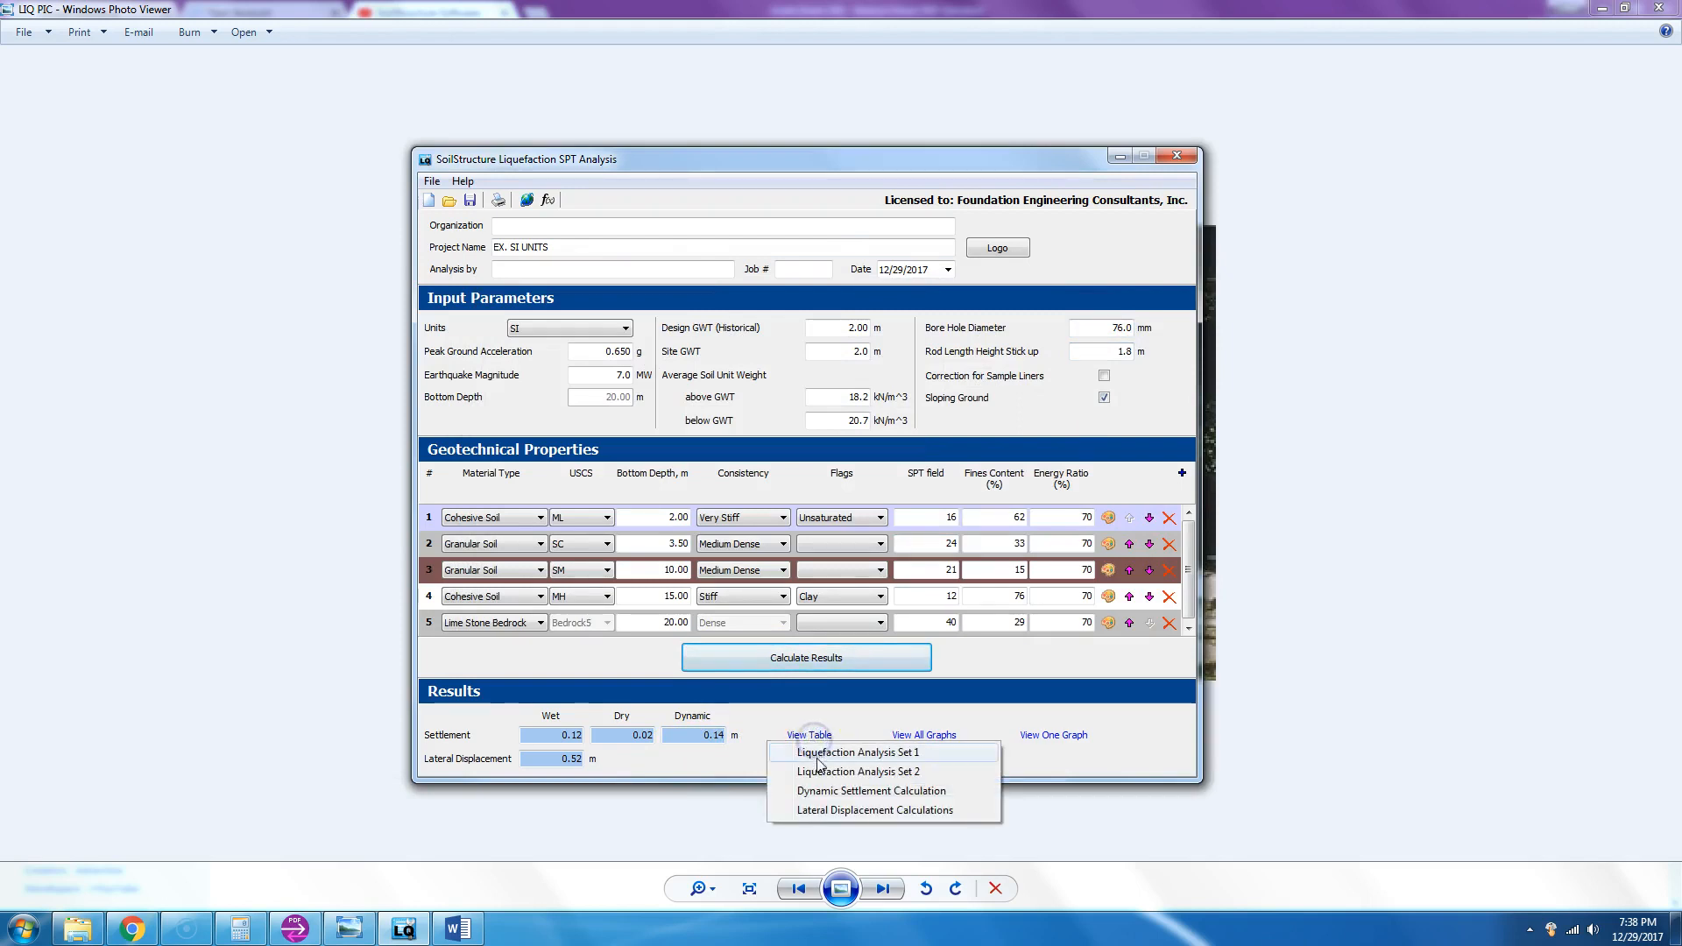
click(858, 752)
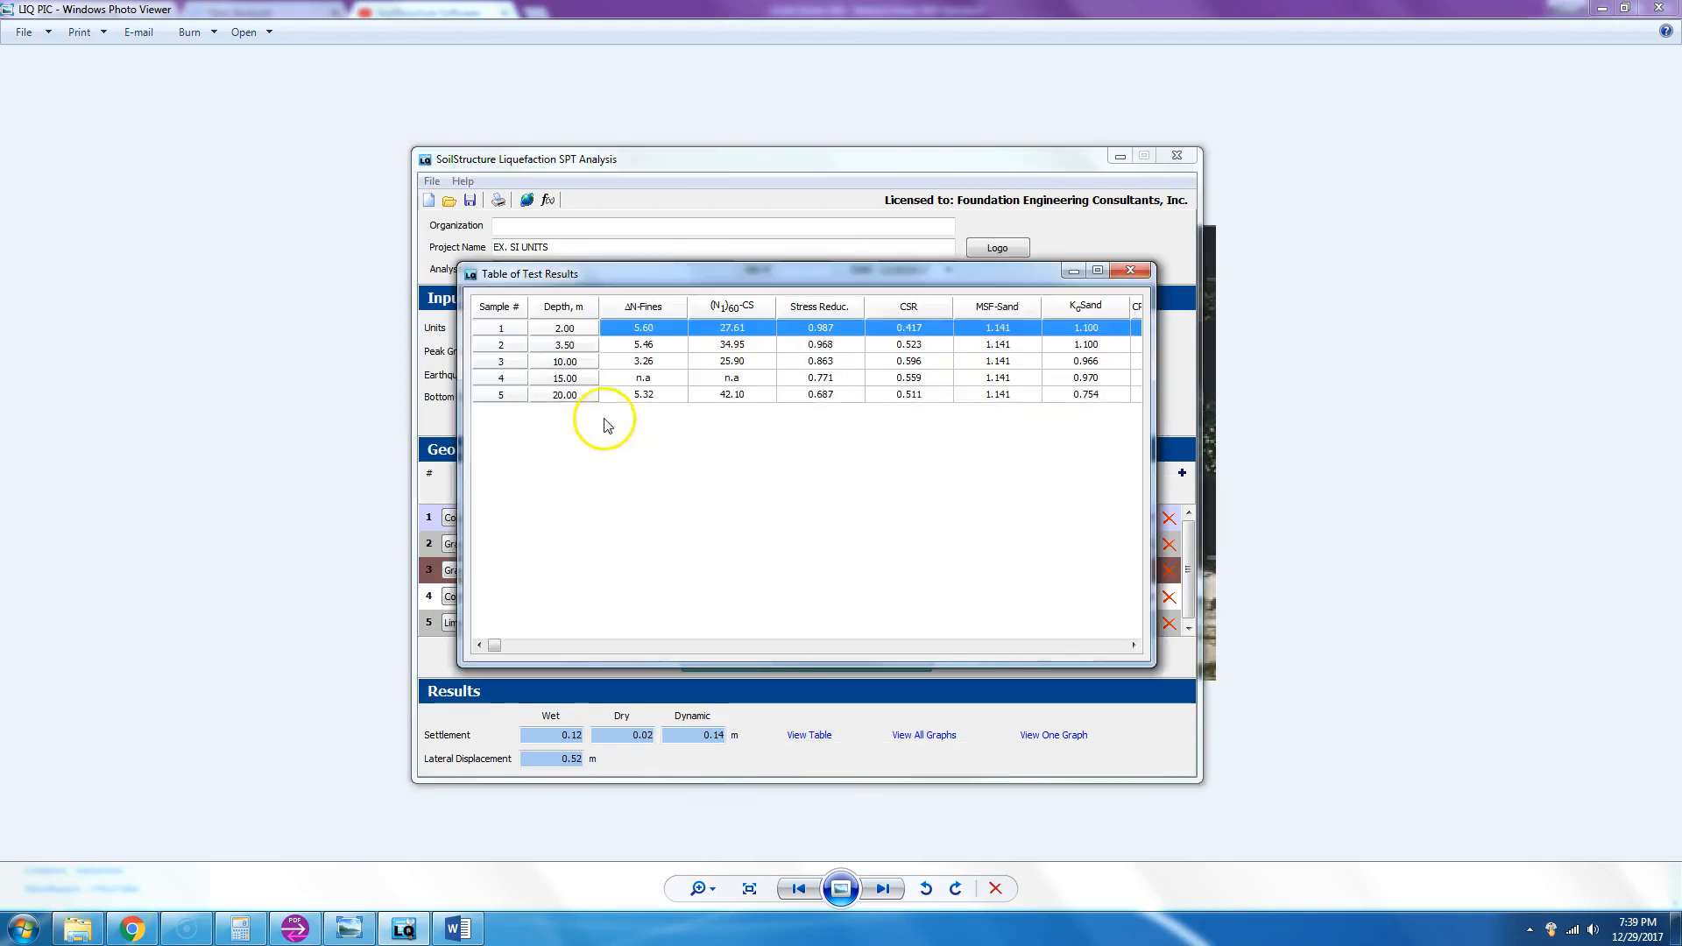
mouse_move(745, 355)
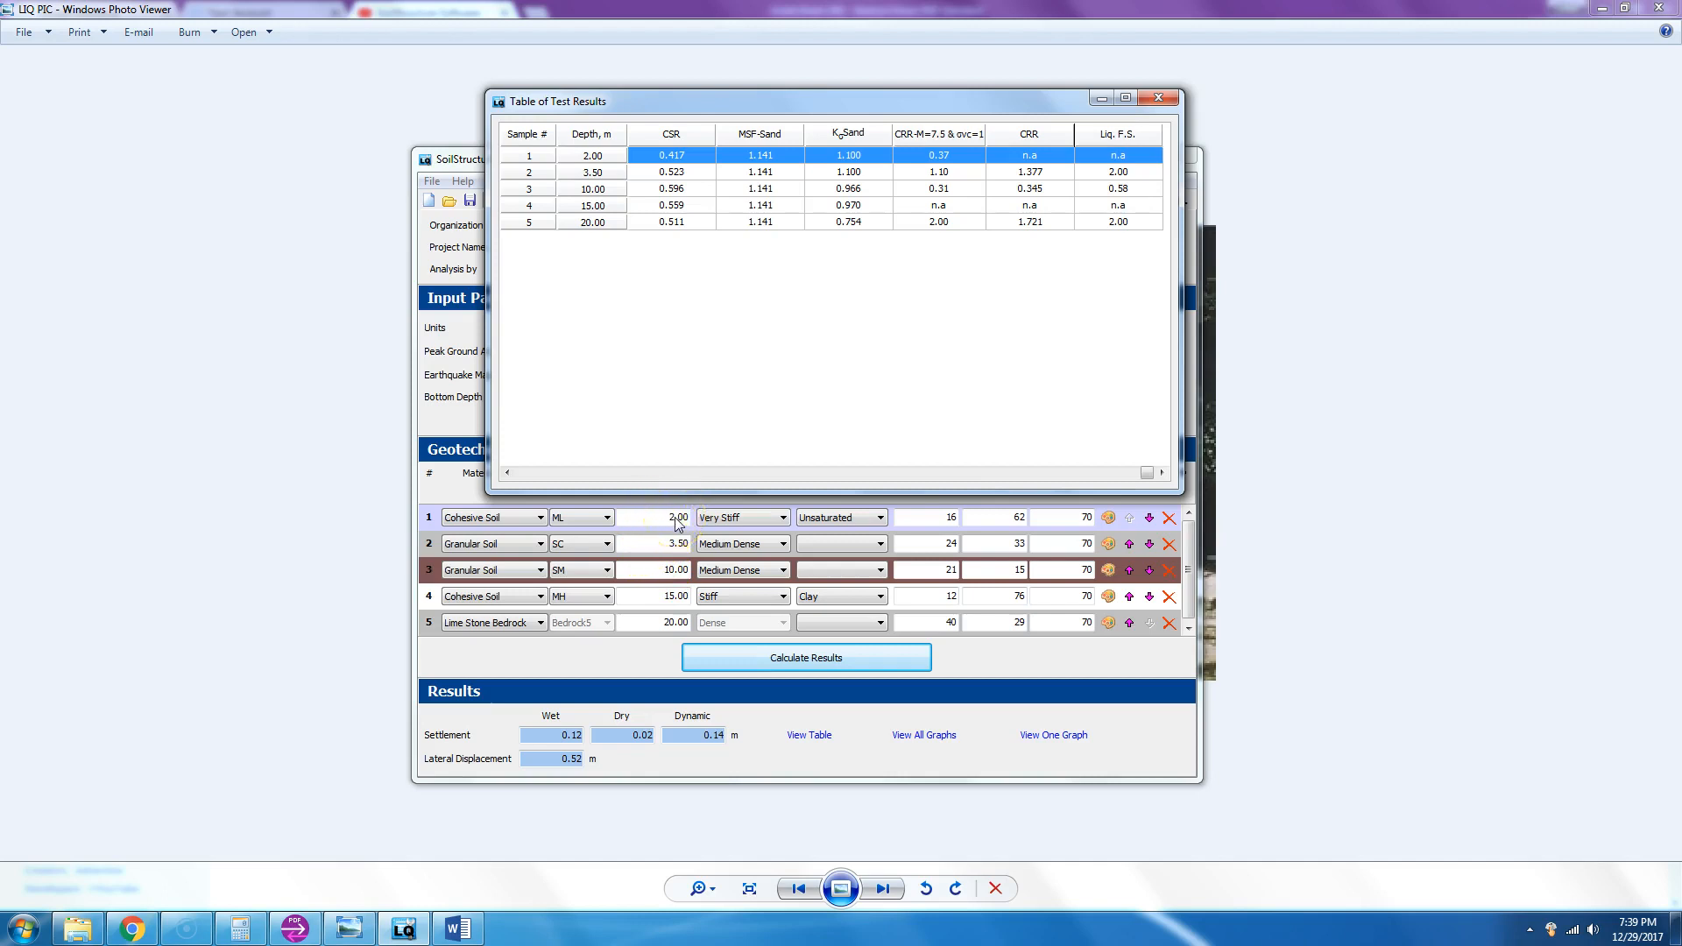
mouse_move(960, 404)
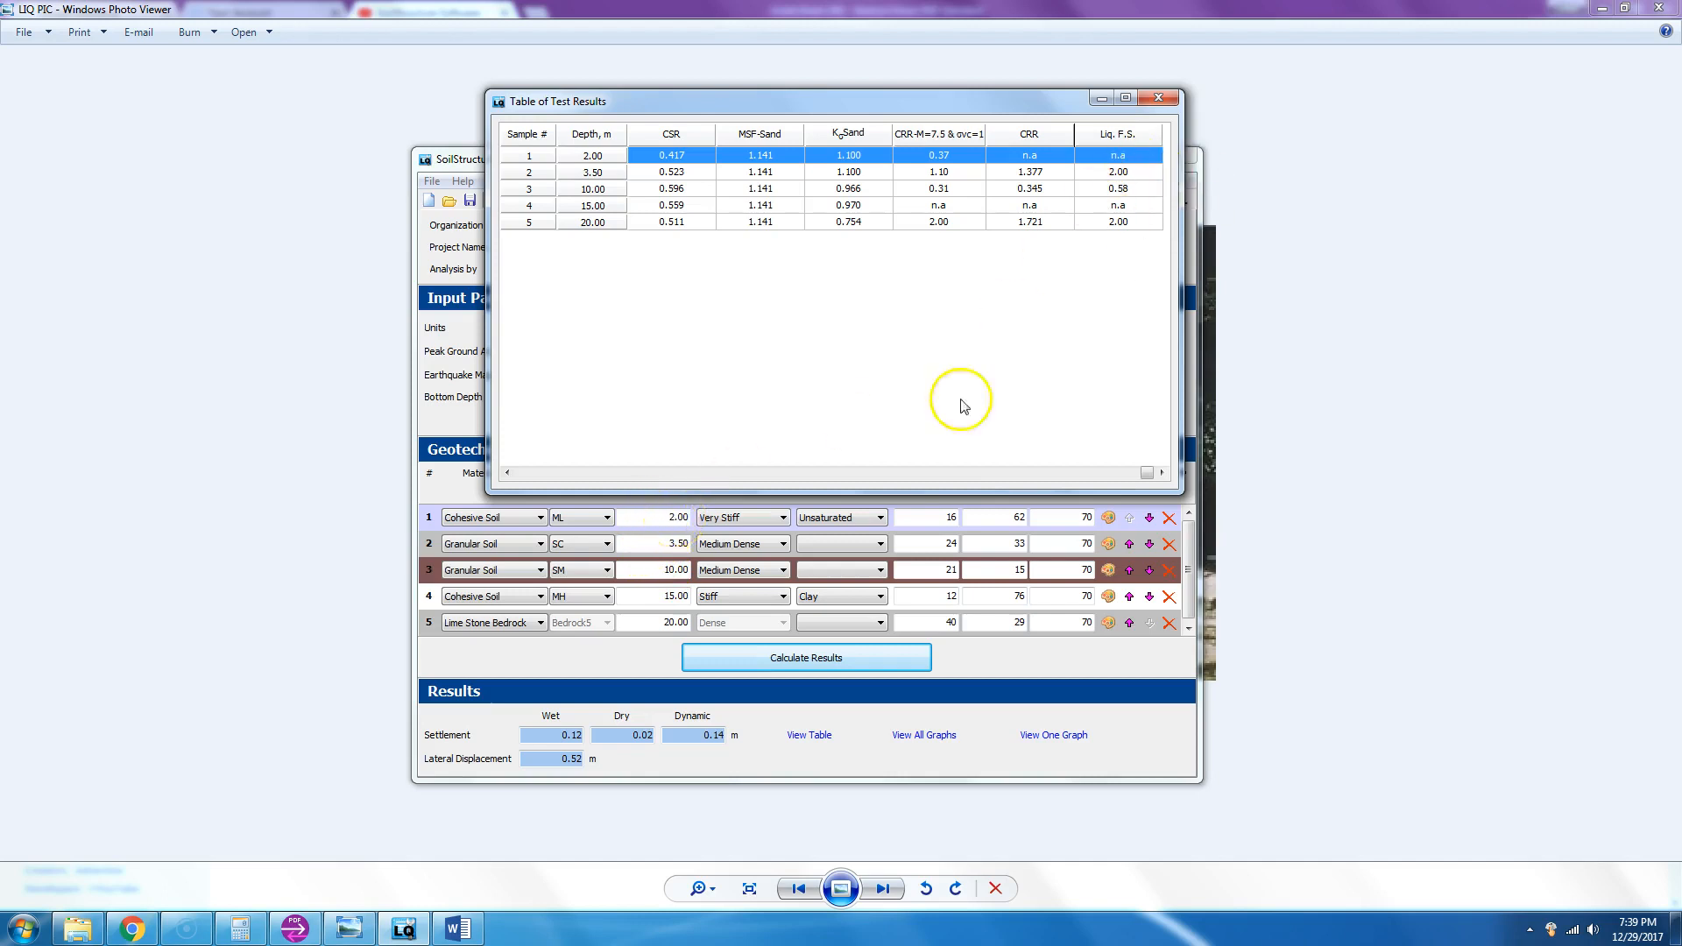
mouse_move(911, 520)
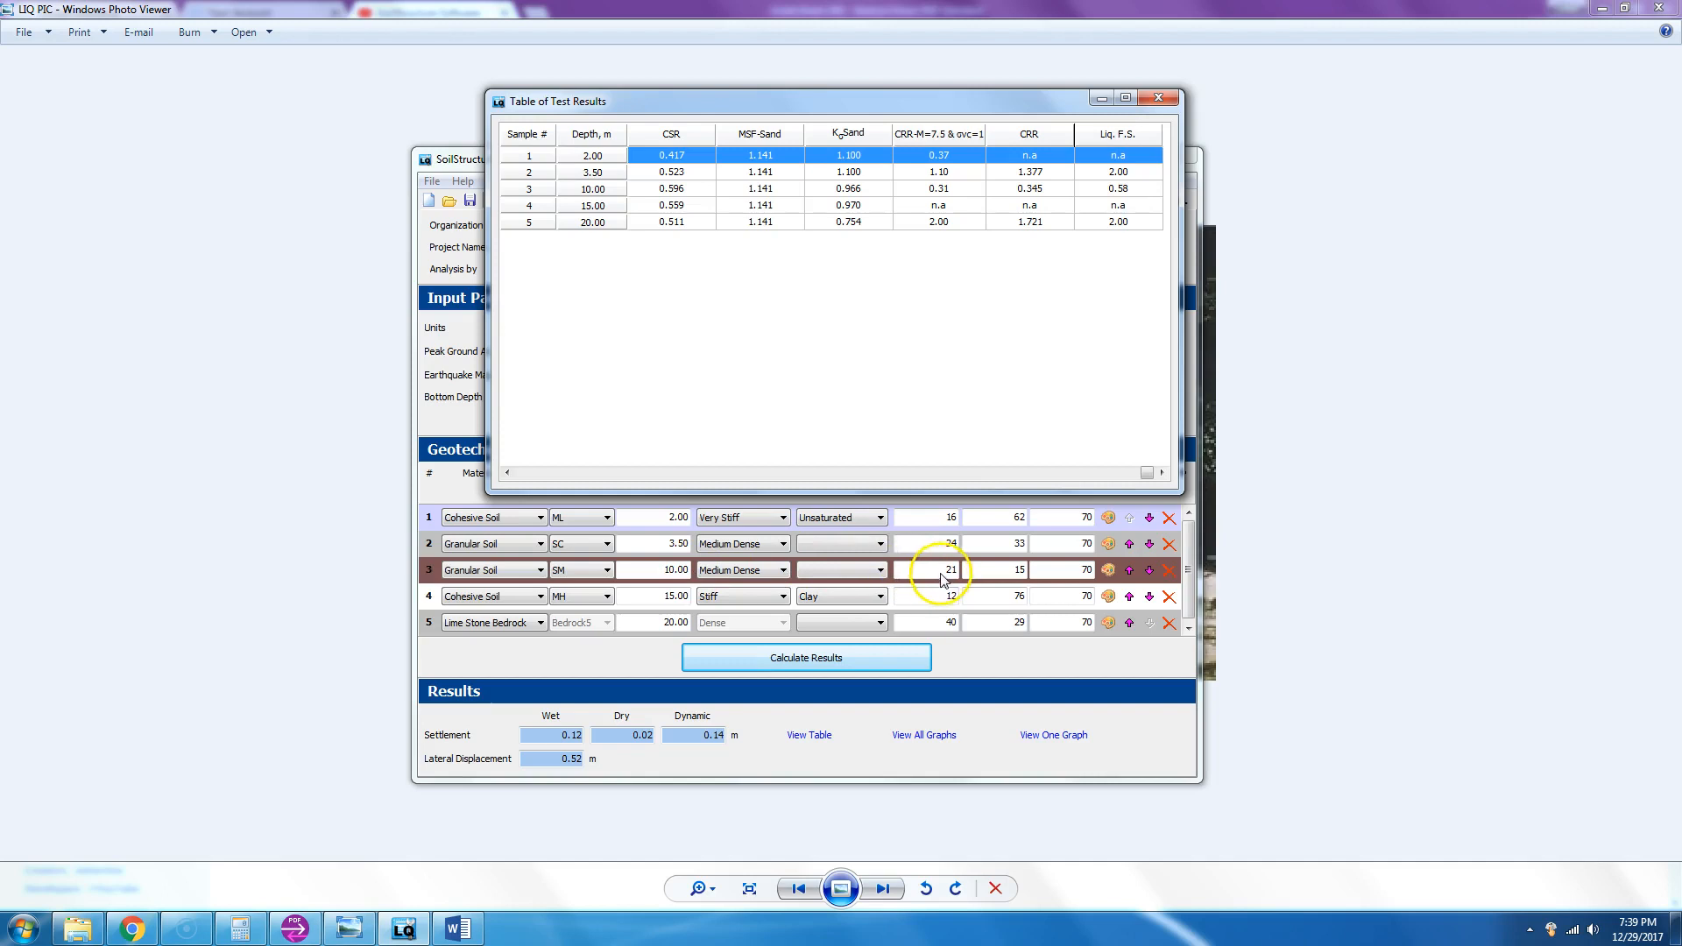
mouse_move(1142, 194)
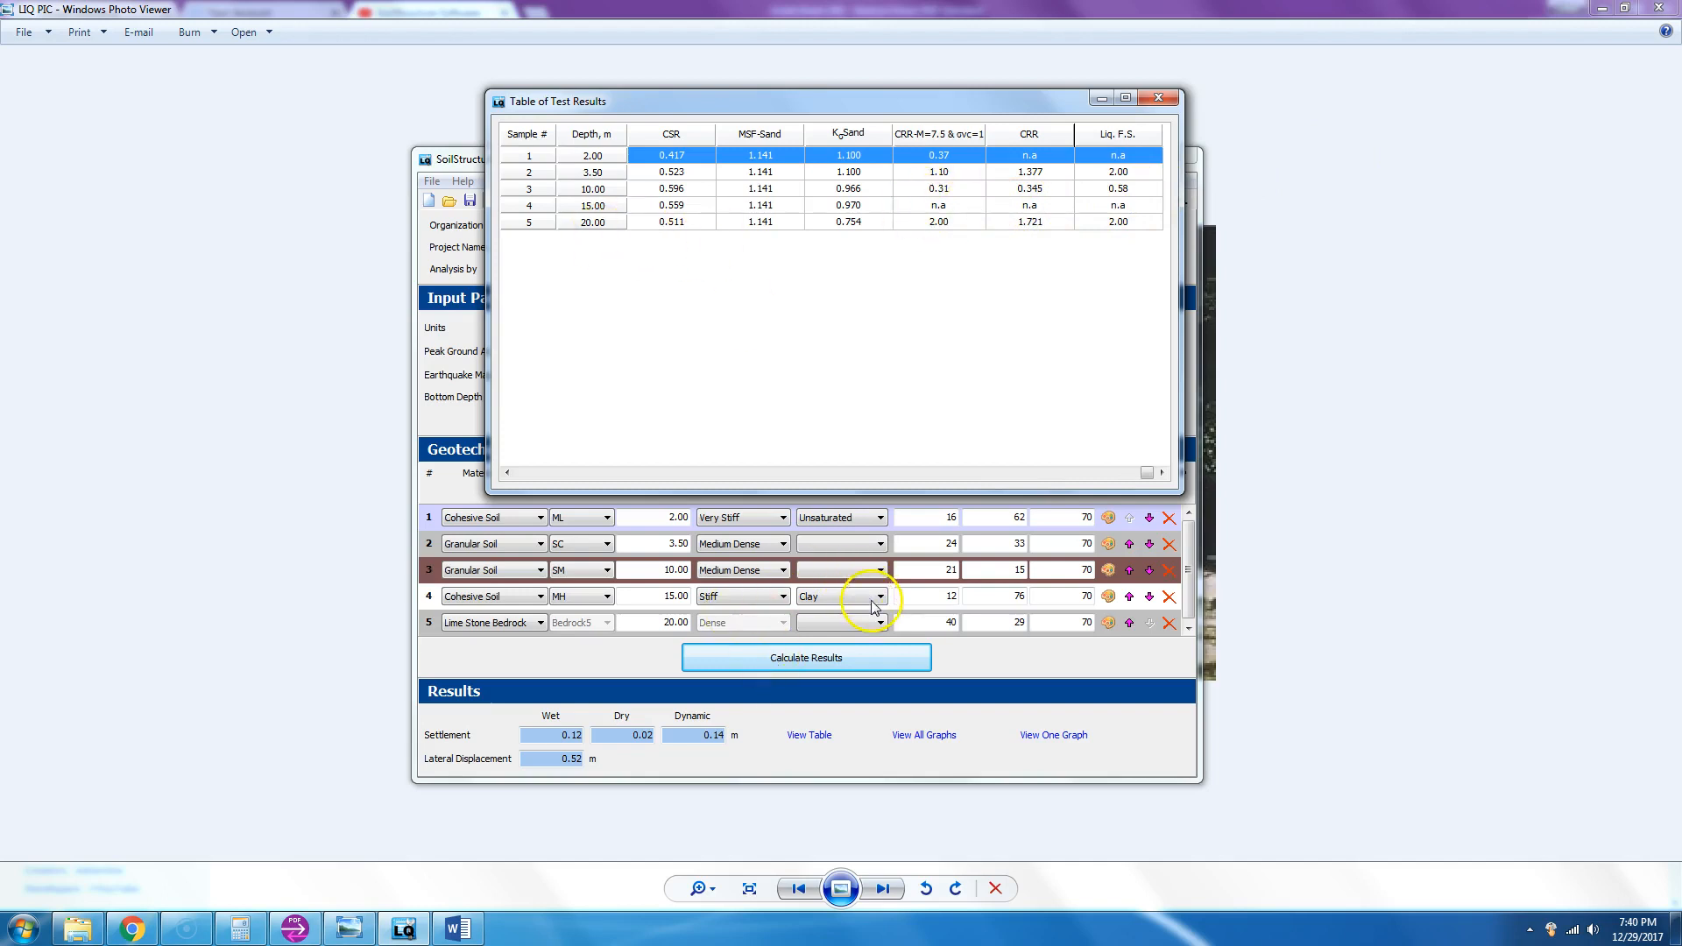
mouse_move(925, 378)
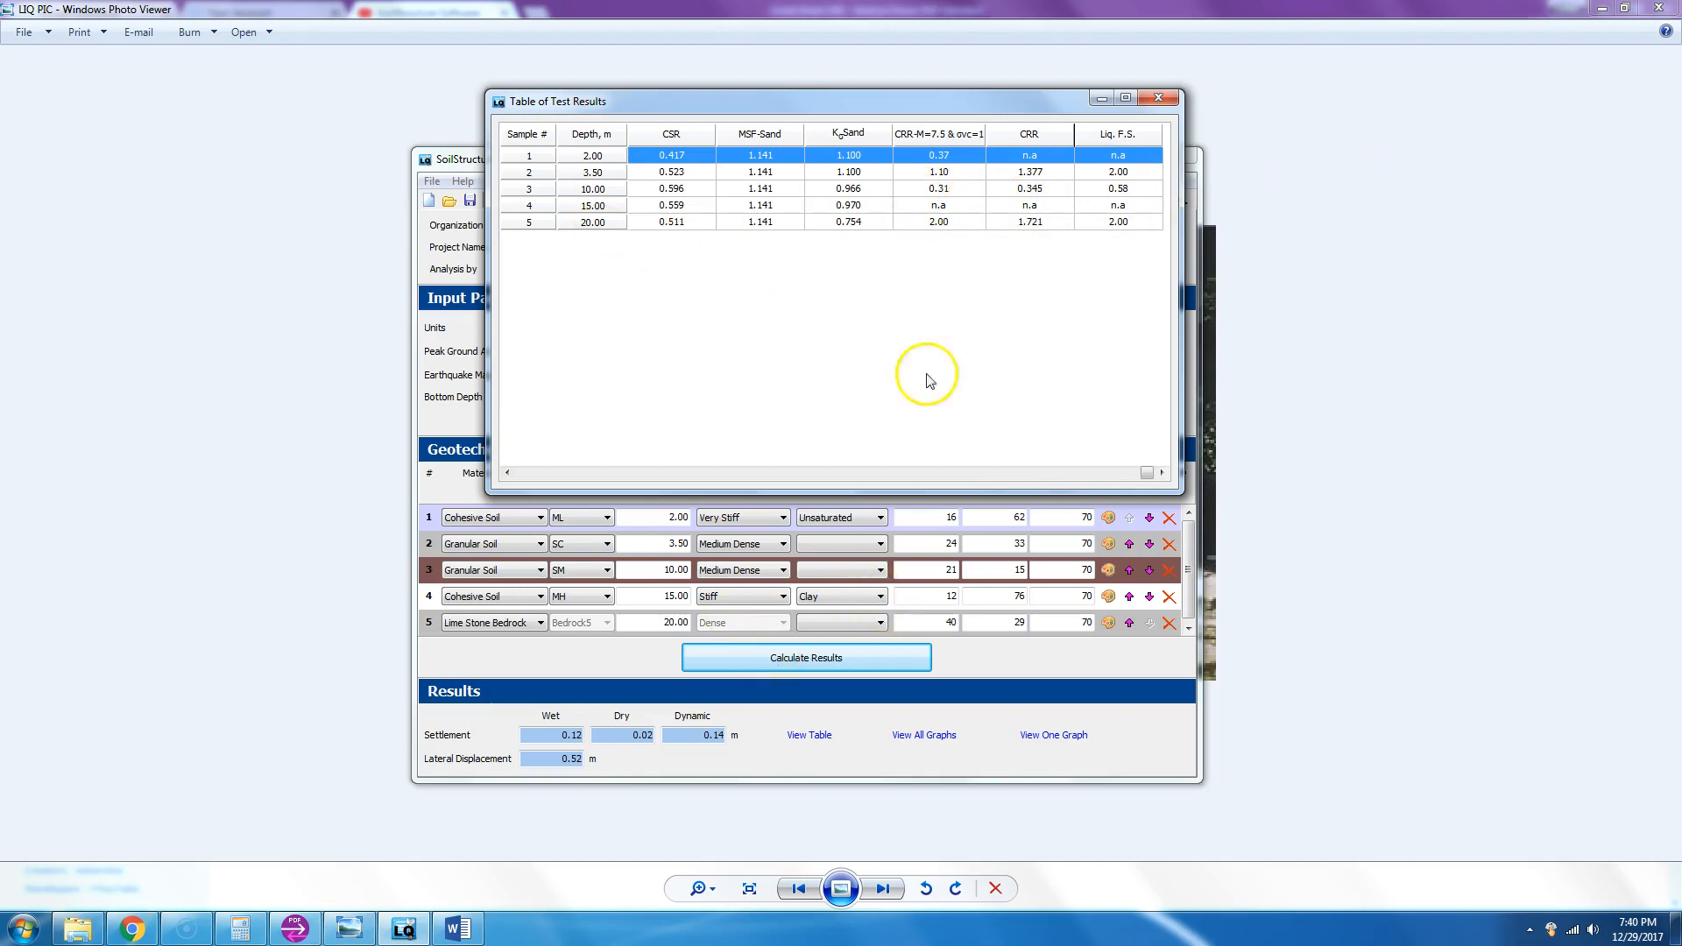
mouse_move(1244, 265)
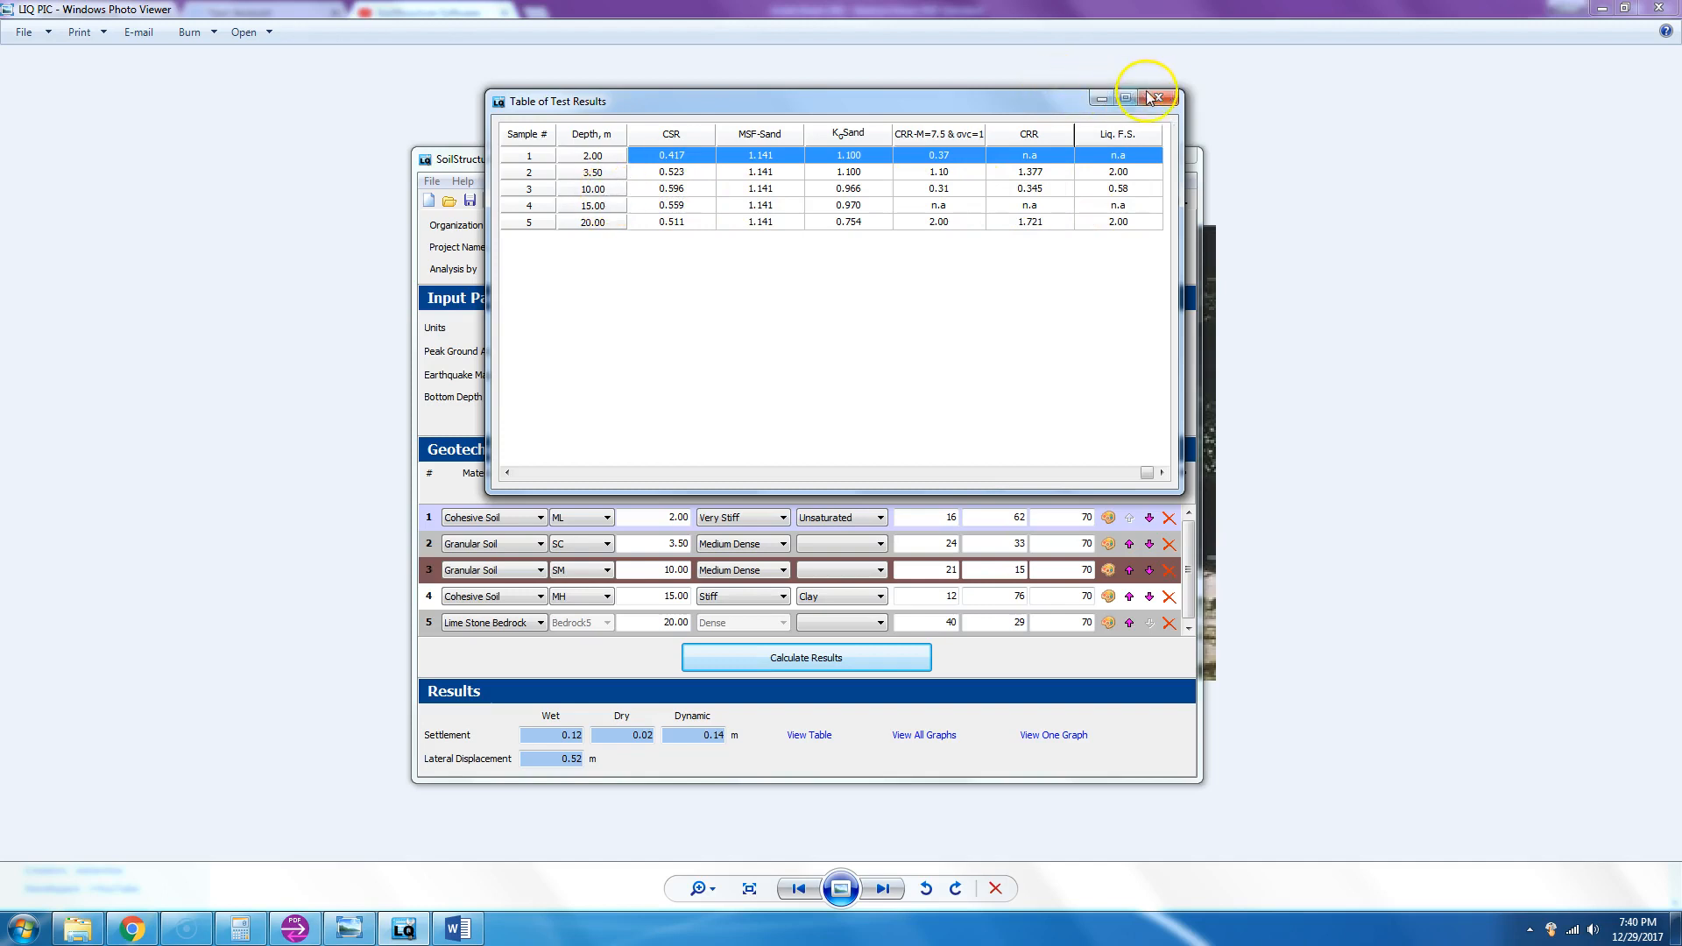
click(1158, 98)
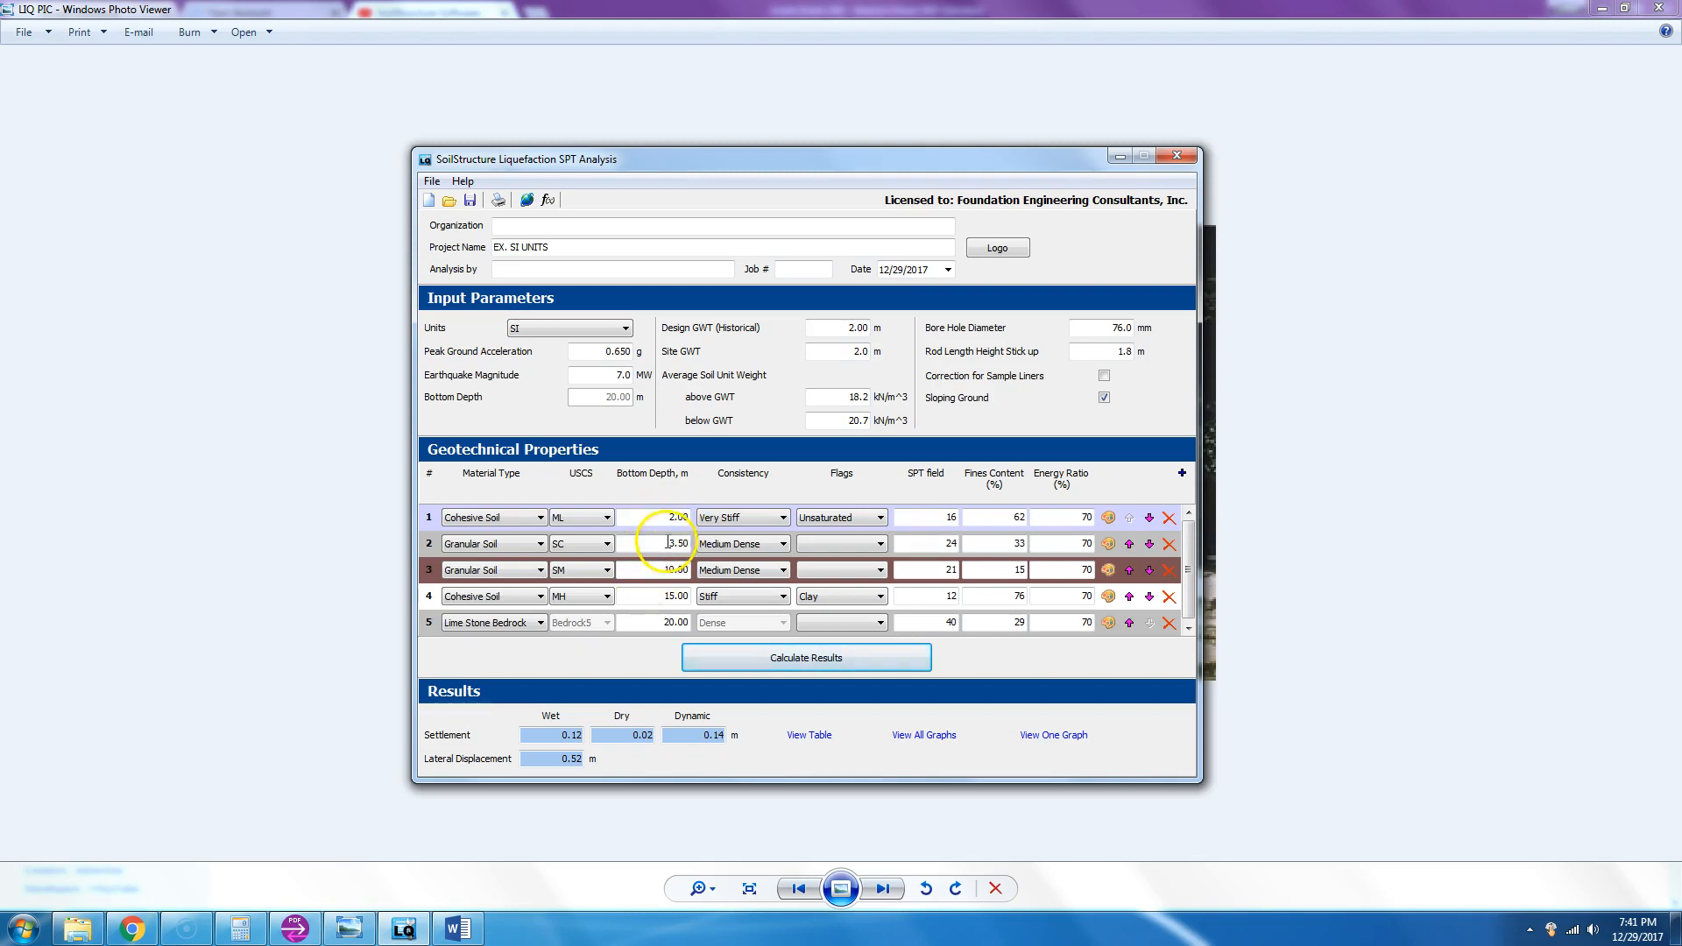
click(677, 570)
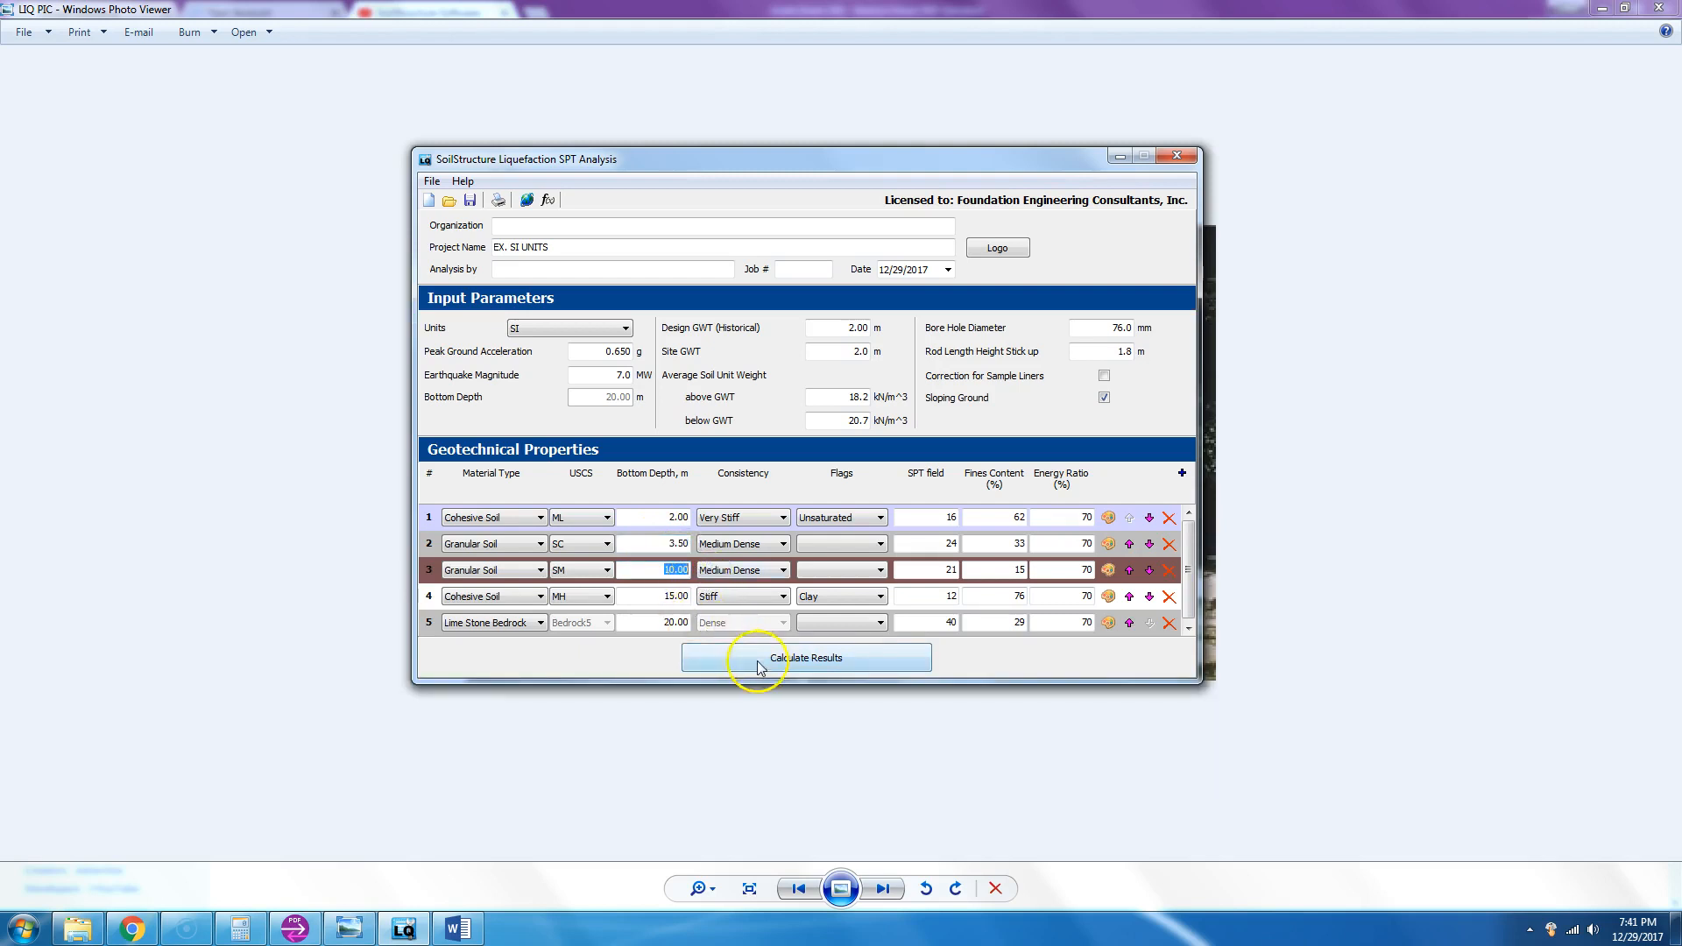
click(805, 657)
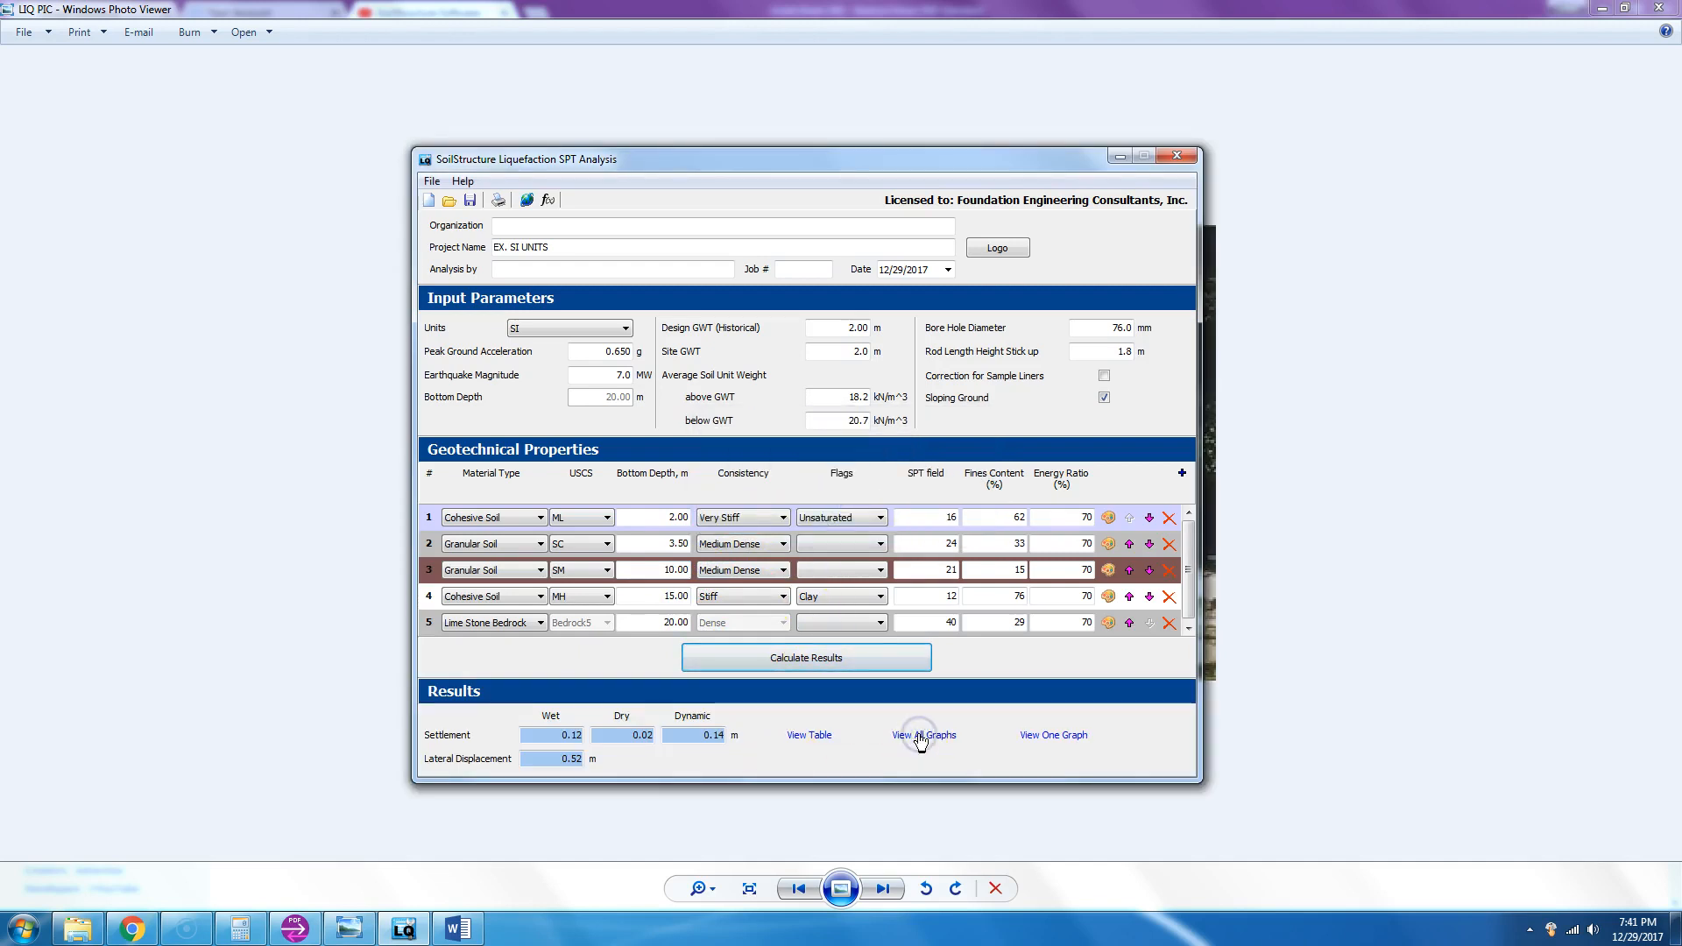
- View all six analysis graphs together and close the graphs window
click(923, 734)
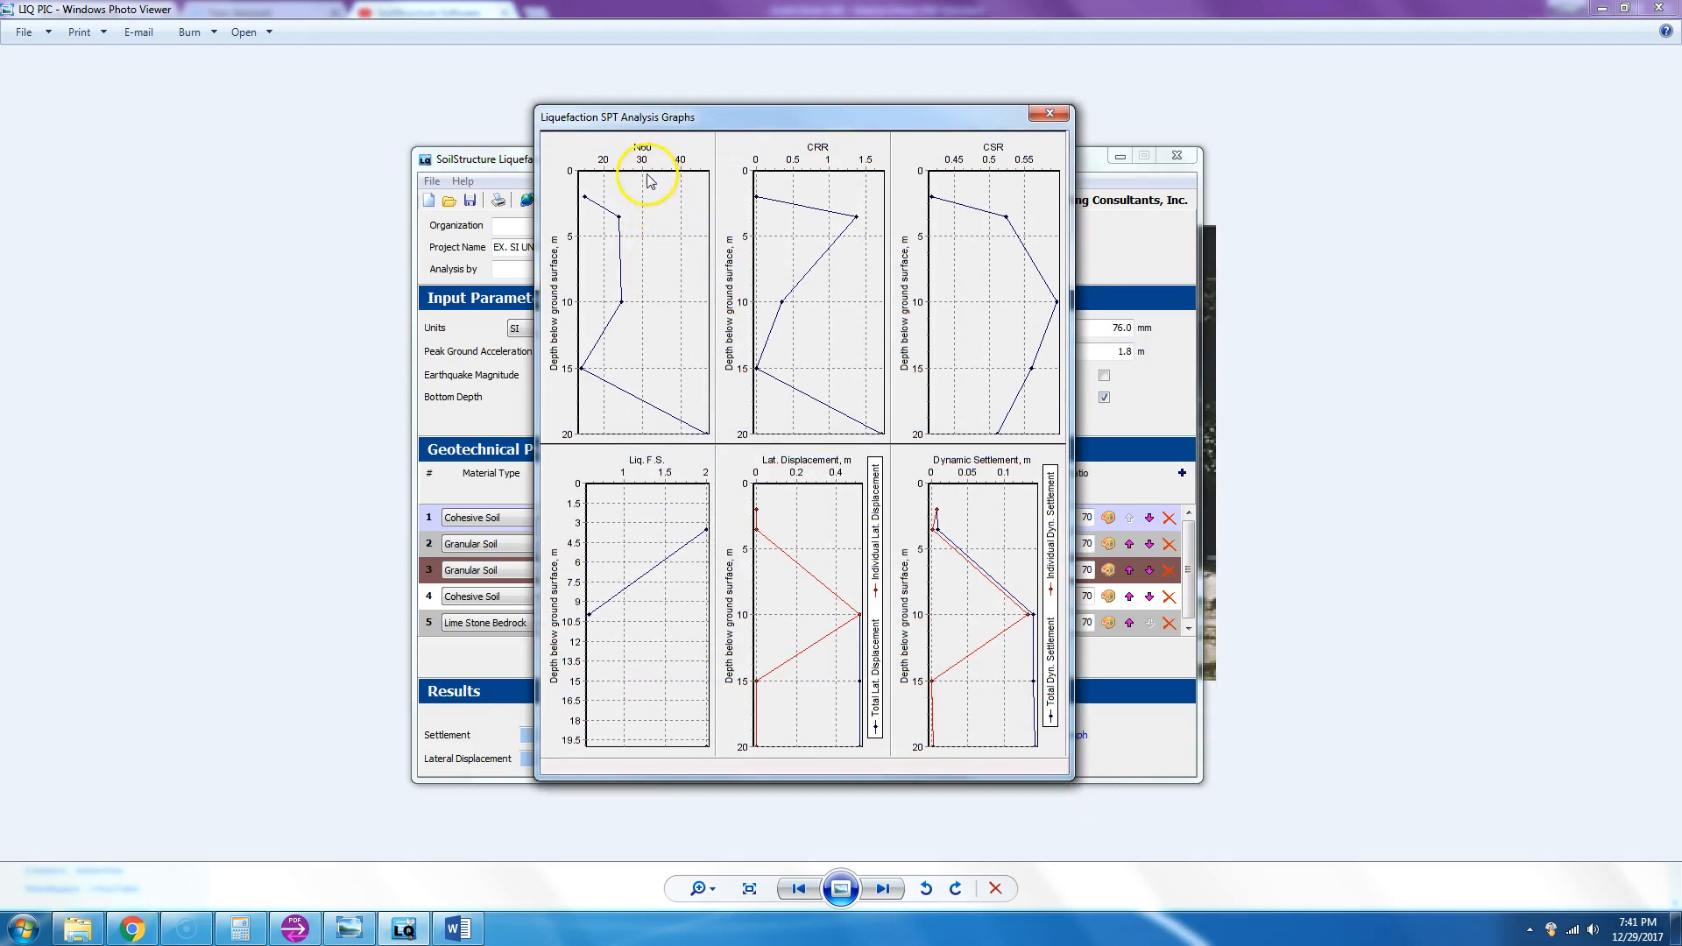
mouse_move(858, 172)
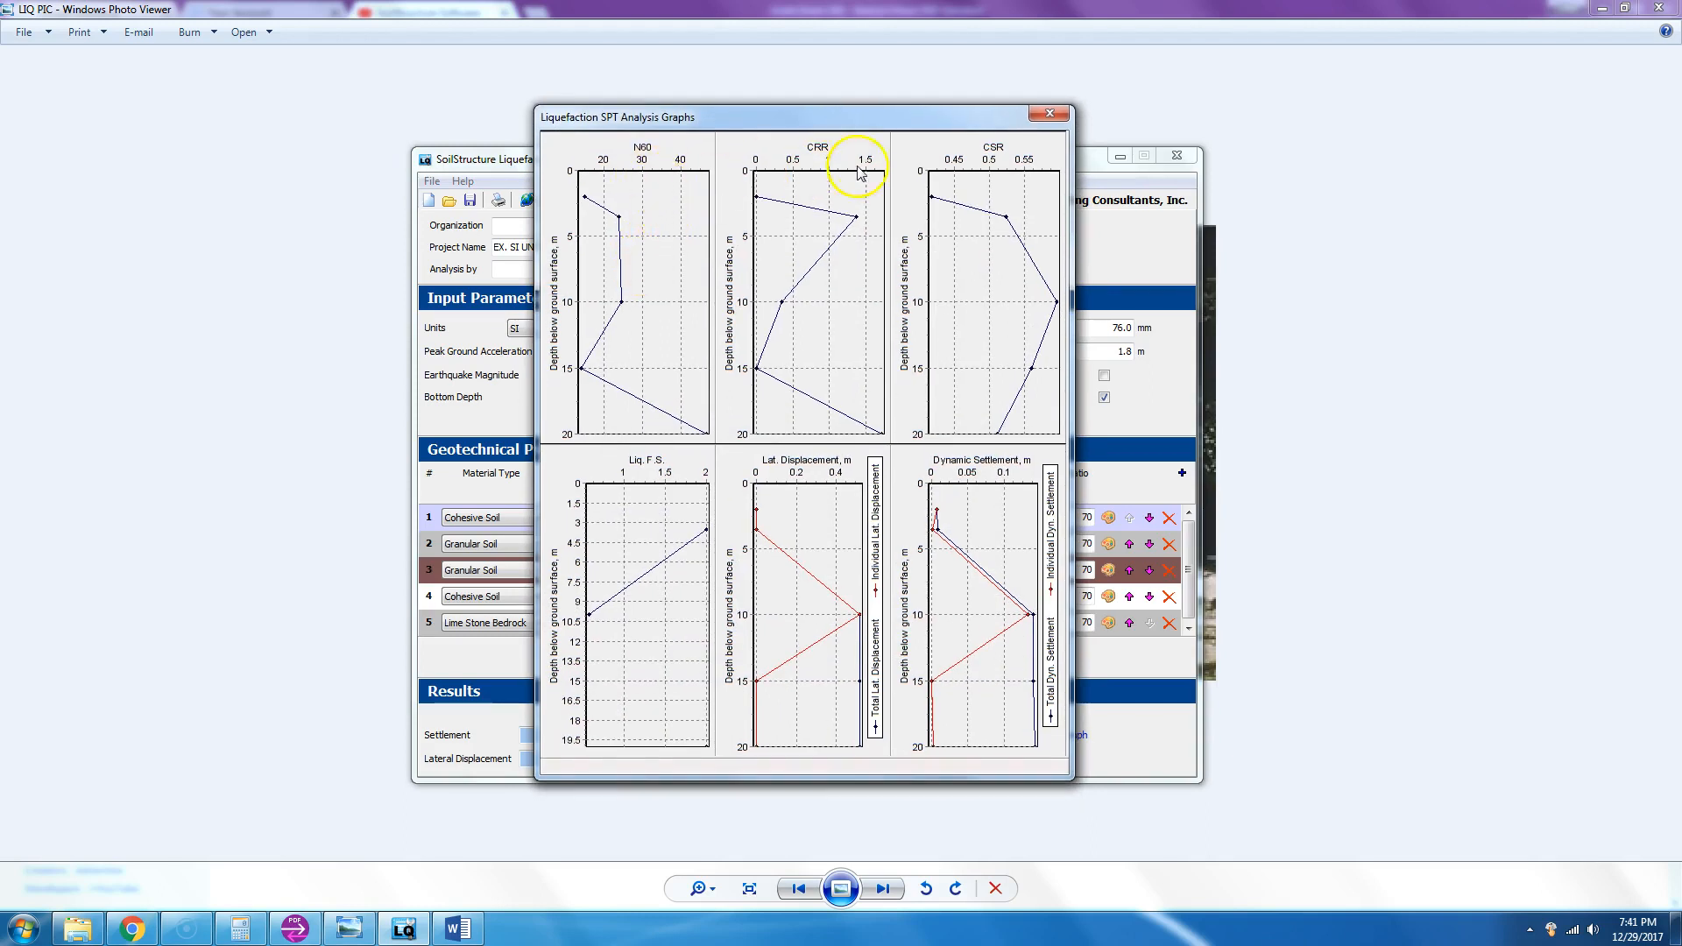
mouse_move(683, 588)
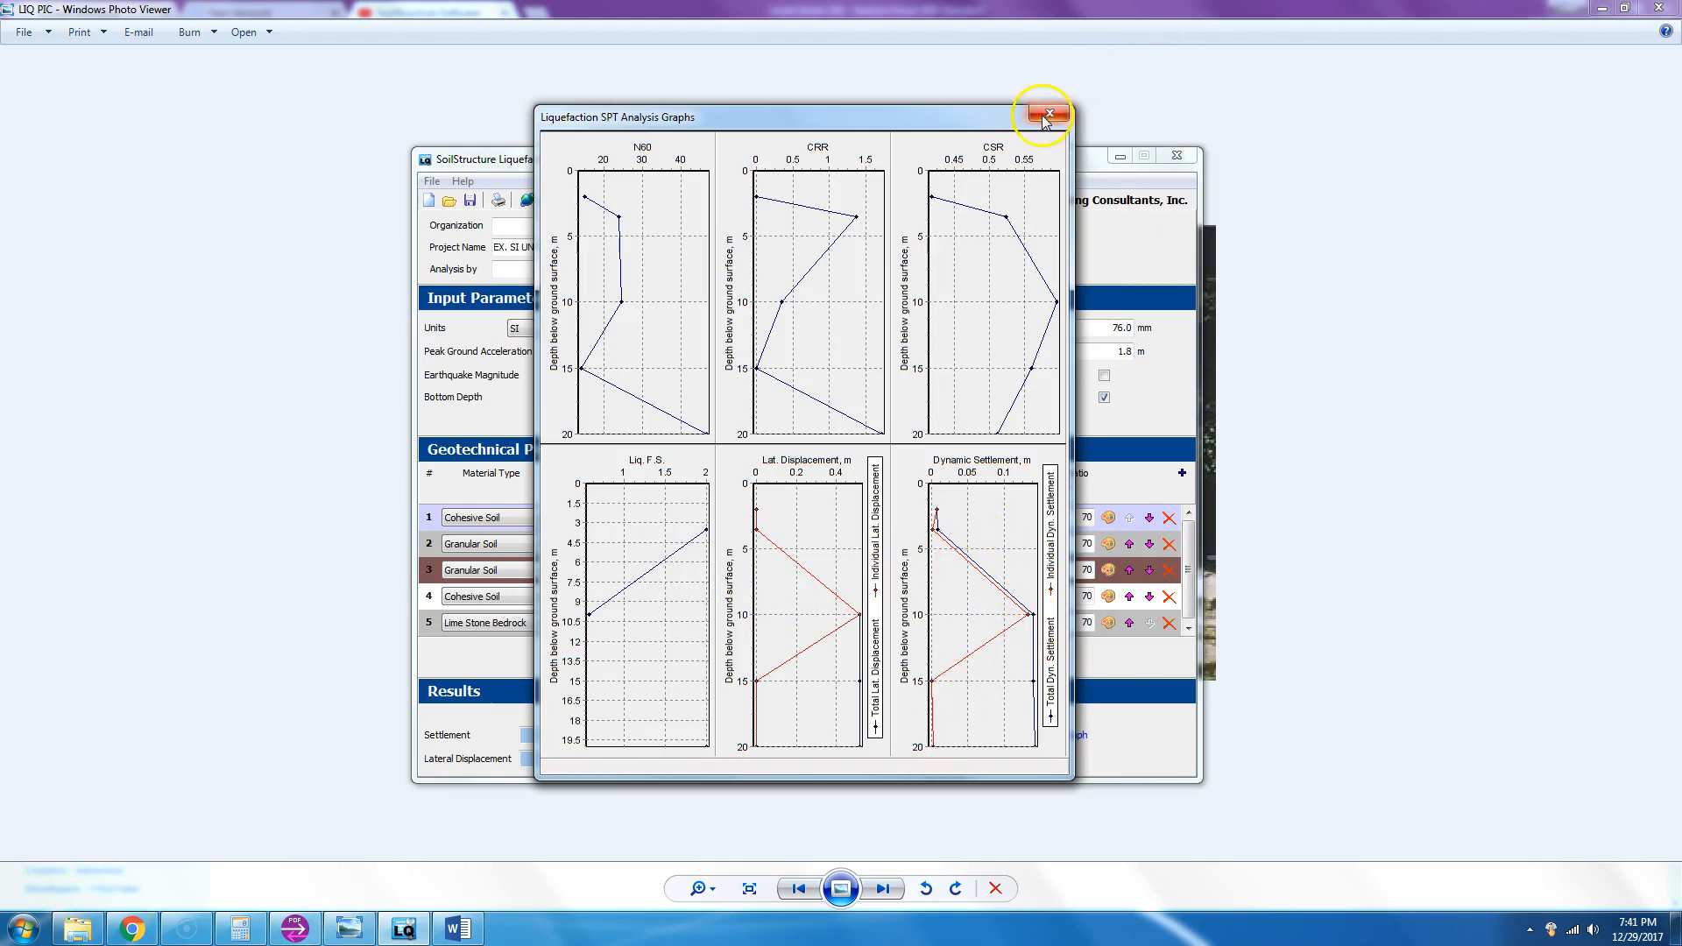
click(1046, 115)
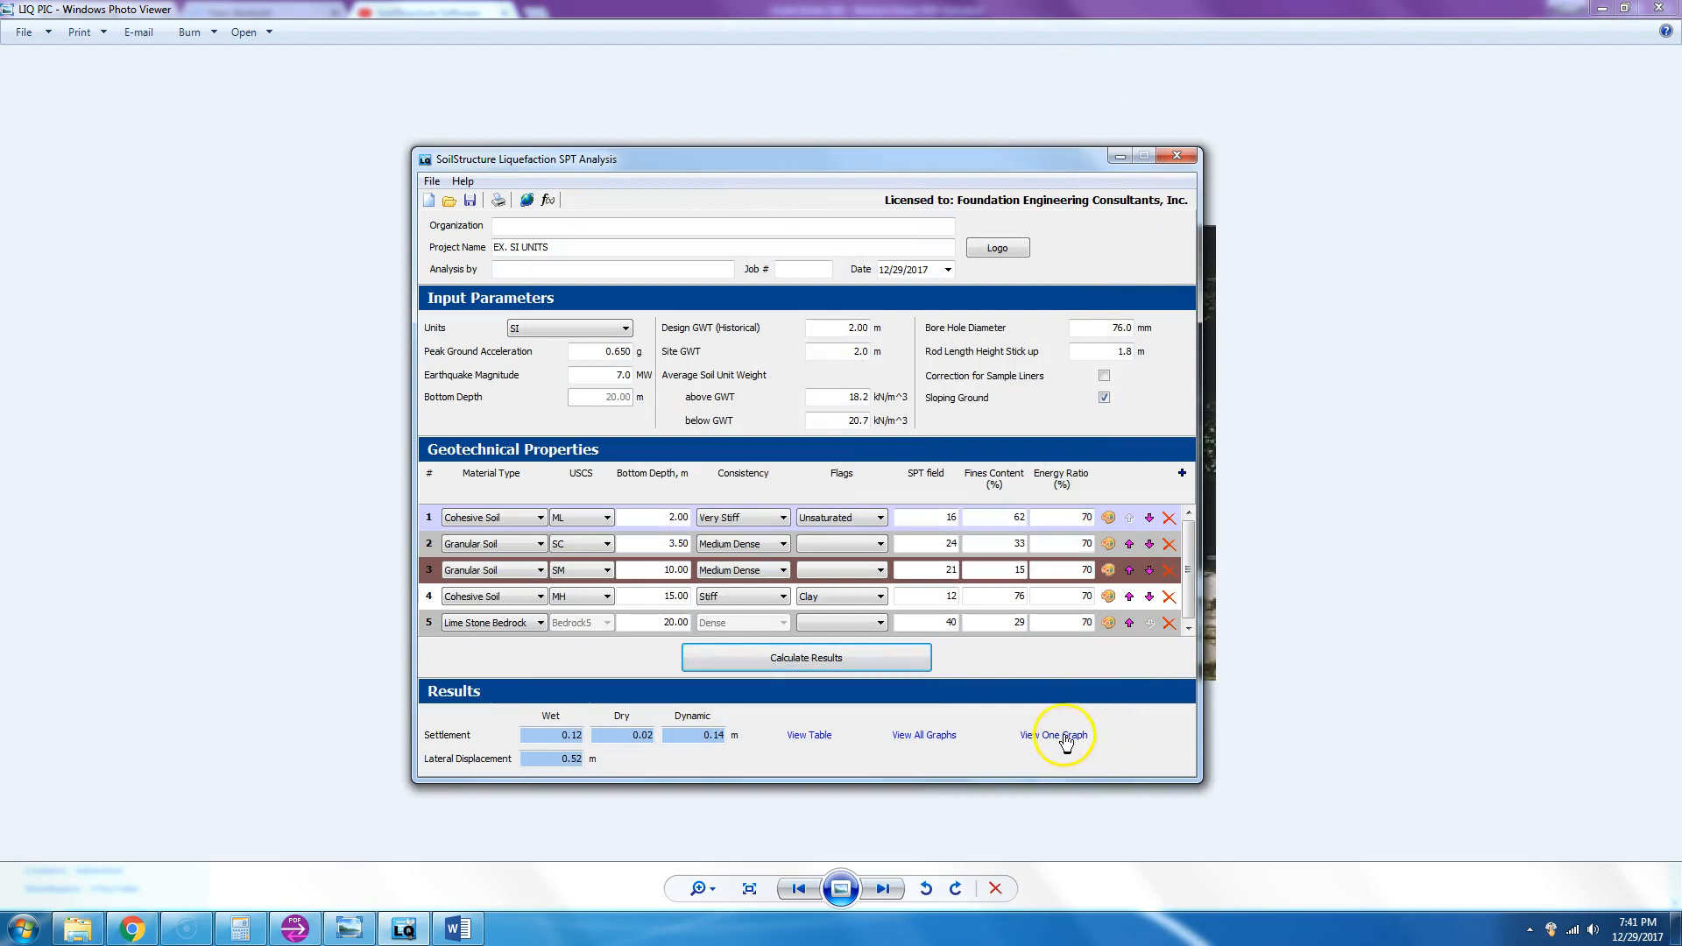
- View the lateral displacement profile graph on its own and close it
click(1052, 734)
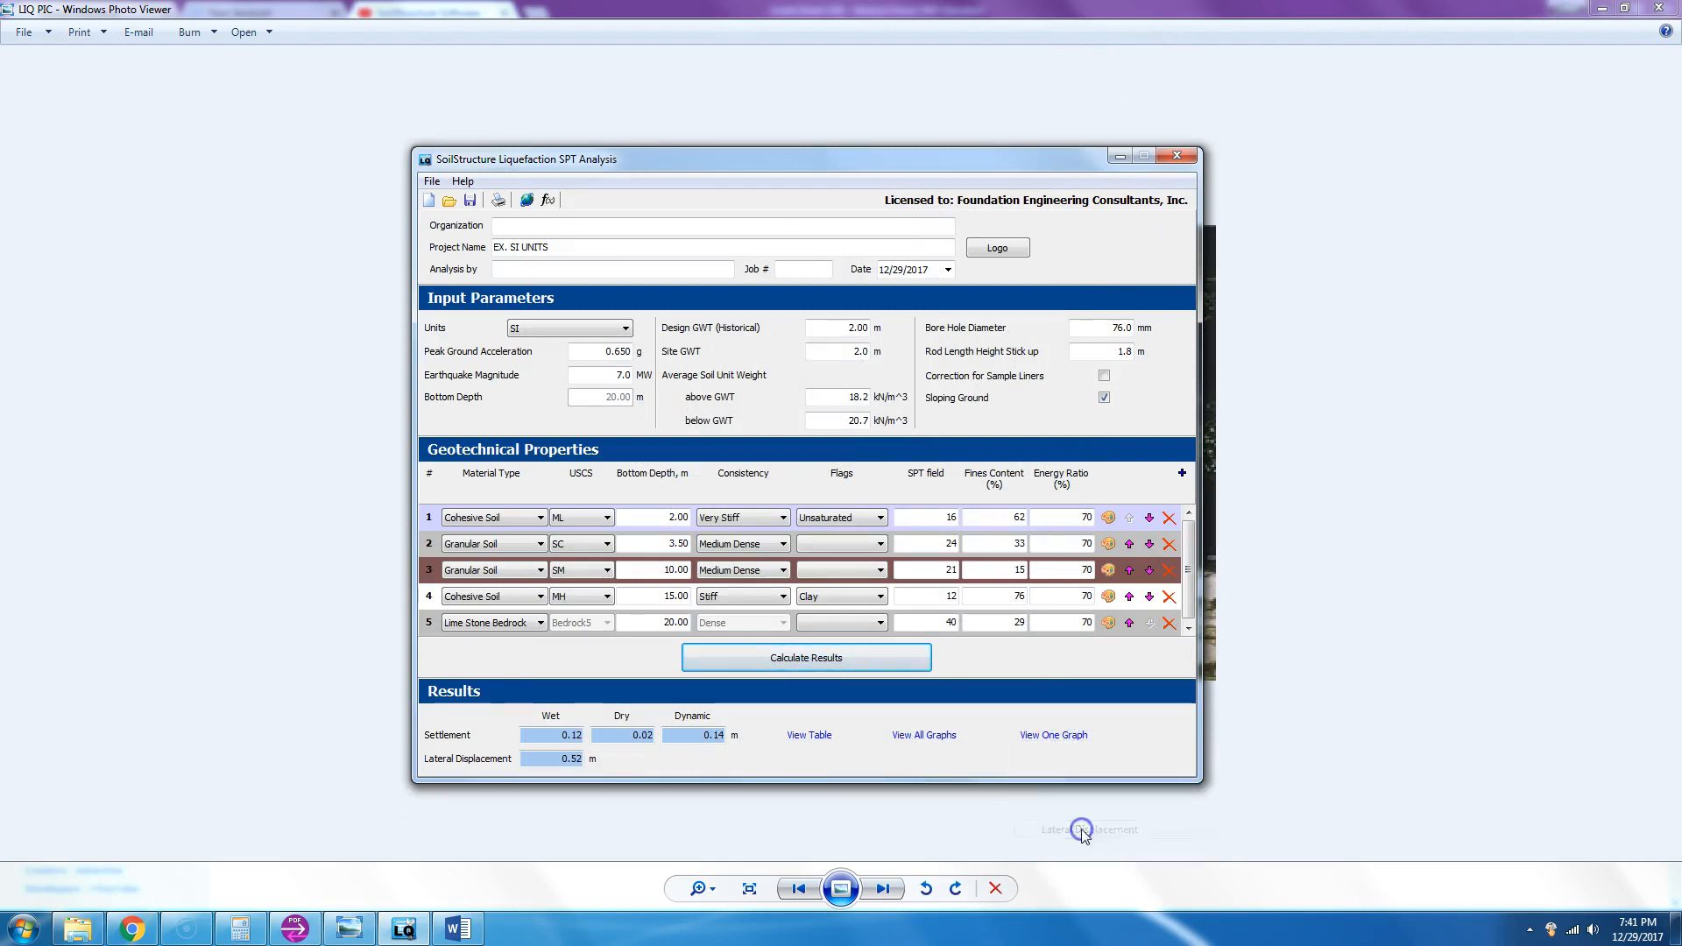
click(1053, 734)
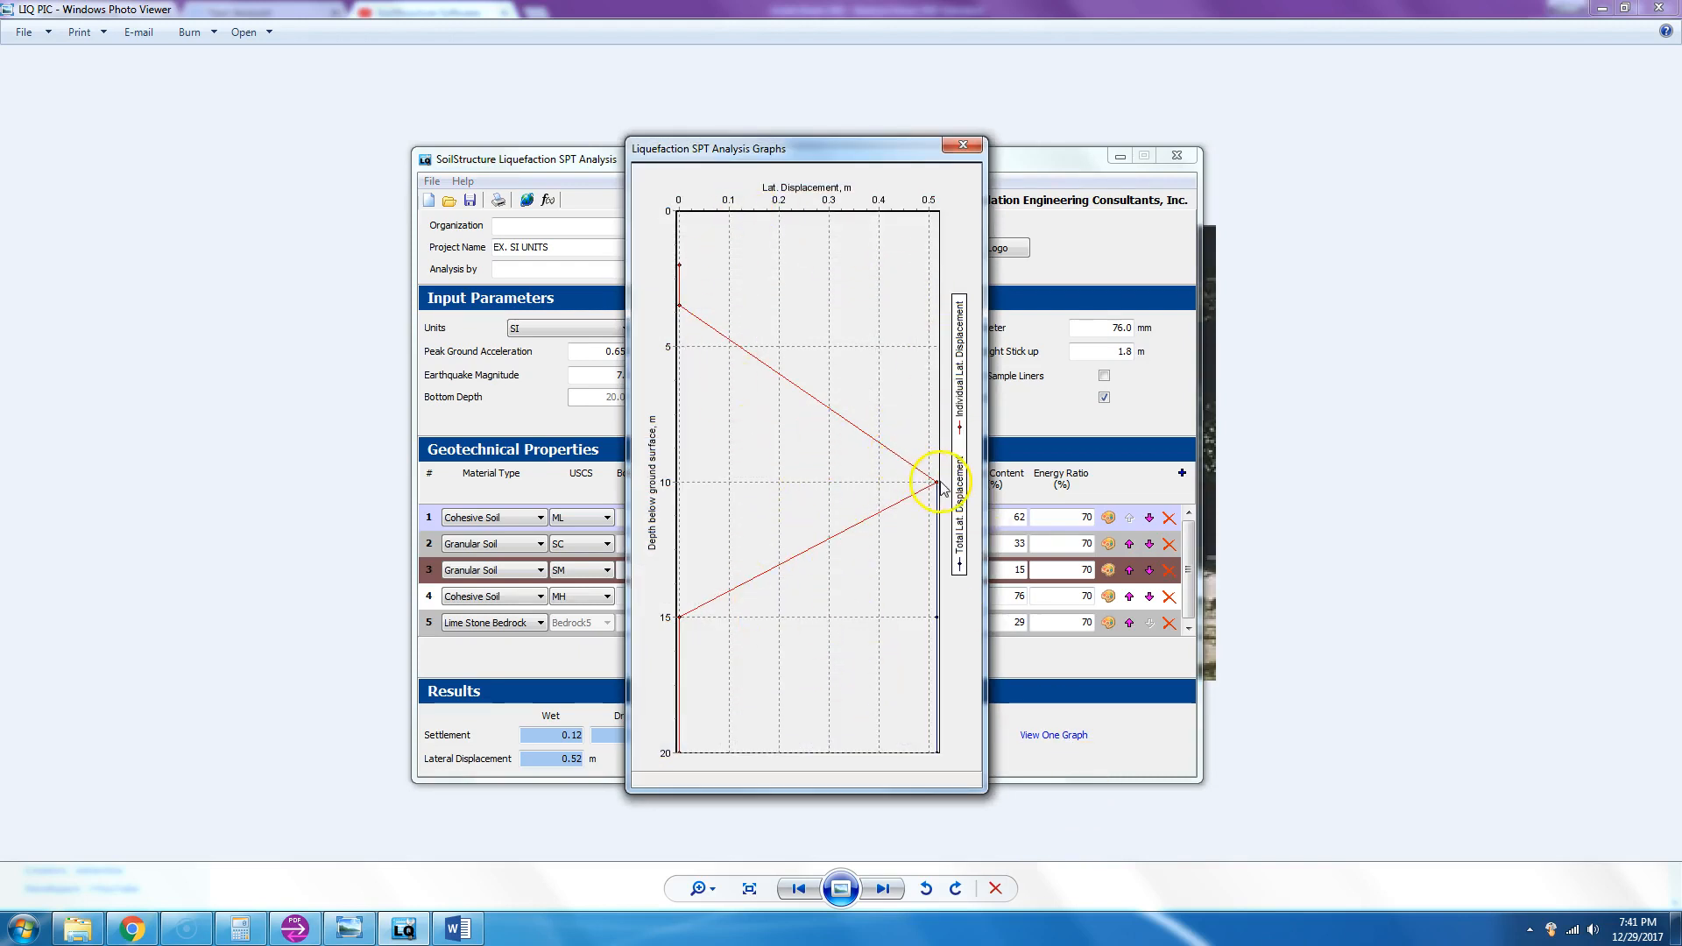
mouse_move(752, 323)
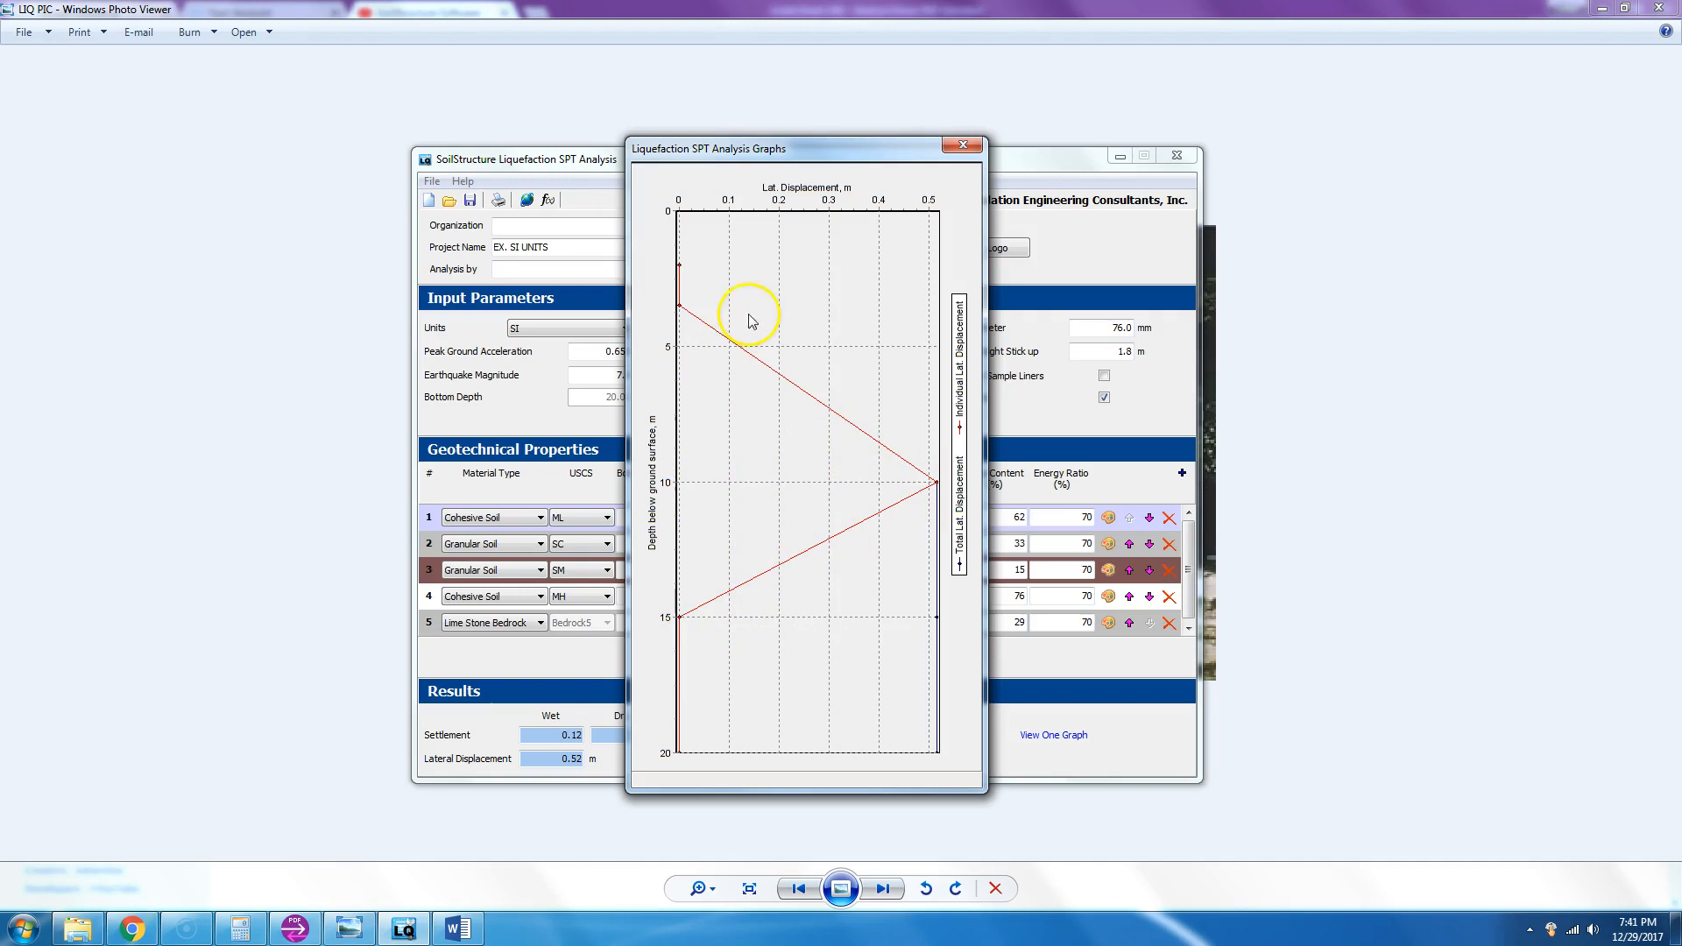
click(962, 145)
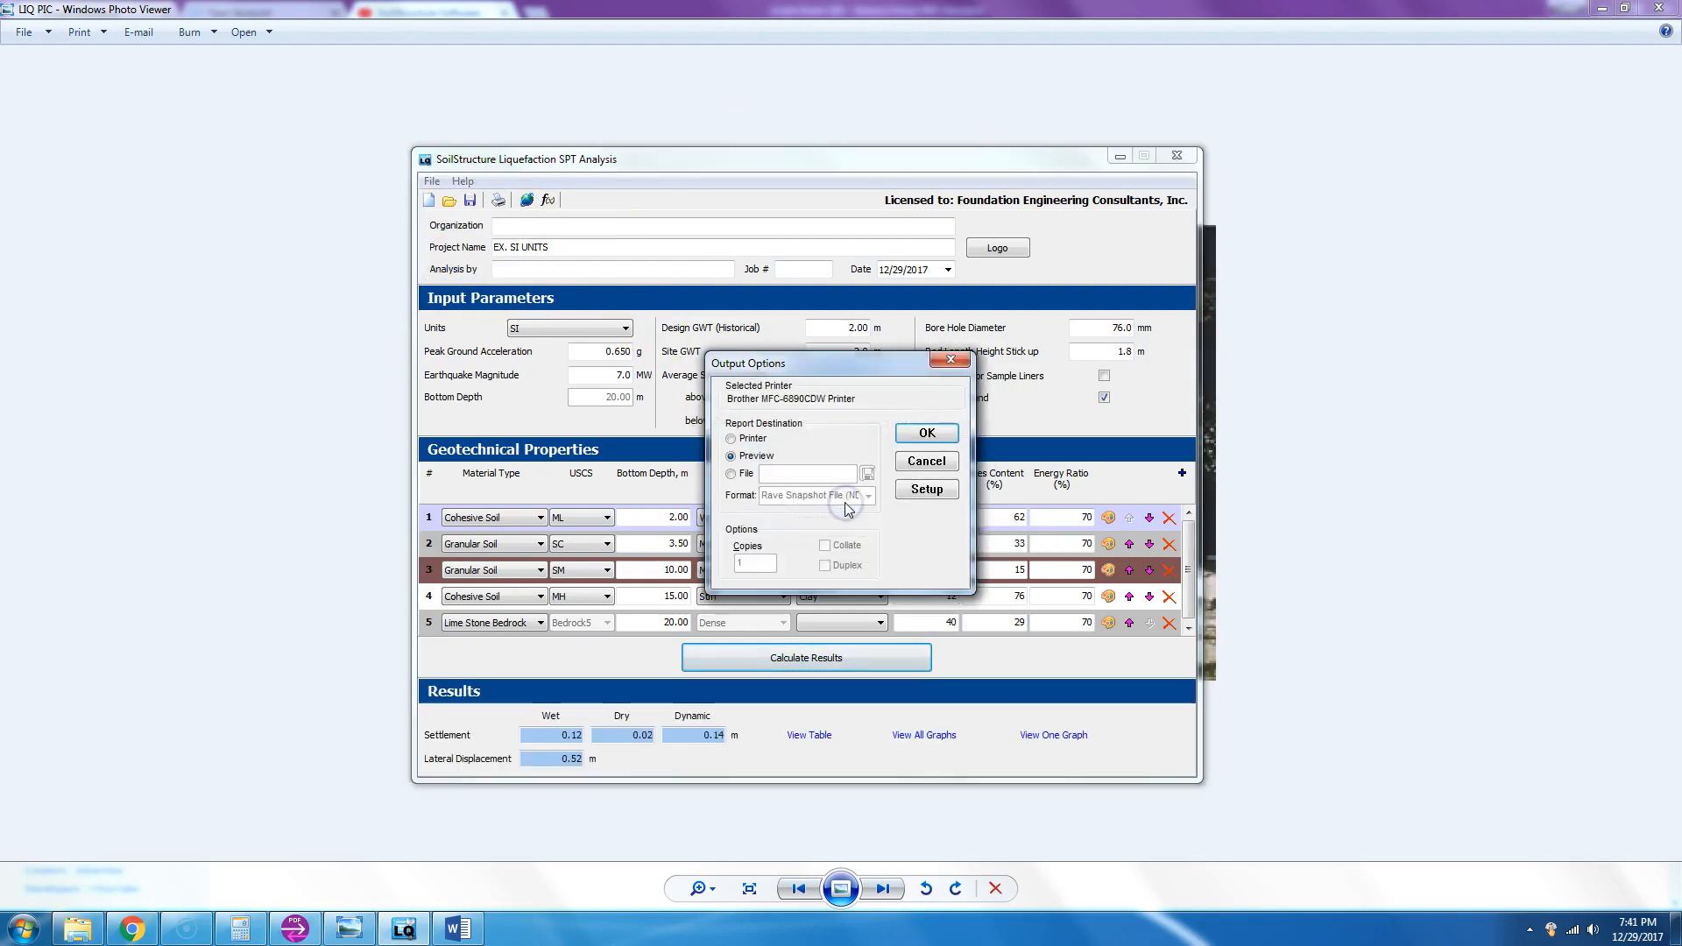
- Confirm the Letter/Portrait print setup and send the report to preview
click(926, 489)
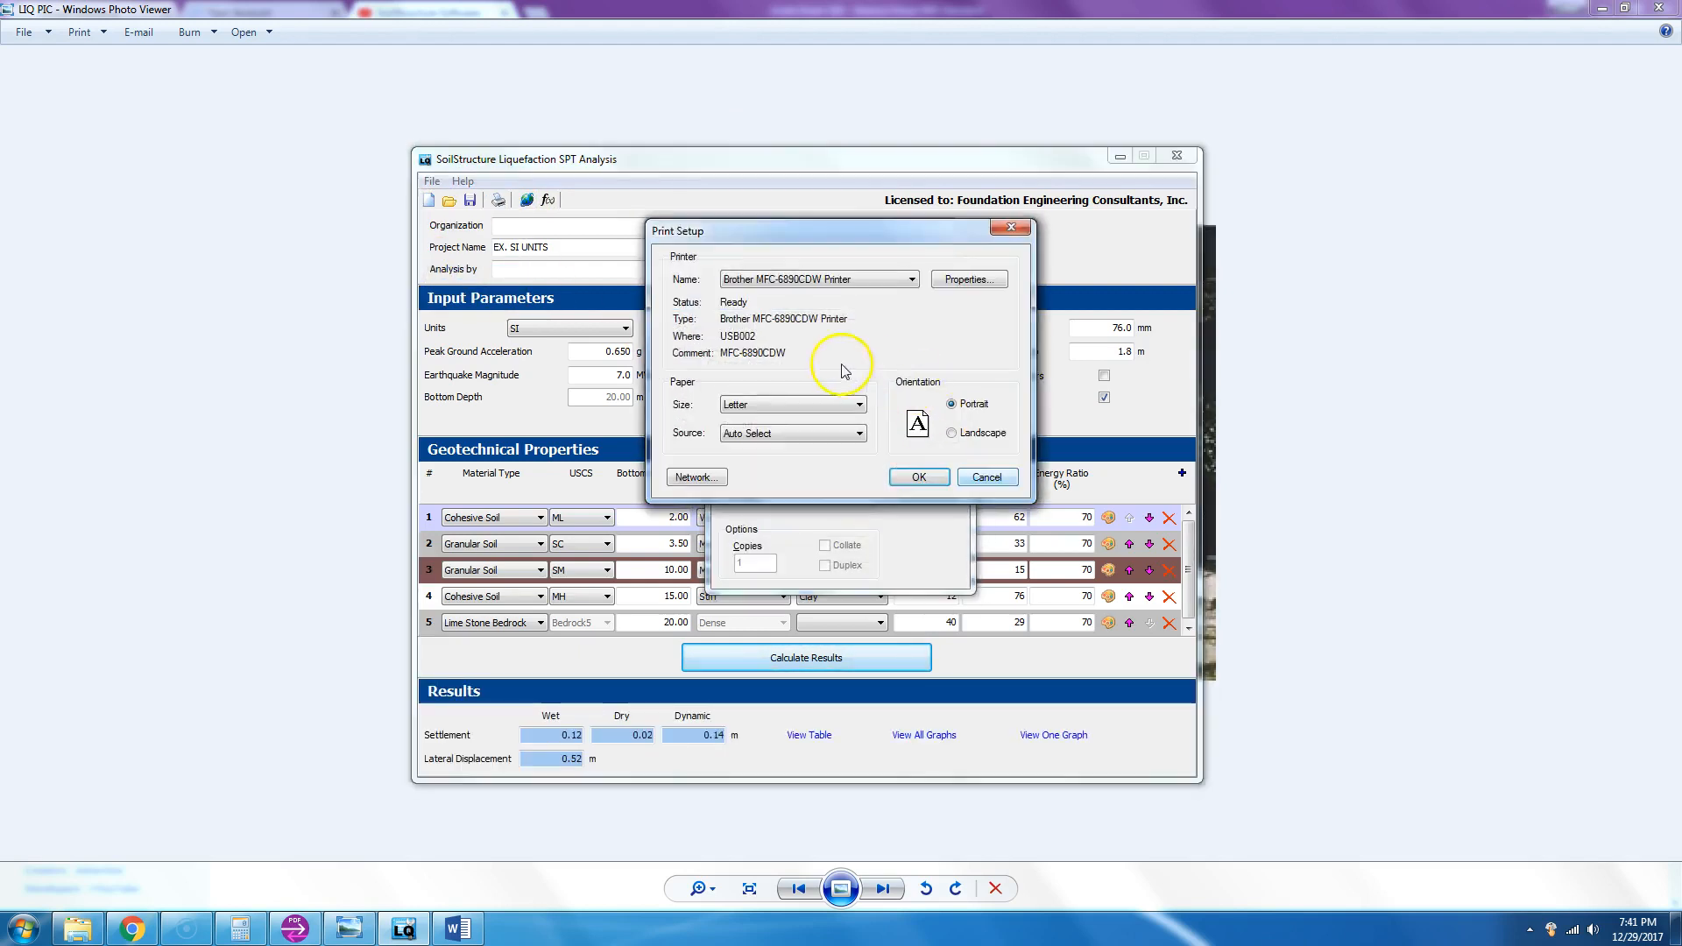
click(911, 278)
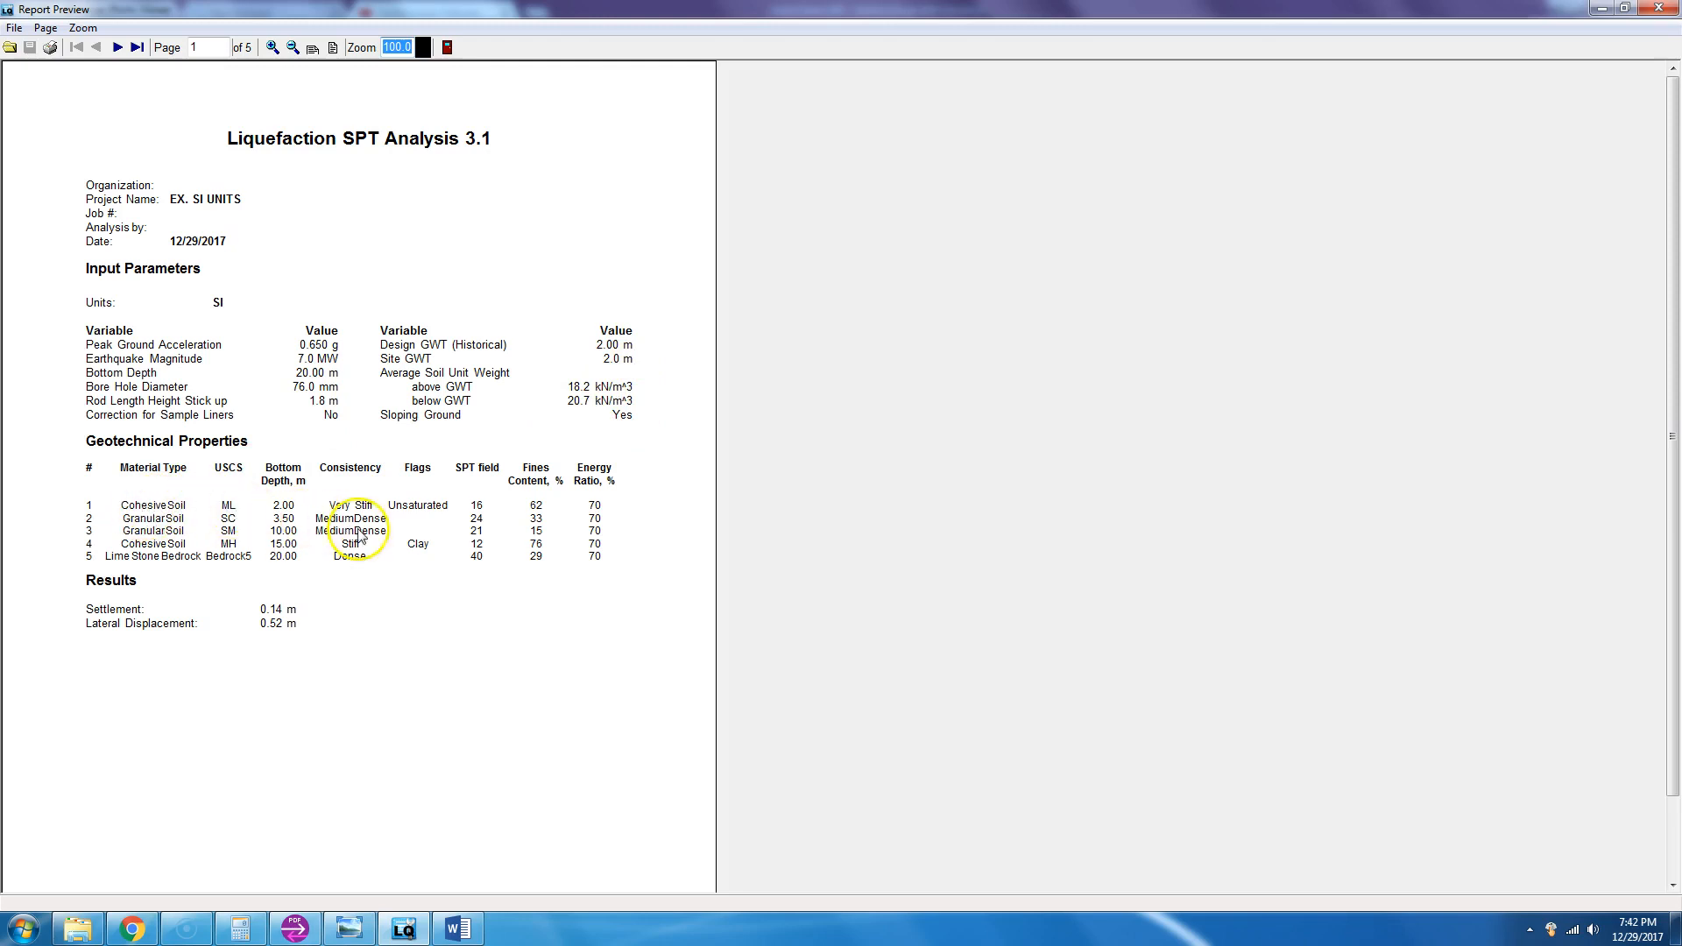
mouse_move(168, 682)
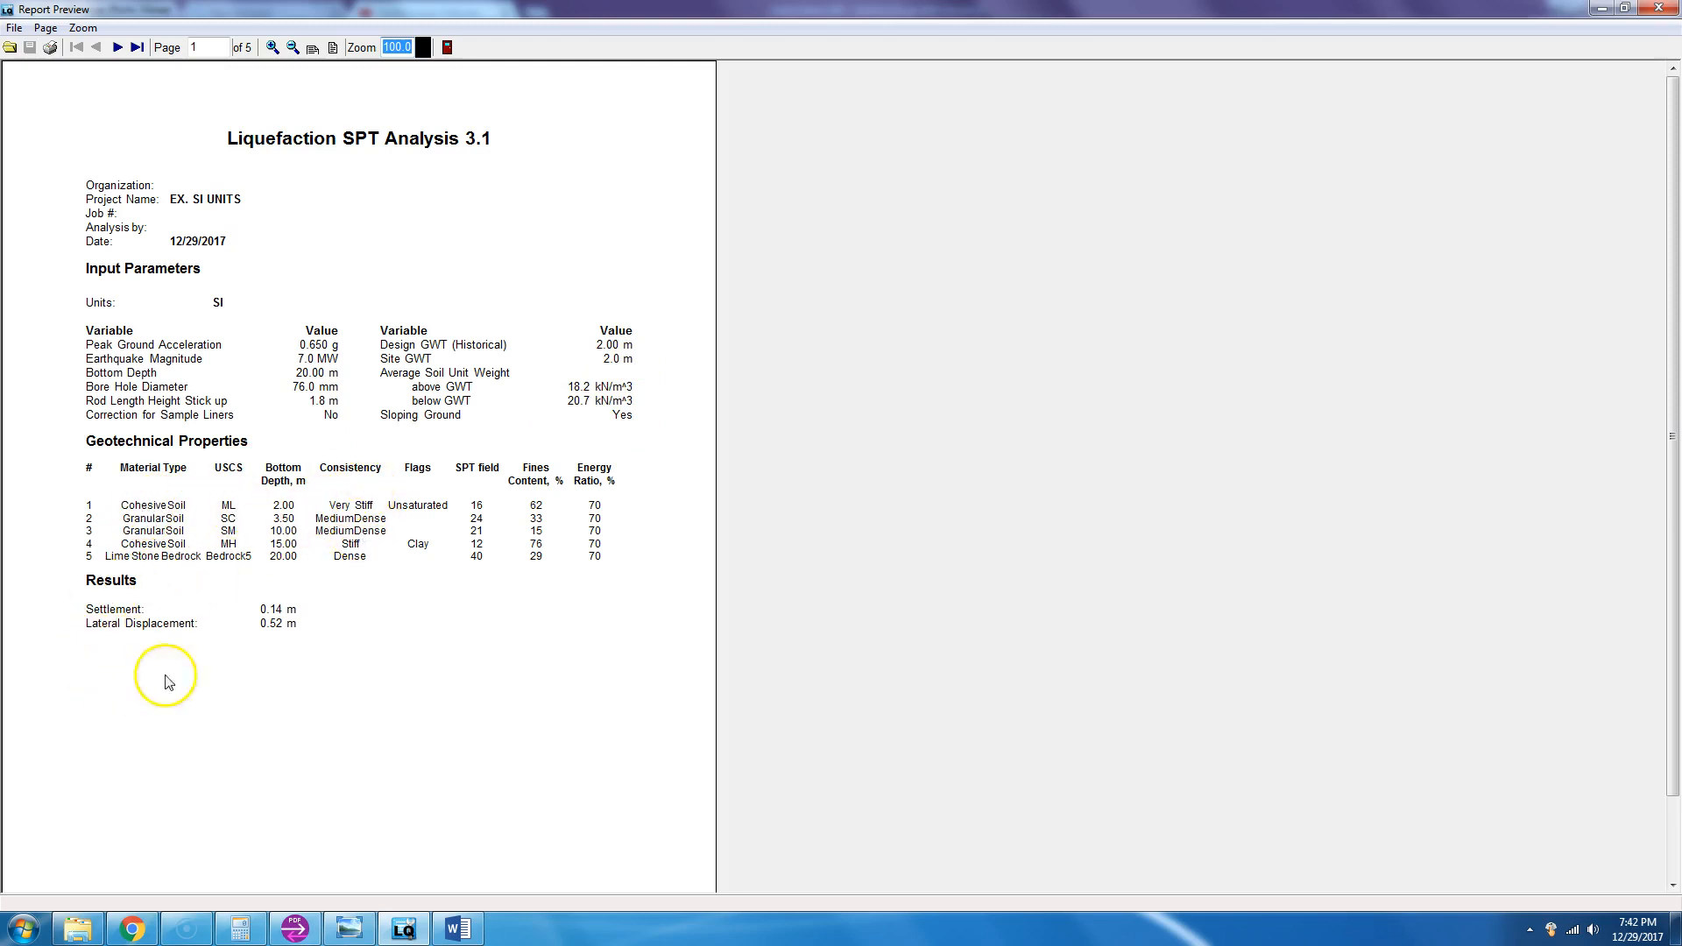
mouse_move(284, 647)
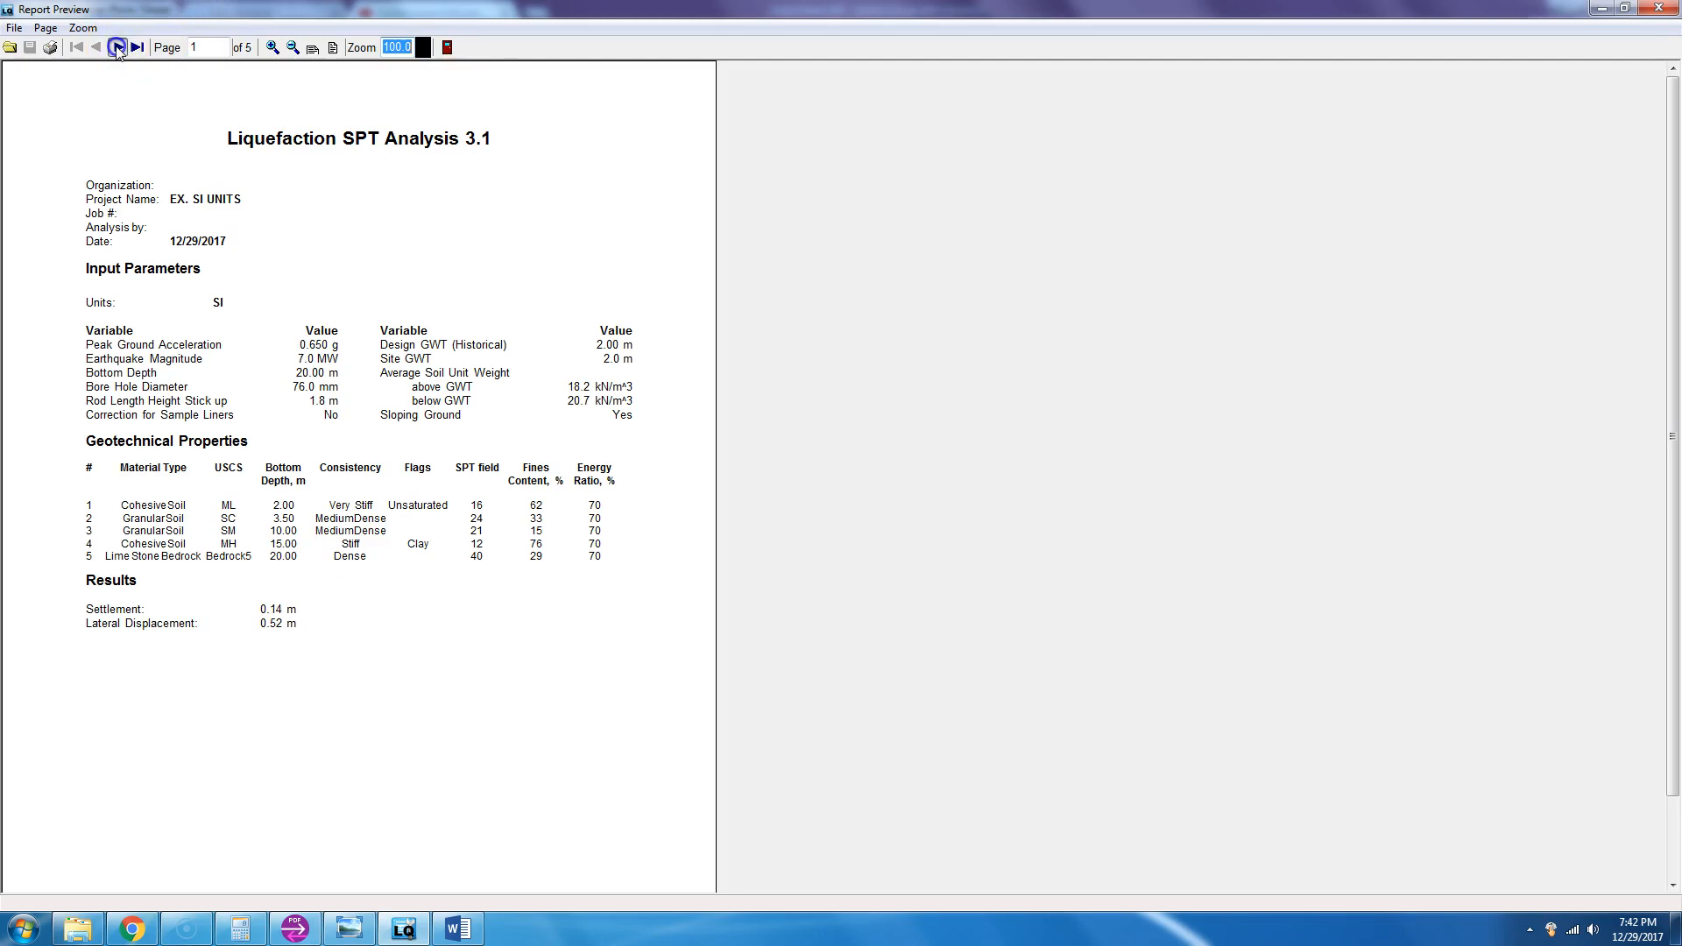
- Page through the report preview from page 1 to page 5
click(116, 46)
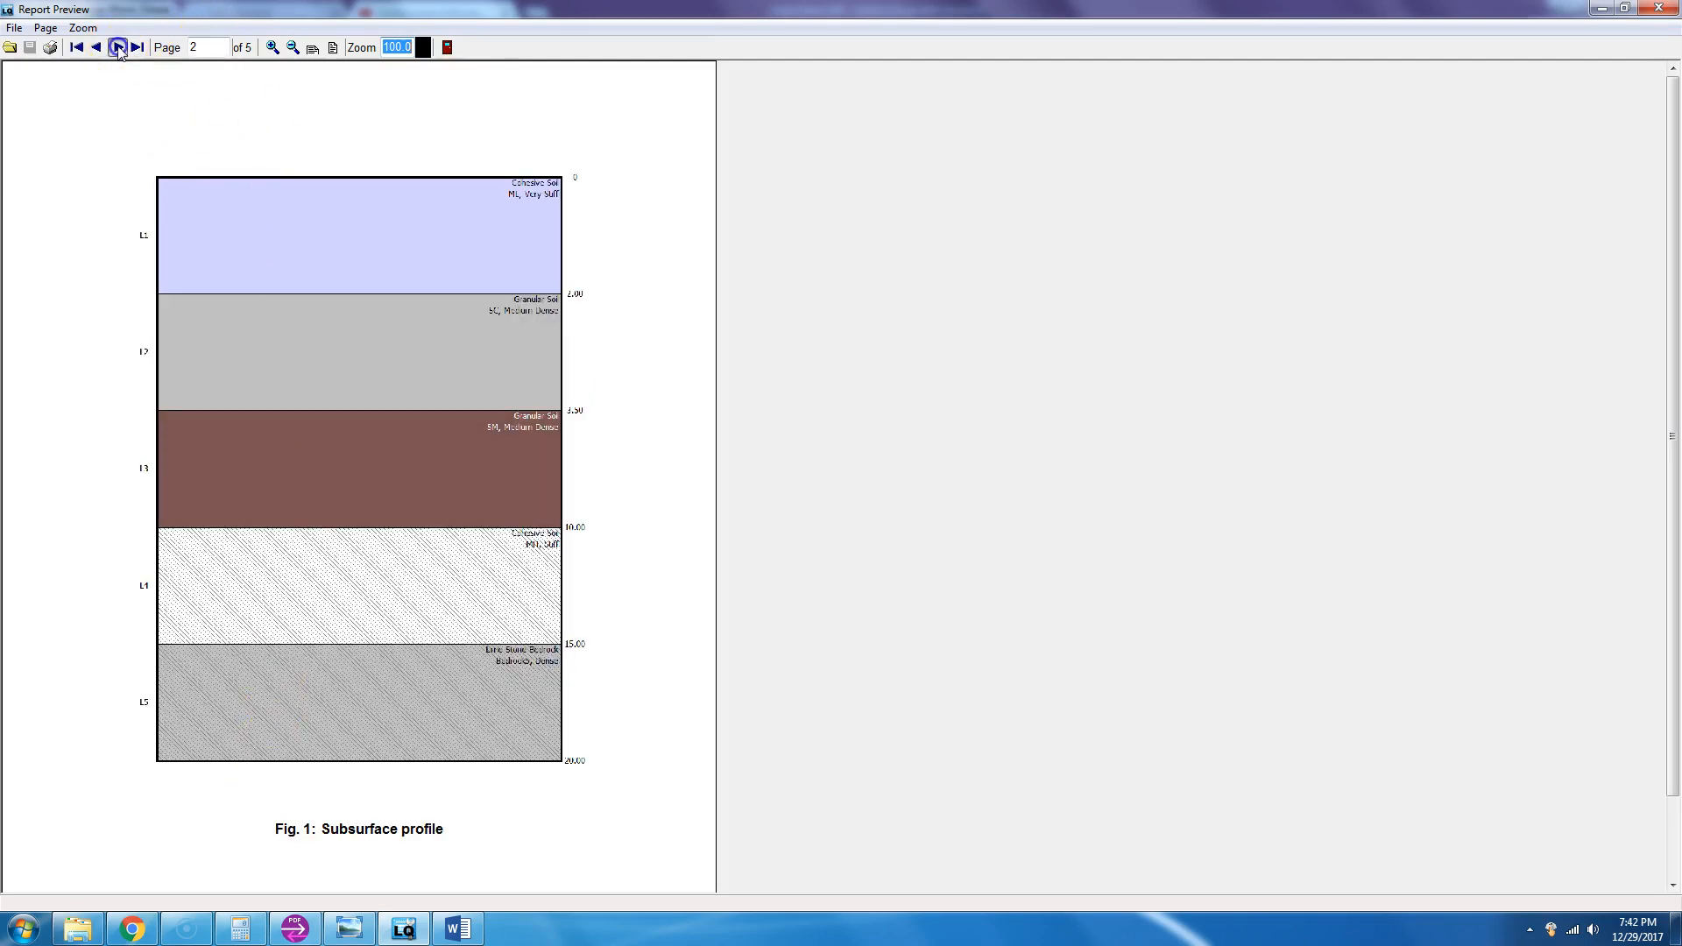
click(117, 45)
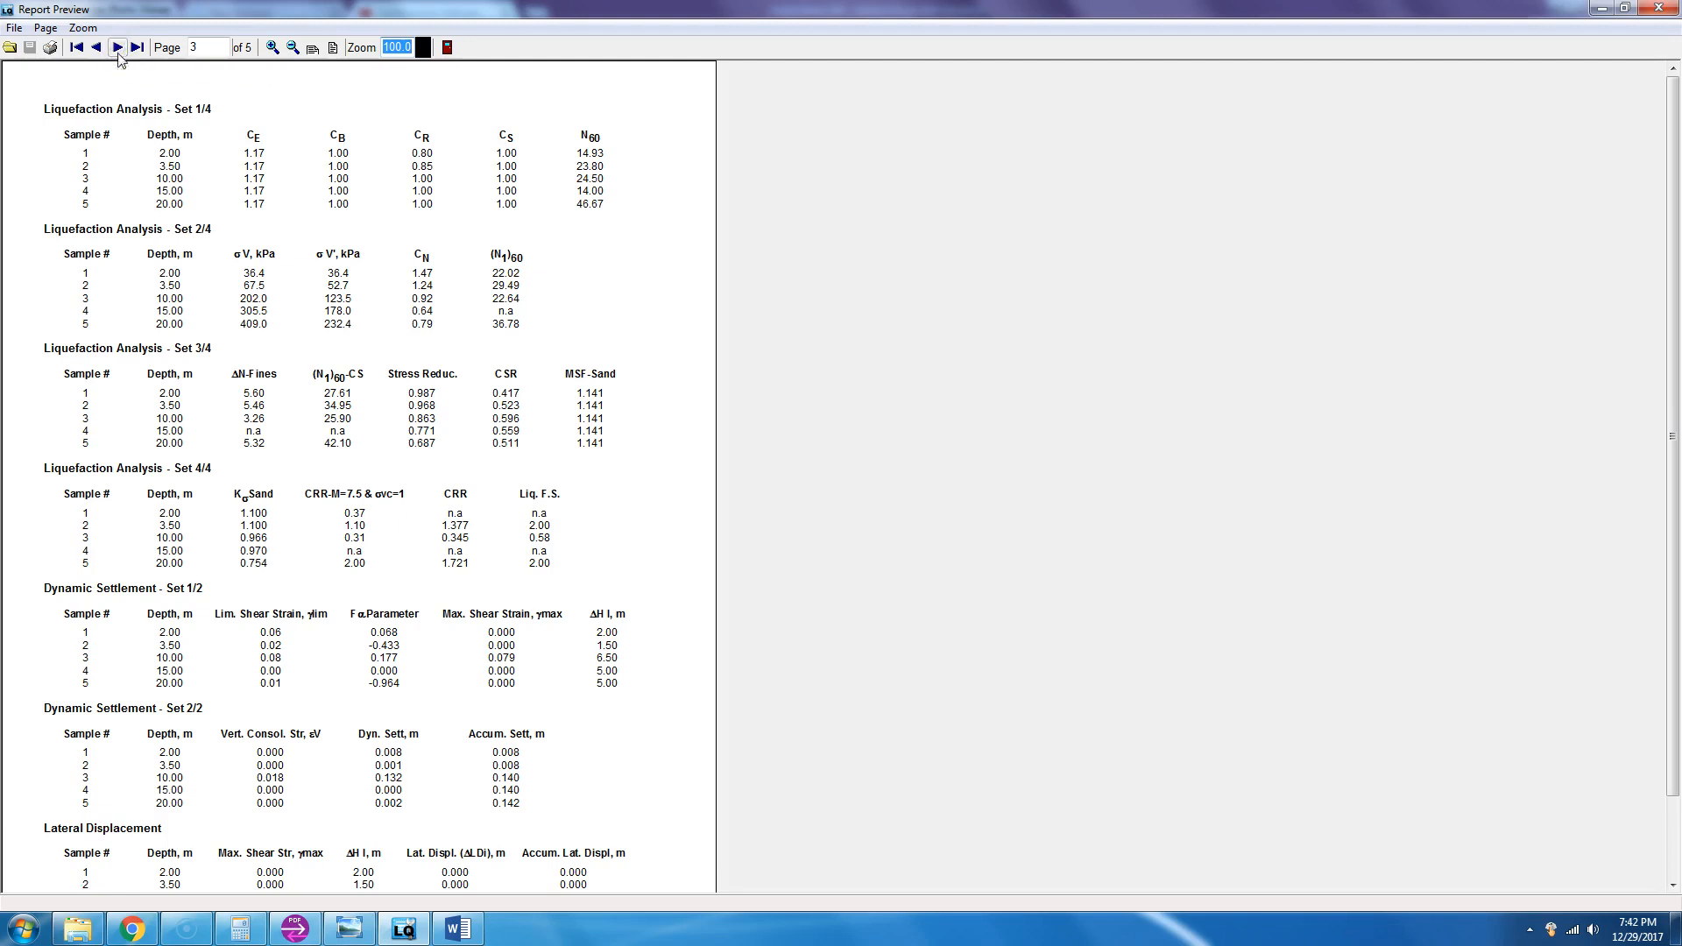
mouse_move(117, 46)
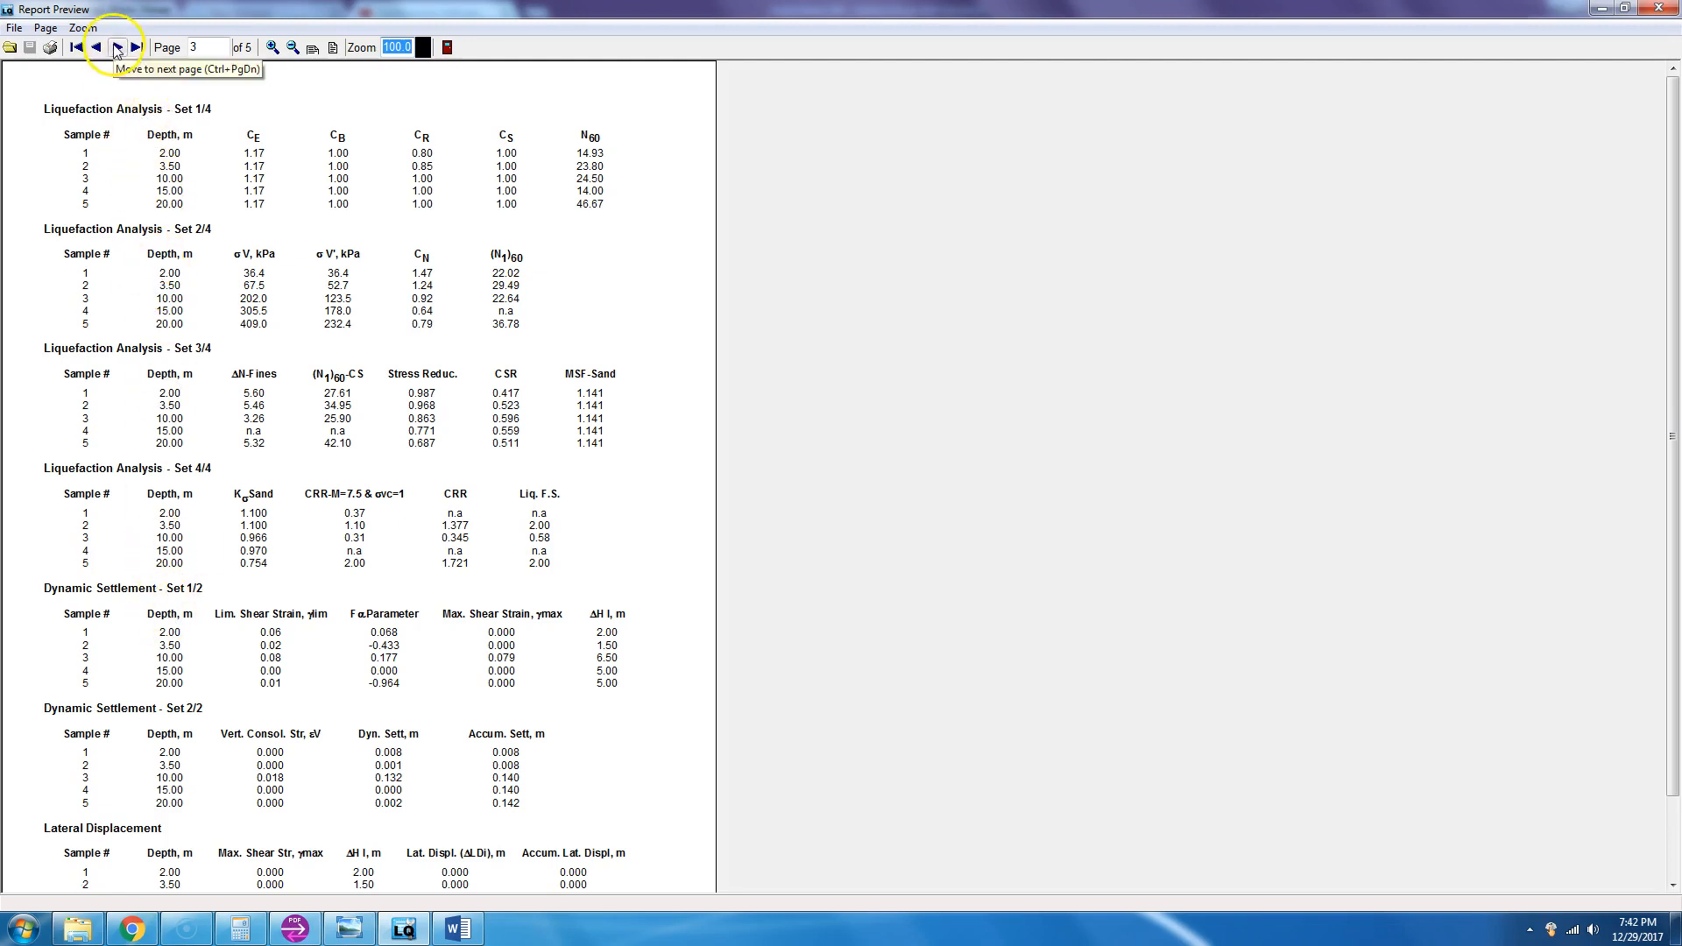
click(117, 46)
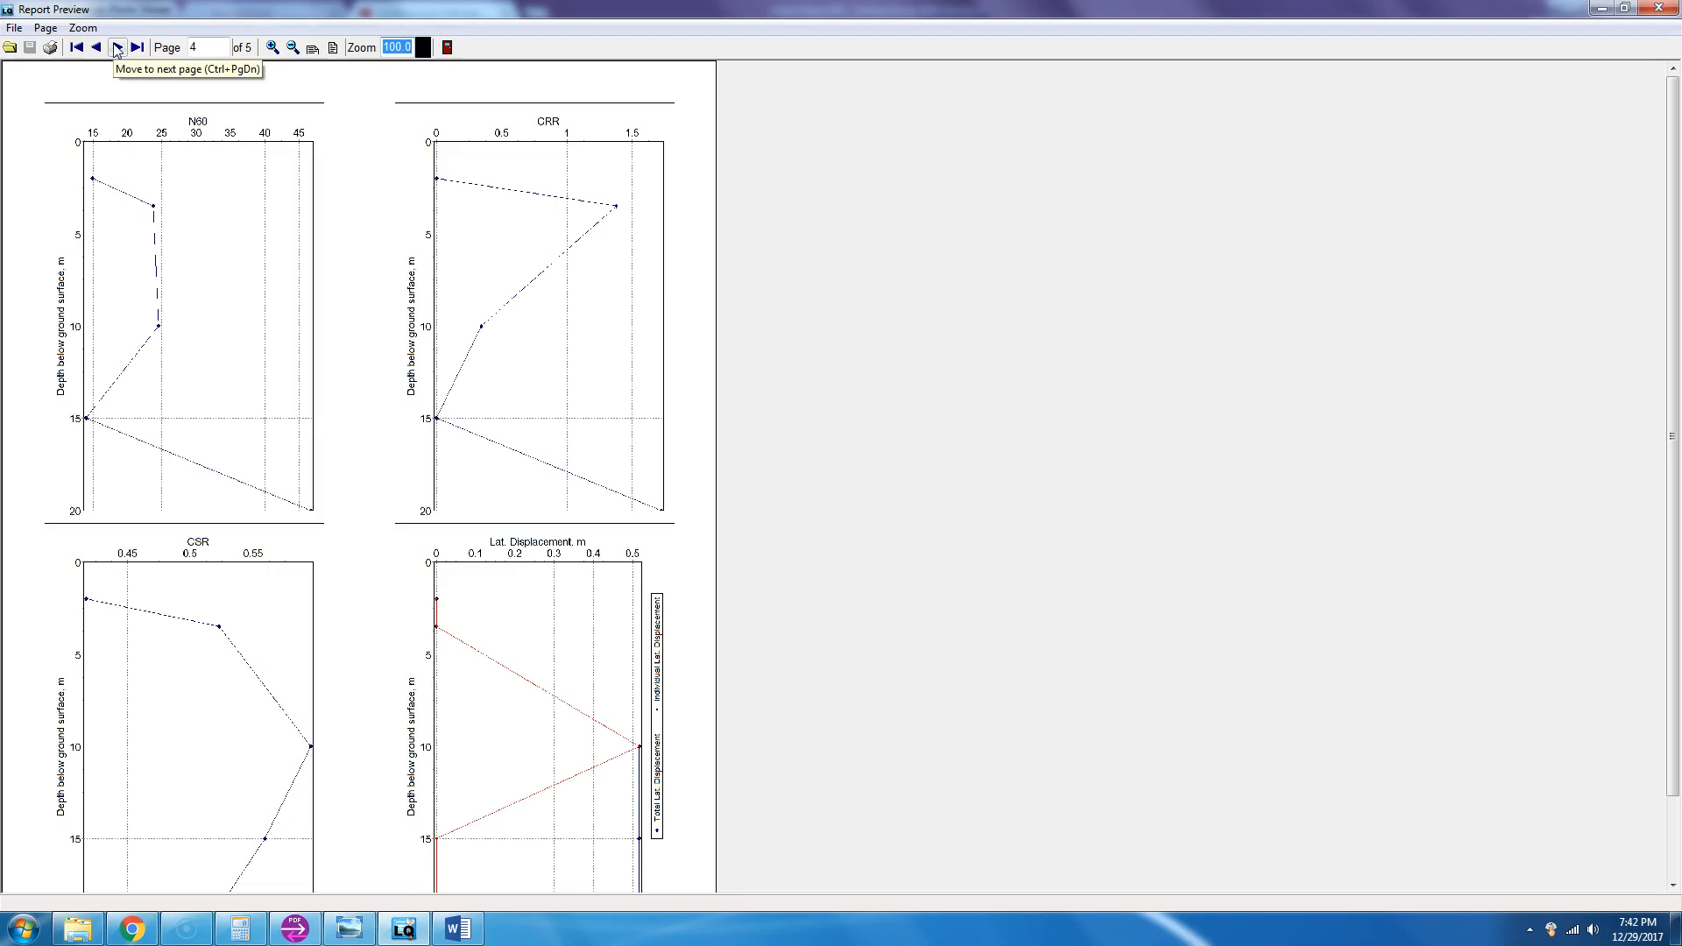
click(115, 45)
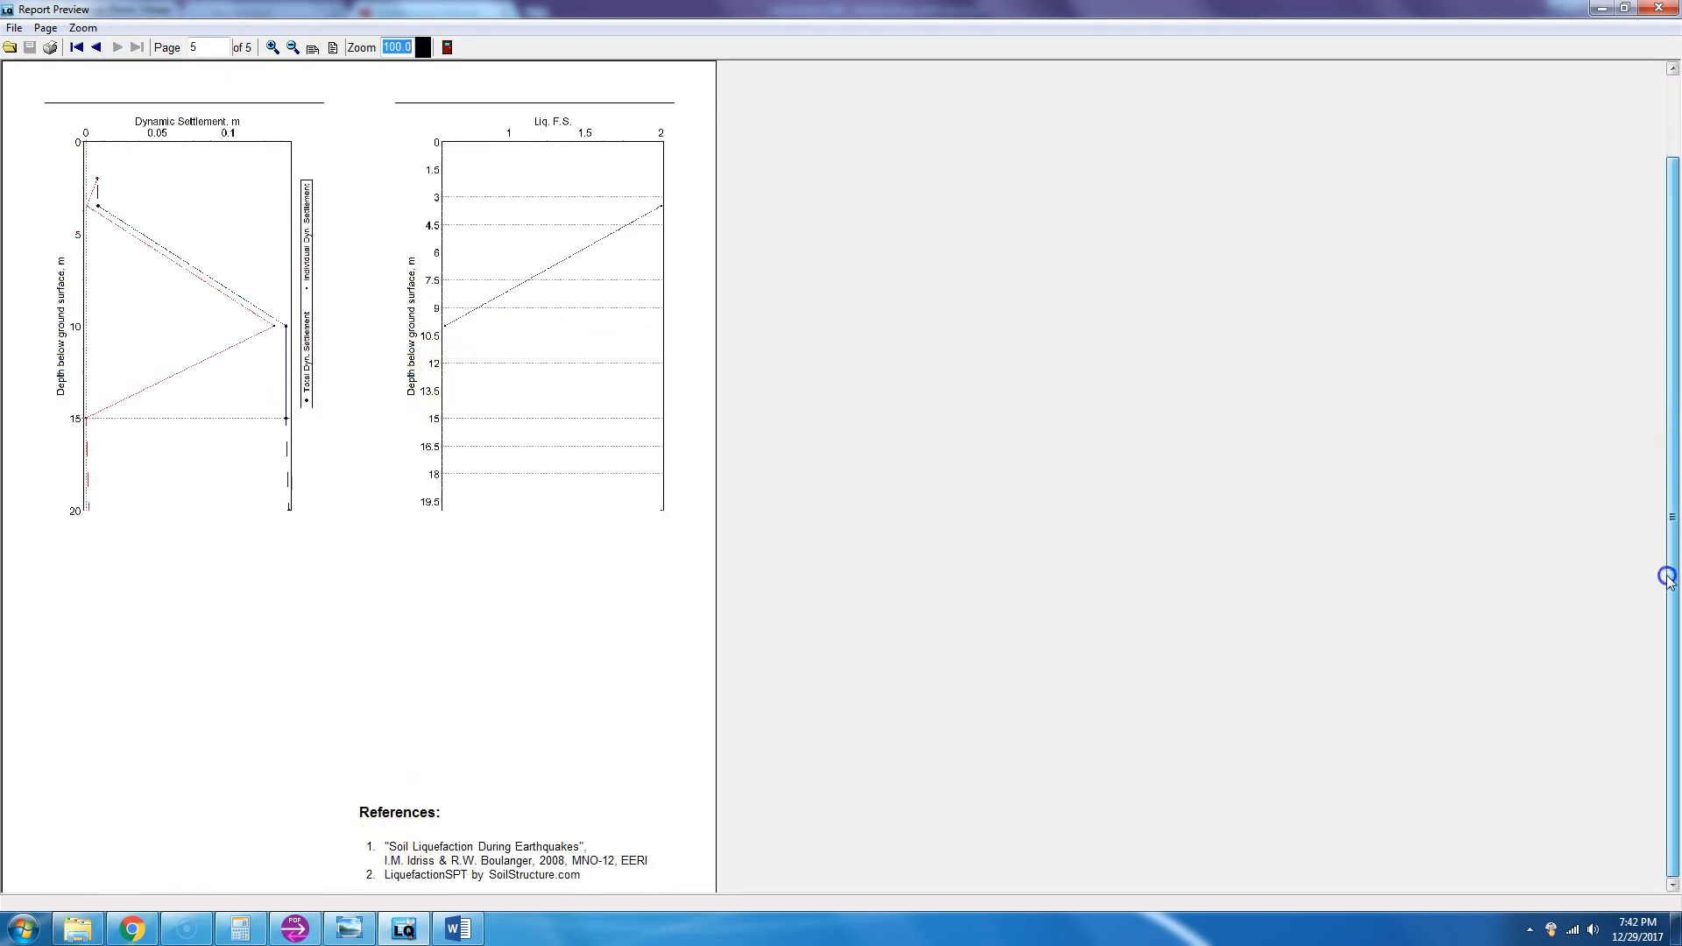
scroll(down, 3)
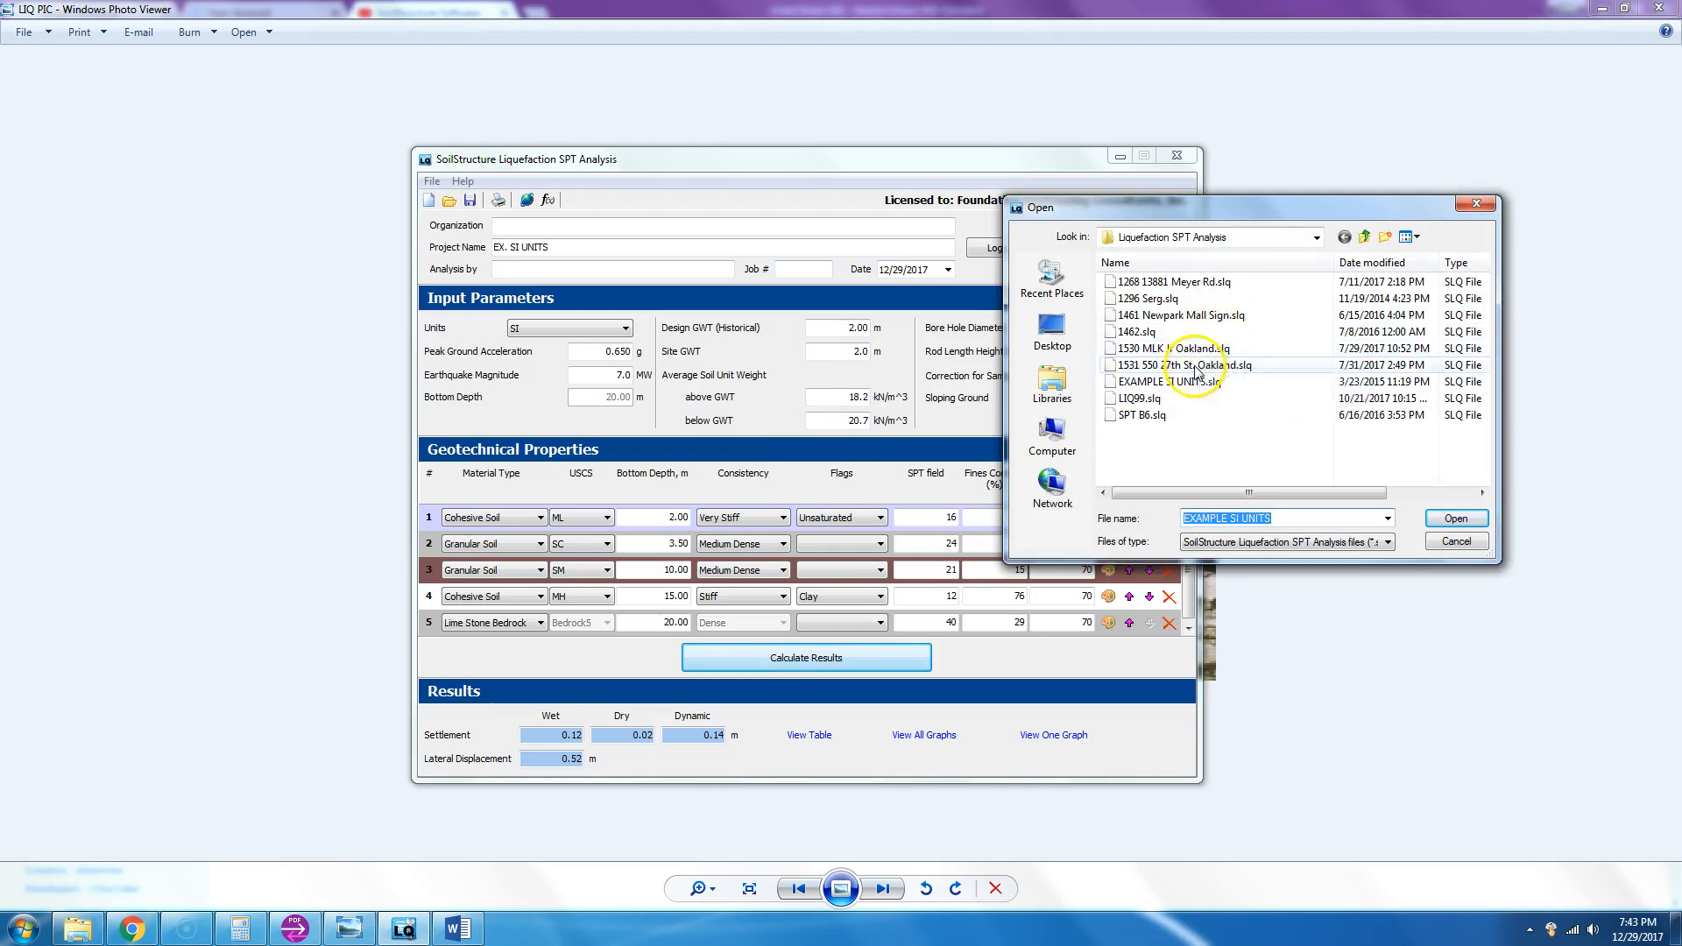
- Load 1530 MLK Jr Oakland.slq (English units, 0.760 g, magnitude 7.5) and inspect its layer flags
click(1169, 346)
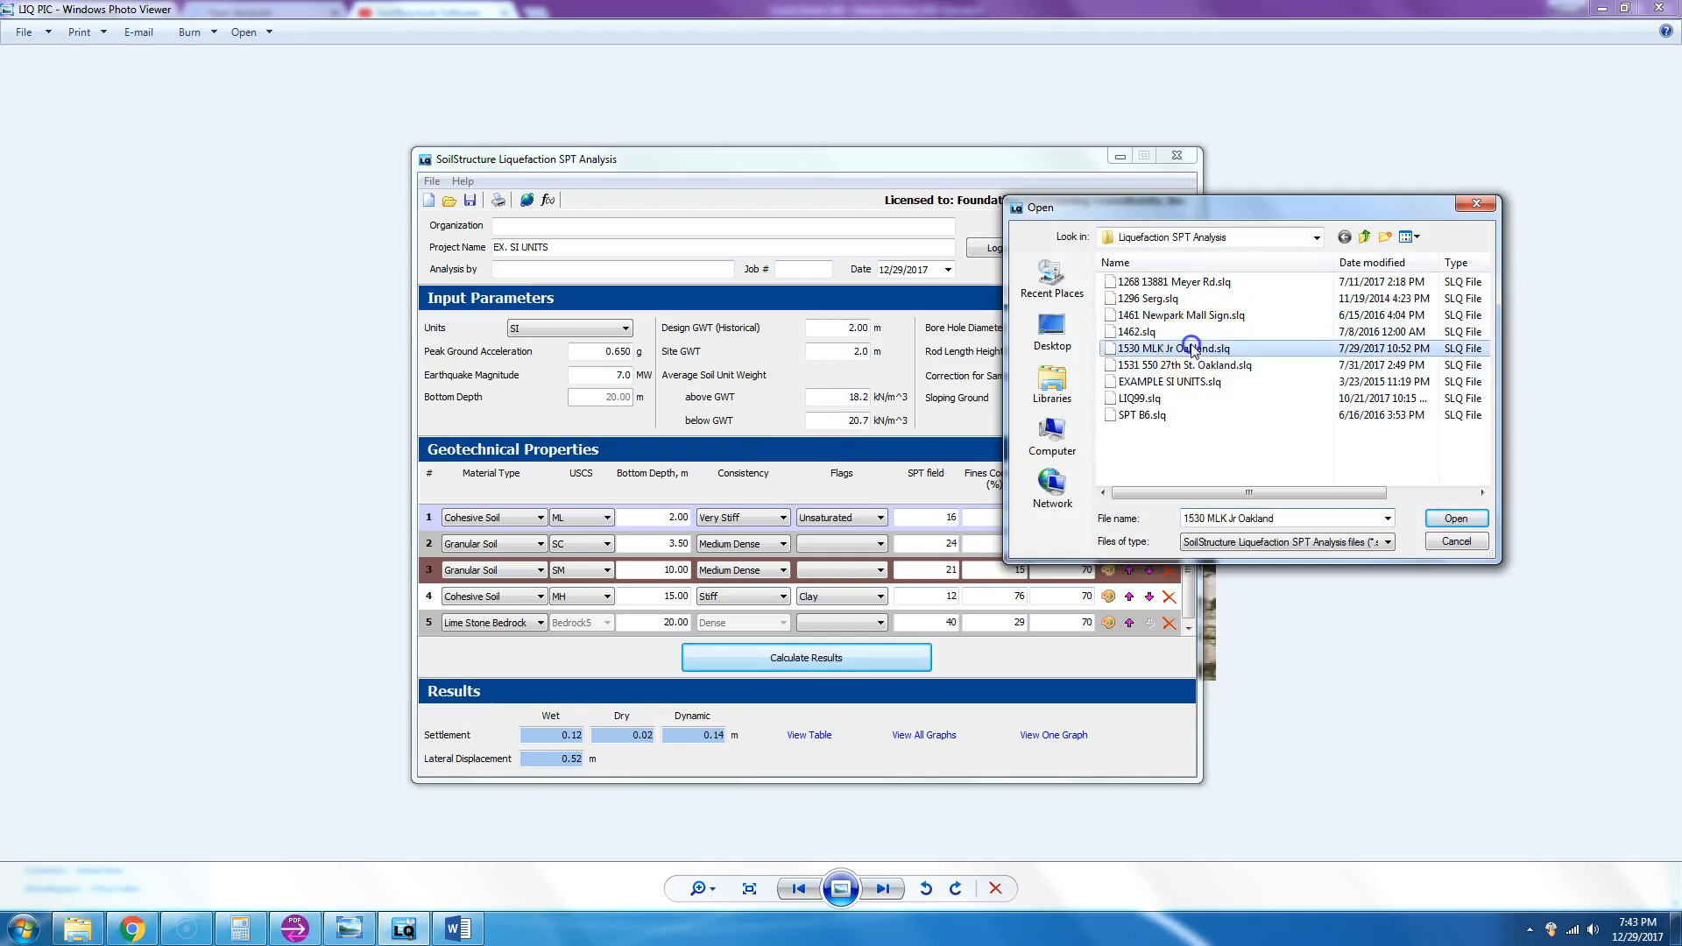
click(1454, 519)
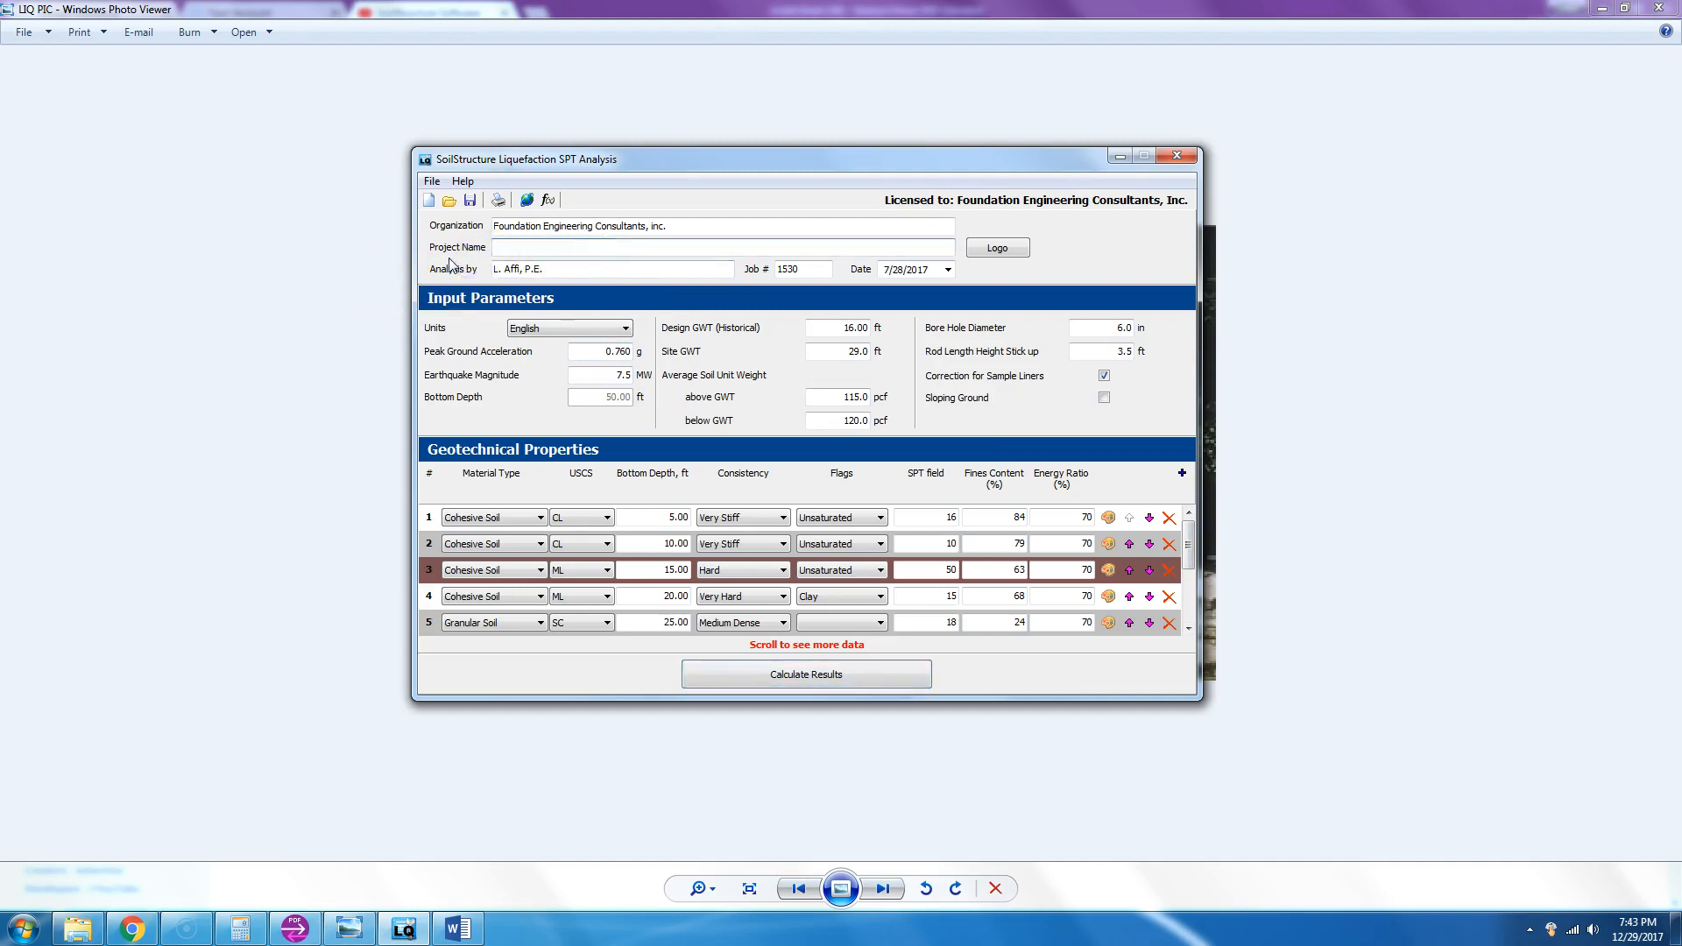
triple_click(612, 268)
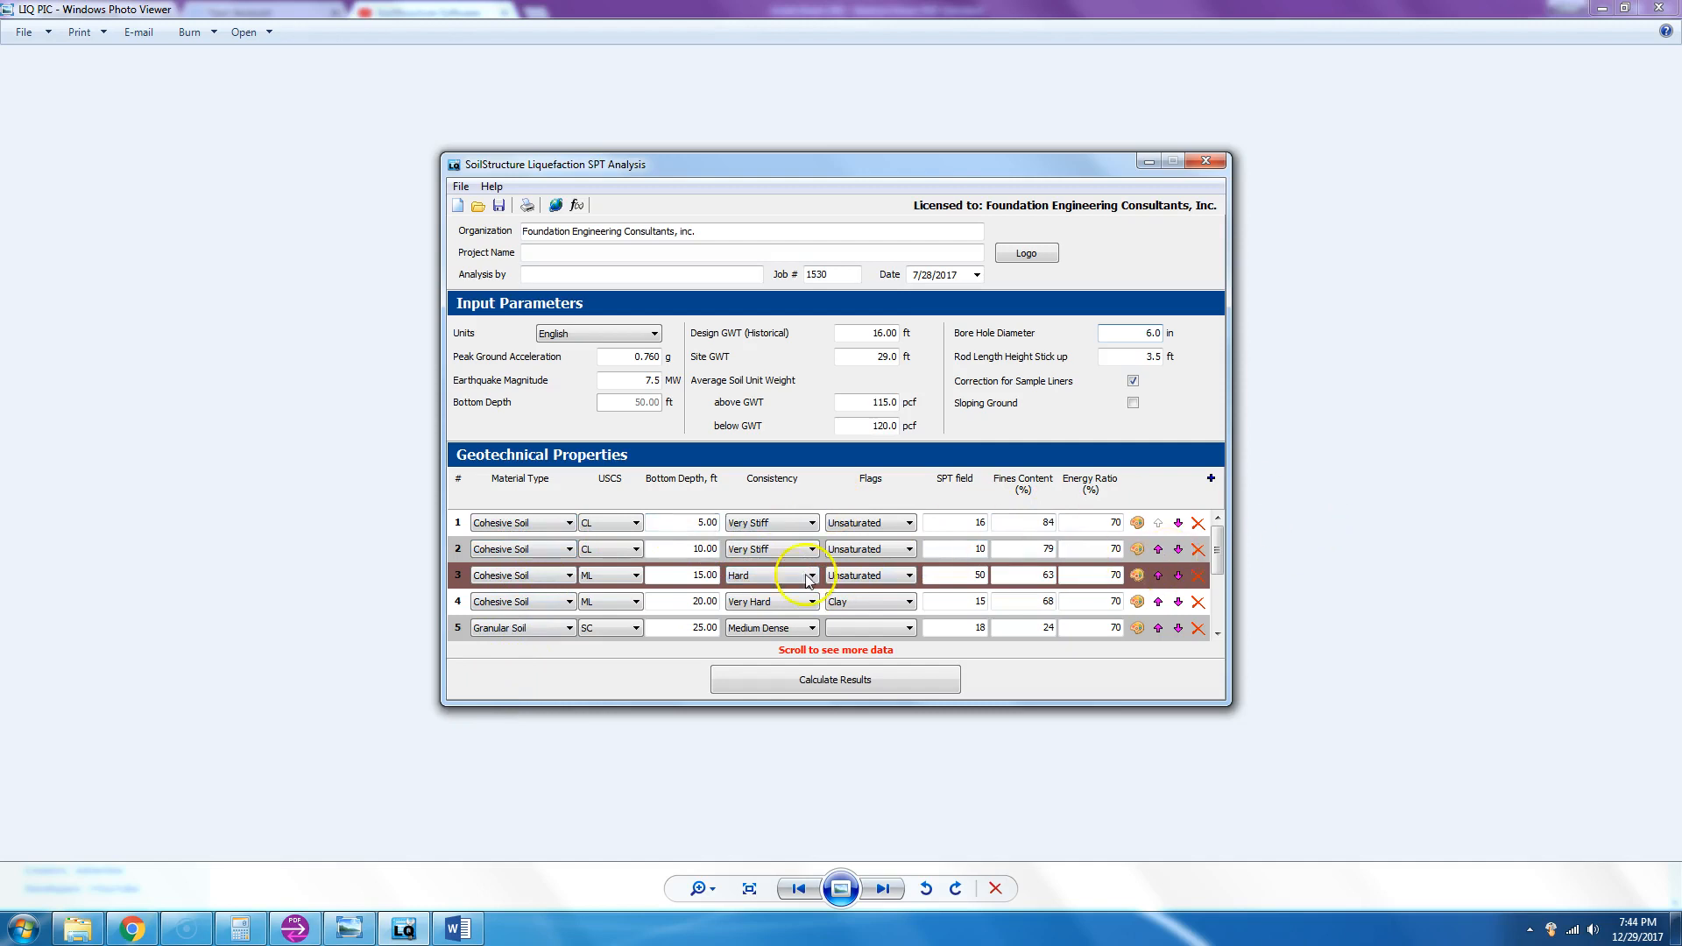
mouse_move(673, 622)
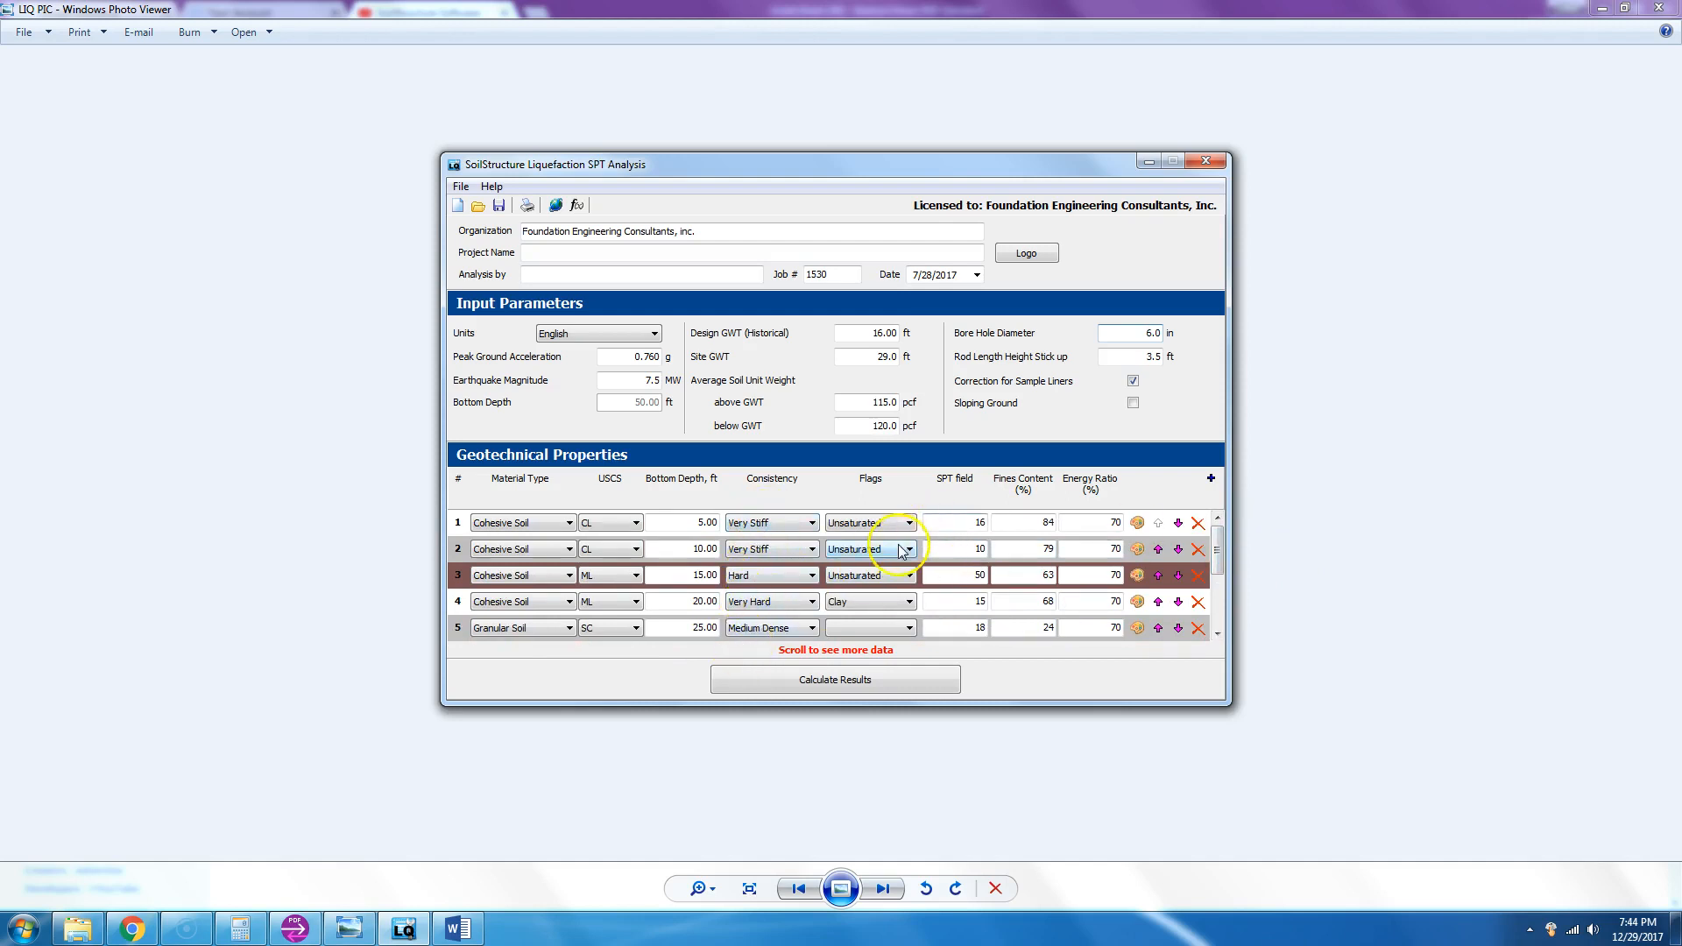
click(869, 333)
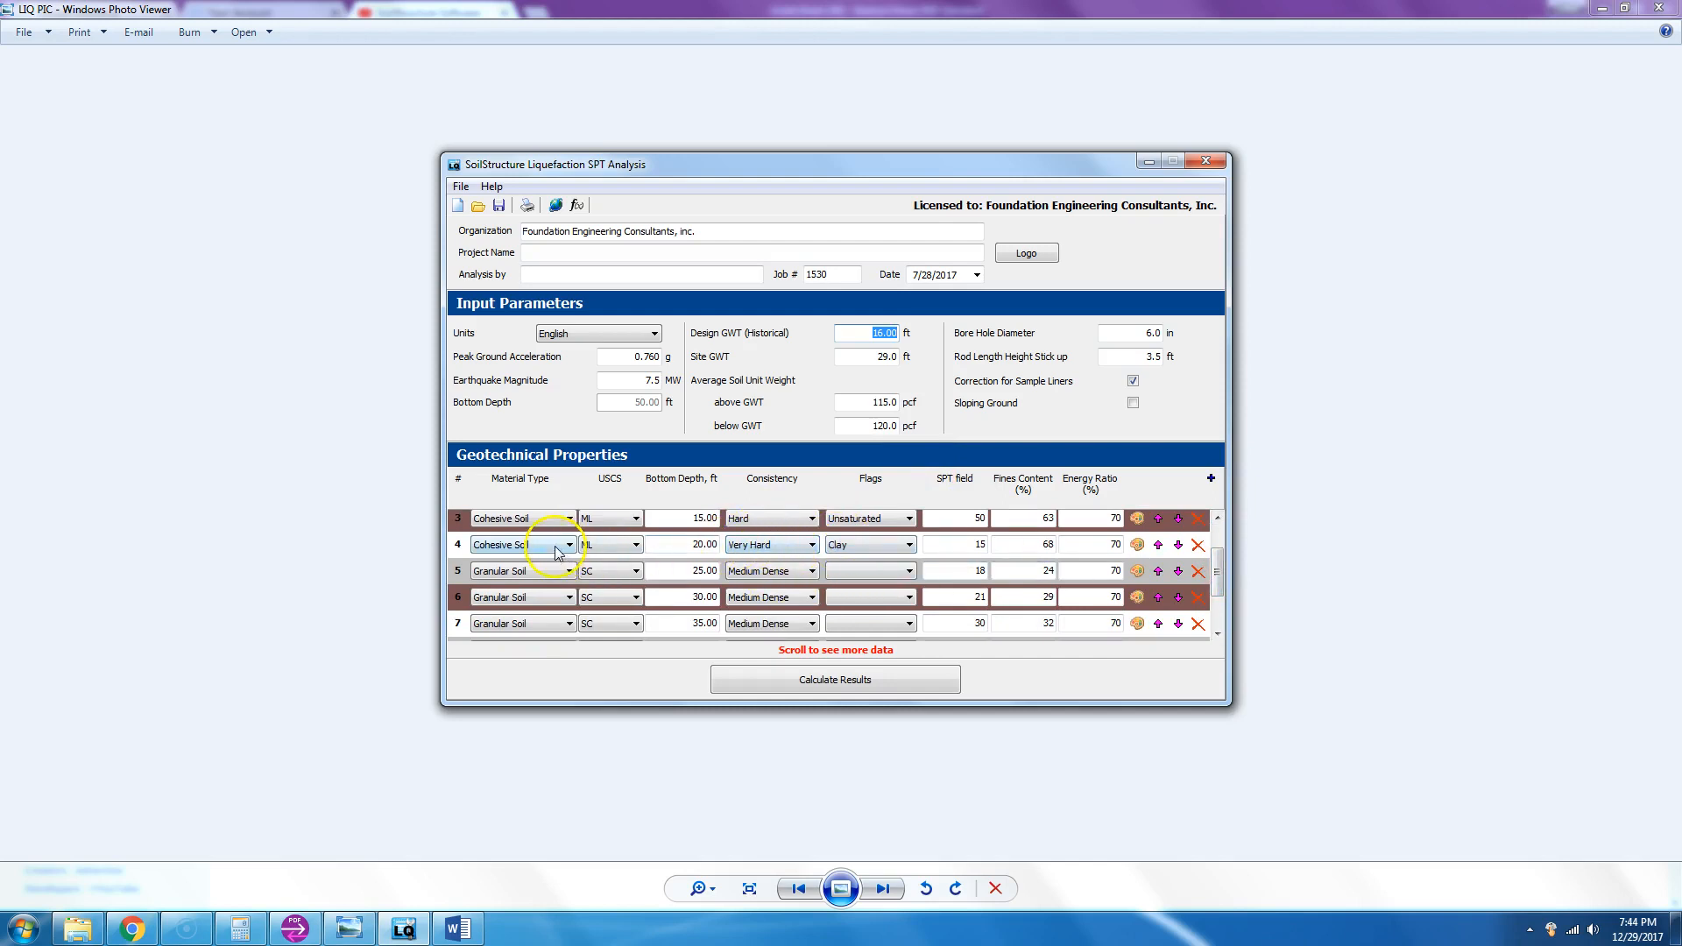
mouse_move(890, 542)
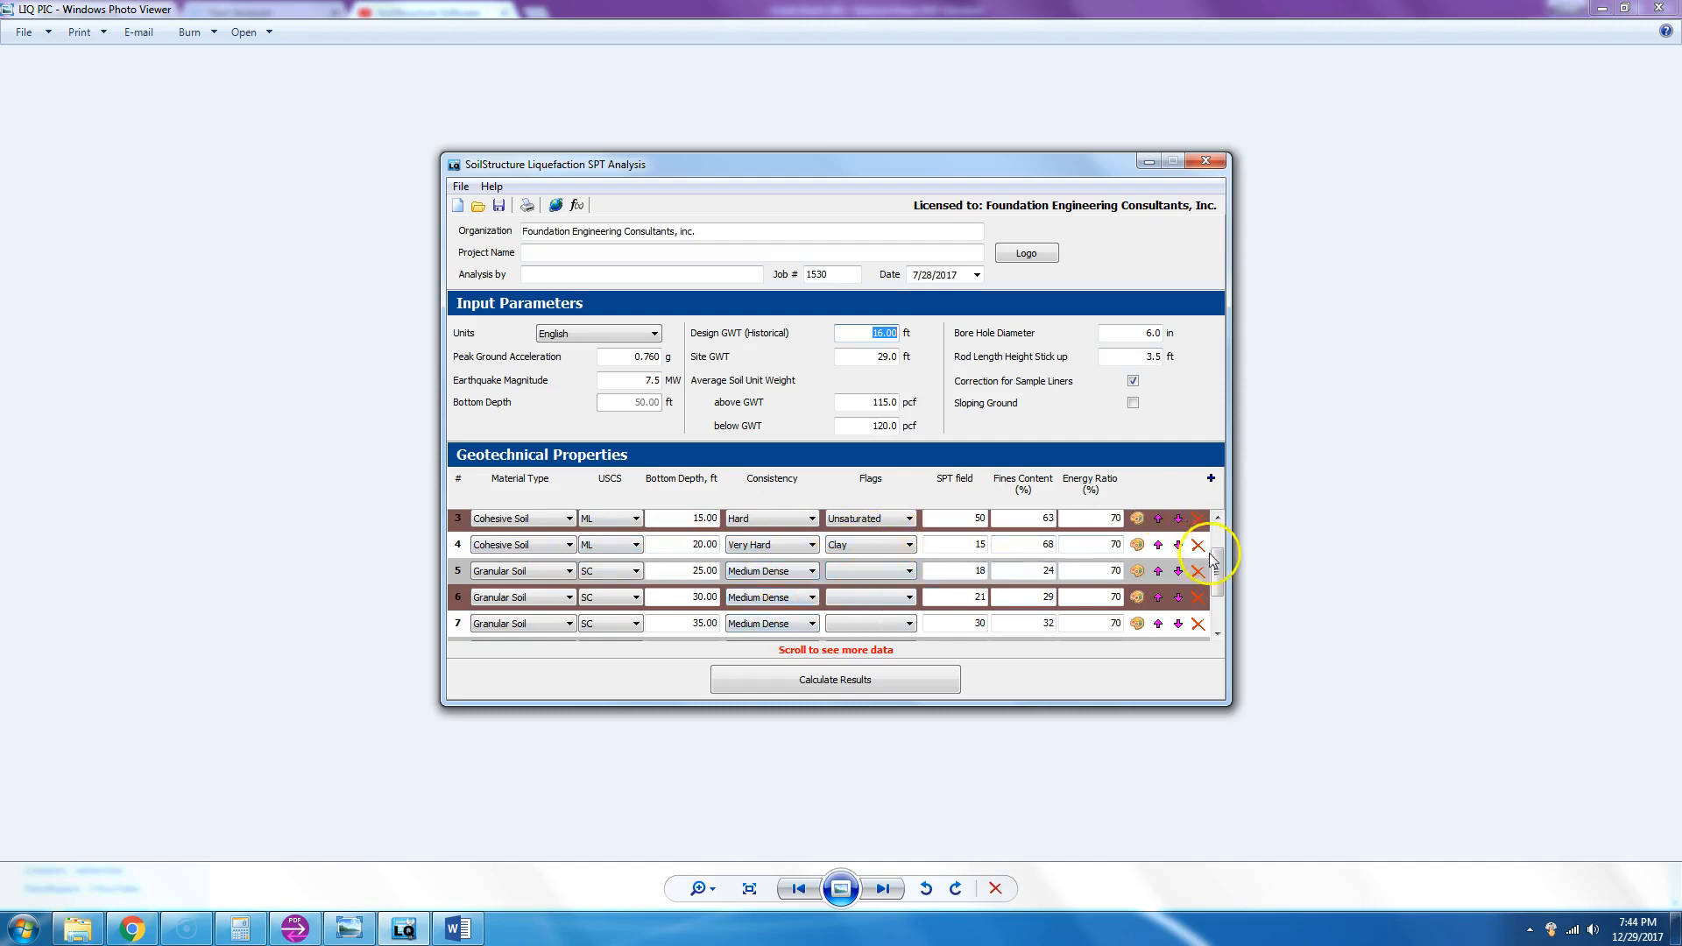
scroll(down, 3)
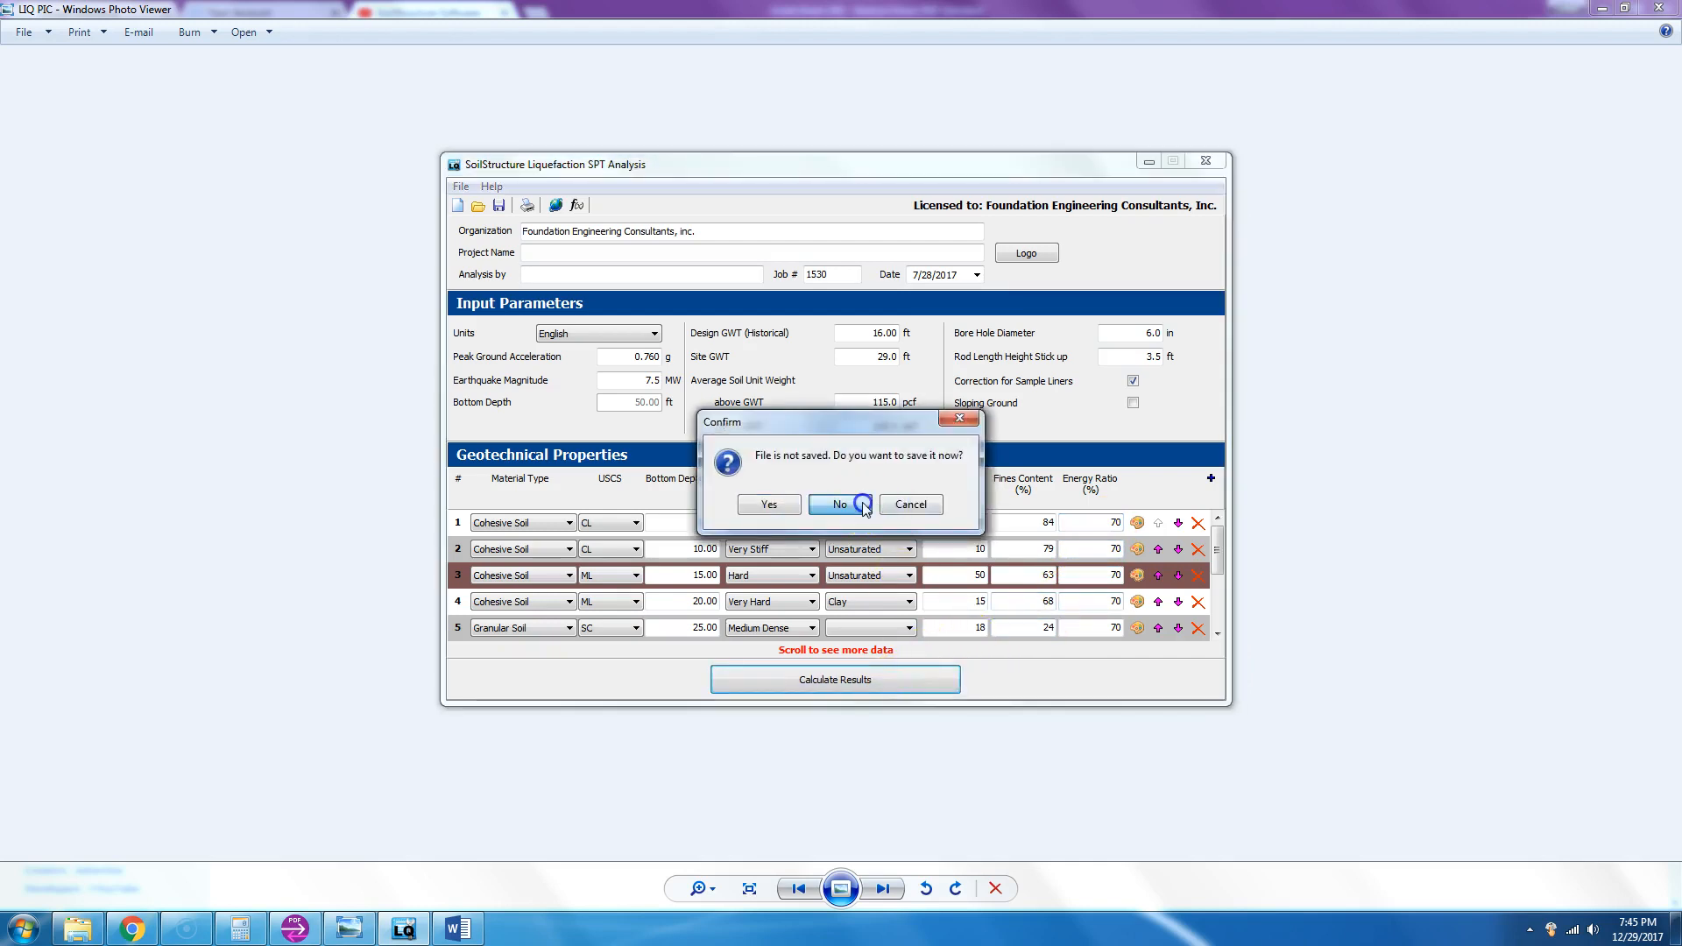
click(839, 504)
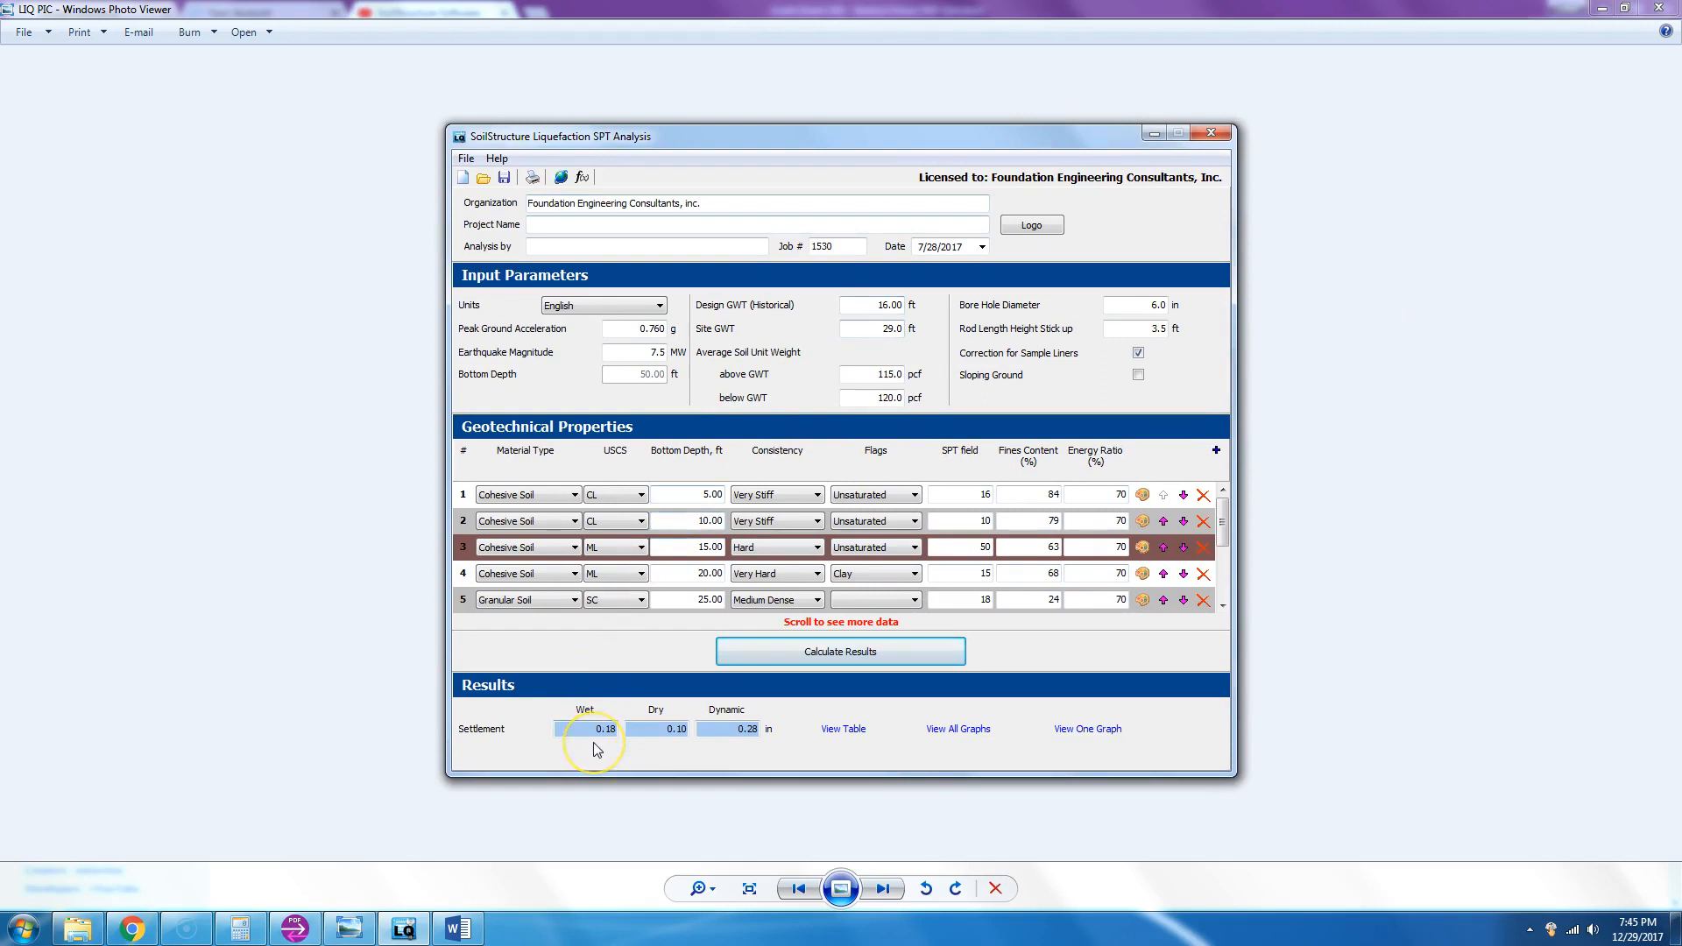
mouse_move(778, 748)
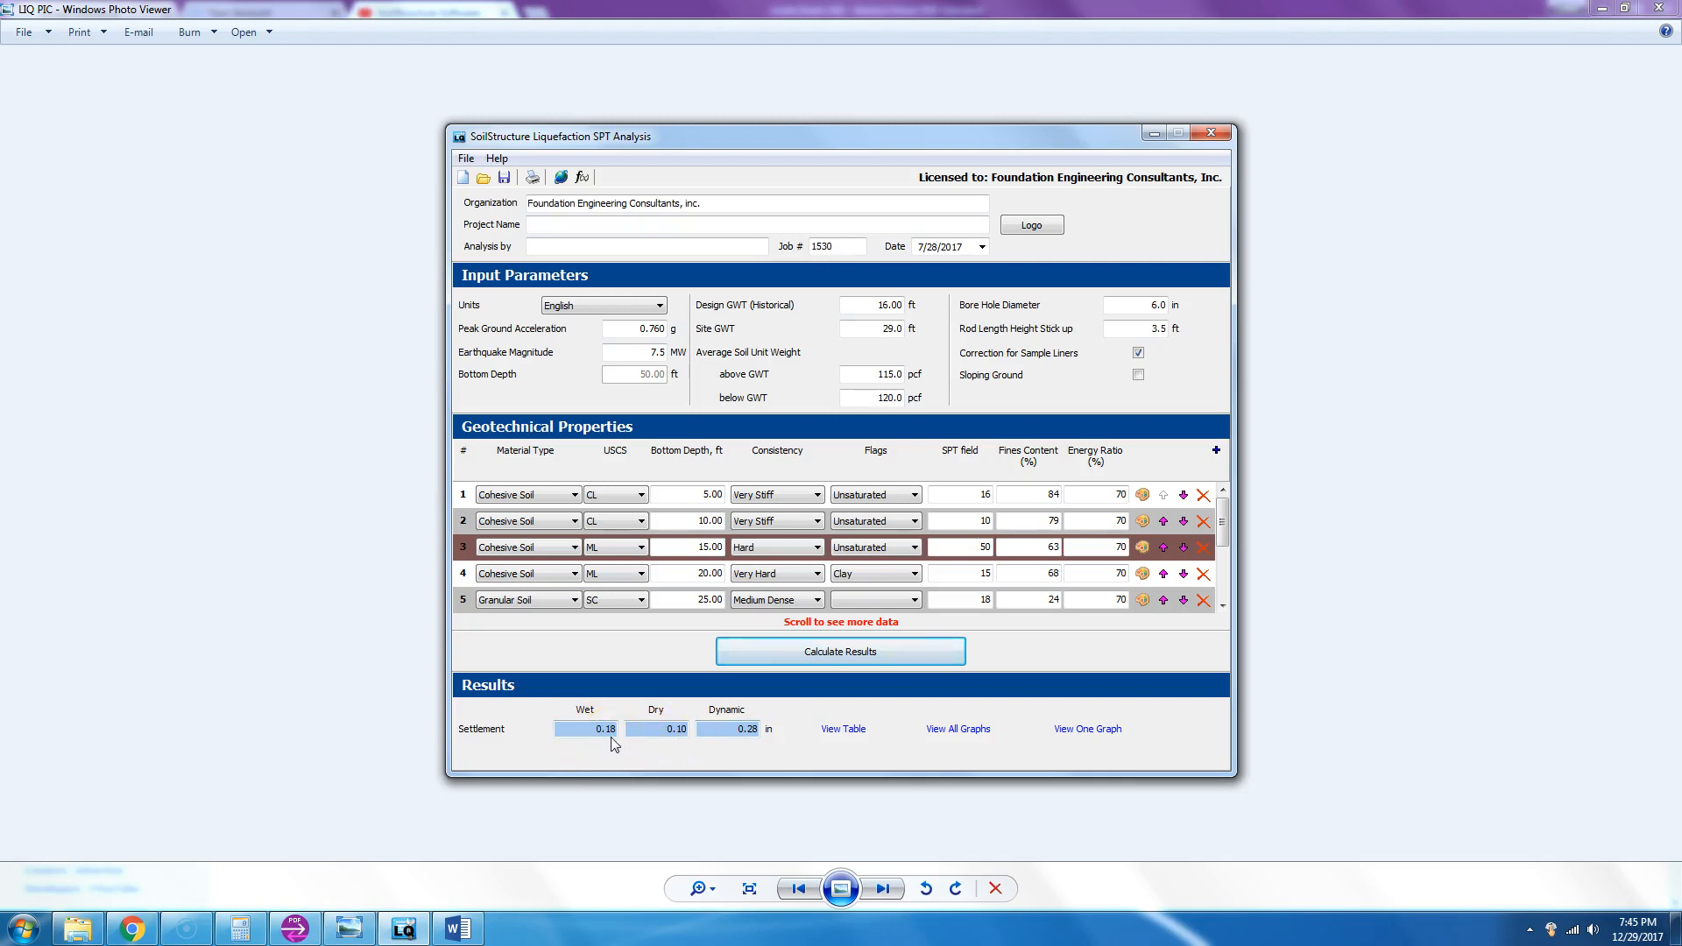
click(668, 729)
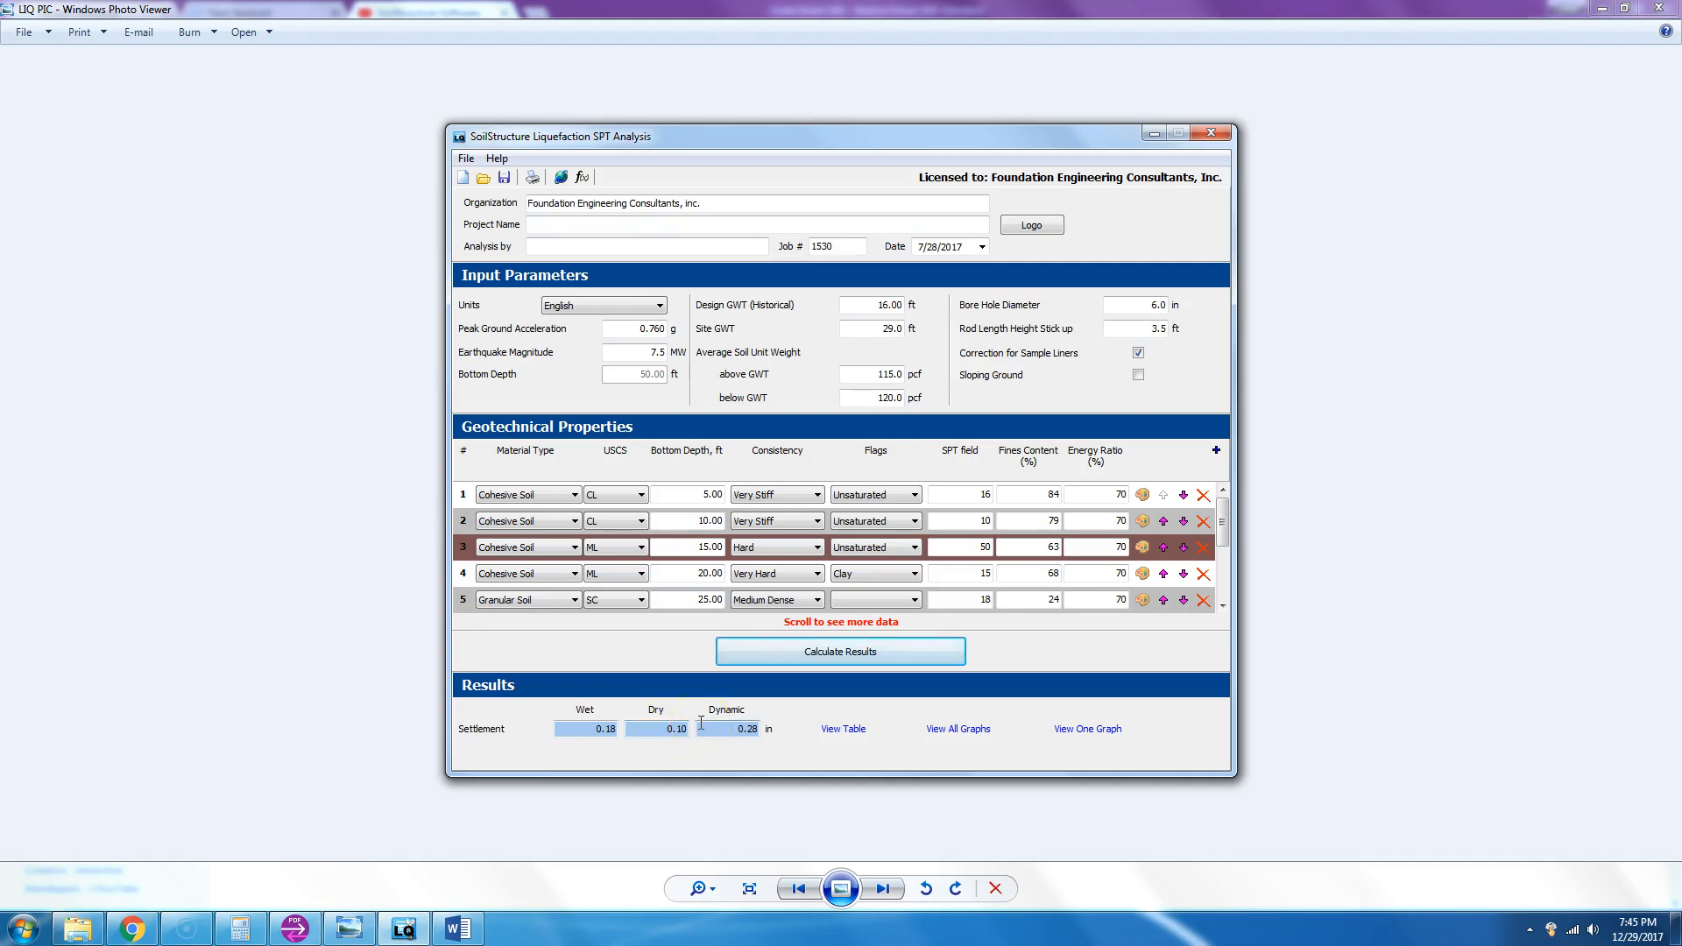
mouse_move(759, 737)
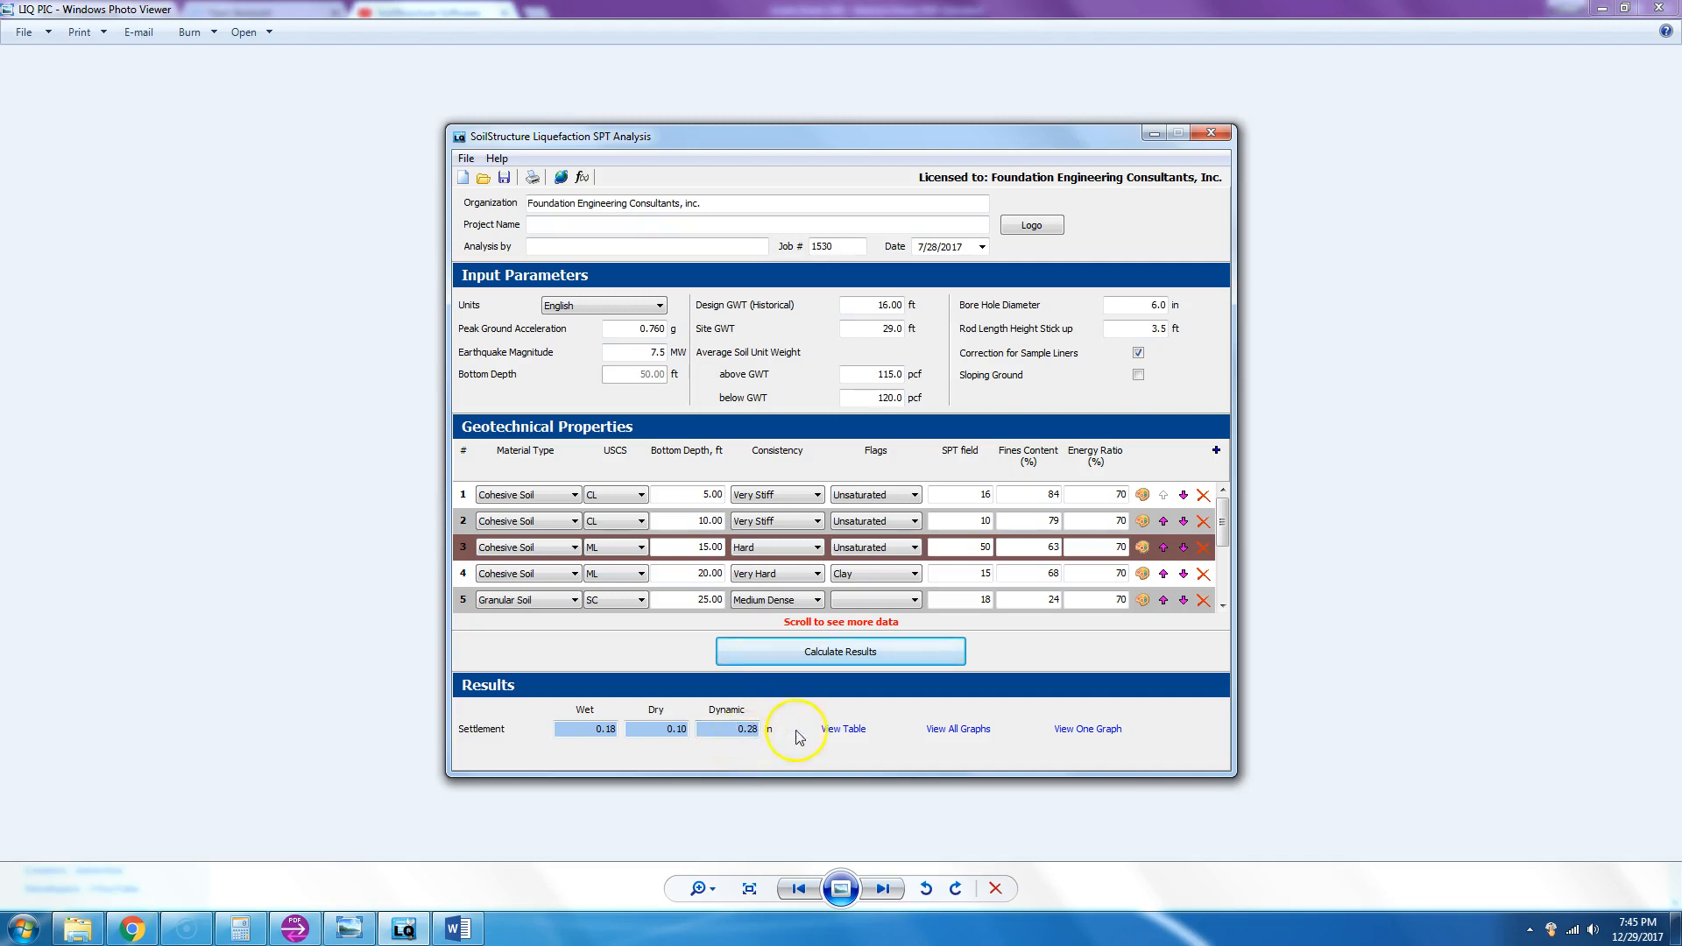
click(843, 728)
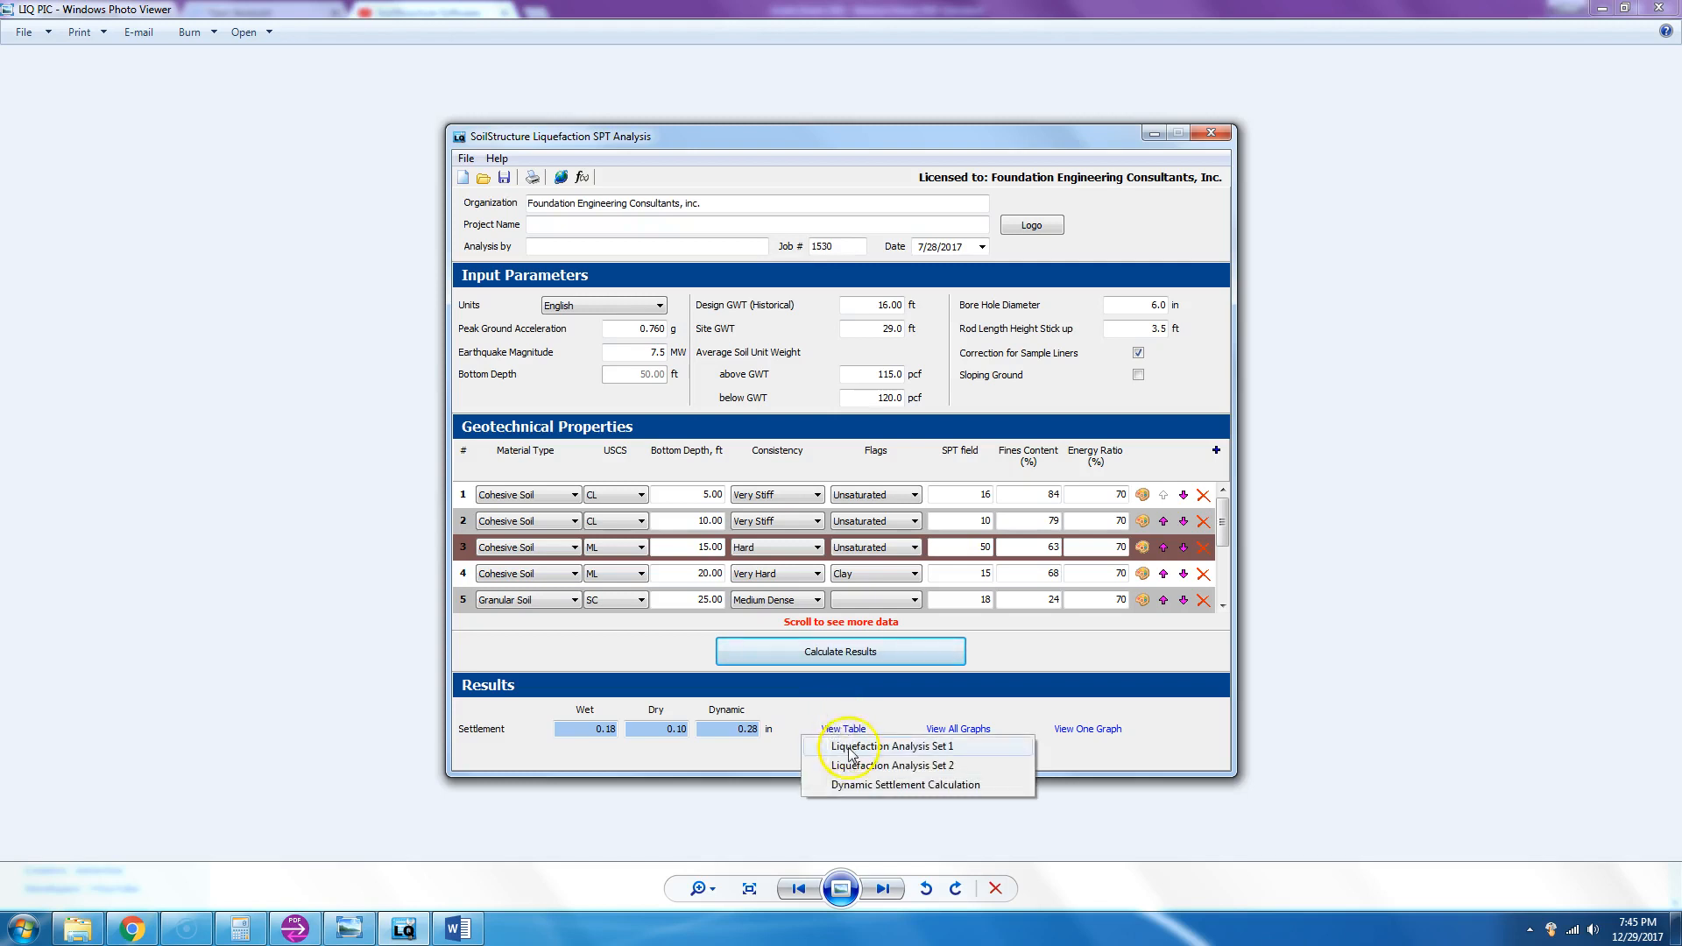
click(893, 747)
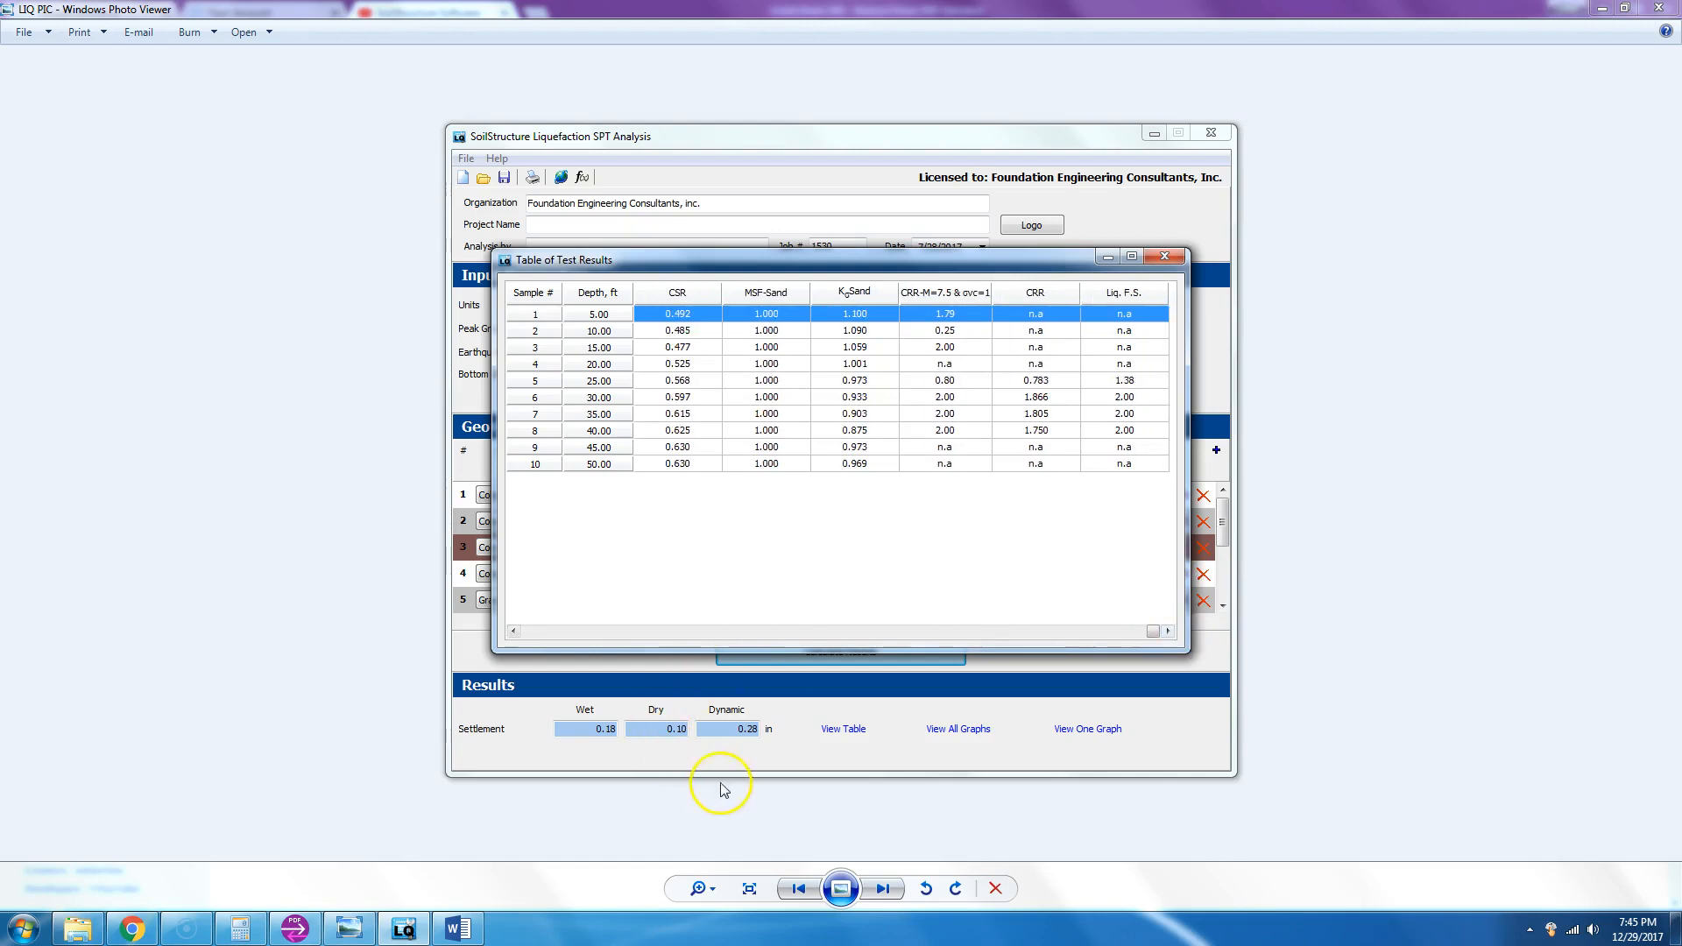
mouse_move(1131, 331)
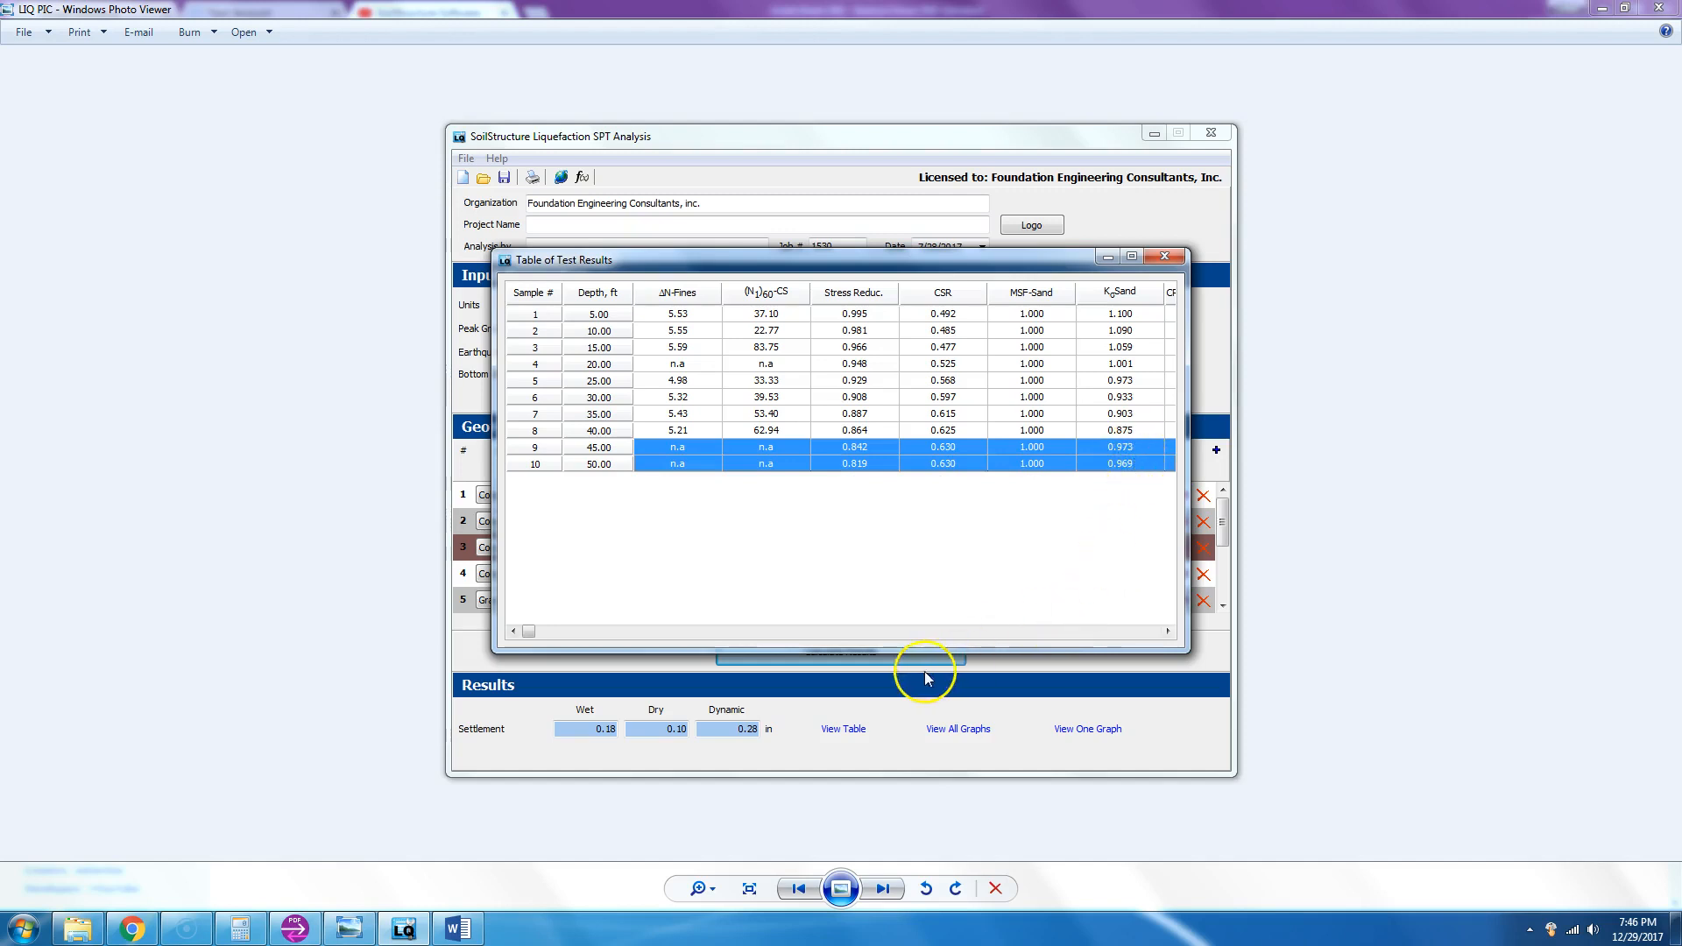
mouse_move(1160, 624)
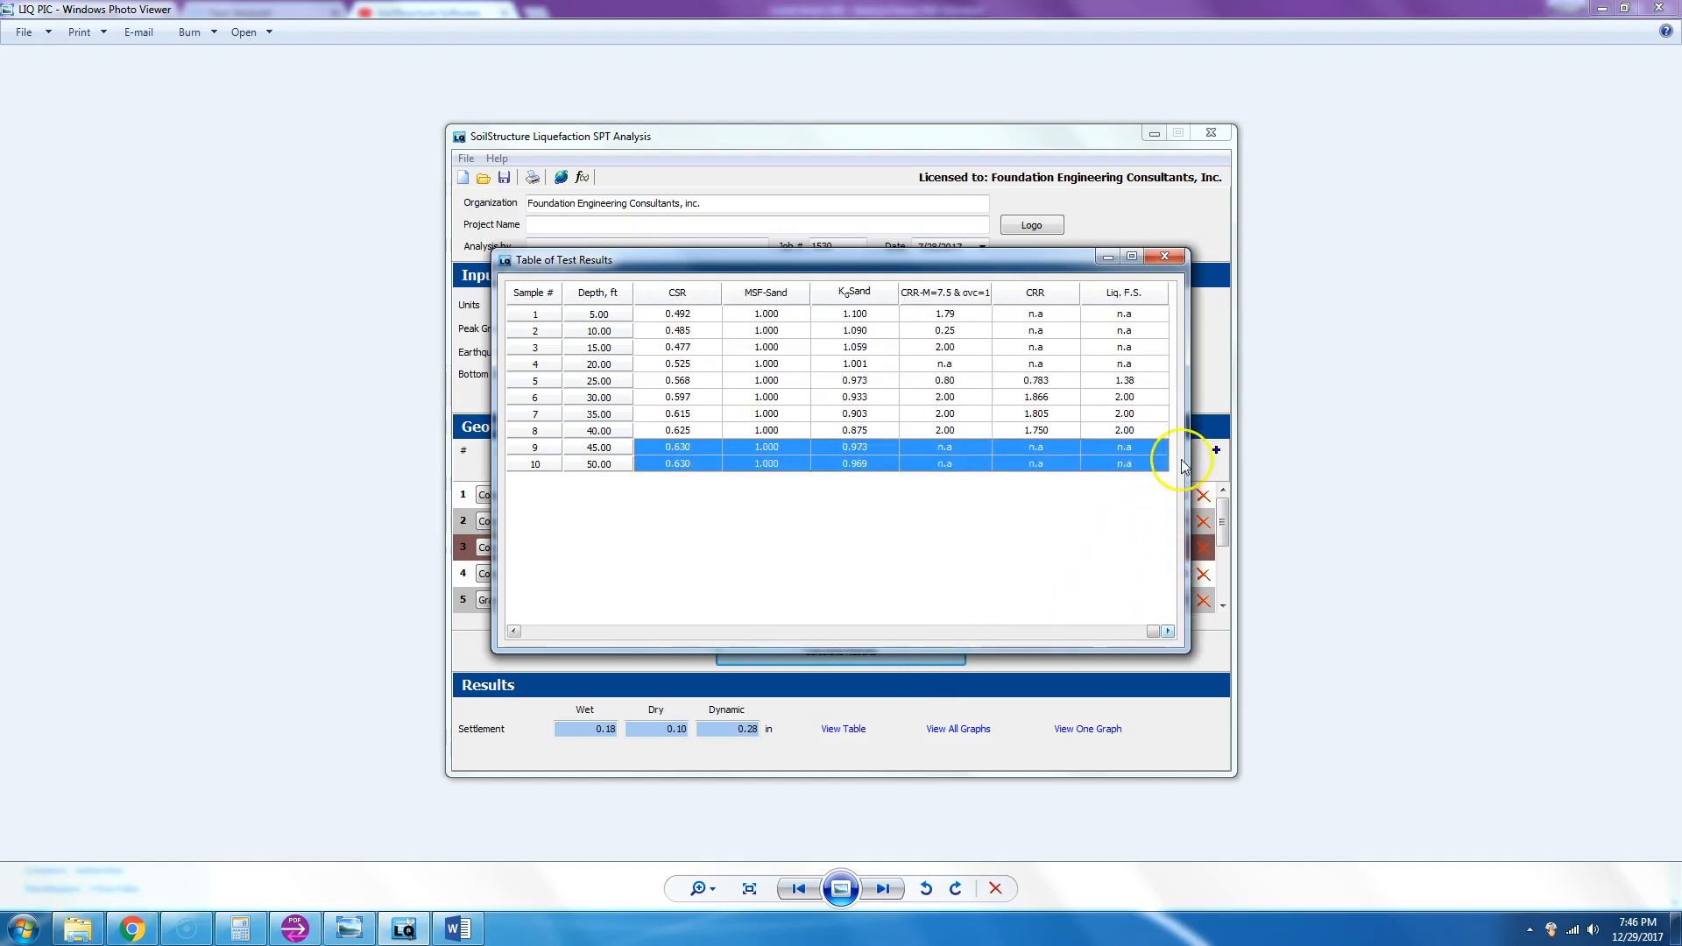
mouse_move(1148, 429)
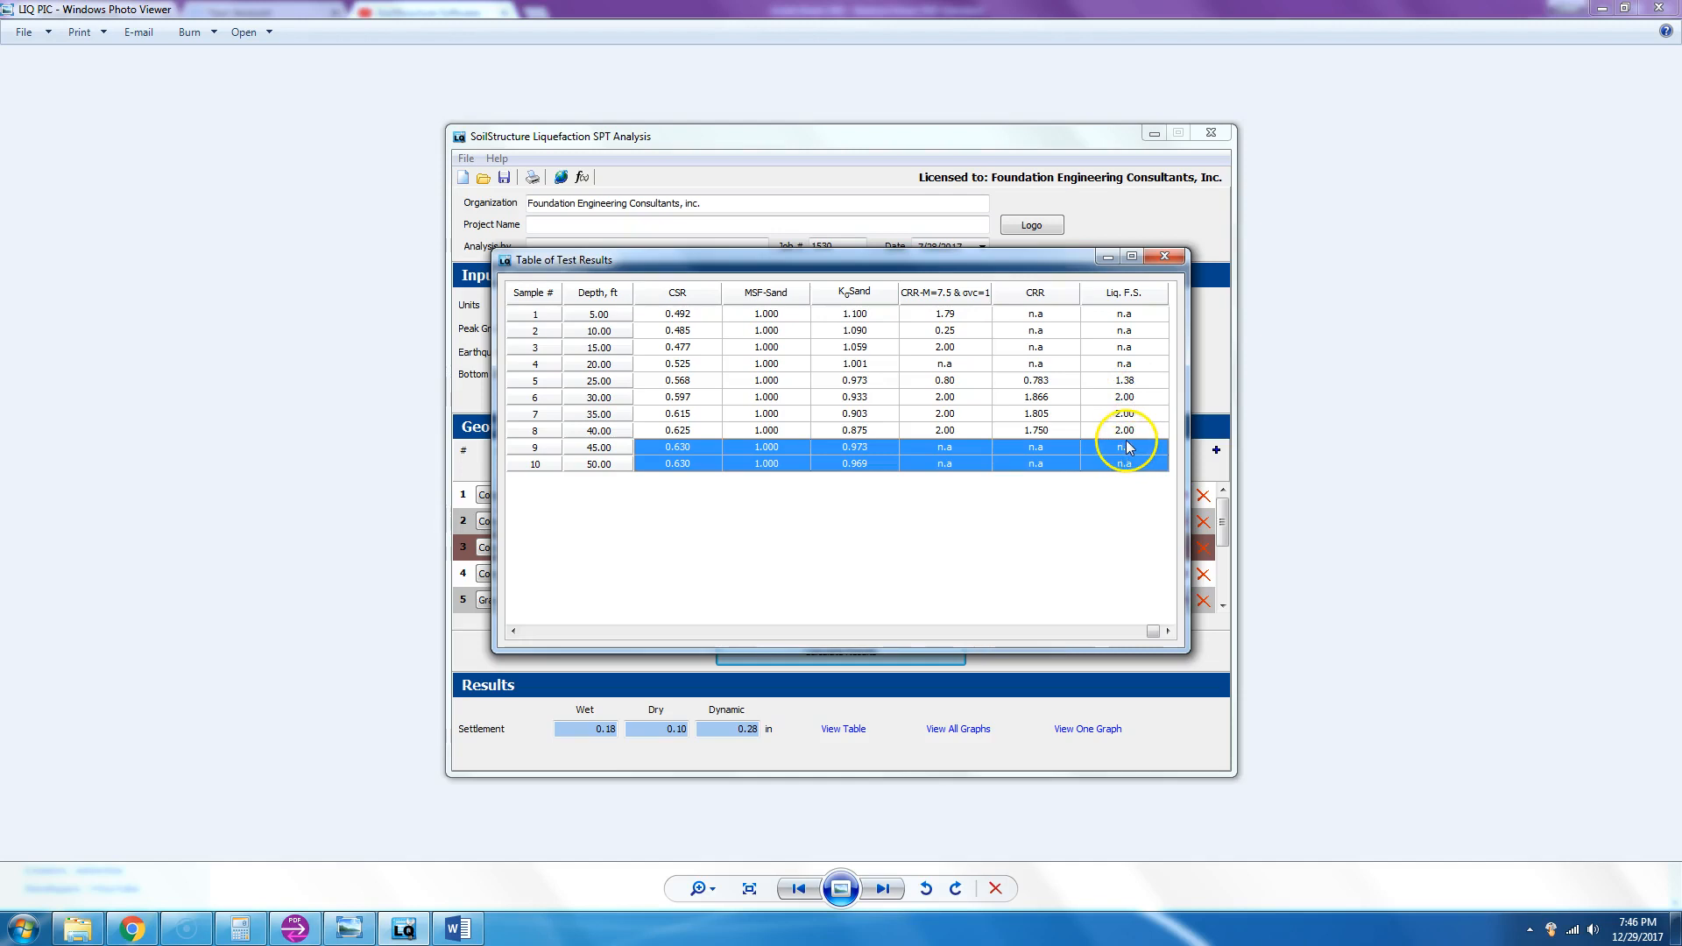
click(1164, 256)
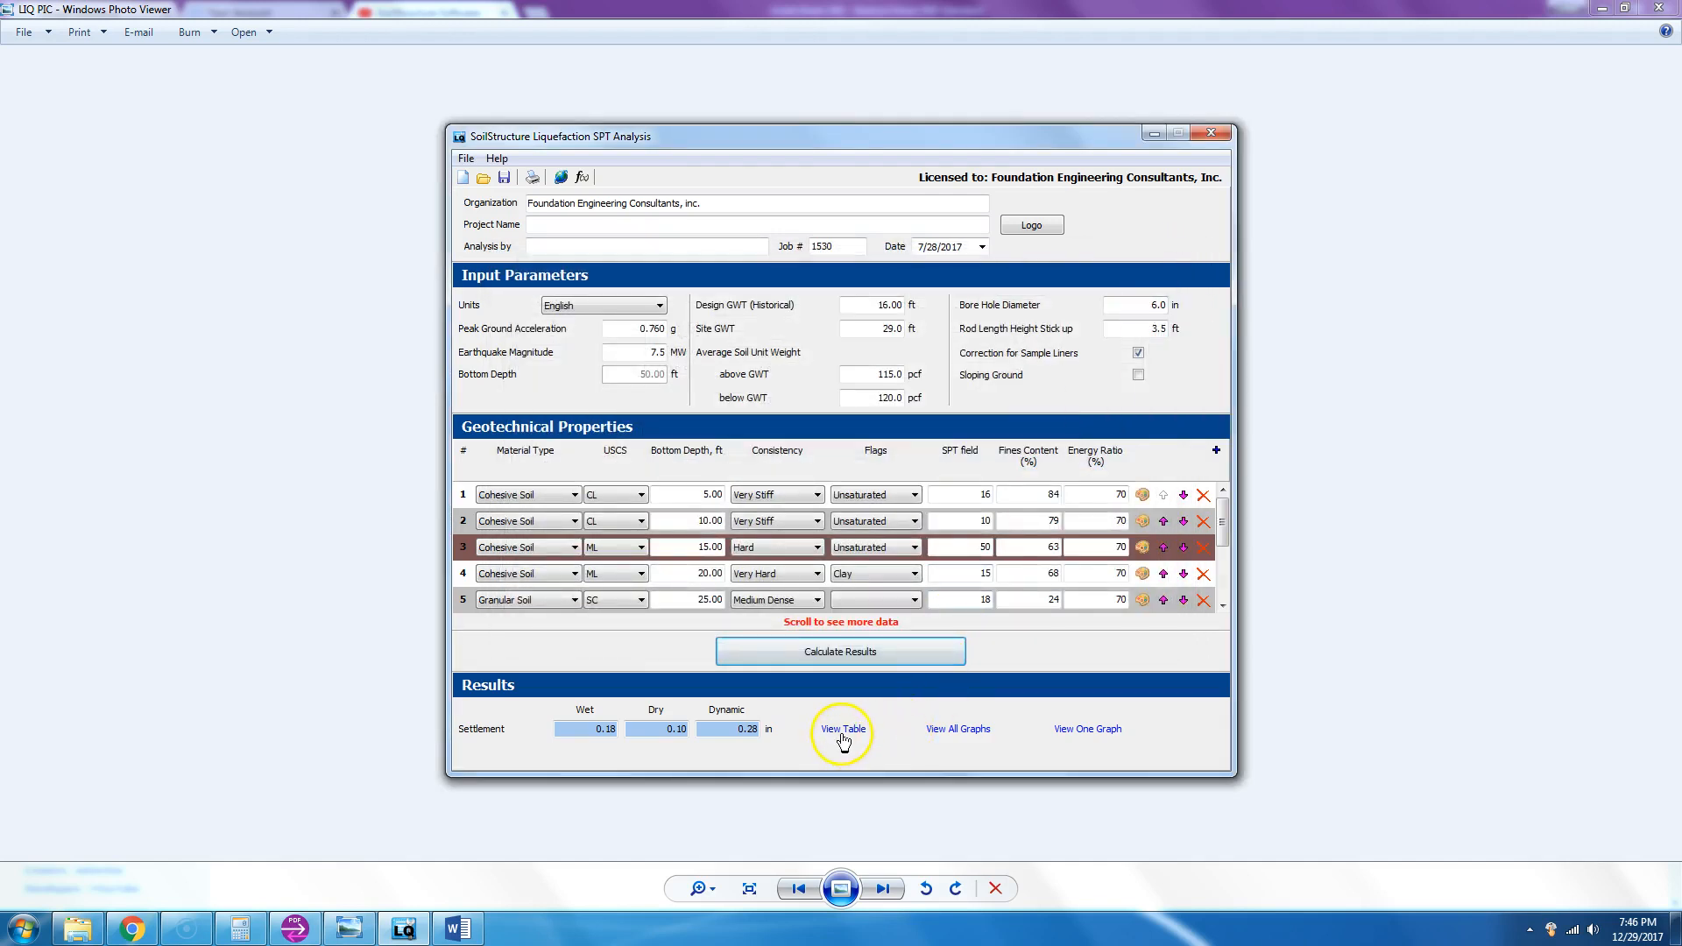
mouse_move(957, 729)
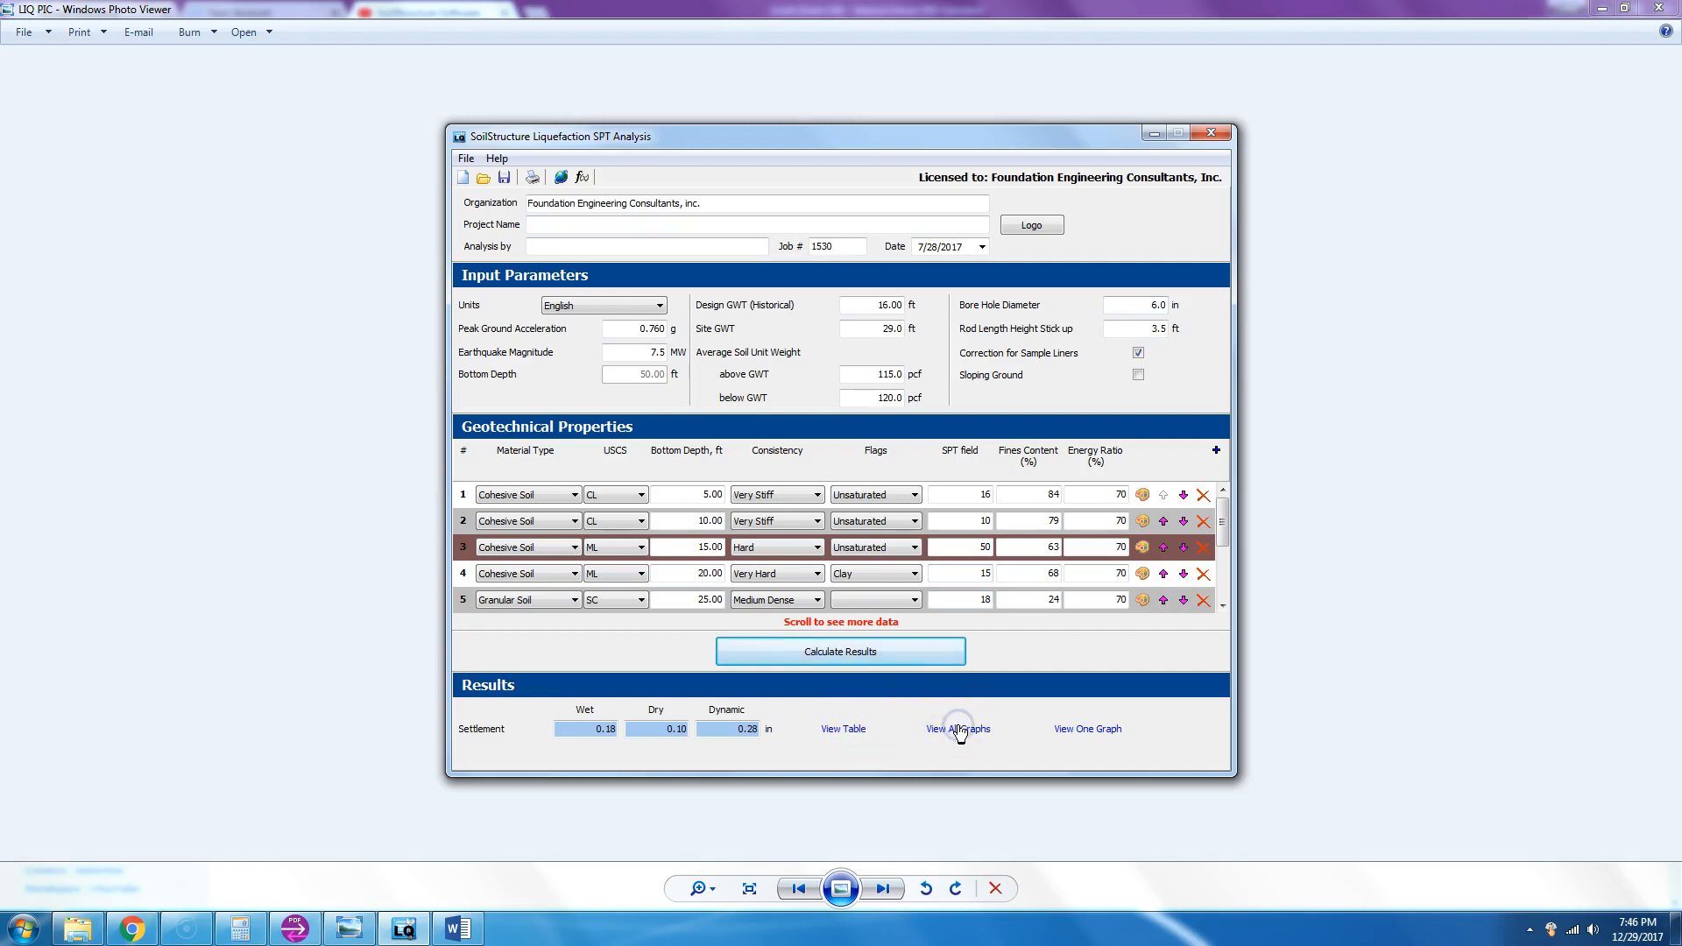
- View the Oakland project's six analysis graphs and close them
click(956, 729)
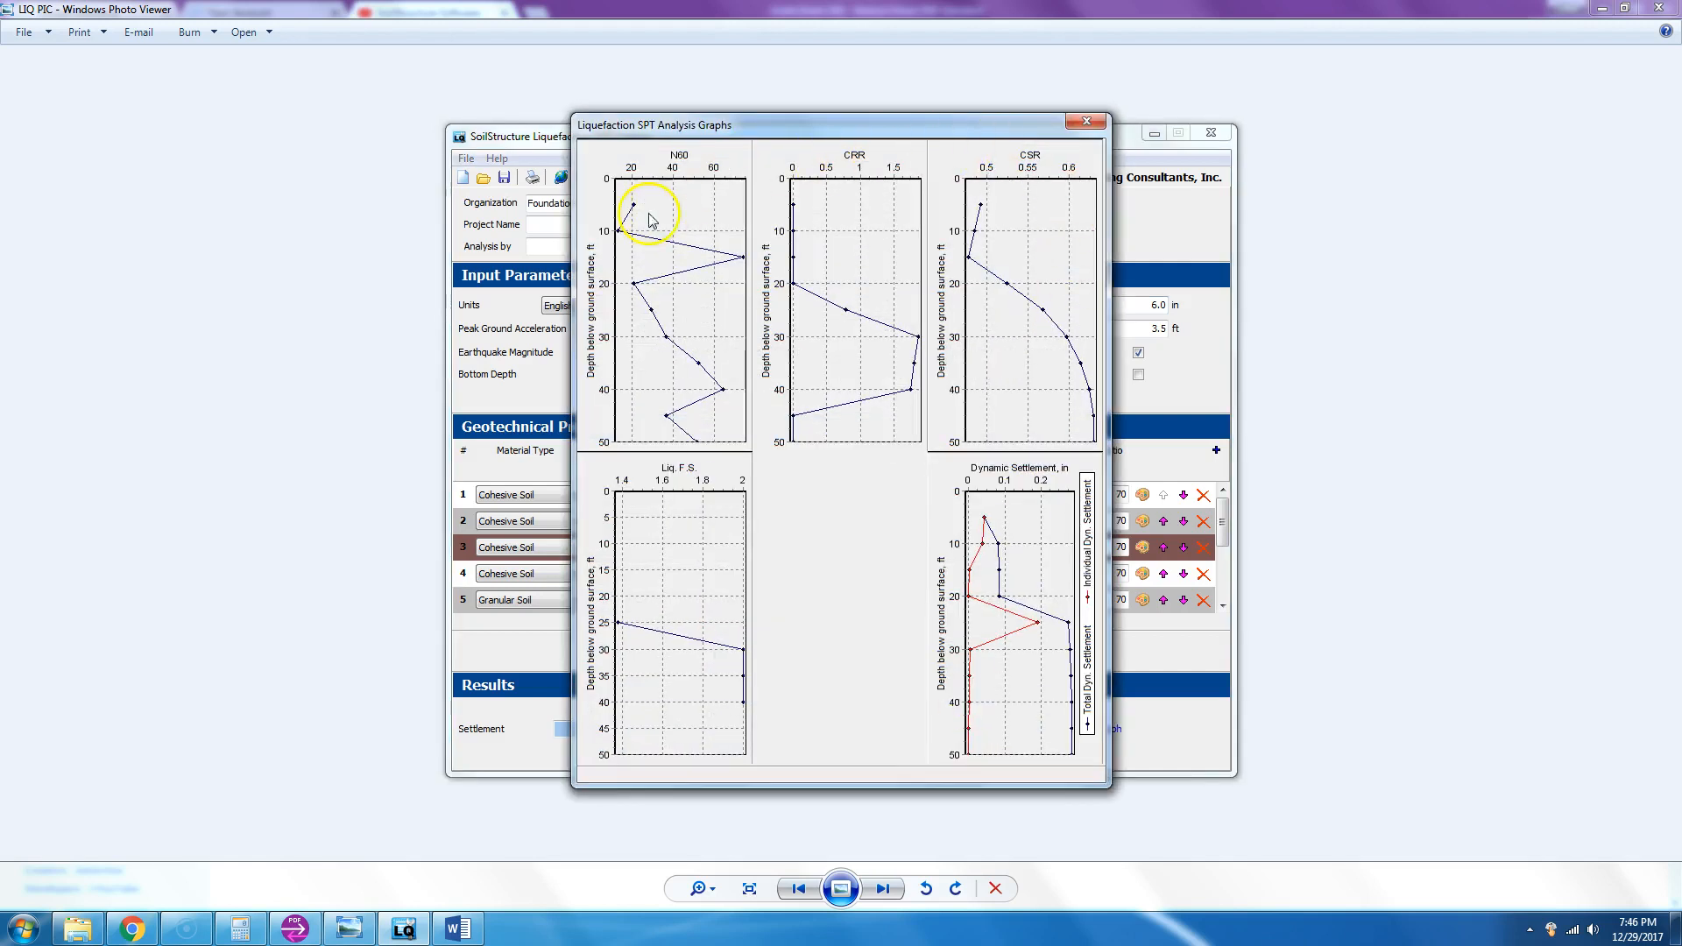
mouse_move(866, 540)
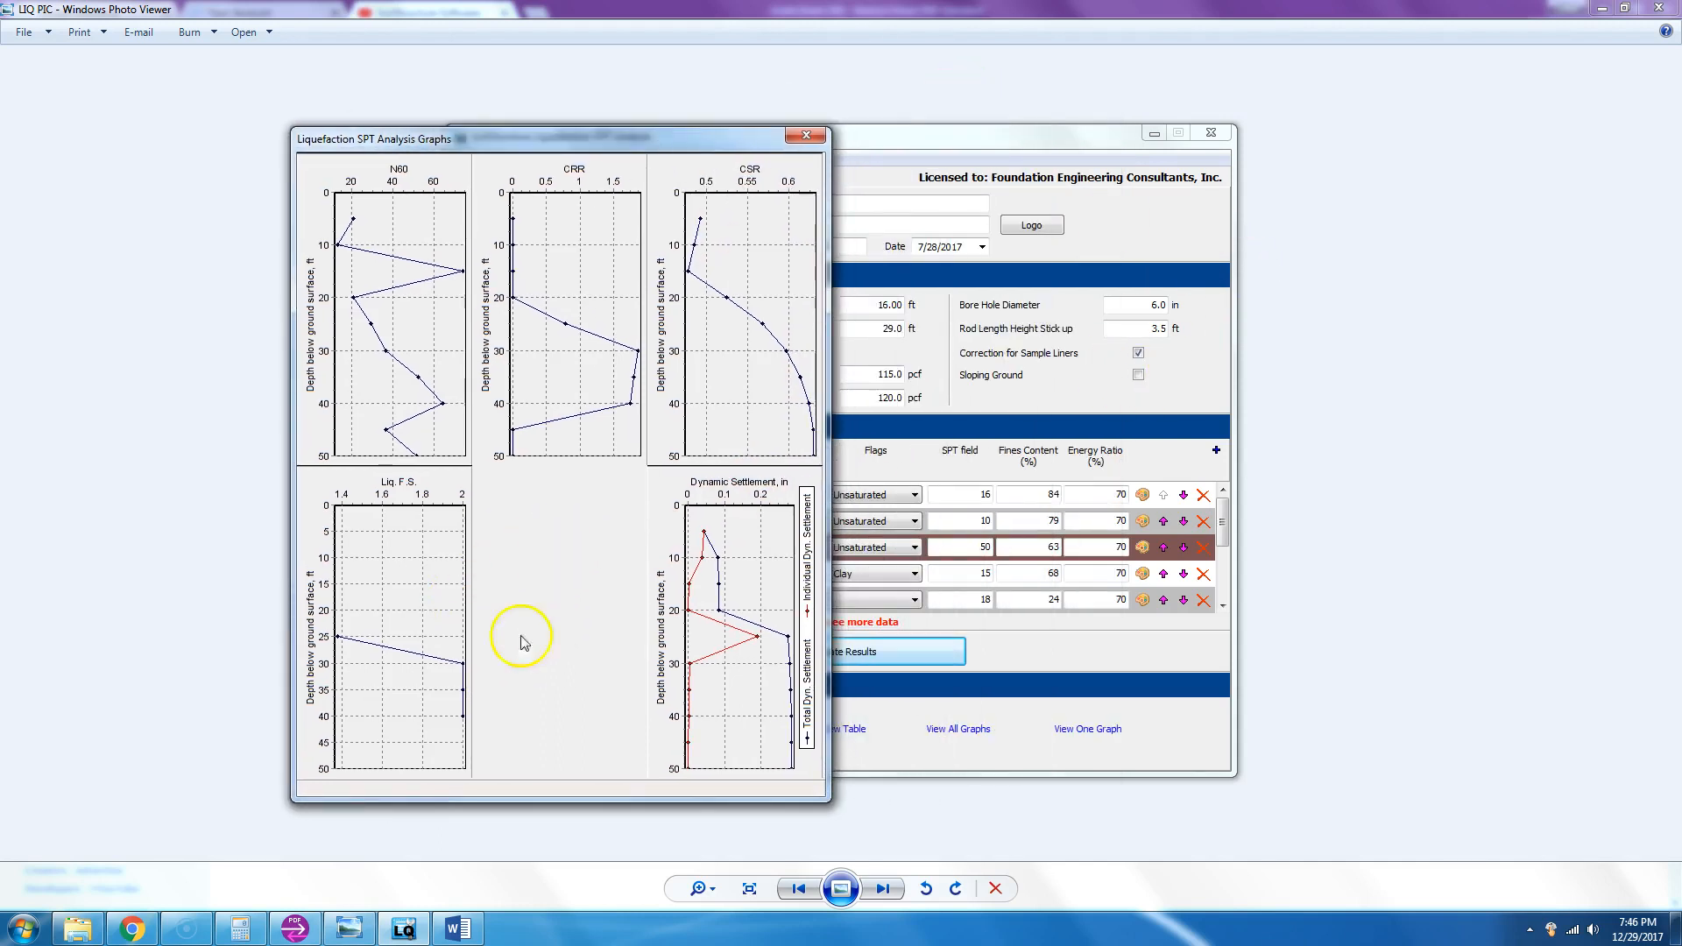
mouse_move(546, 673)
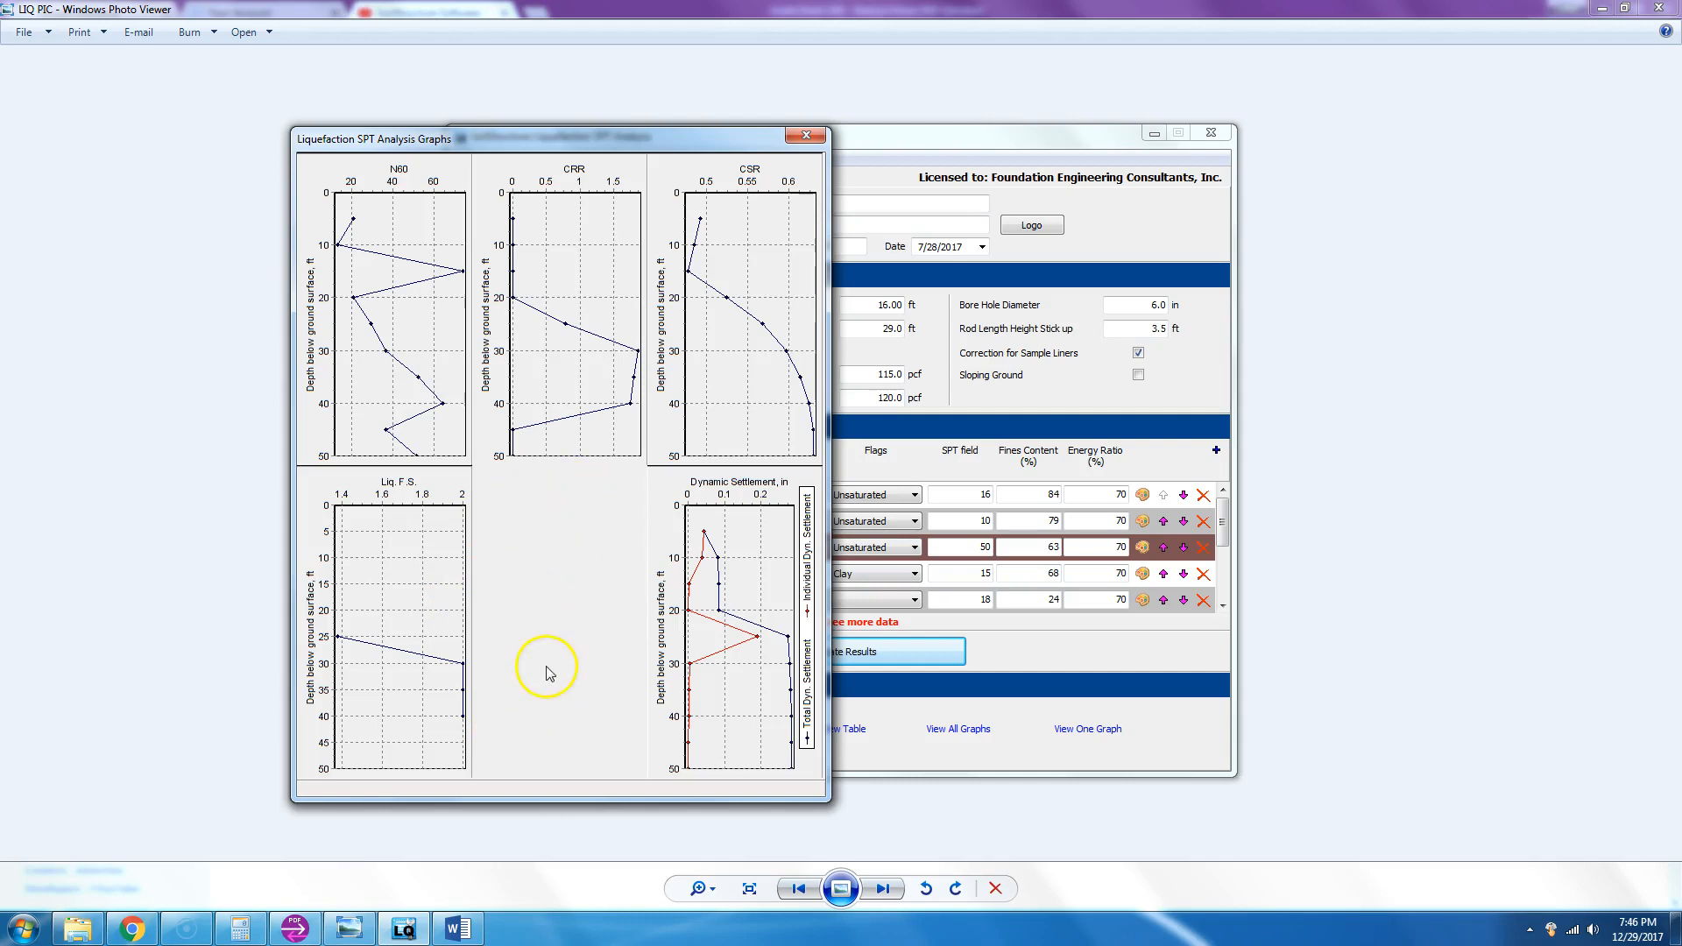
mouse_move(806, 137)
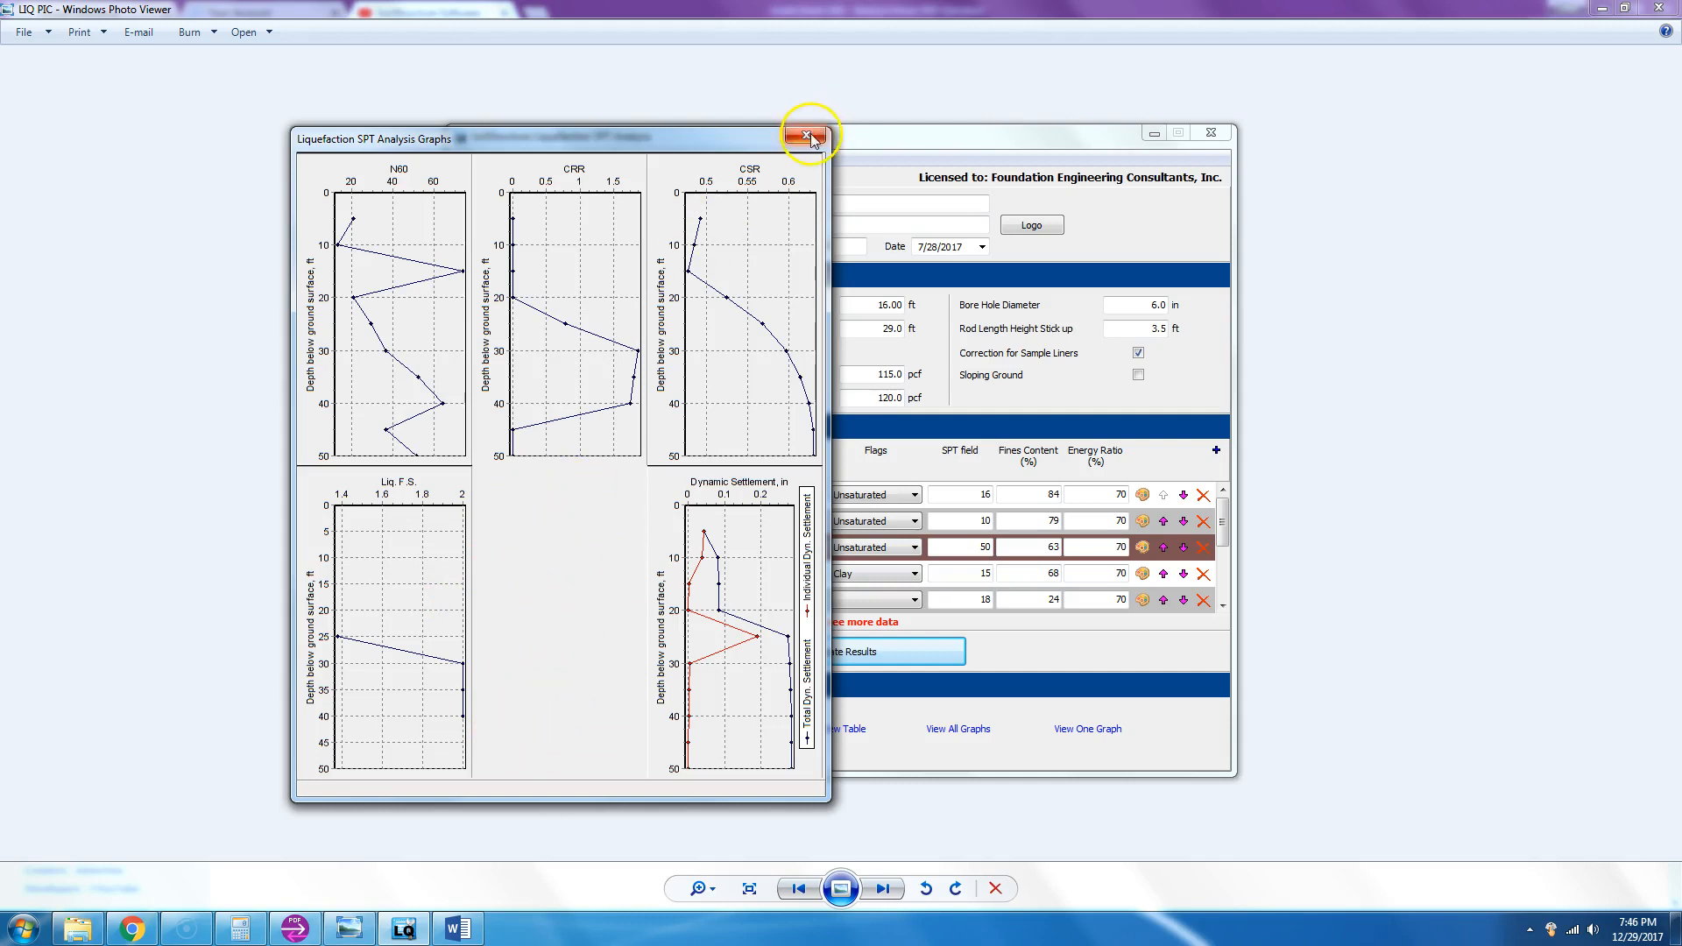
click(806, 137)
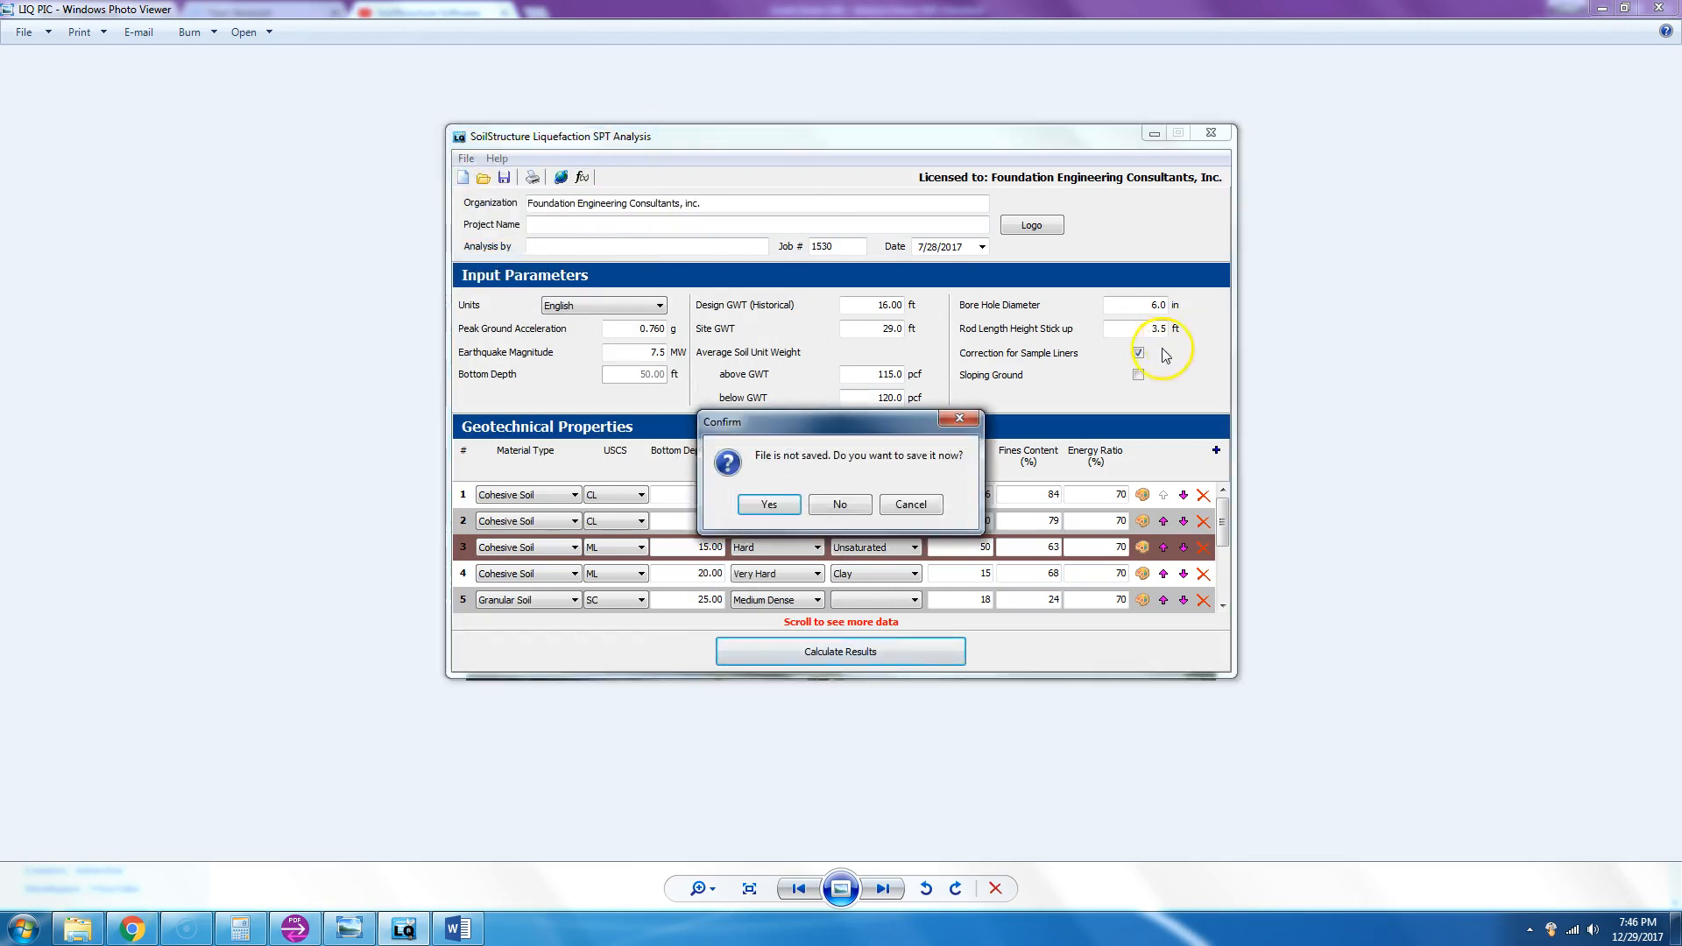
- Decline saving and preview the six-page Oakland report showing 0.28 in settlement
click(768, 505)
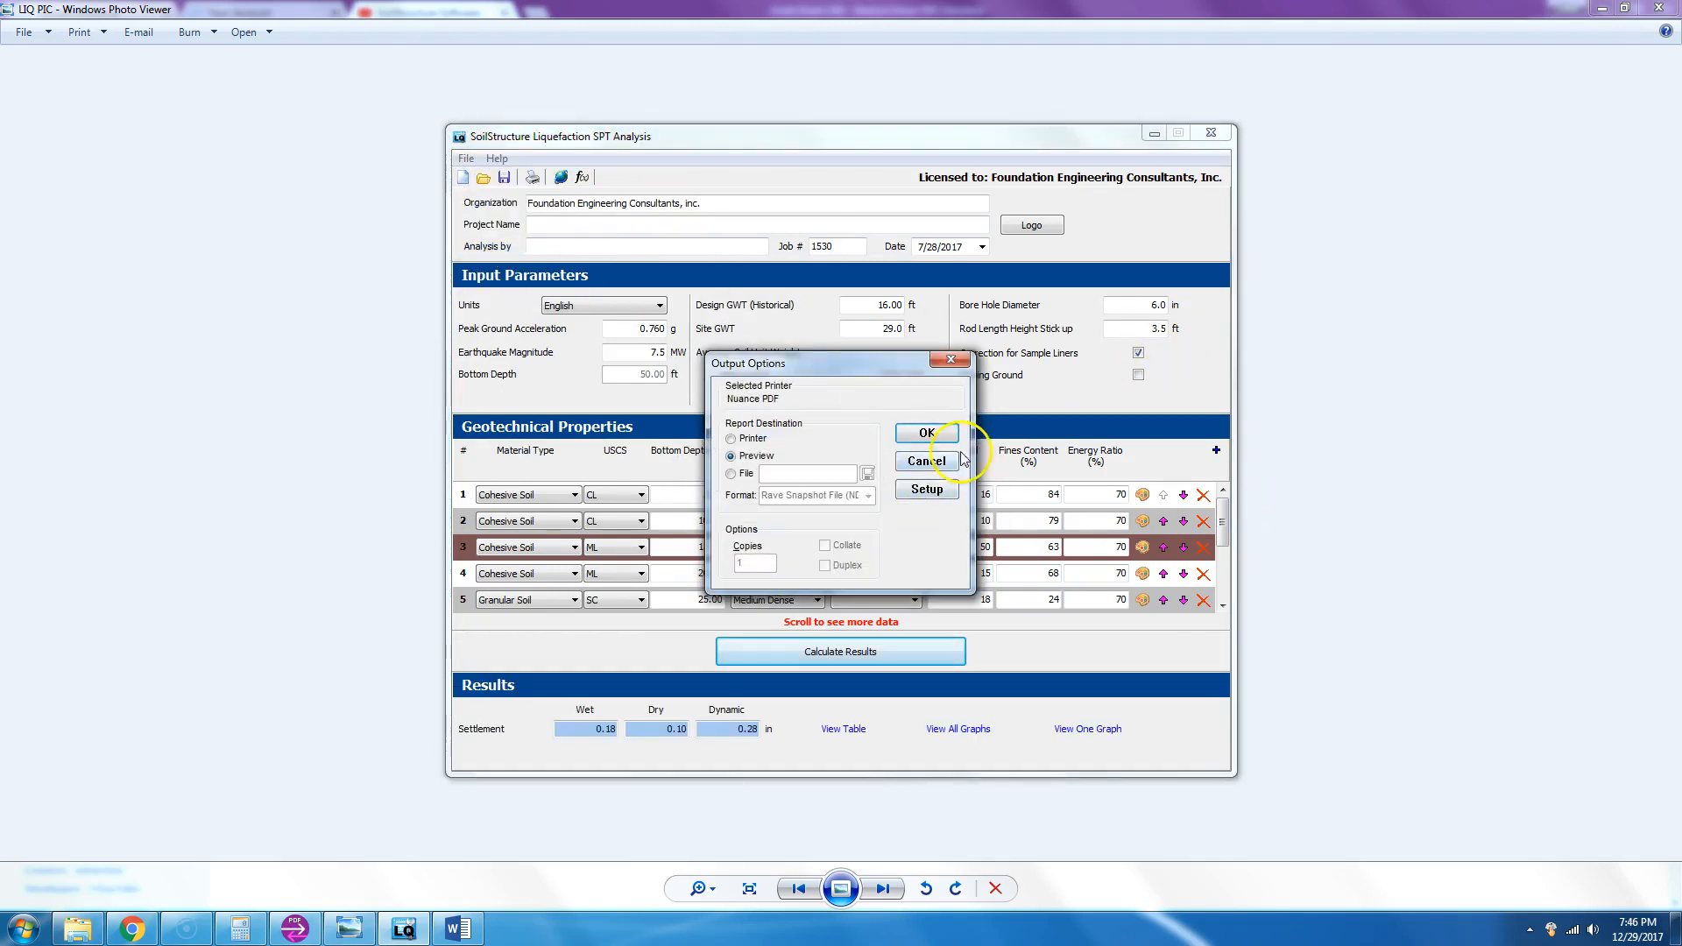
click(925, 460)
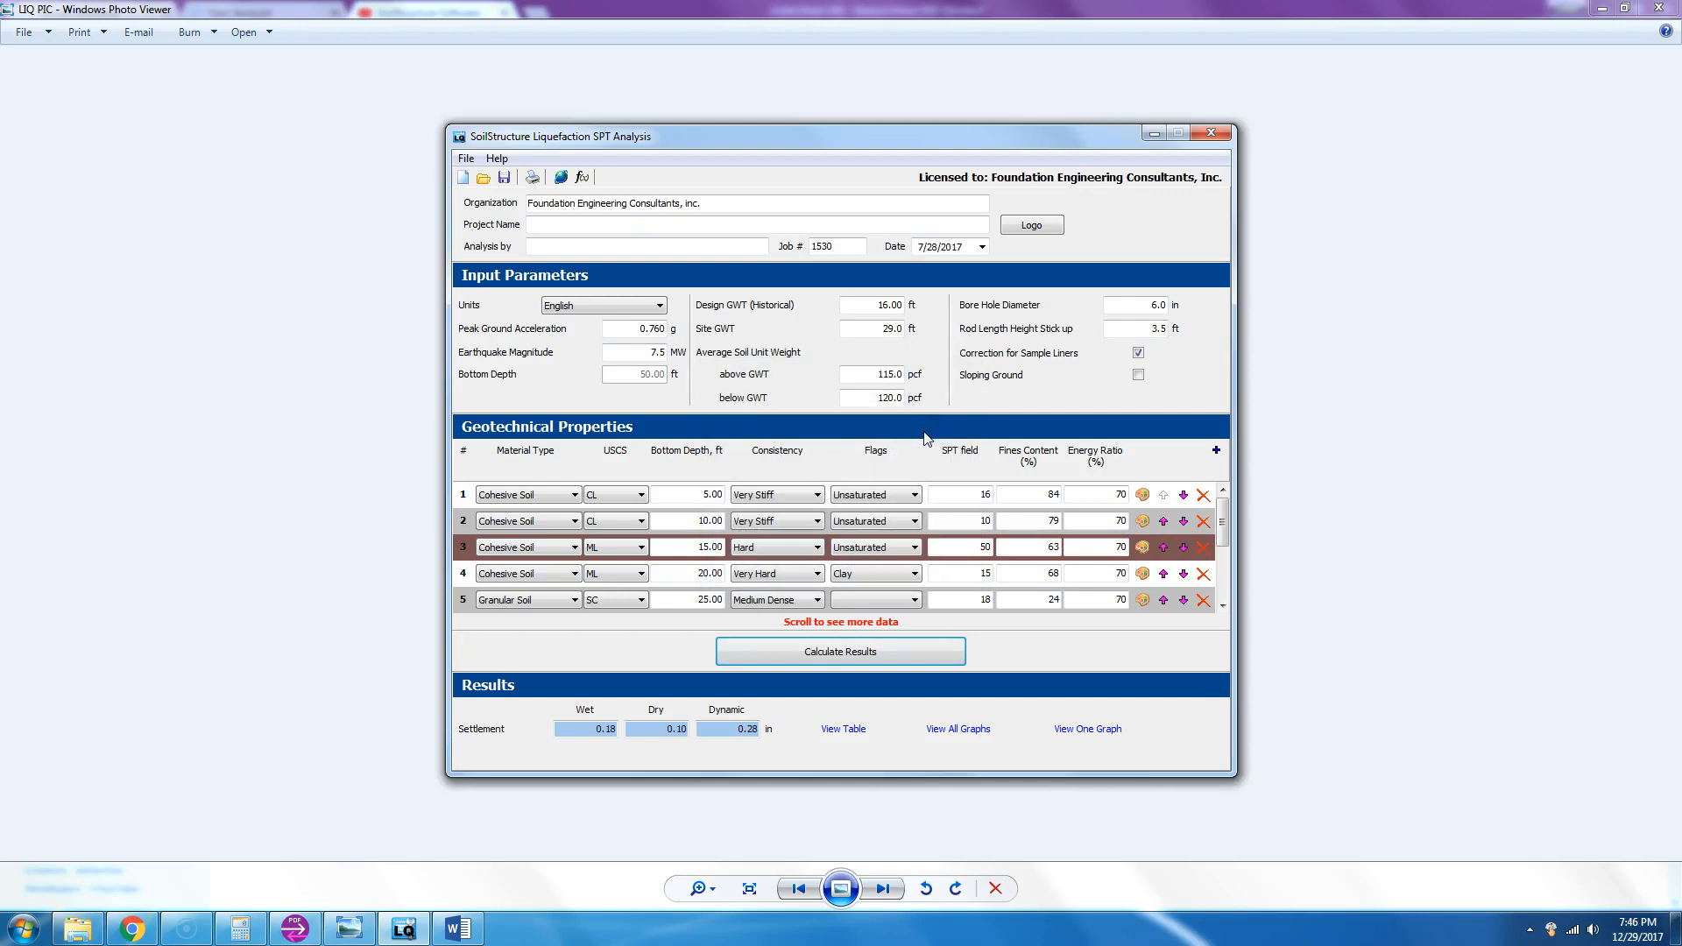
mouse_move(930, 432)
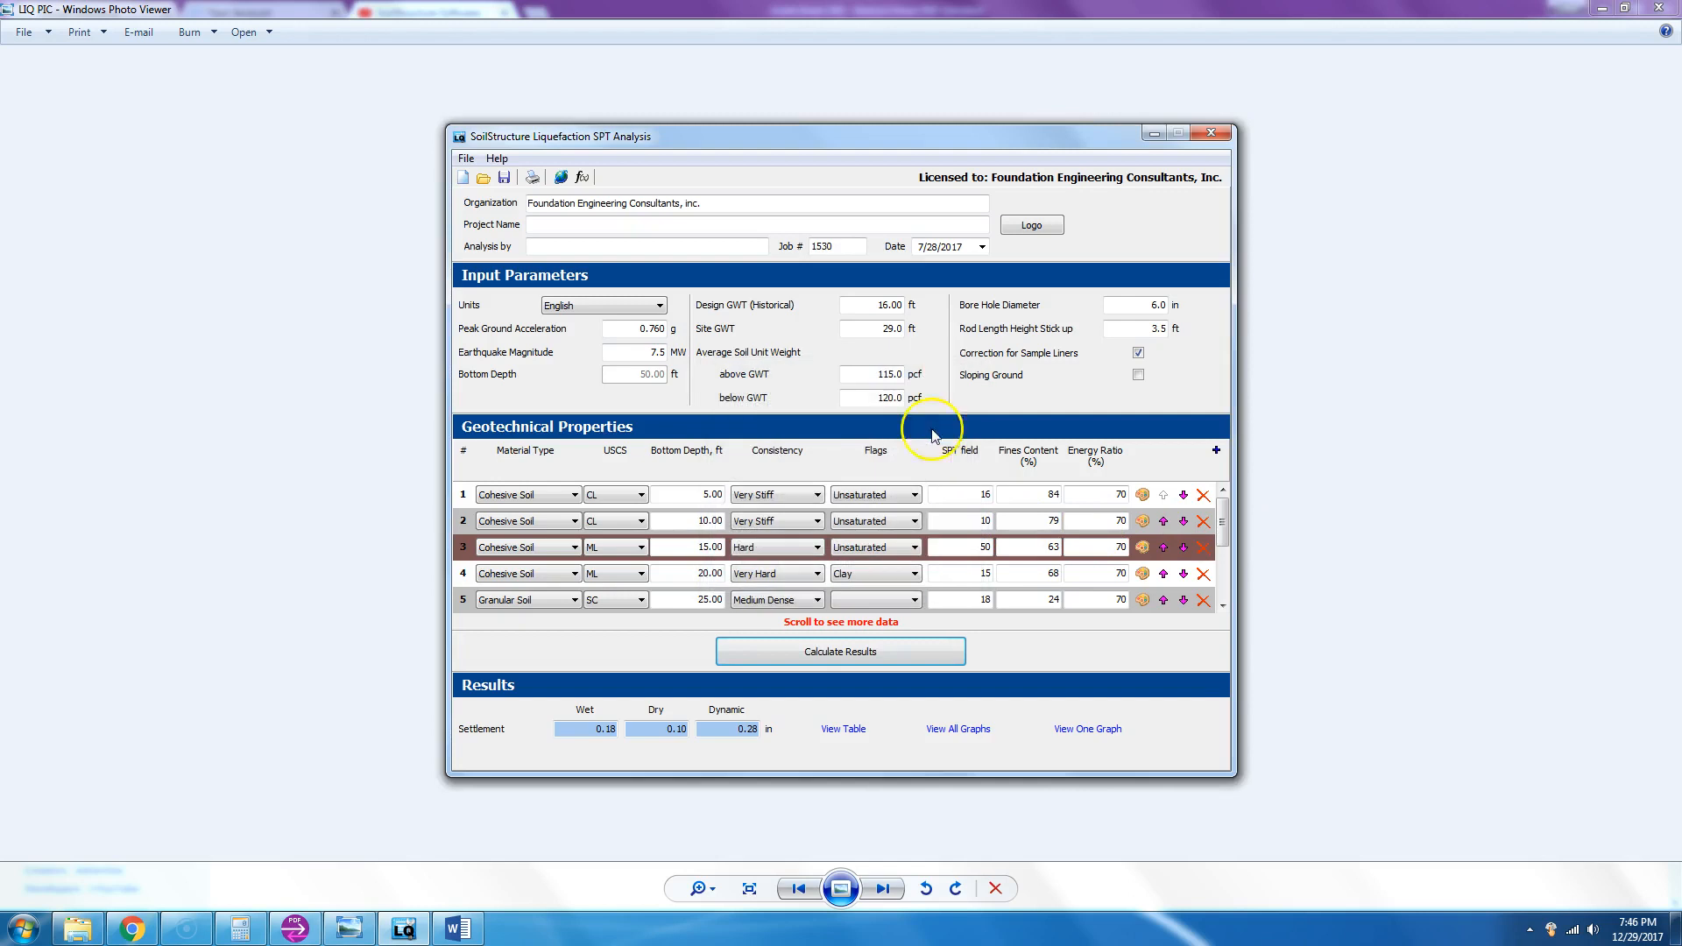
mouse_move(1071, 386)
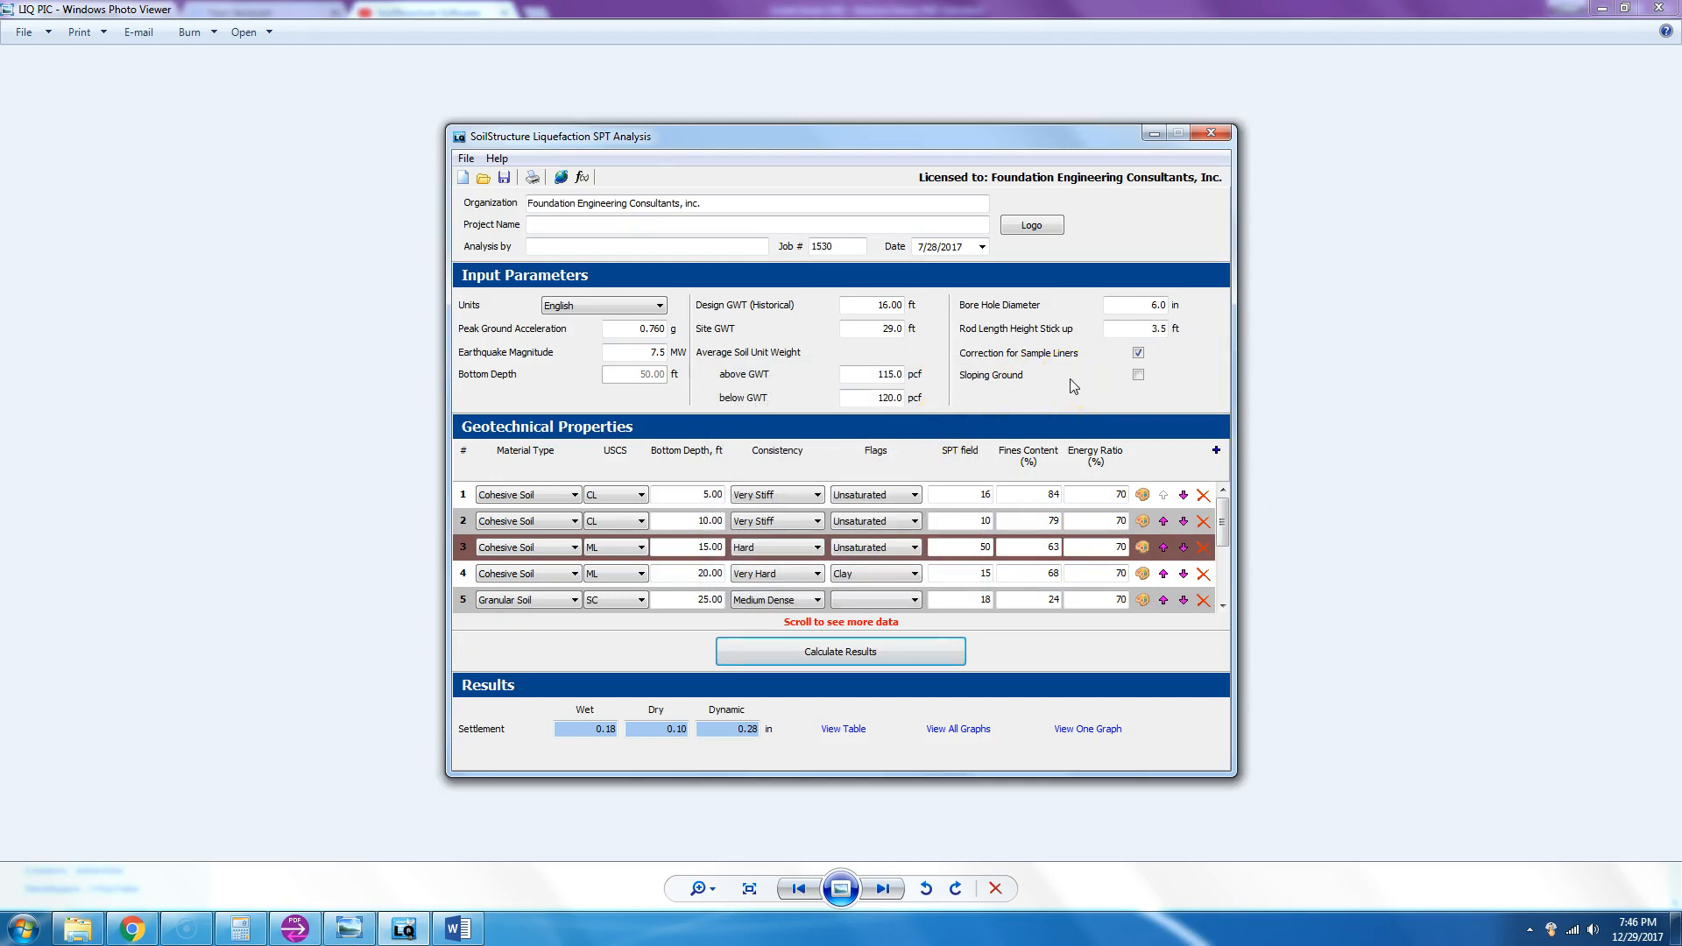
click(840, 652)
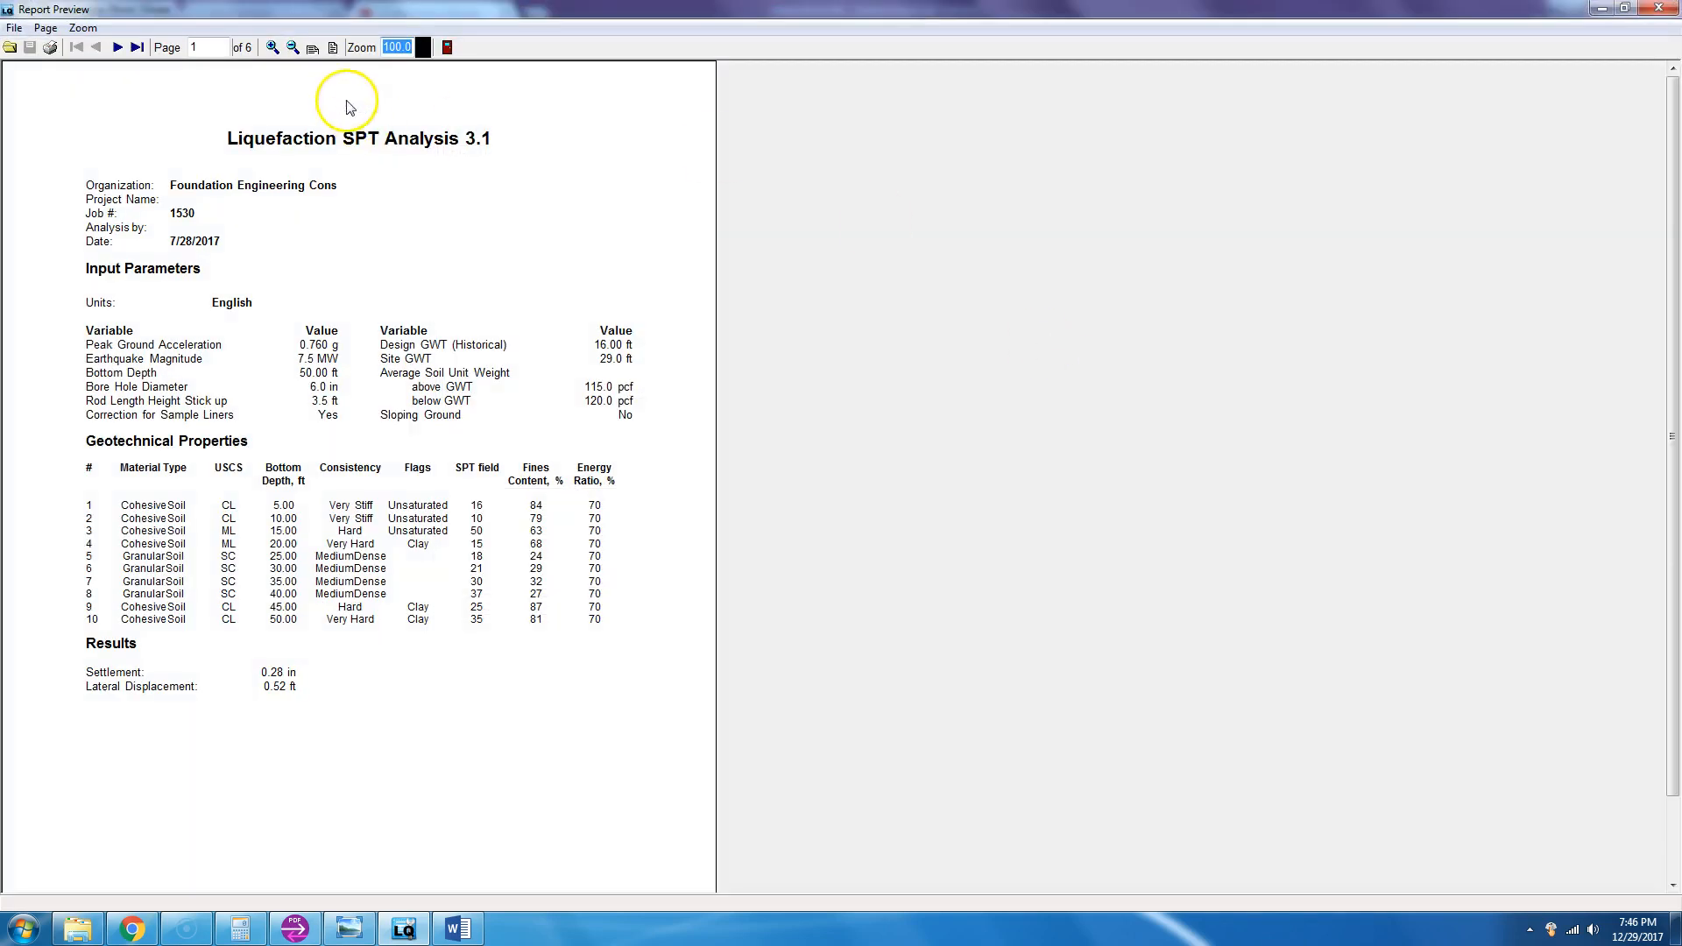
mouse_move(449, 574)
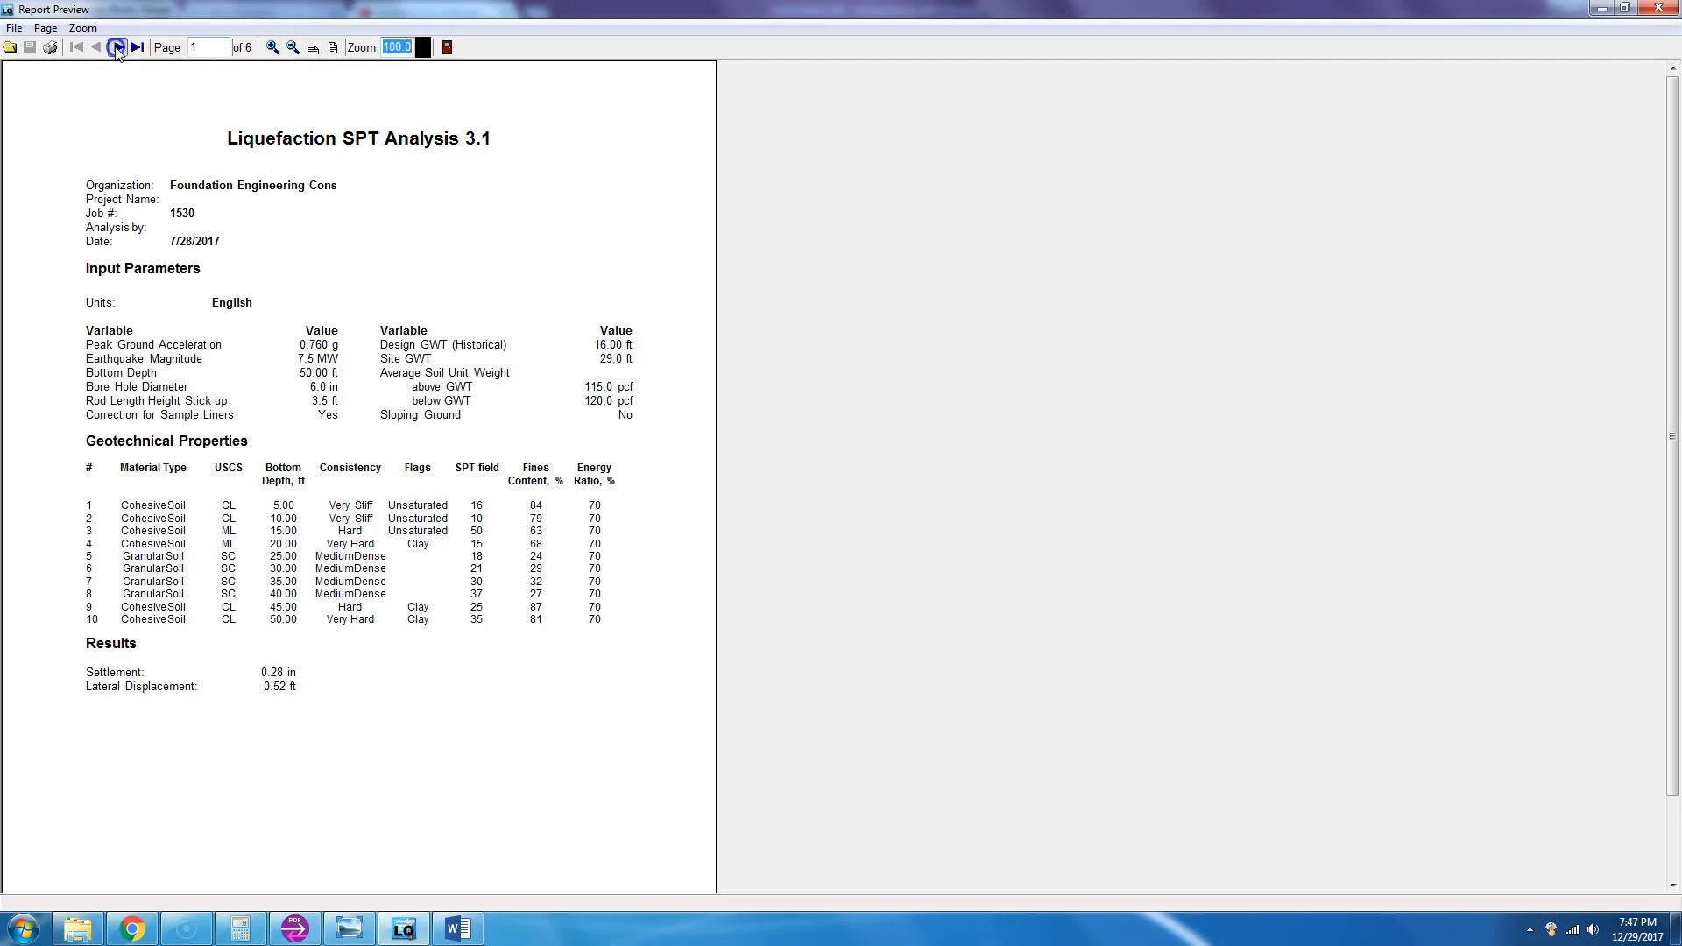
- Advance the Oakland report preview to page 6 with the settlement and safety-factor graphs, glancing at the tilted-building photo
click(118, 46)
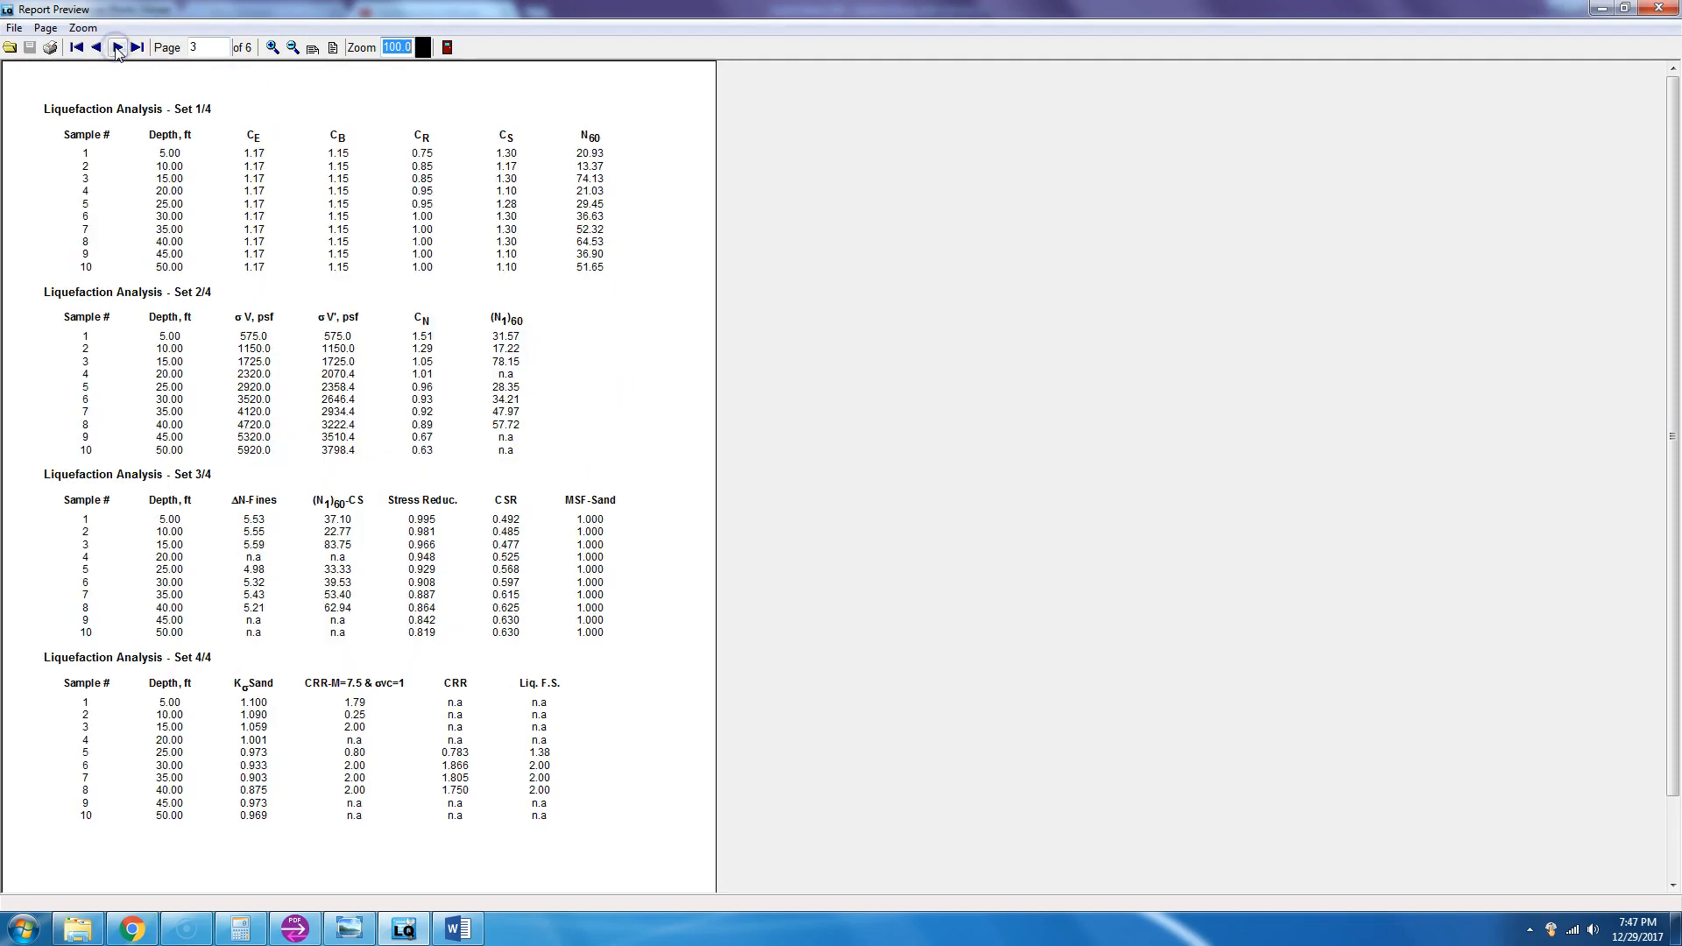
click(118, 46)
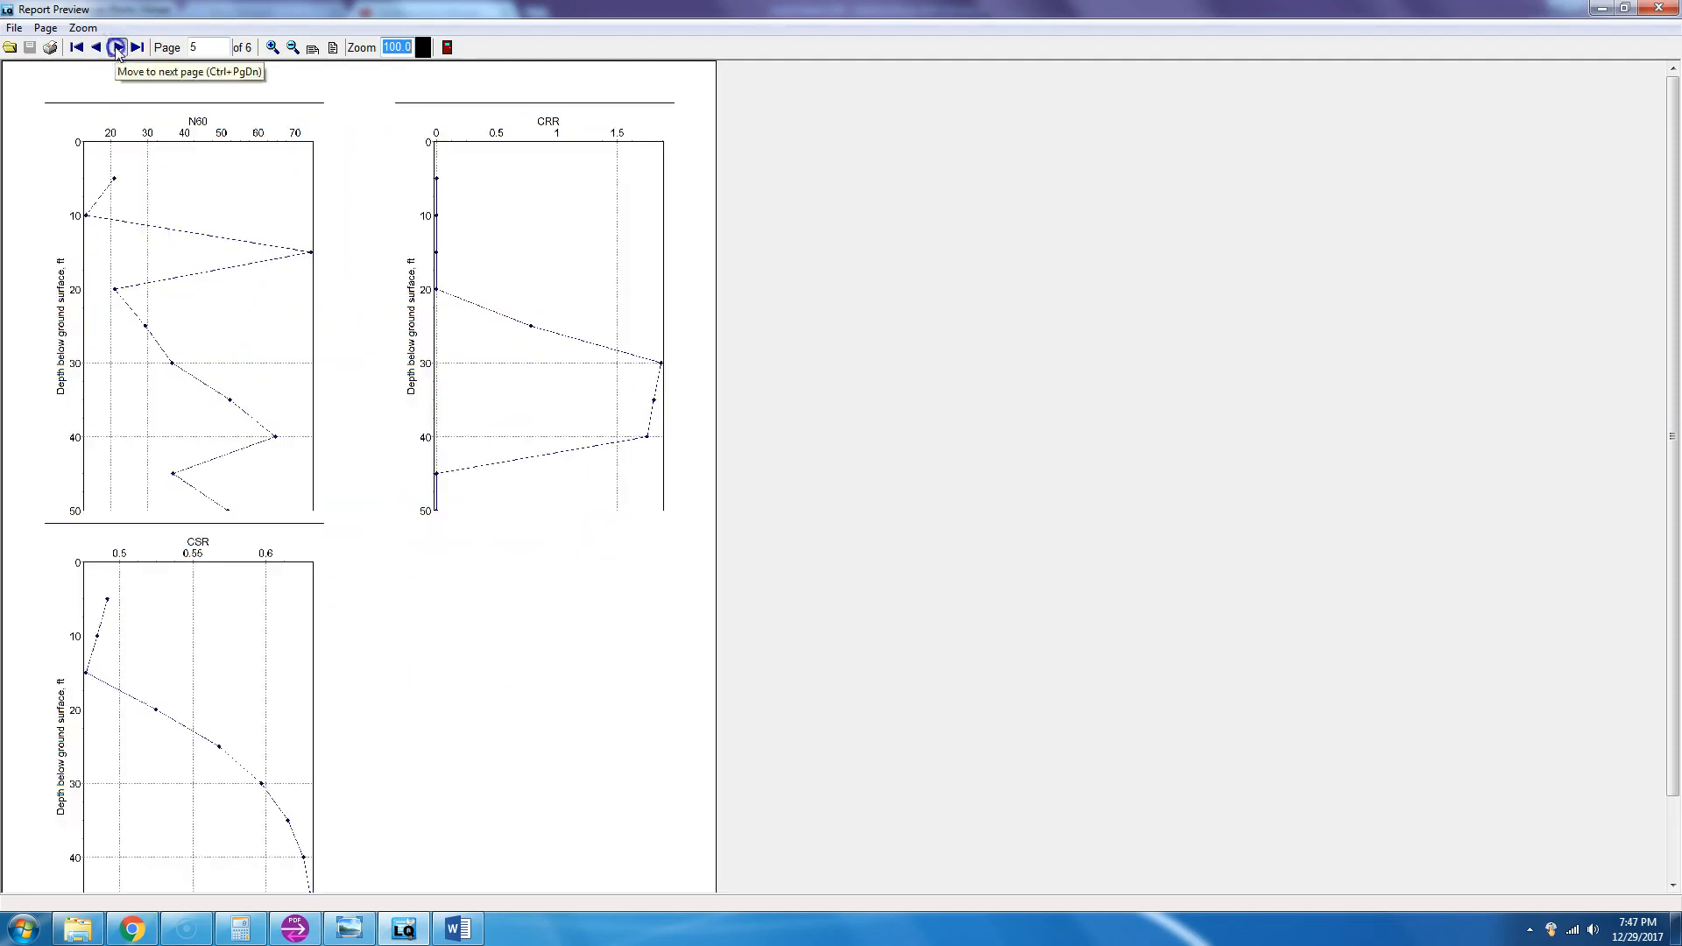
click(117, 46)
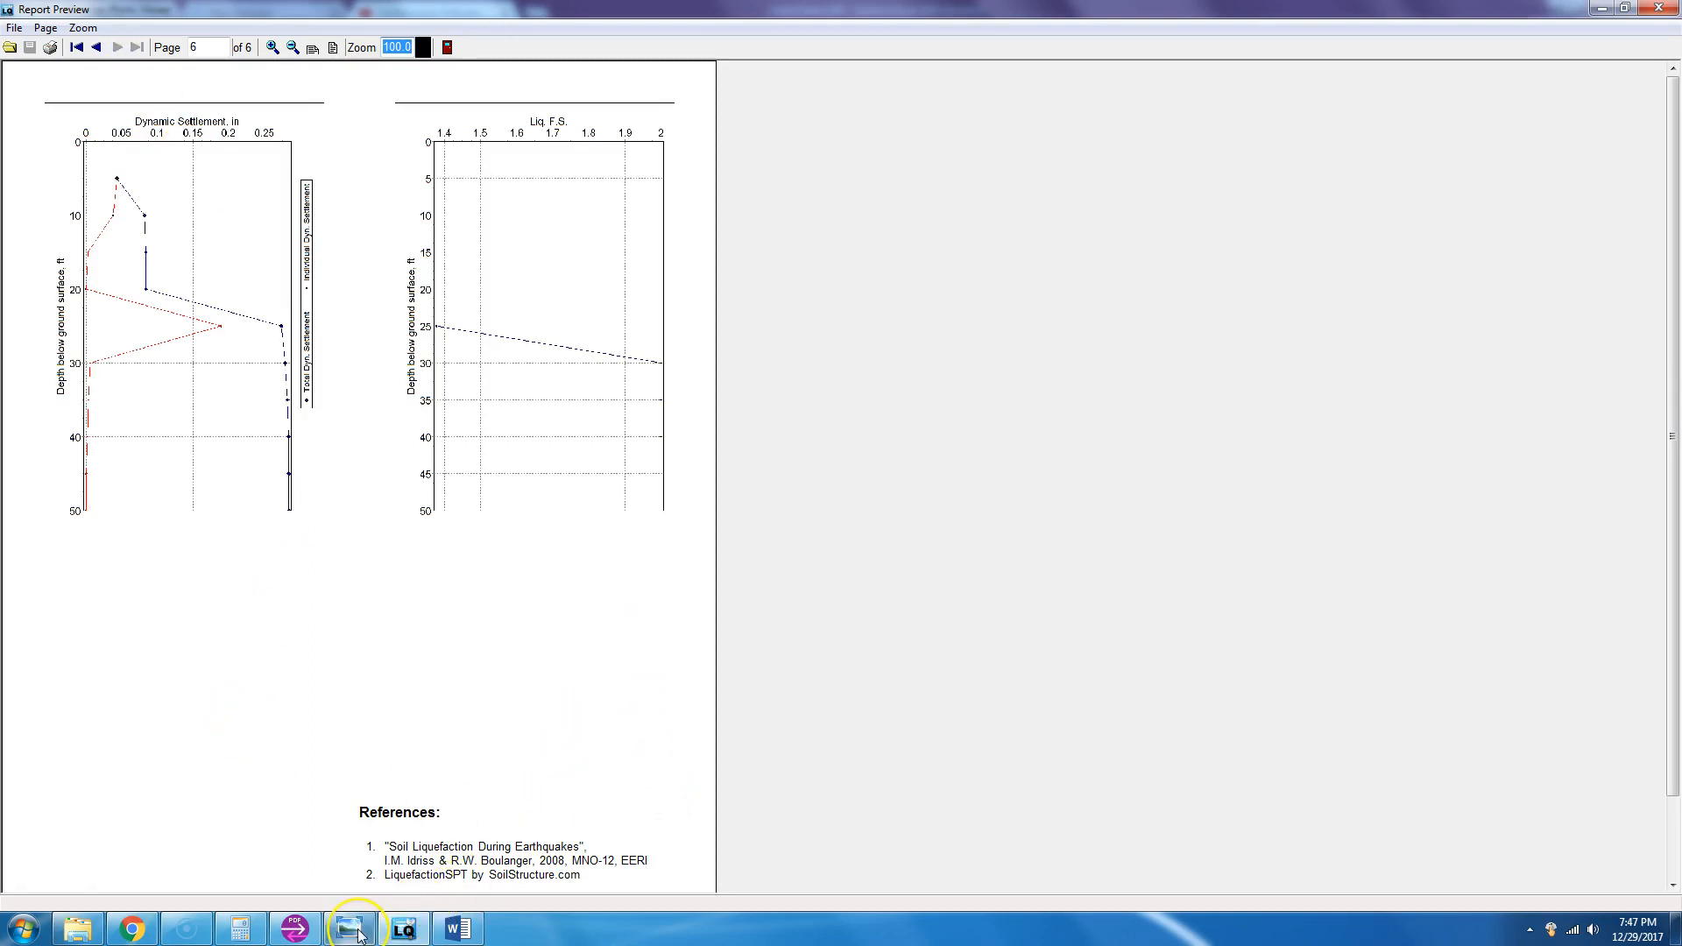
click(347, 927)
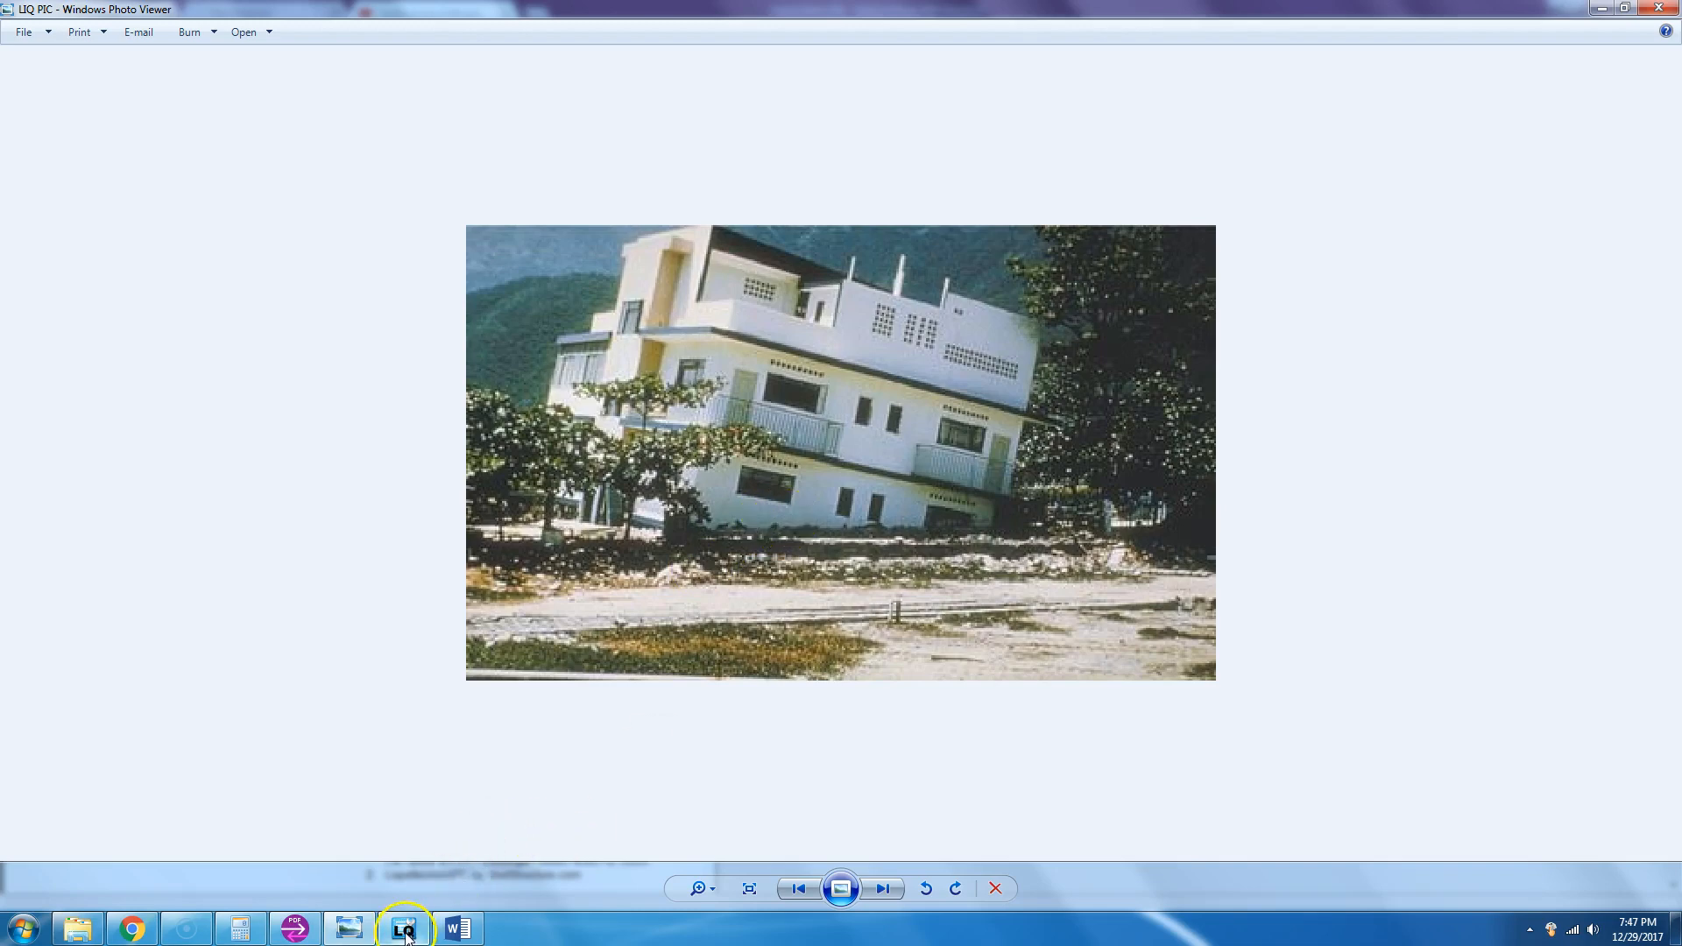
click(403, 929)
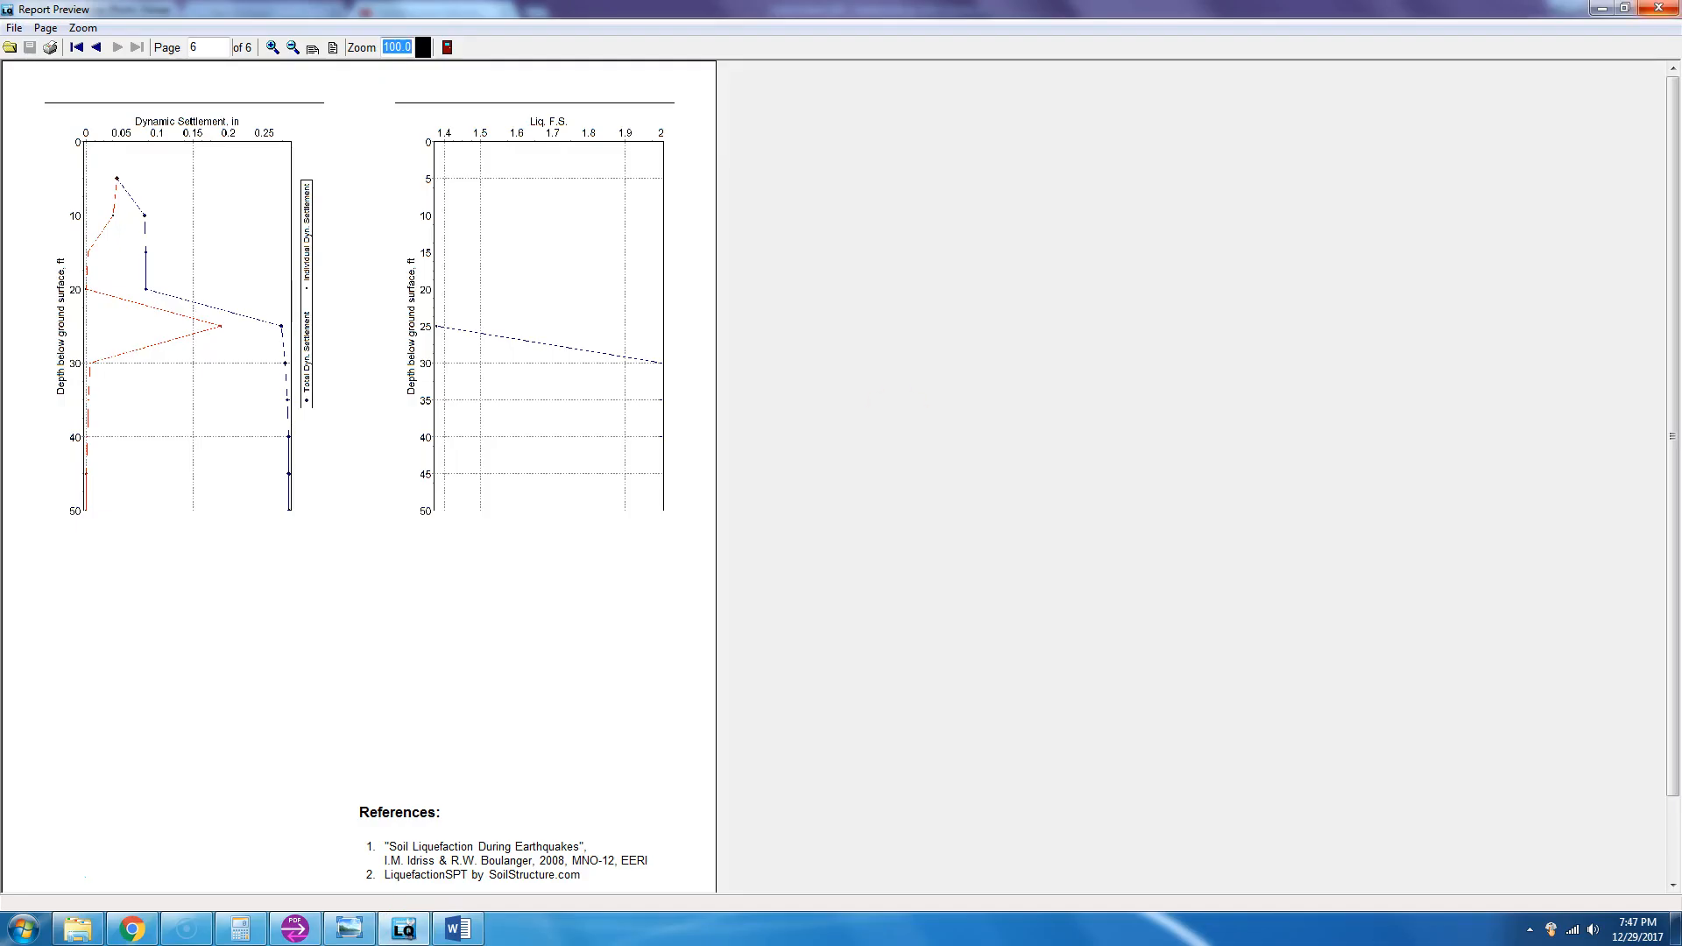